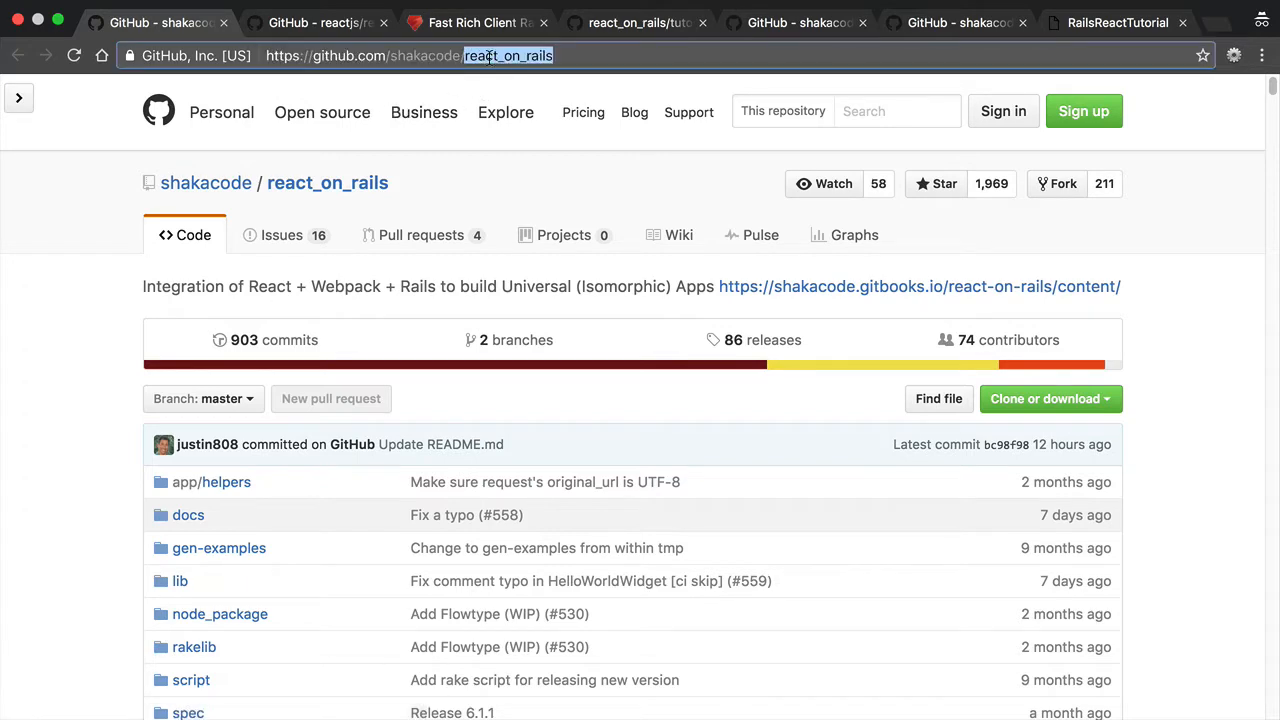
Scroll past the shakacode/react_on_rails file list down to its README
scroll(down, 3)
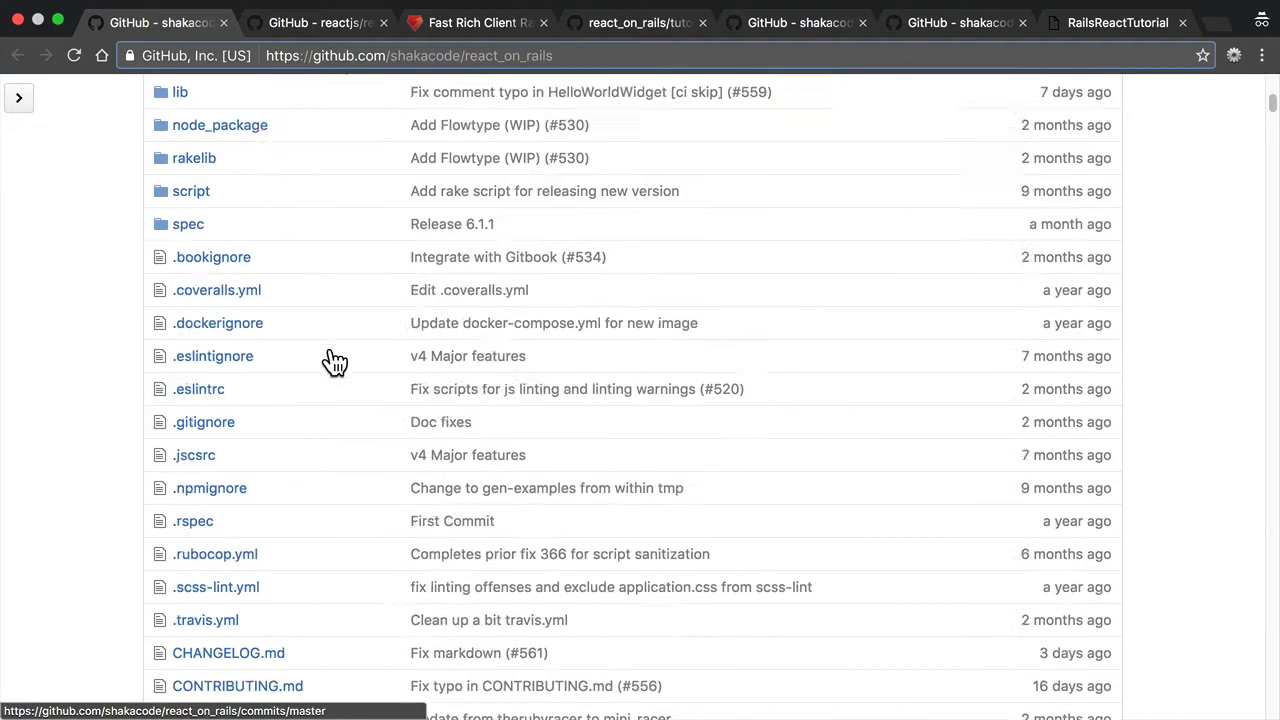
scroll(down, 3)
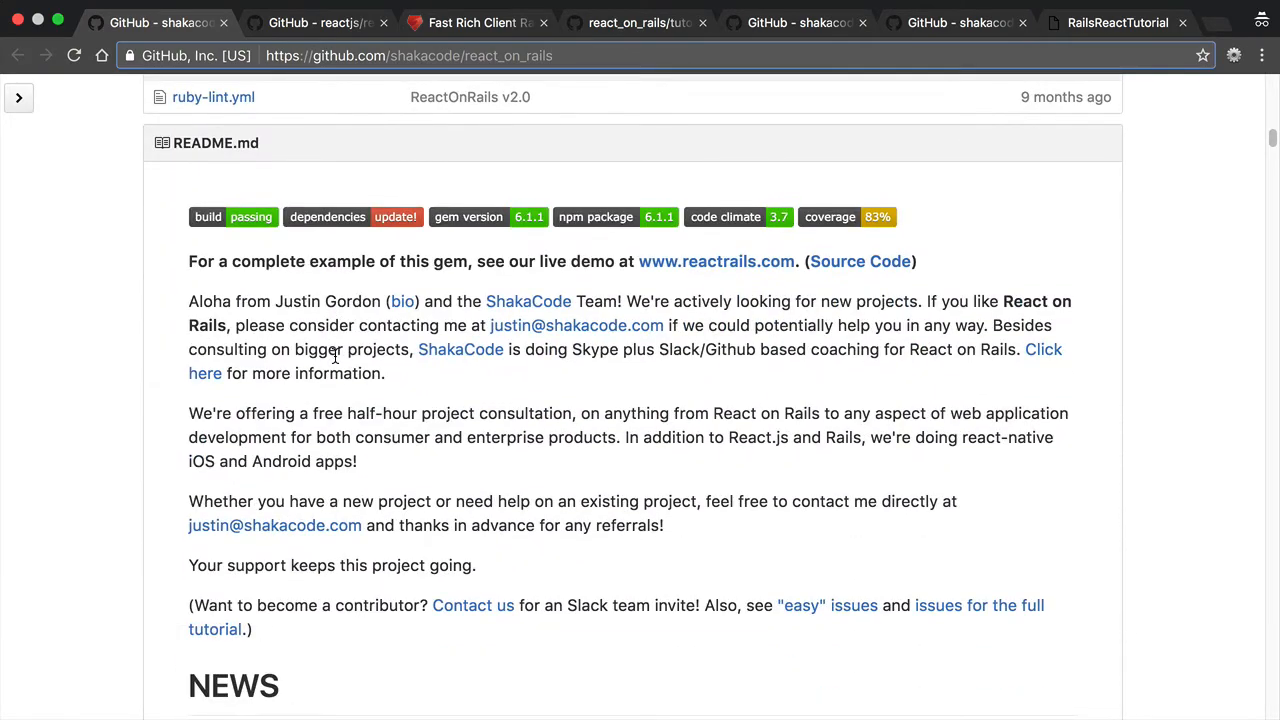
scroll(down, 3)
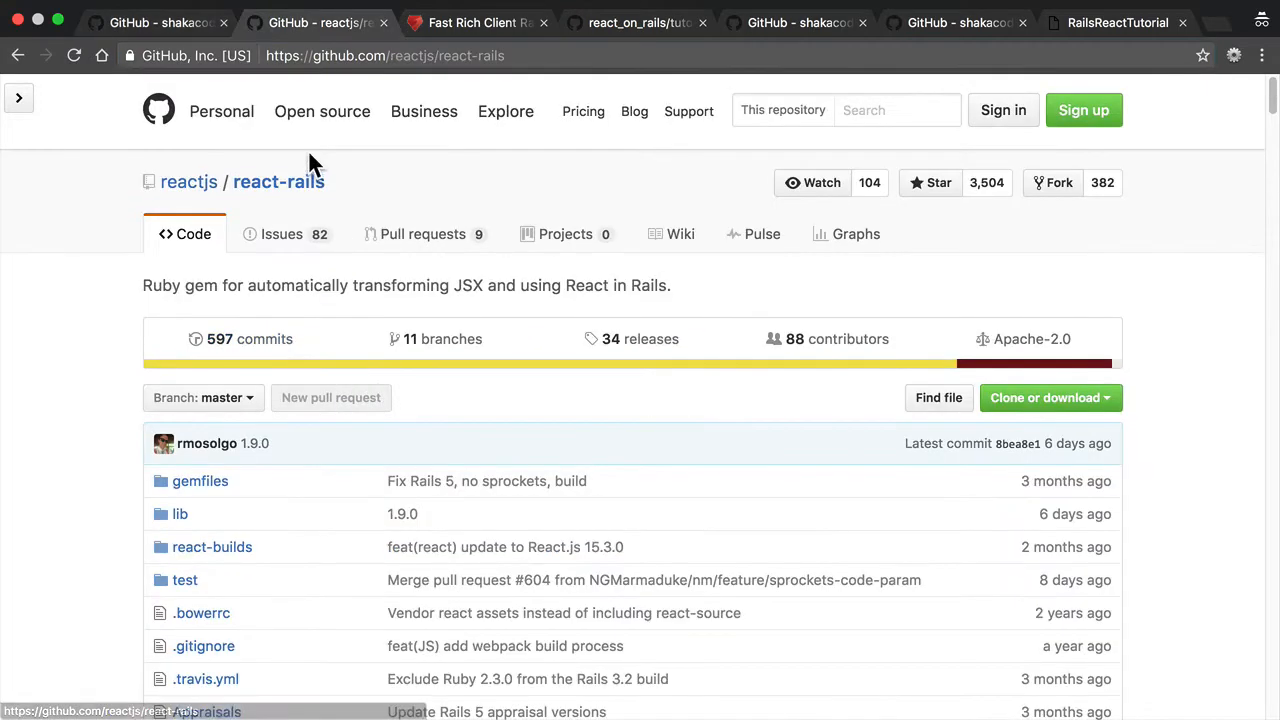
mouse_move(108, 182)
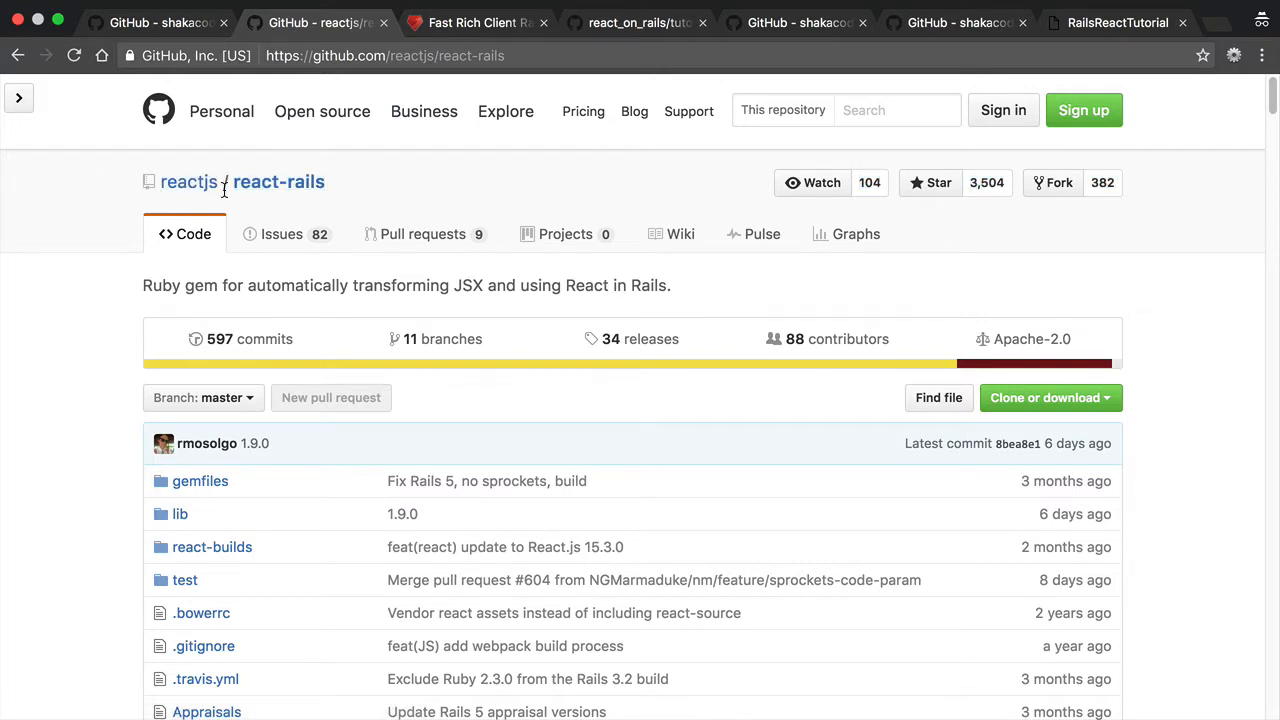
mouse_move(380, 360)
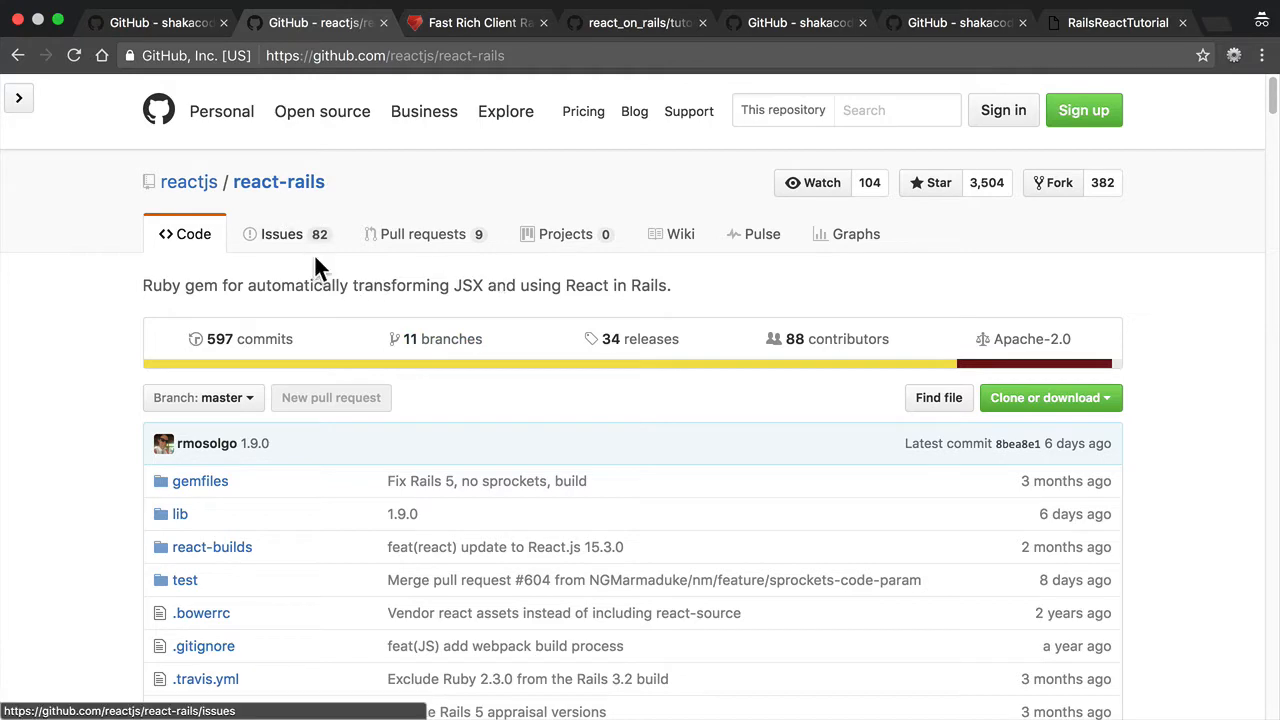
Scroll to the react-rails README feature list and installation section
scroll(down, 3)
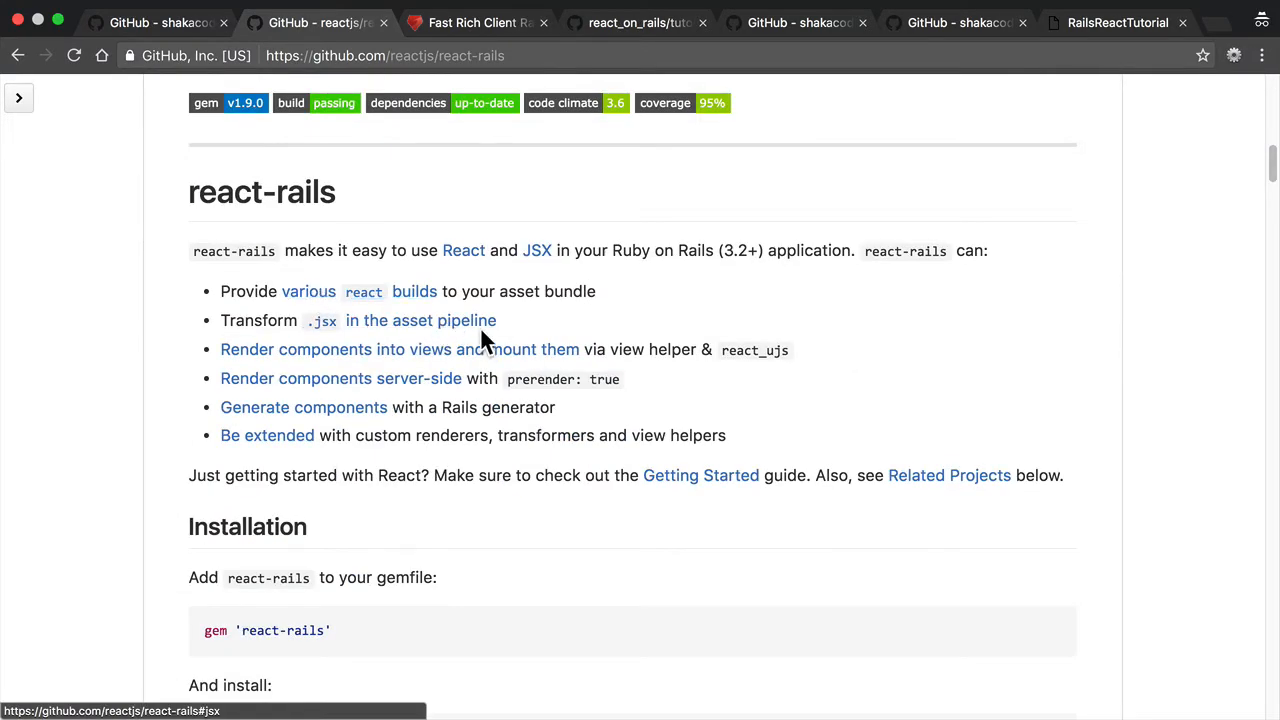
mouse_move(110, 350)
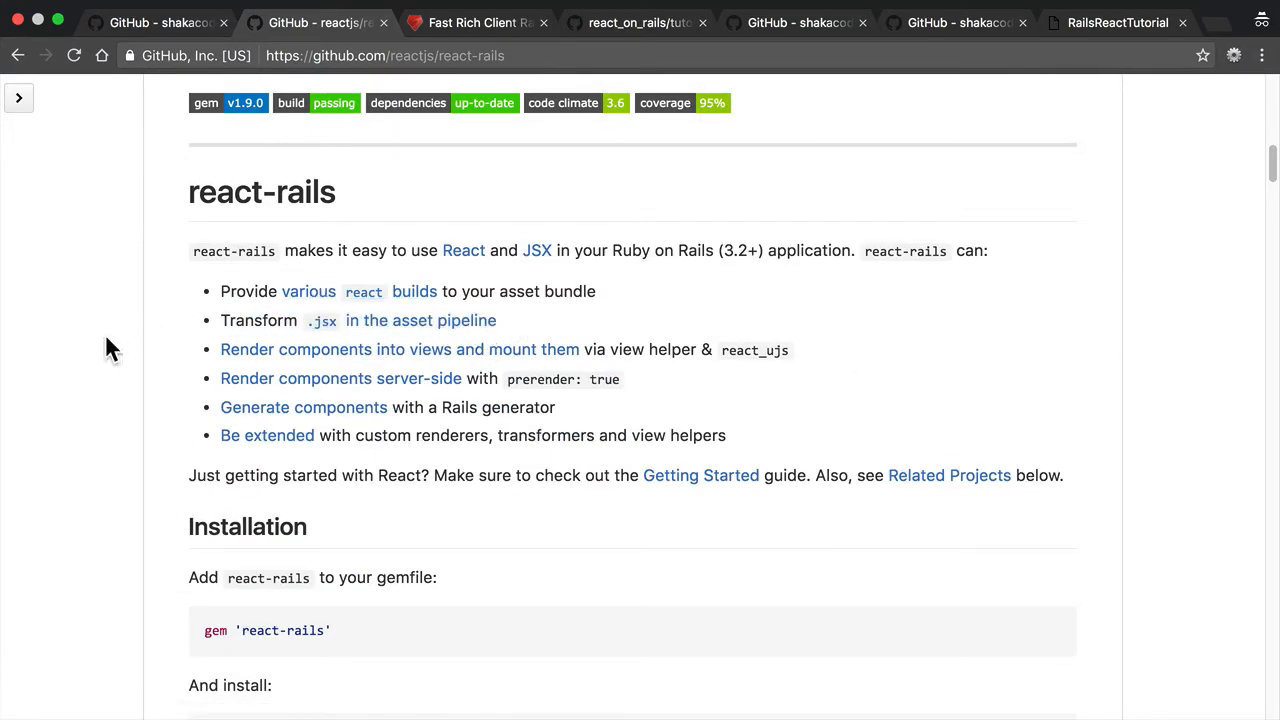
mouse_move(104, 328)
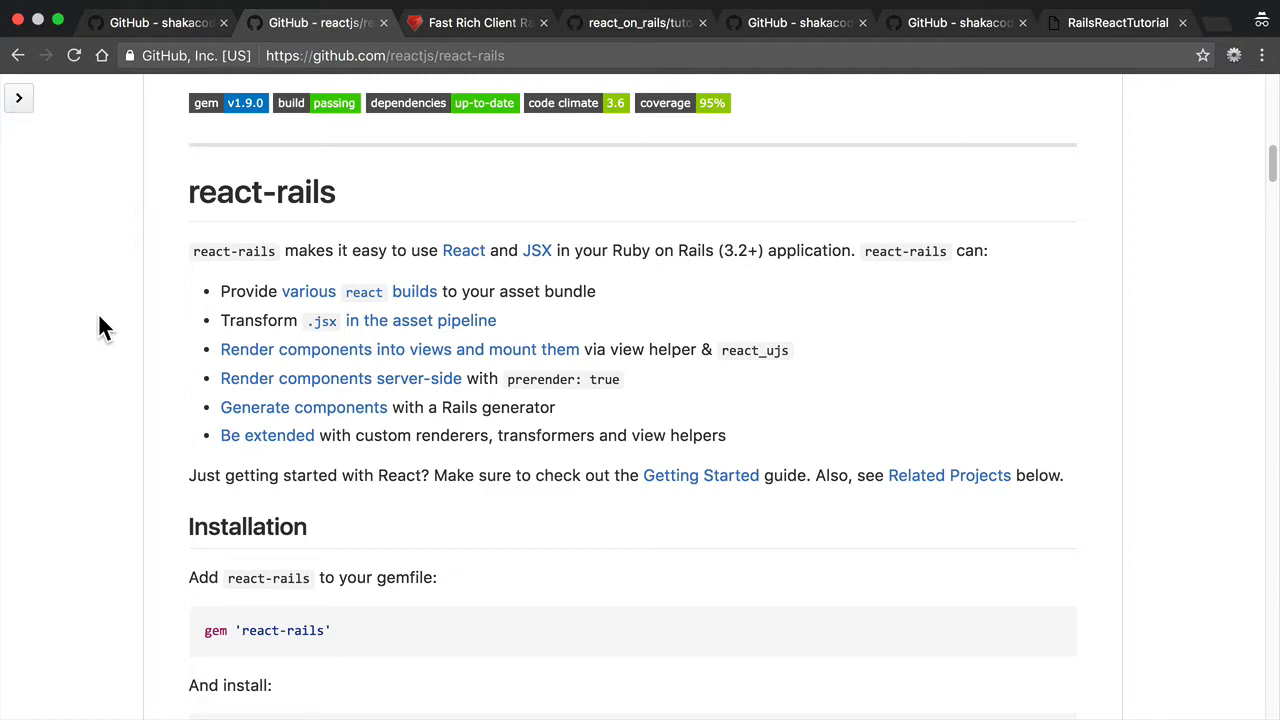
Switch to the 'Fast Rich Client Rails Development With Webpack' article and view its header
click(478, 22)
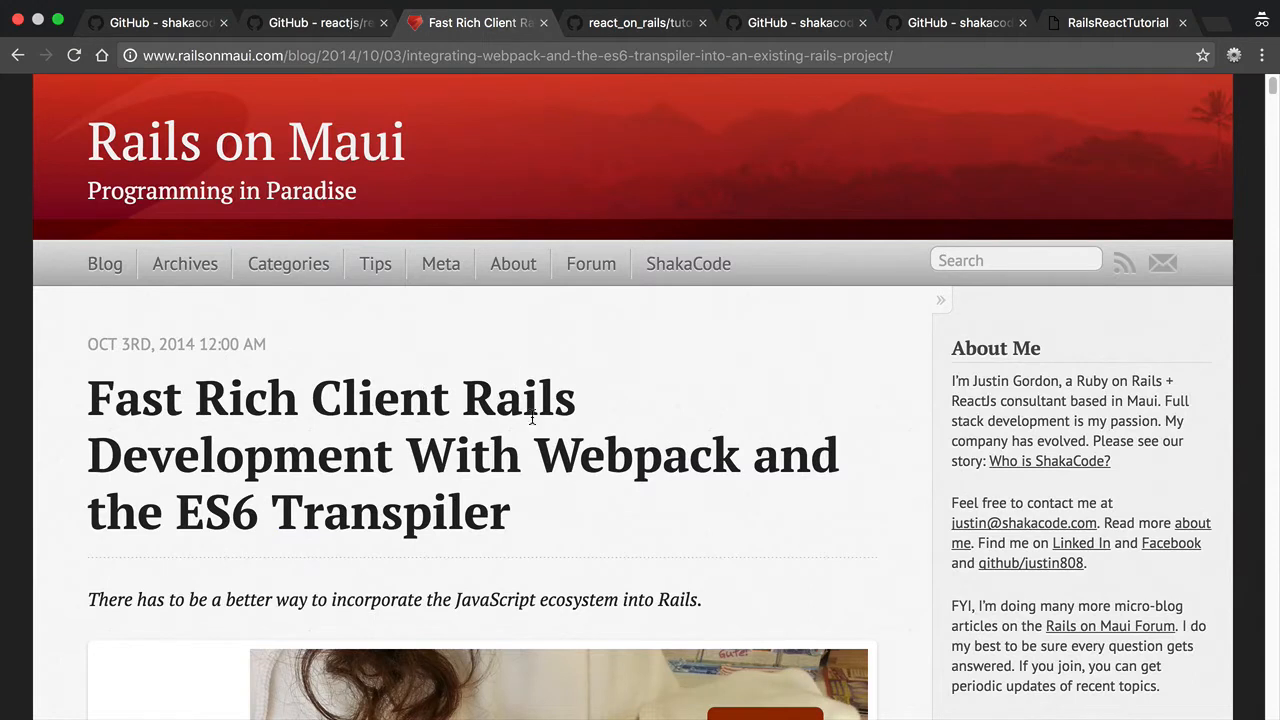
mouse_move(556, 552)
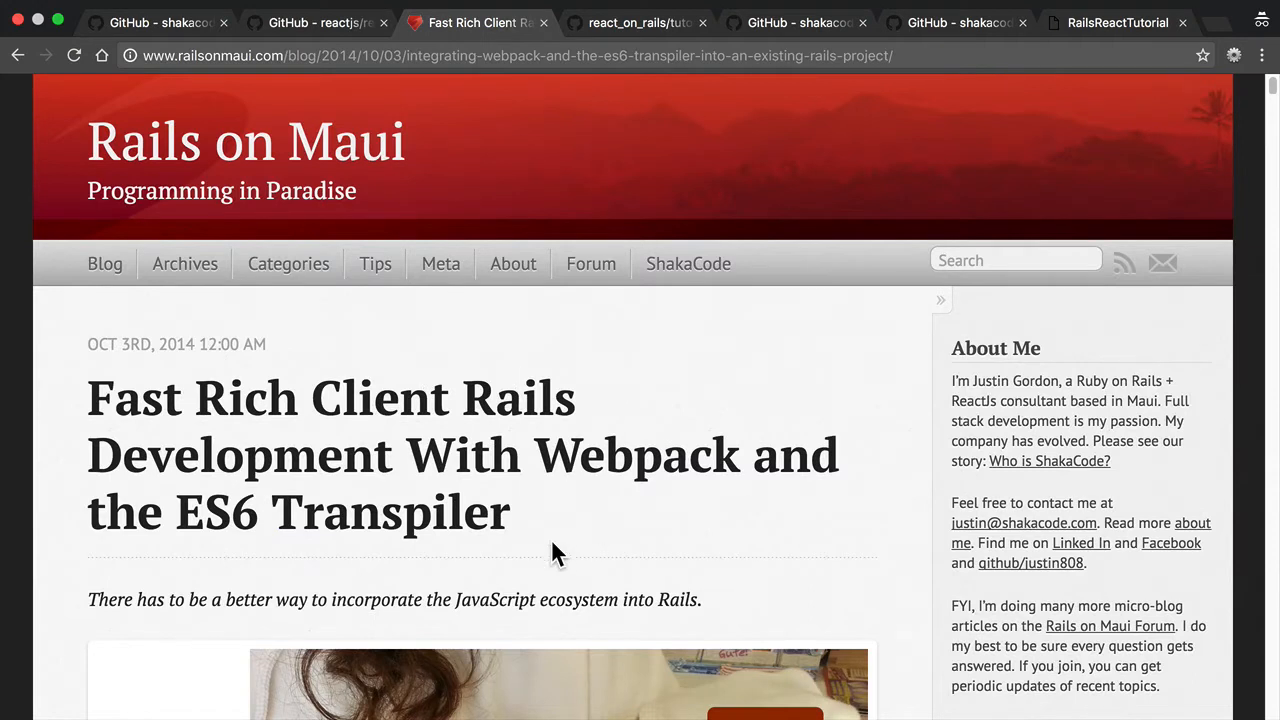
scroll(down, 3)
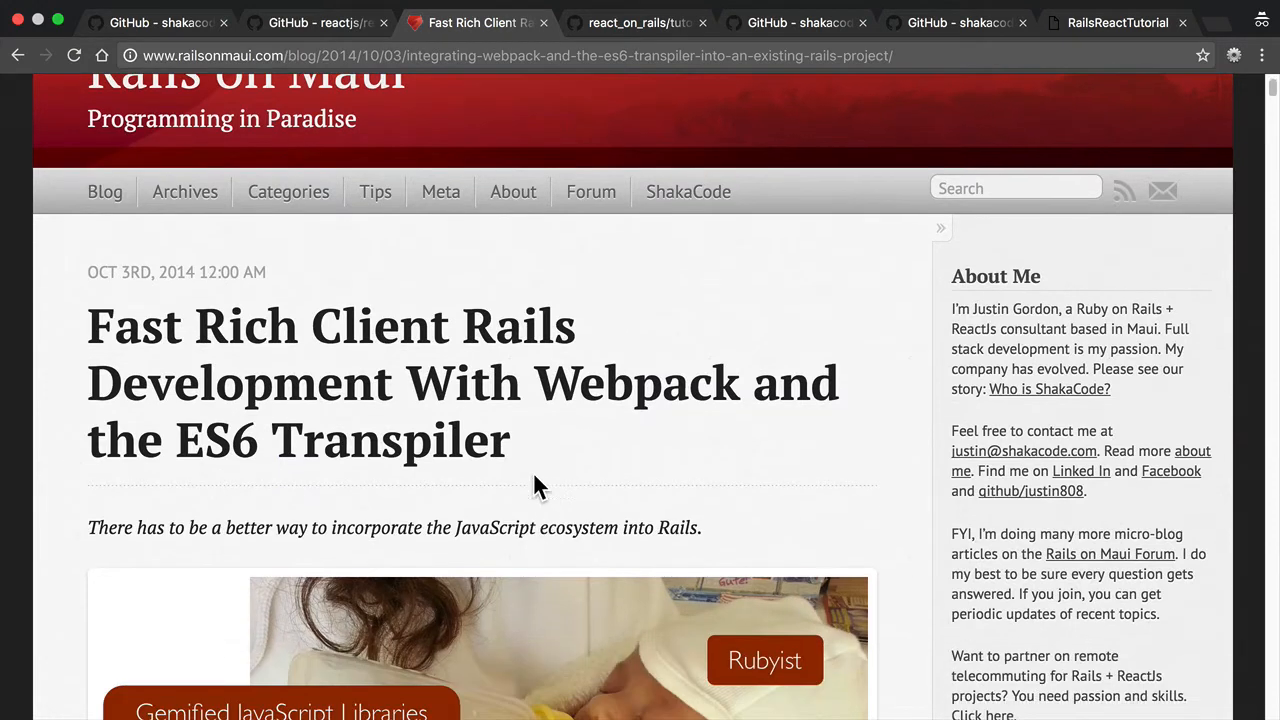
mouse_move(530, 420)
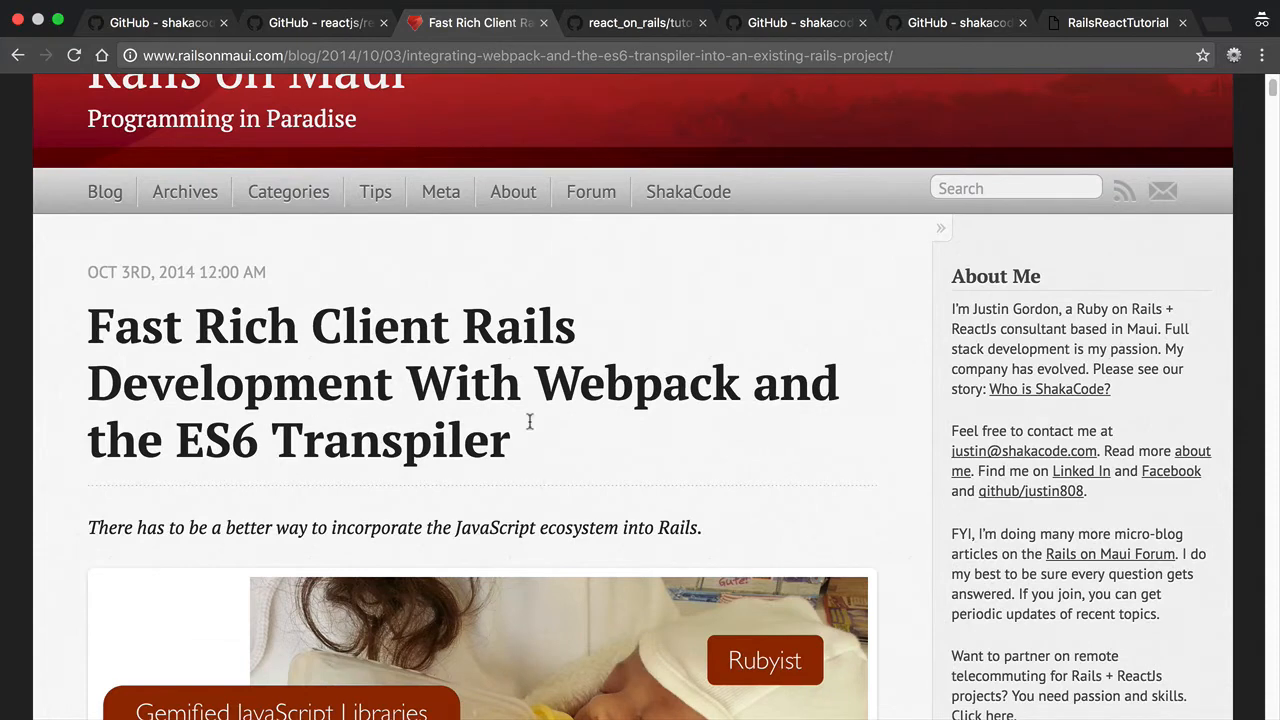
mouse_move(496, 324)
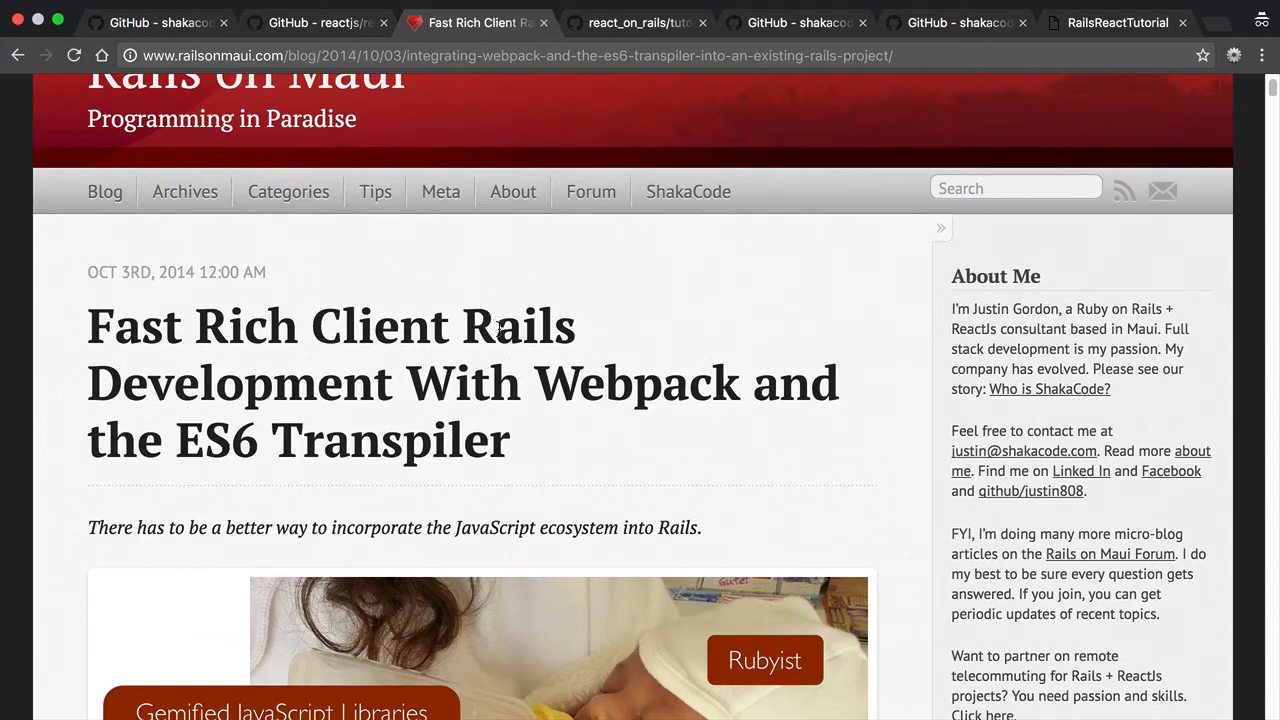
mouse_move(412, 408)
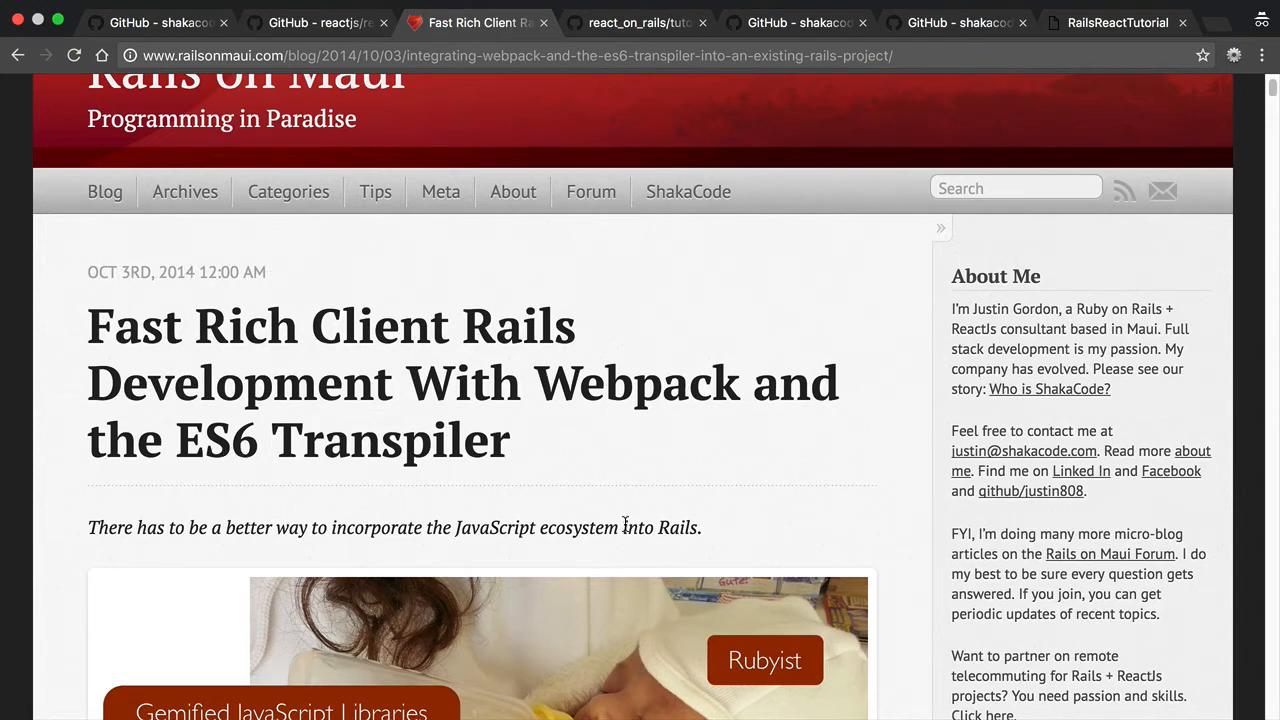
mouse_move(576, 482)
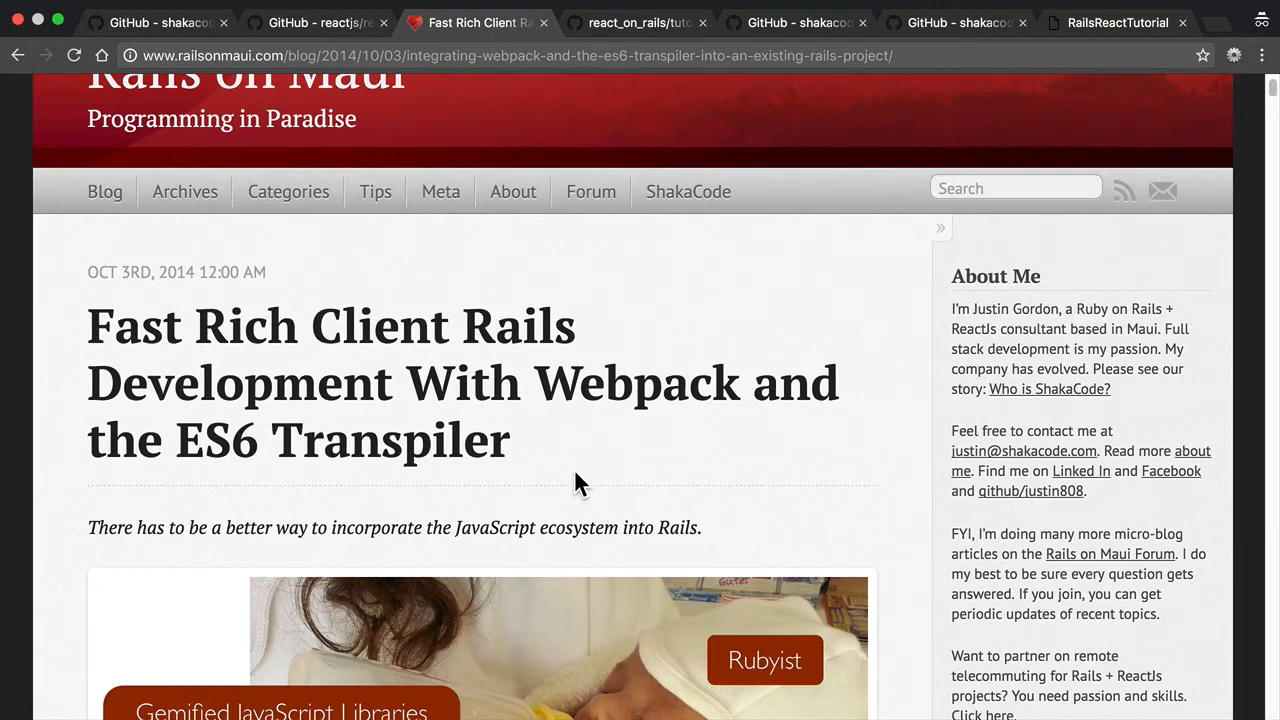
mouse_move(184, 450)
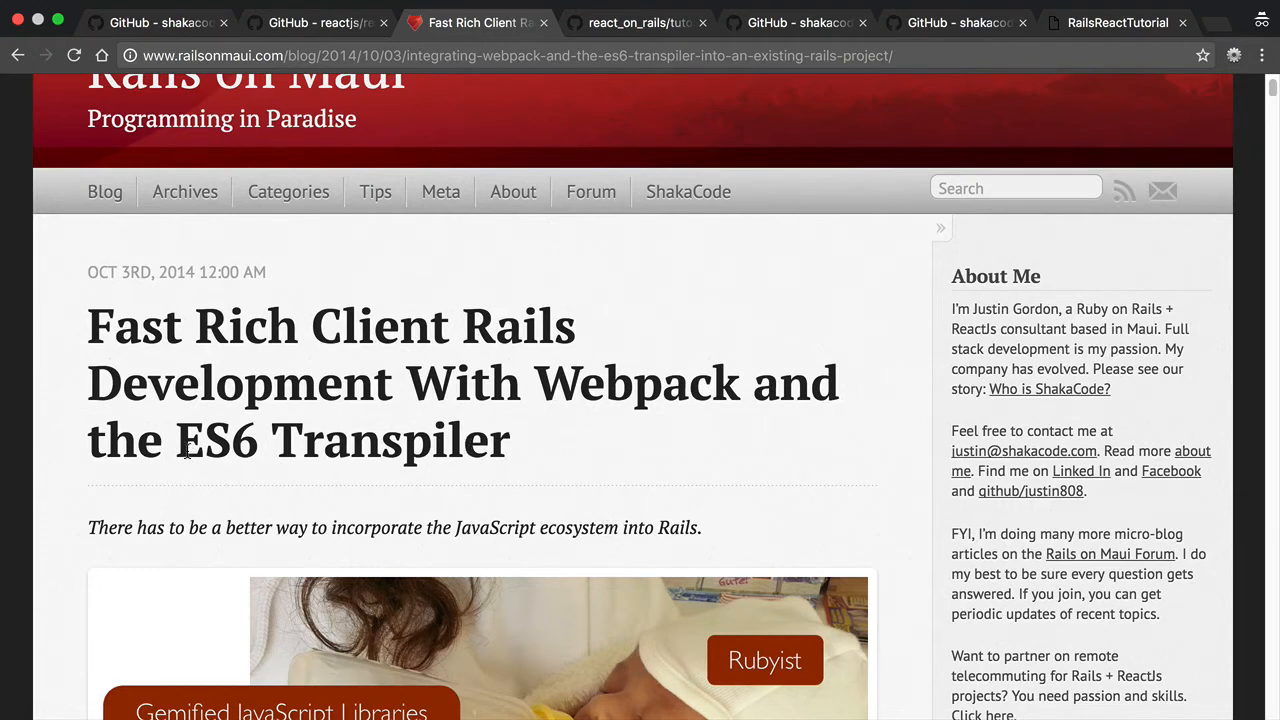
mouse_move(540, 448)
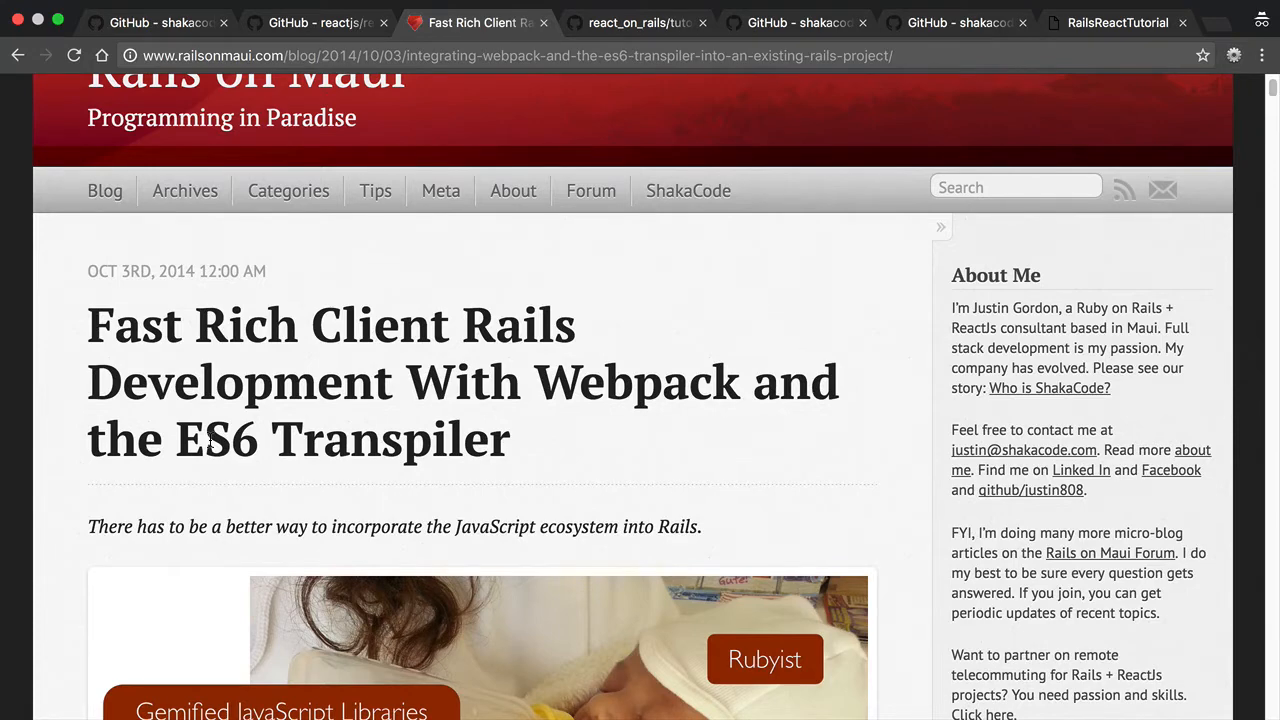
scroll(up, 3)
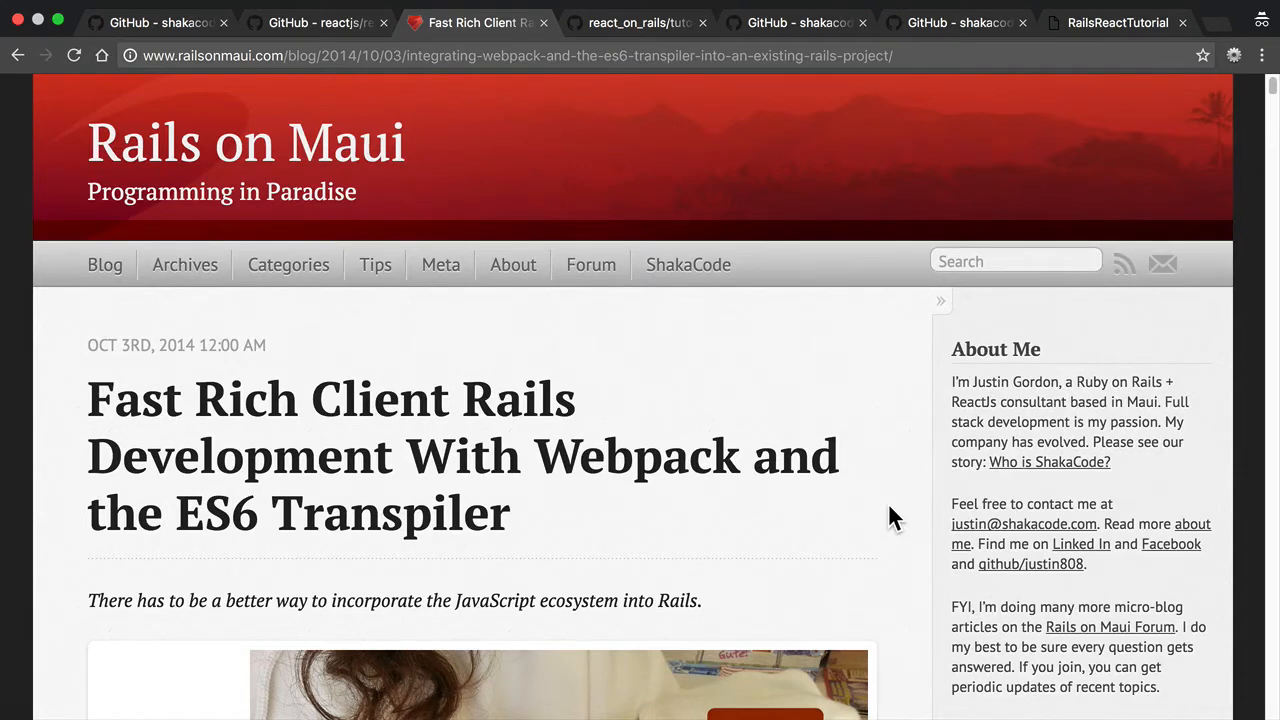
mouse_move(308, 20)
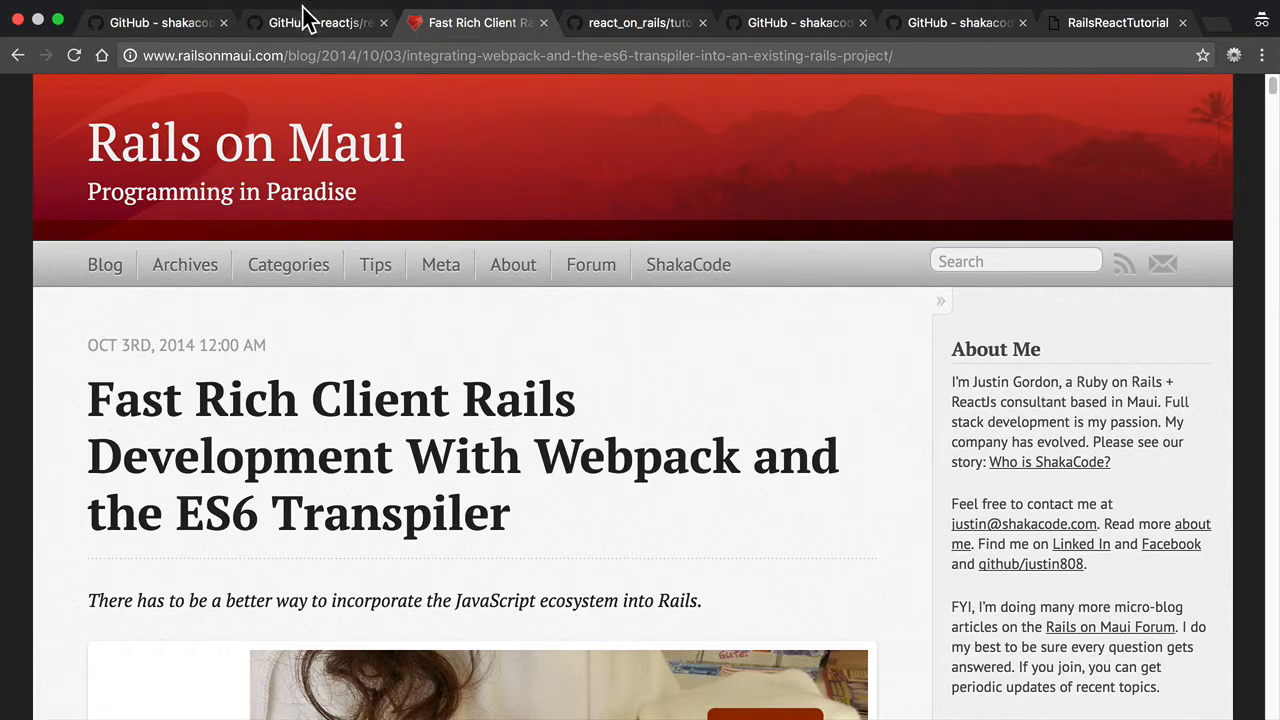
click(316, 22)
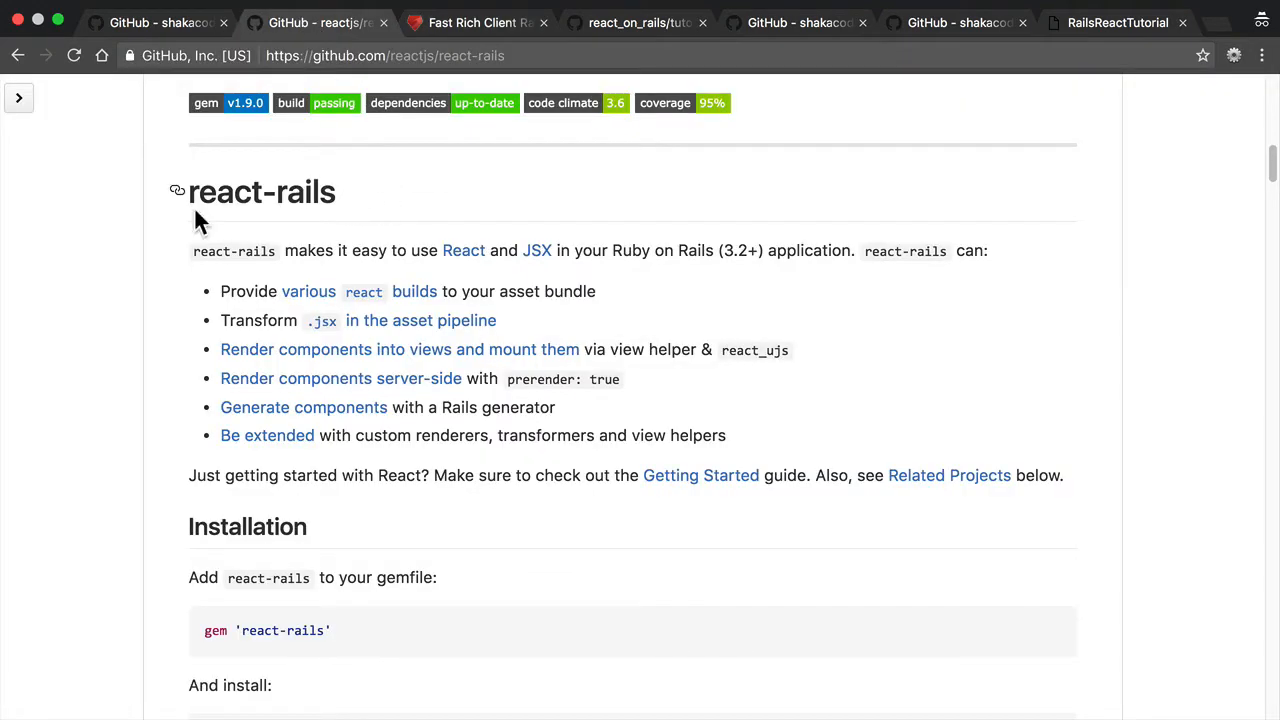
click(478, 22)
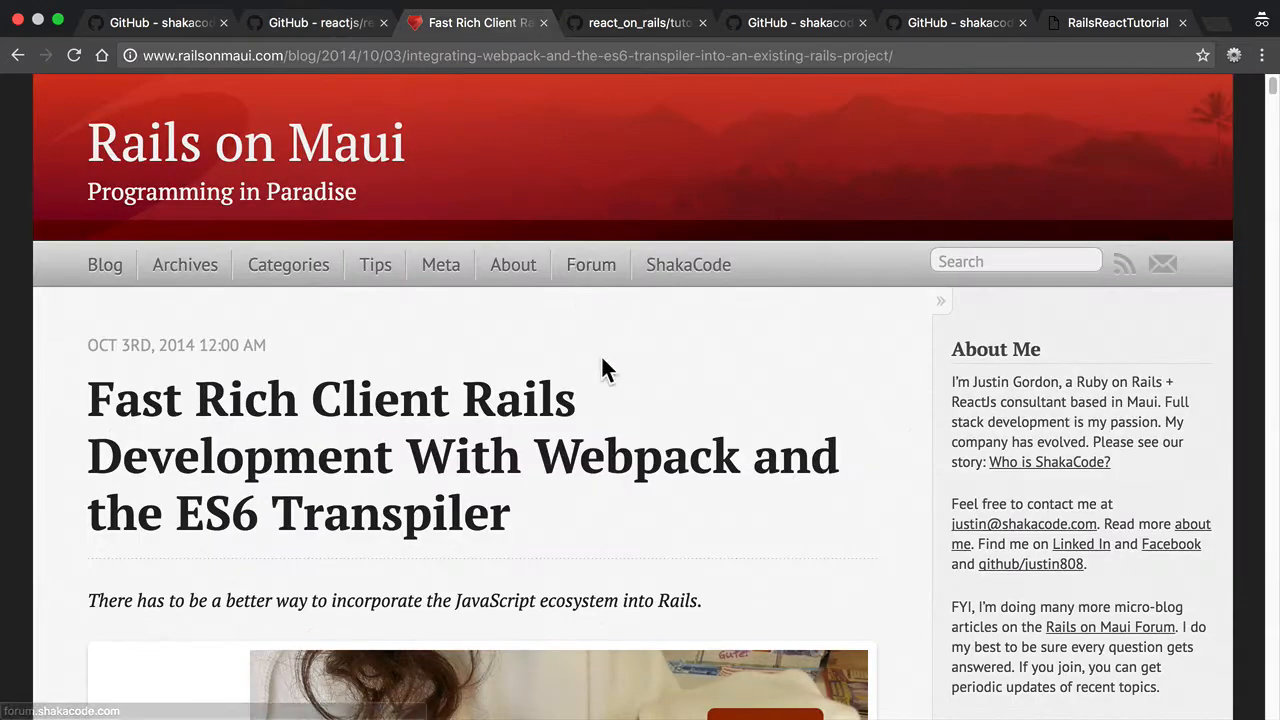
mouse_move(570, 476)
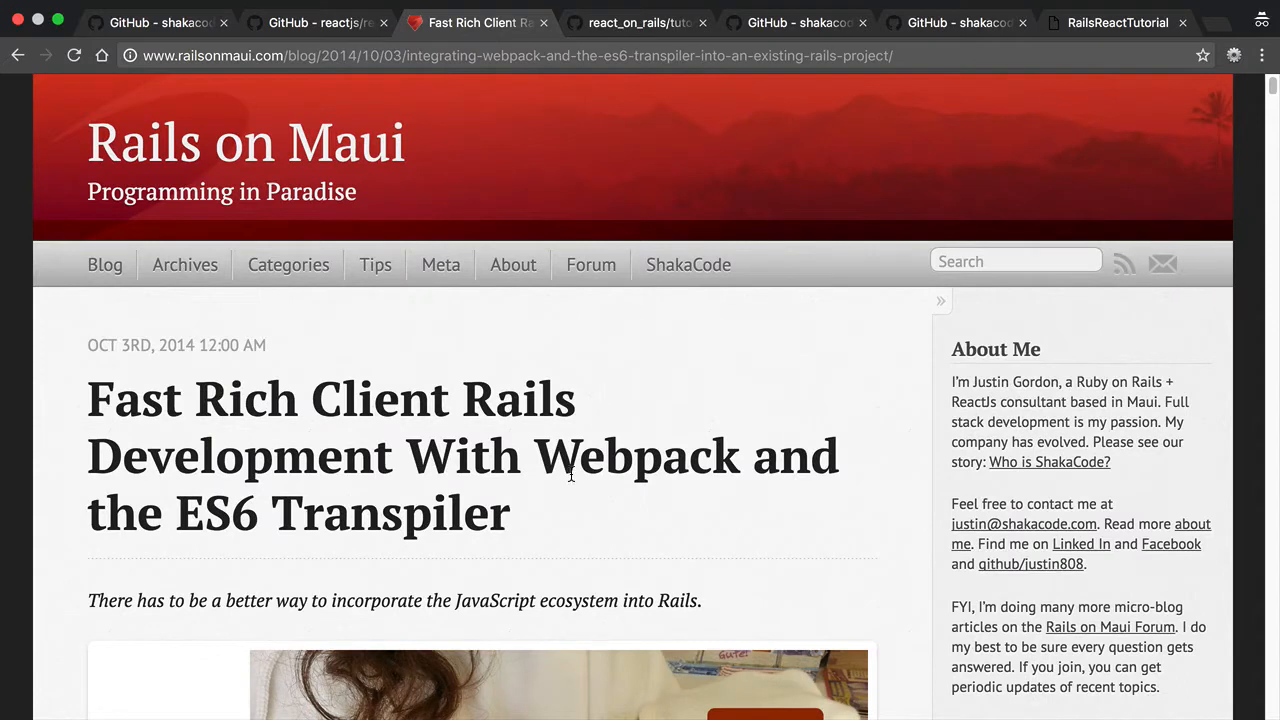
mouse_move(660, 518)
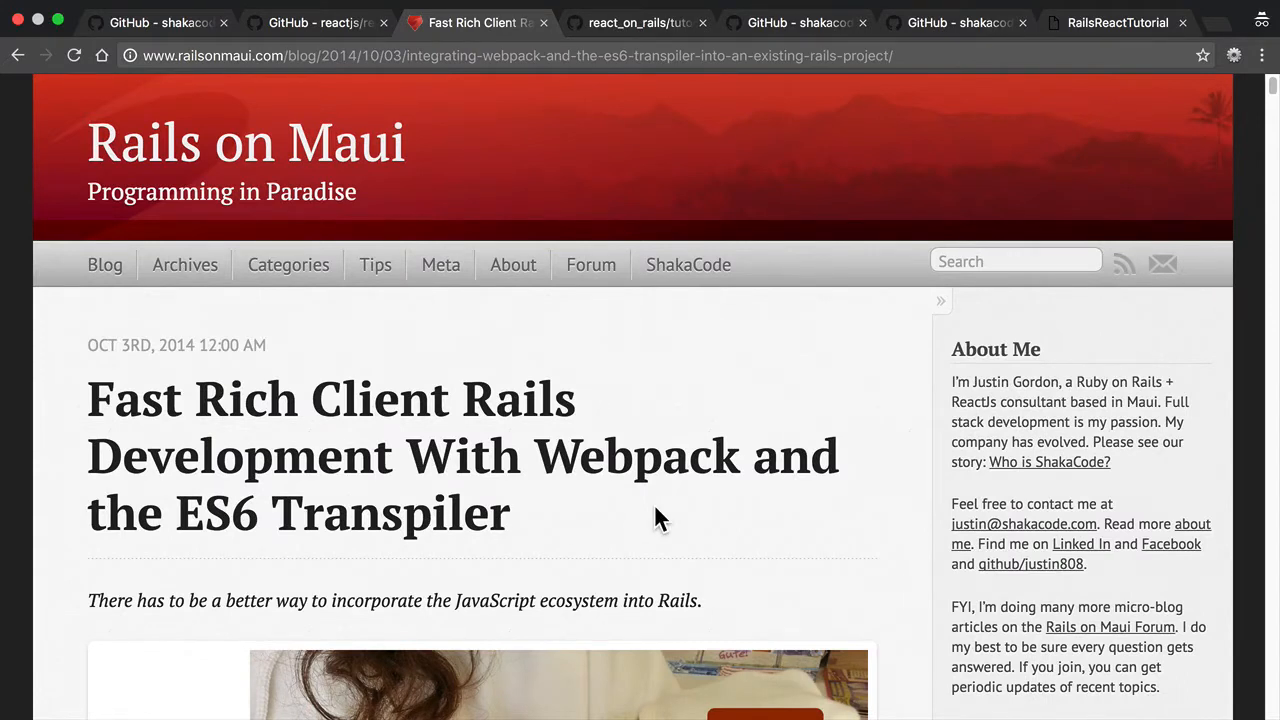
scroll(down, 3)
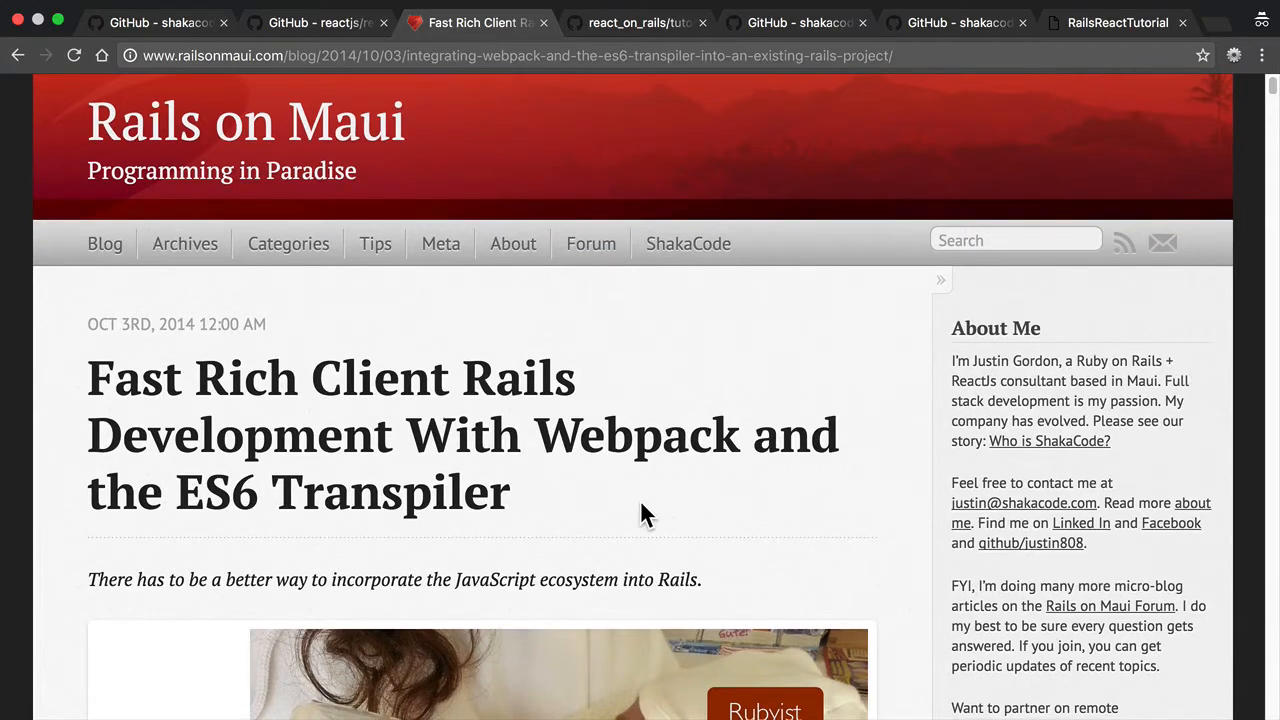
Scroll to the section on copying JavaScript into /vendor/assets/javascripts
scroll(down, 3)
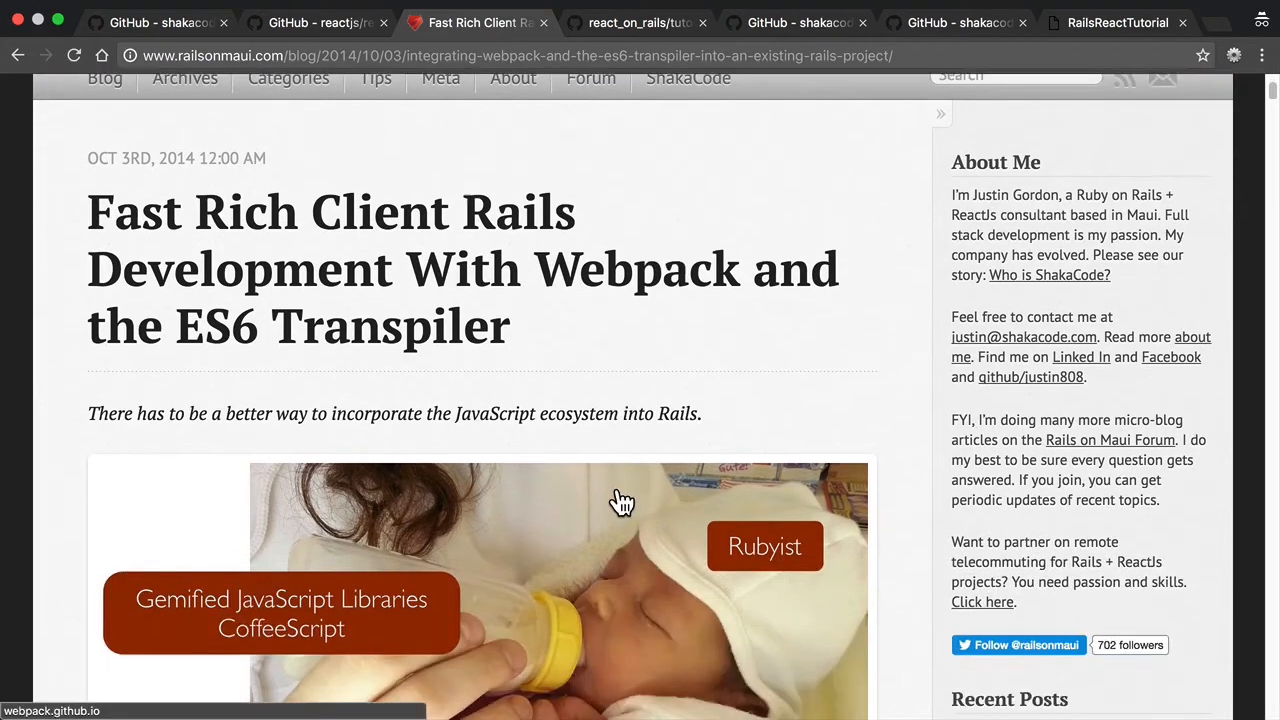
scroll(down, 3)
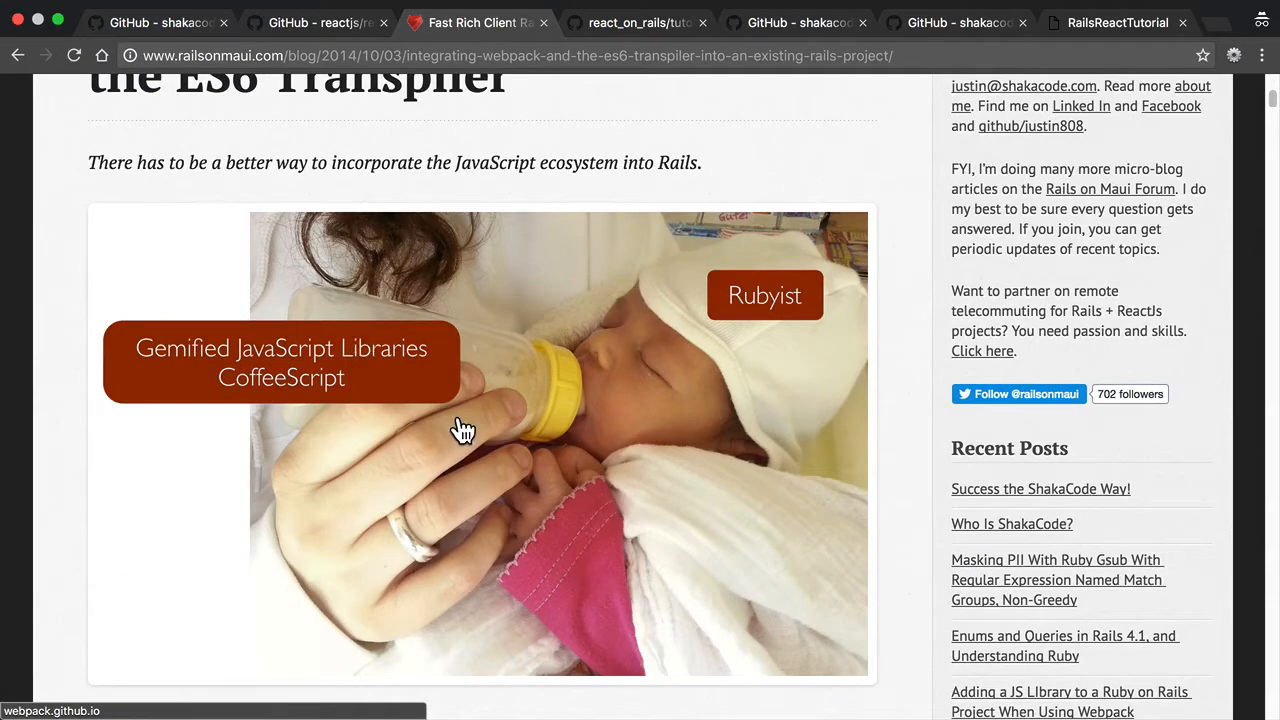
scroll(up, 3)
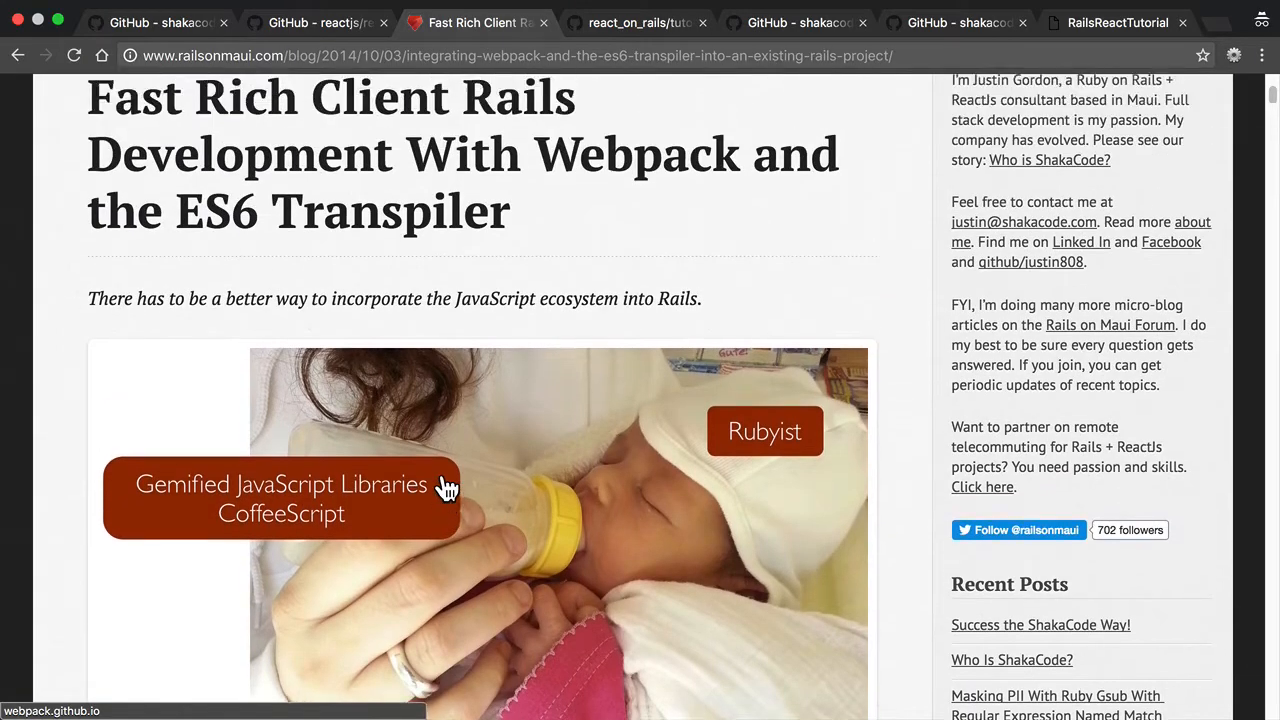
scroll(down, 3)
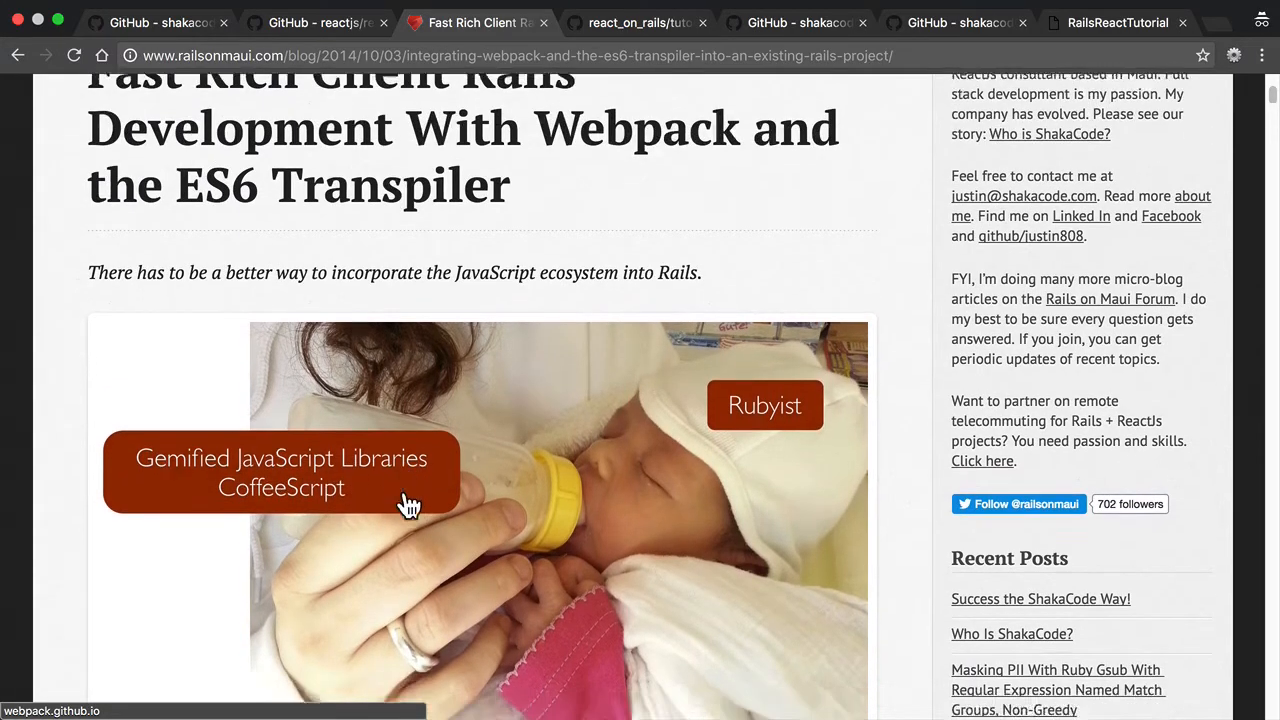
scroll(down, 3)
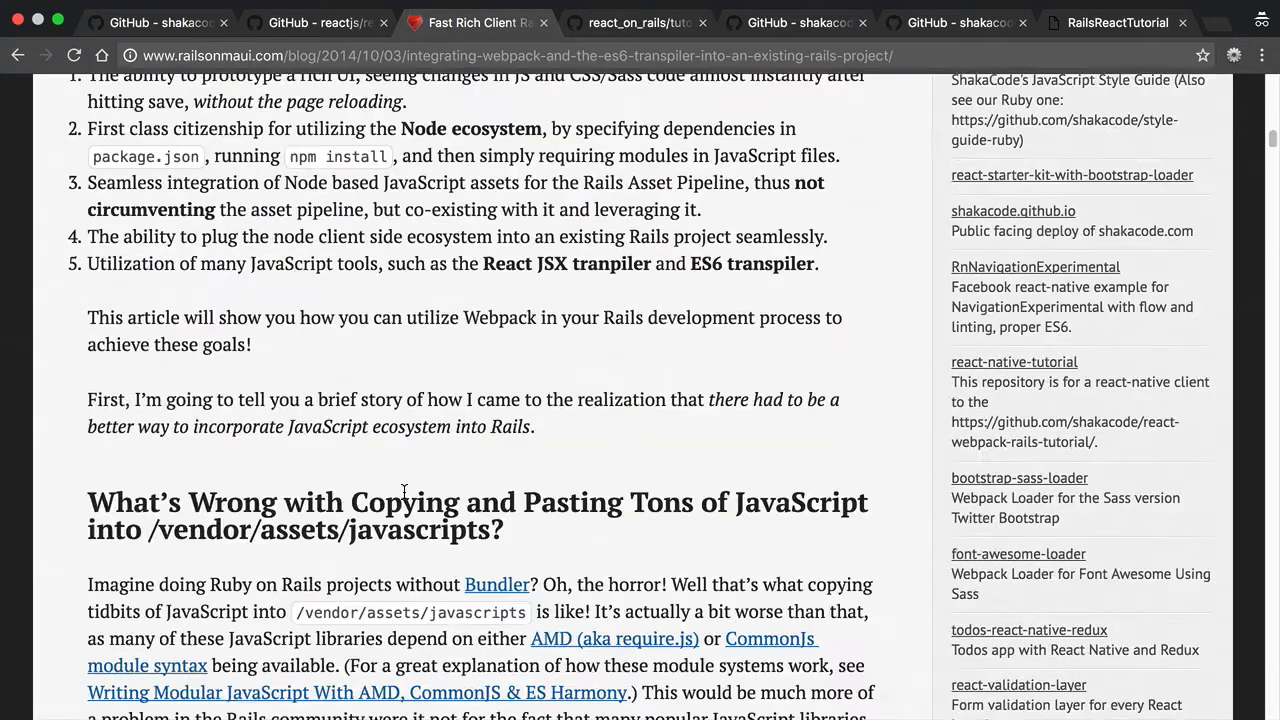
scroll(down, 3)
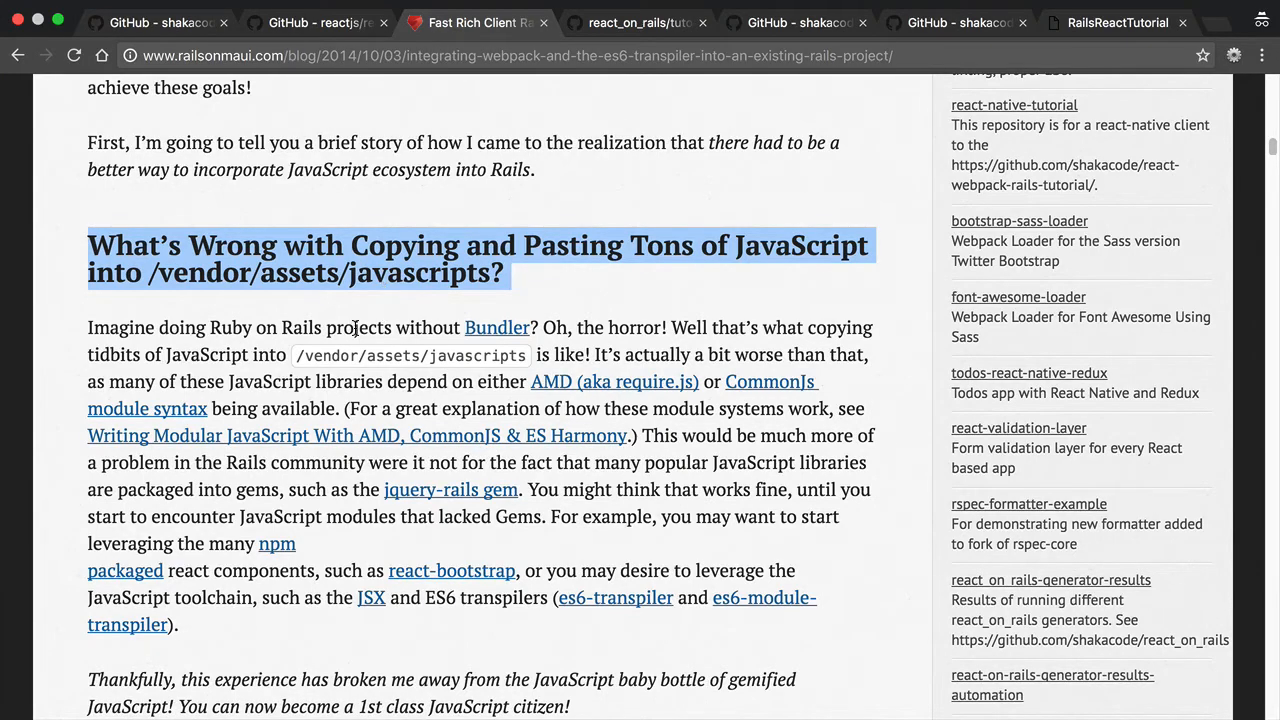
mouse_move(348, 316)
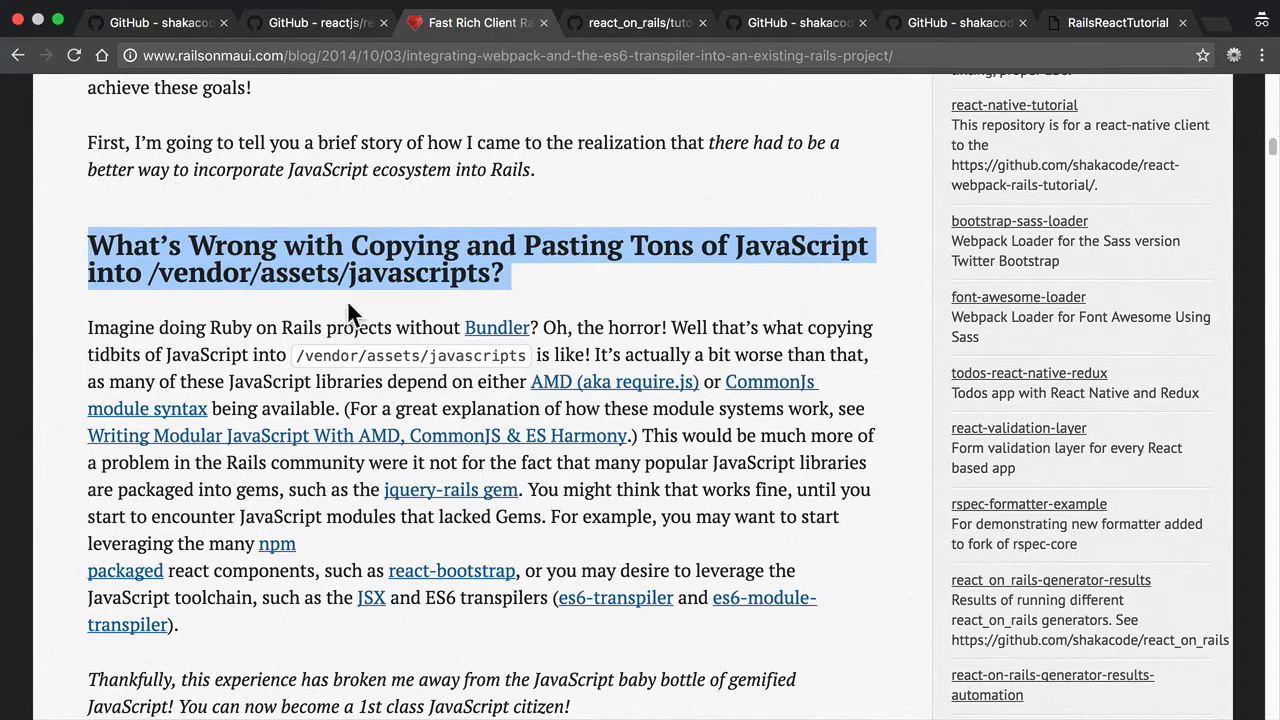
mouse_move(310, 280)
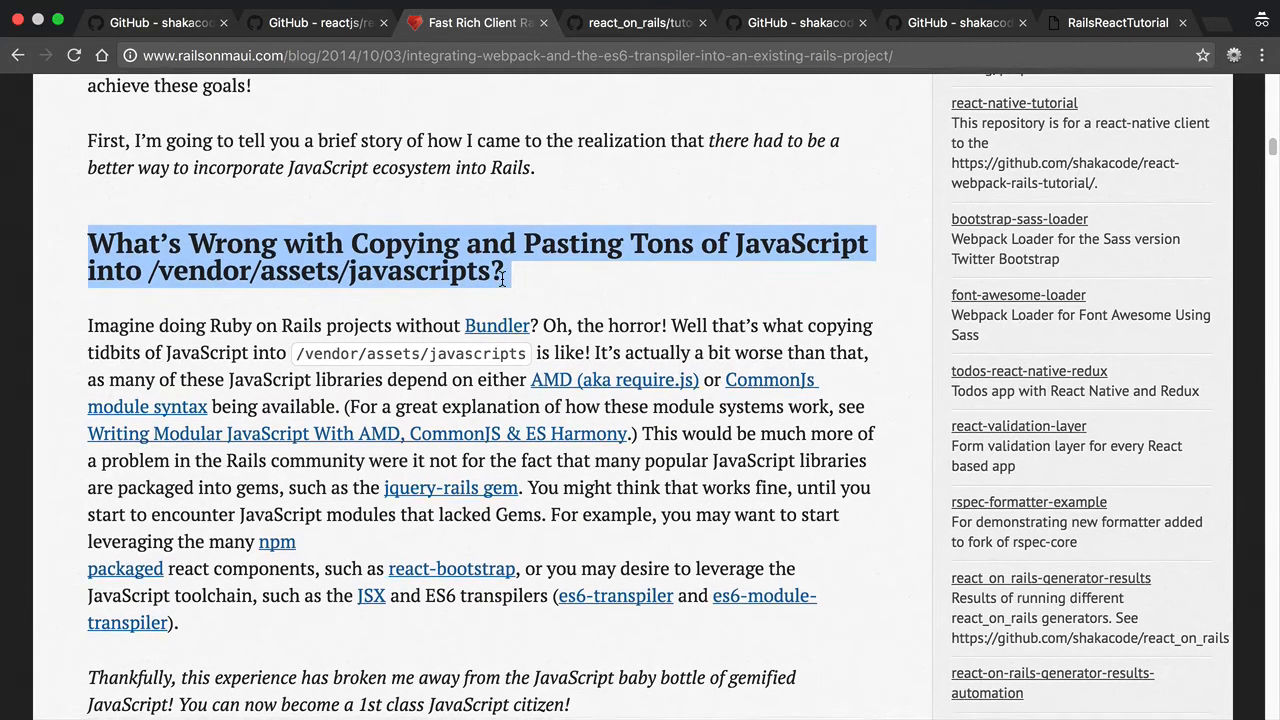
Scroll past the Tourists or 1st Class Citizens graphic and highlight 'React and ES6' in the Motivation heading
scroll(down, 3)
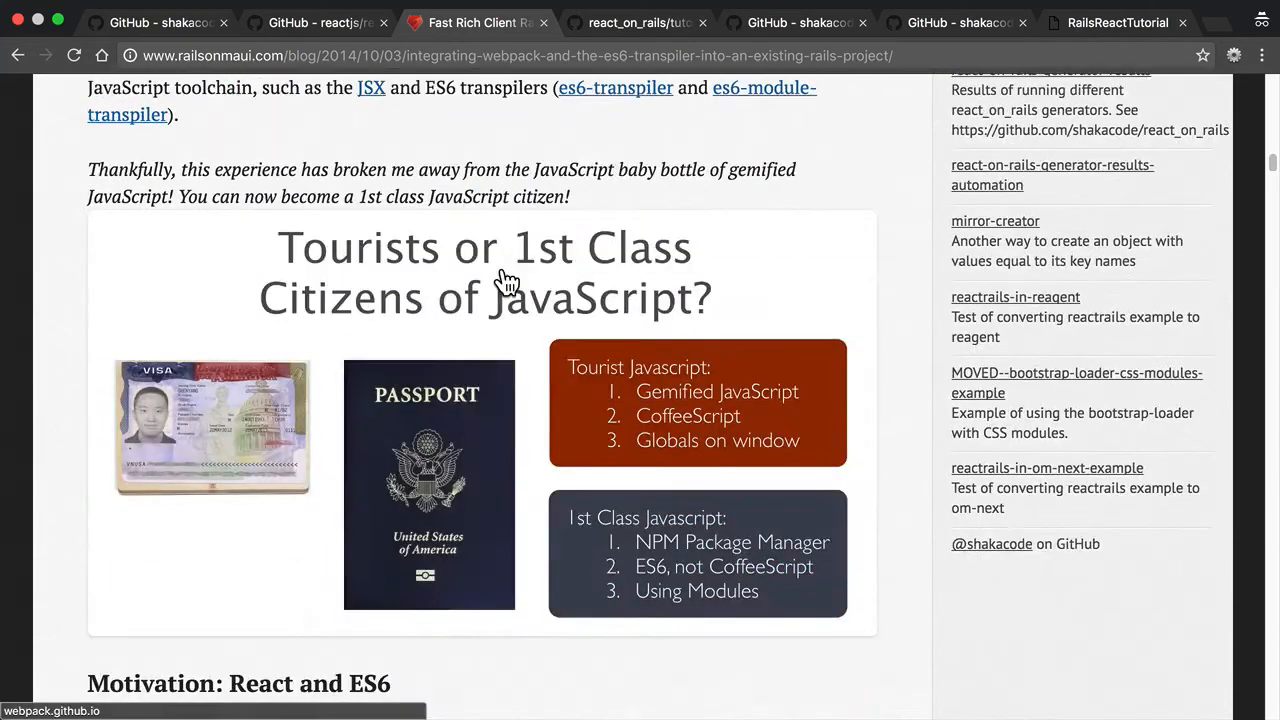
scroll(down, 3)
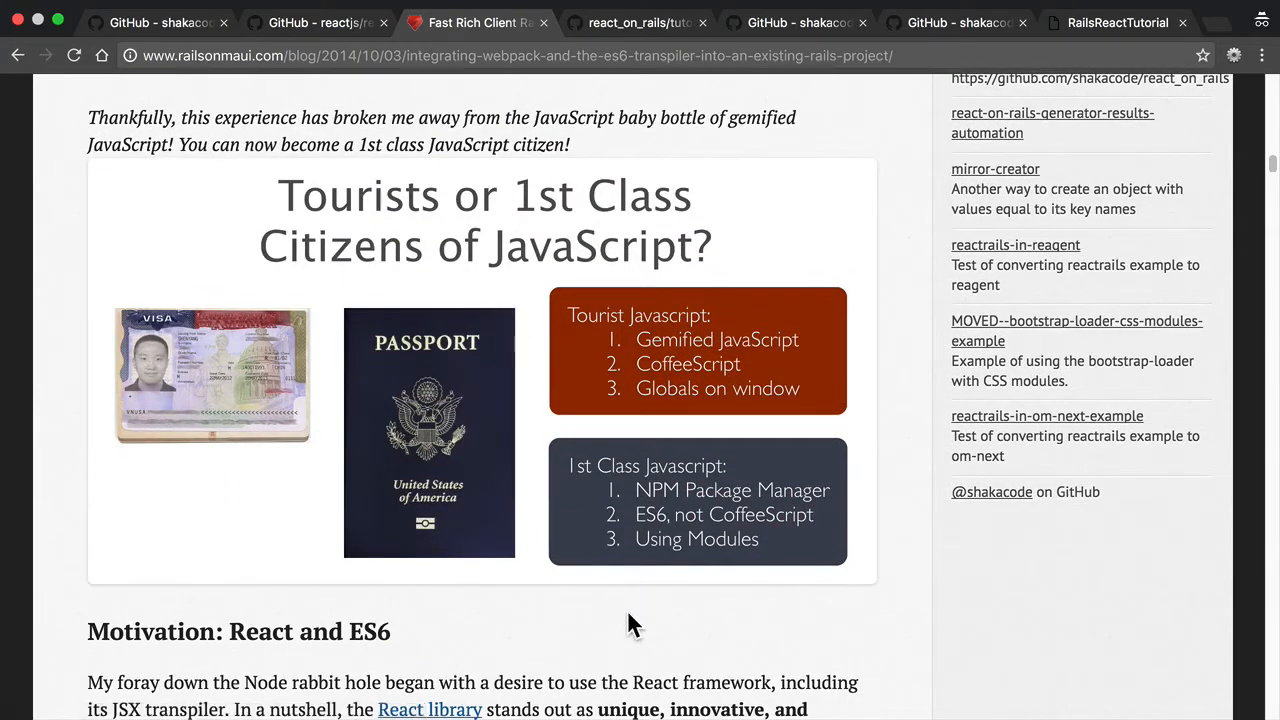
mouse_move(640, 612)
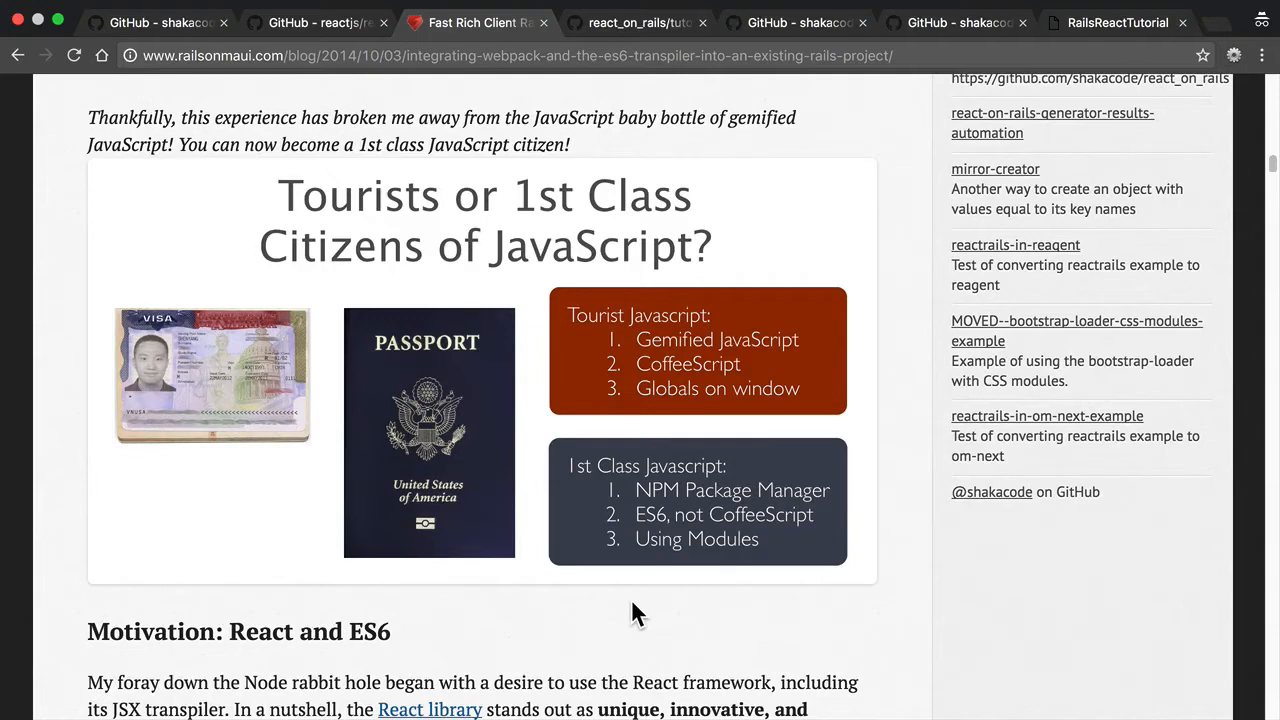
mouse_move(616, 610)
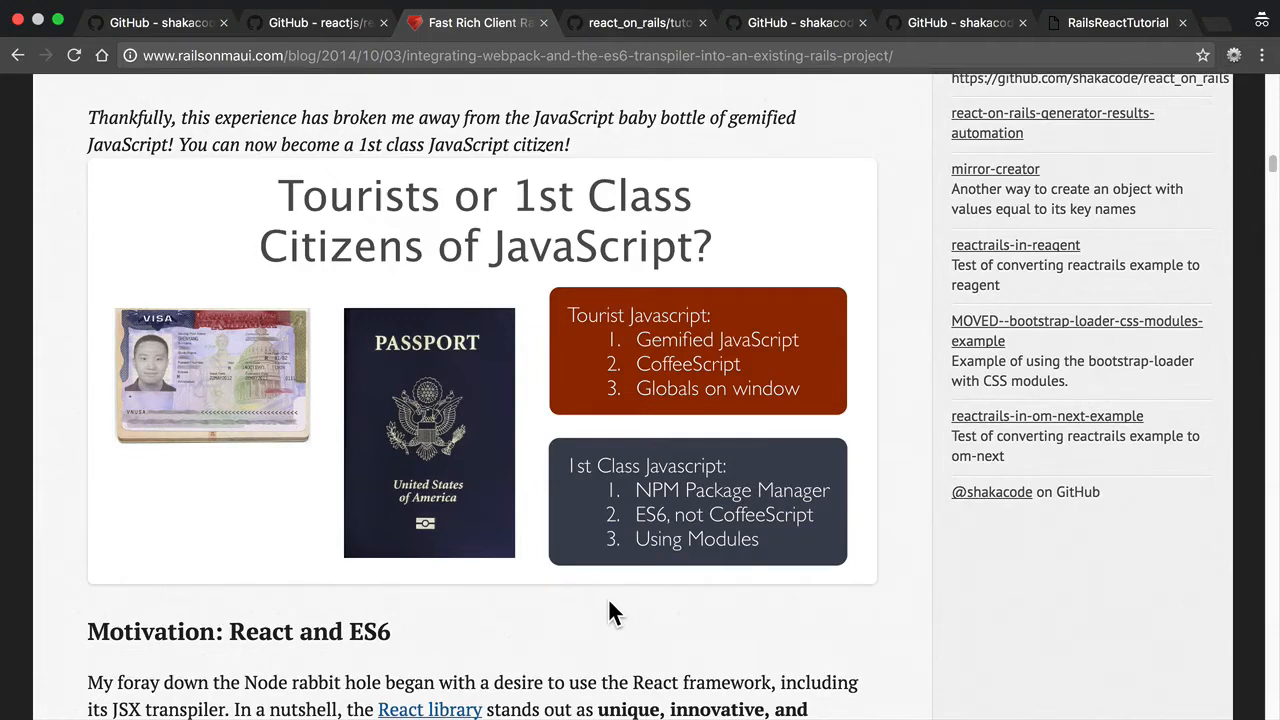
mouse_move(676, 504)
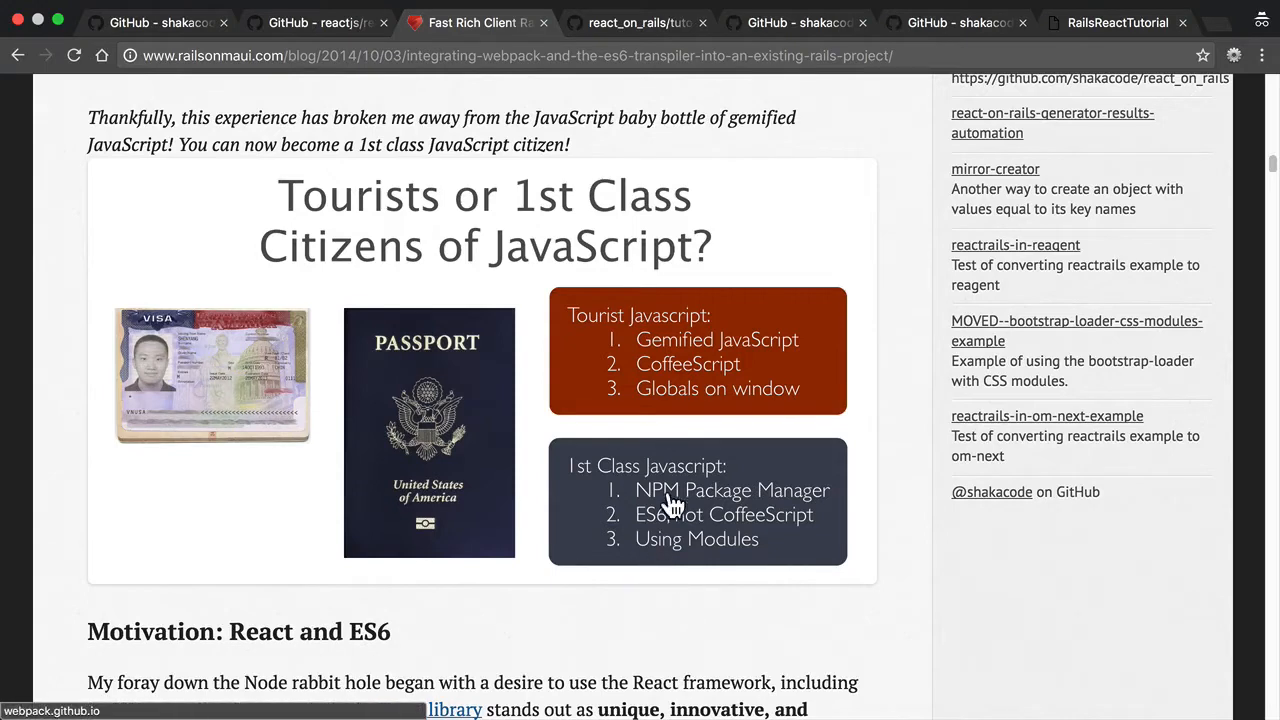
mouse_move(756, 518)
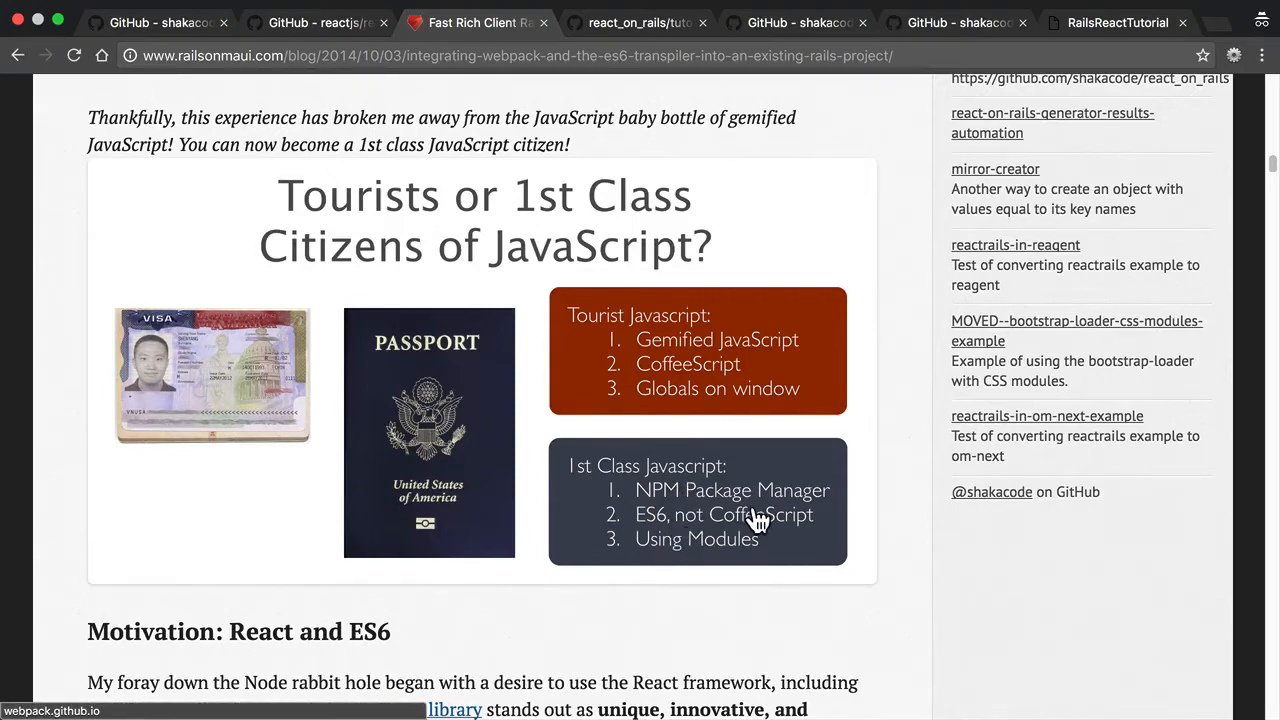
mouse_move(736, 568)
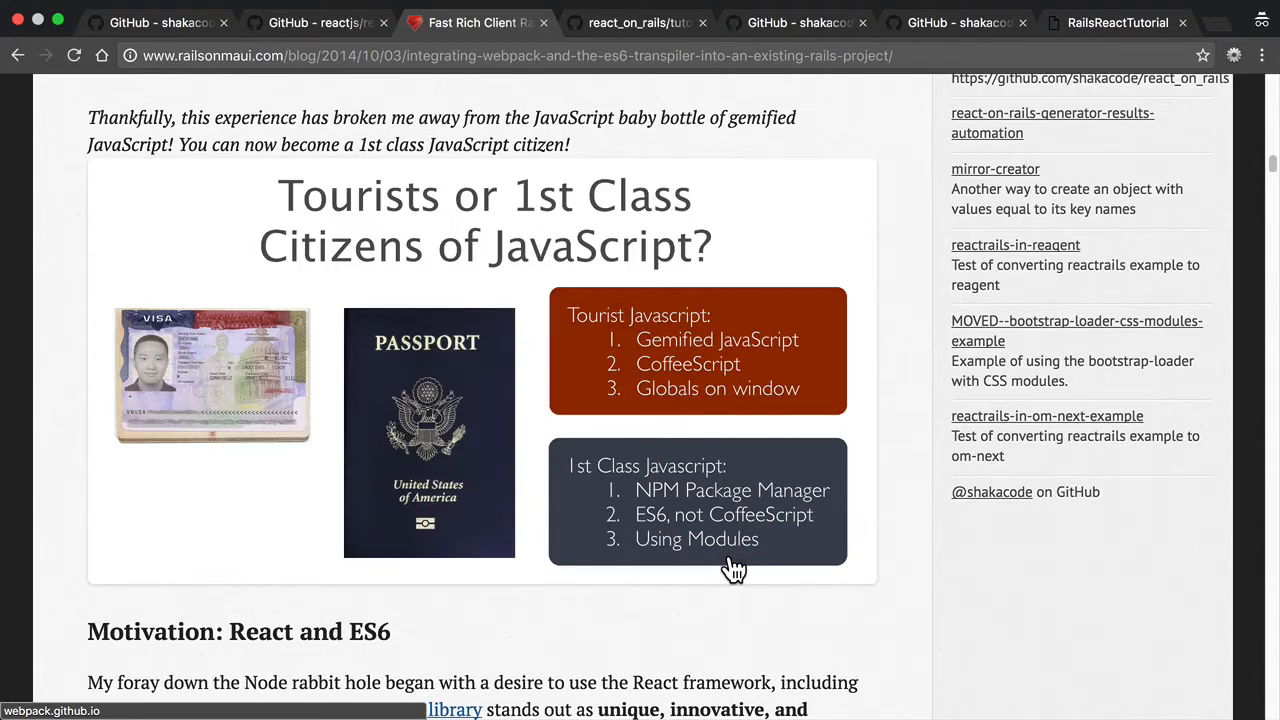
mouse_move(808, 576)
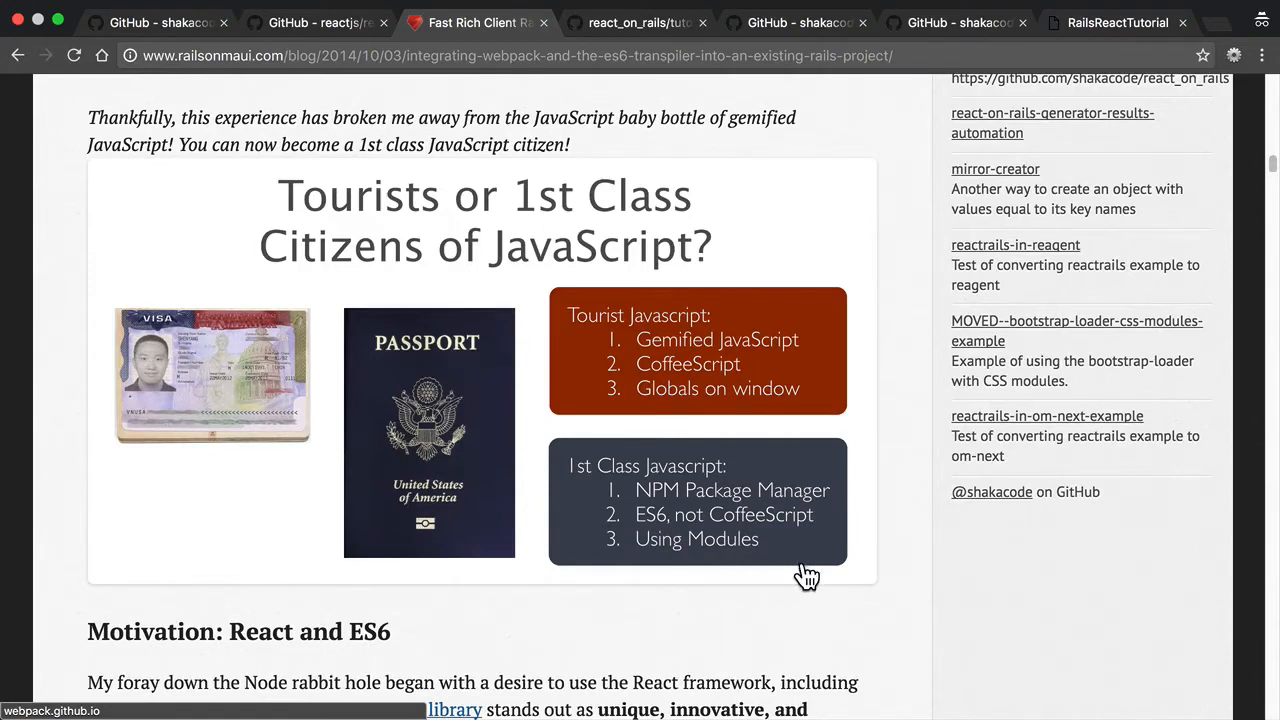
mouse_move(688, 600)
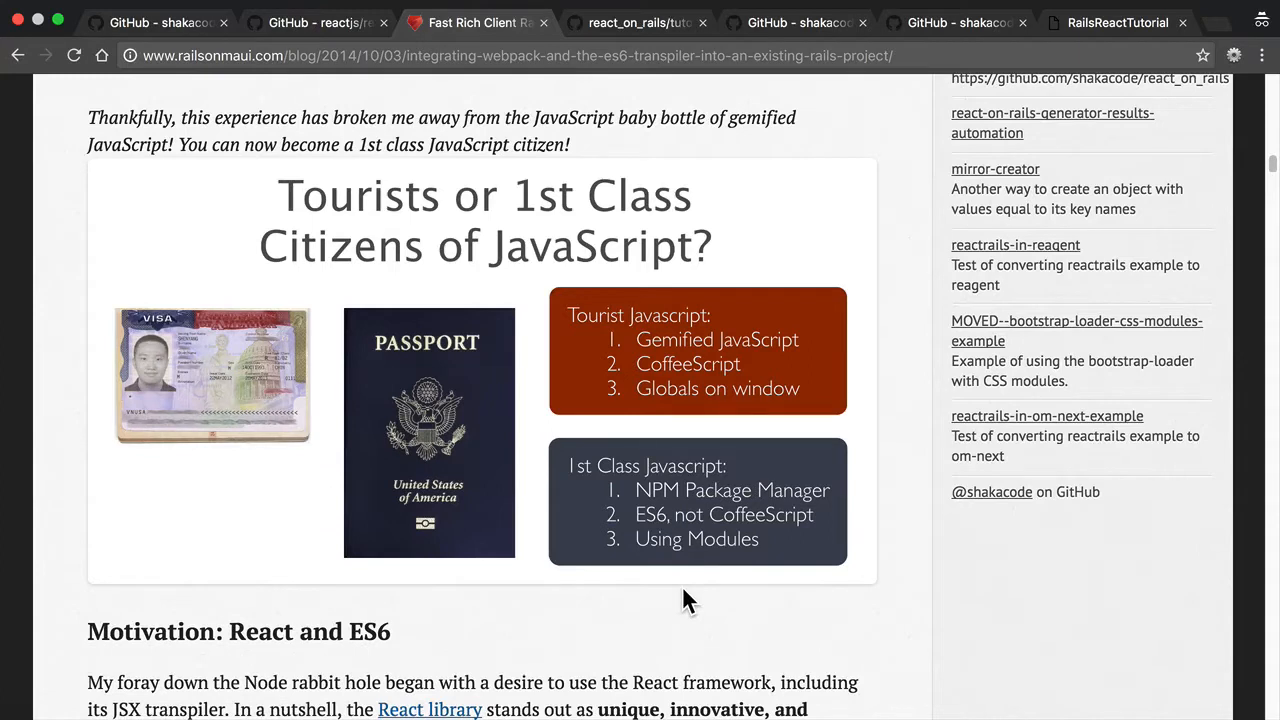
mouse_move(528, 560)
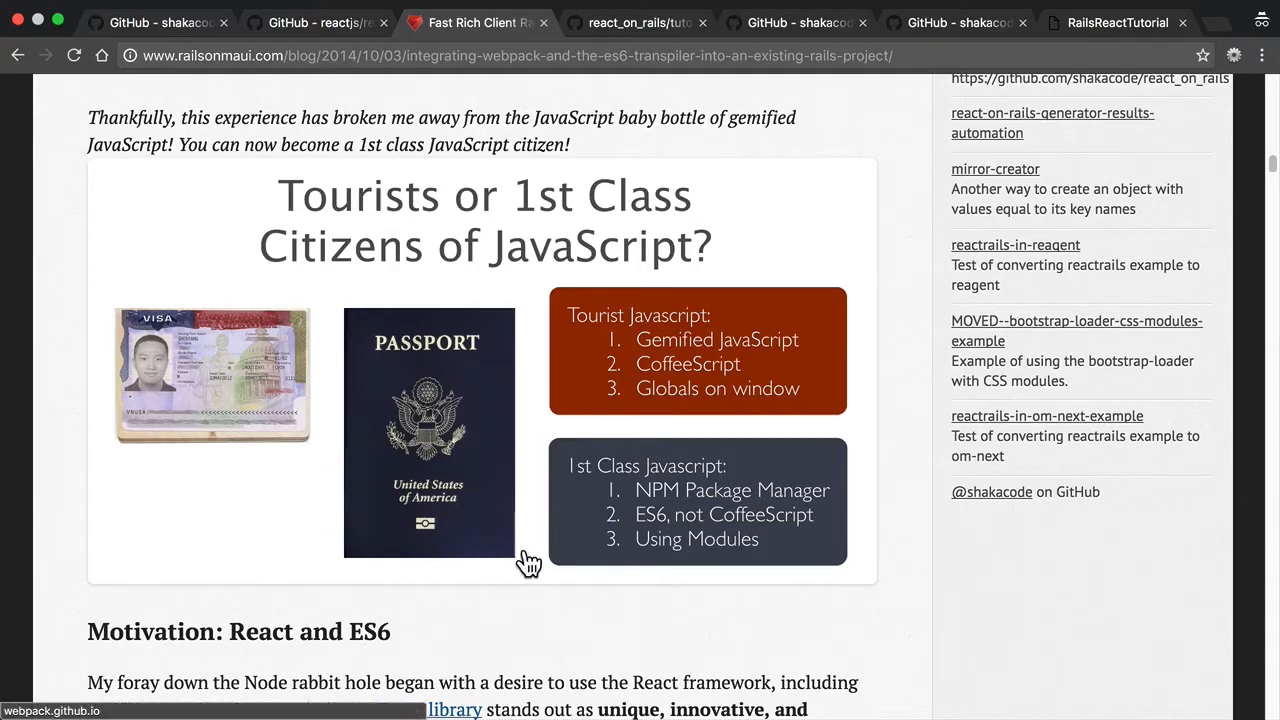
mouse_move(764, 574)
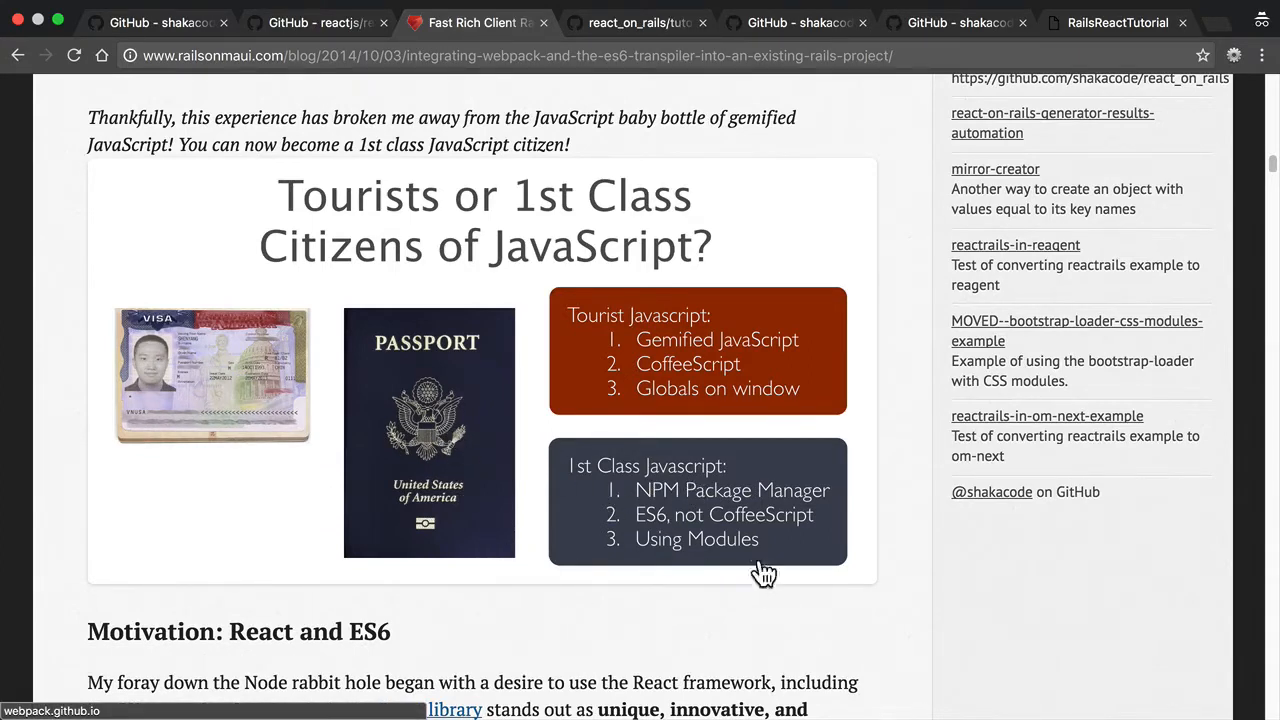
mouse_move(868, 556)
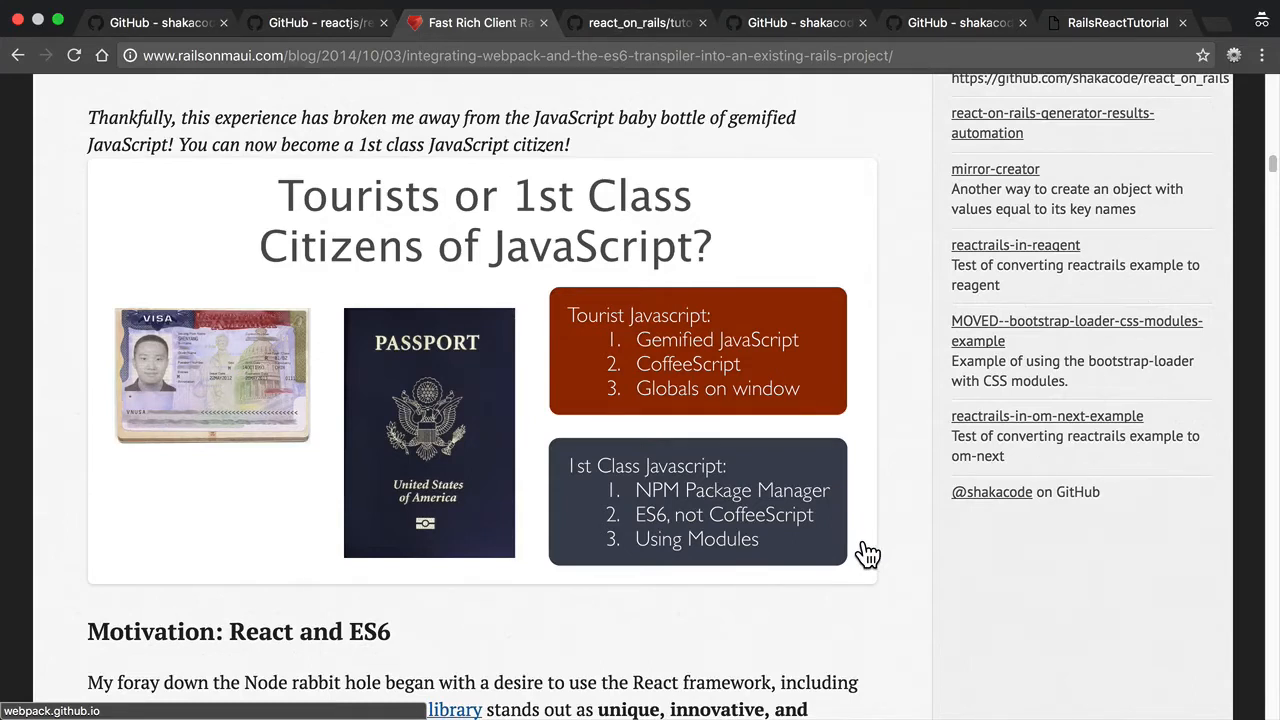
scroll(down, 3)
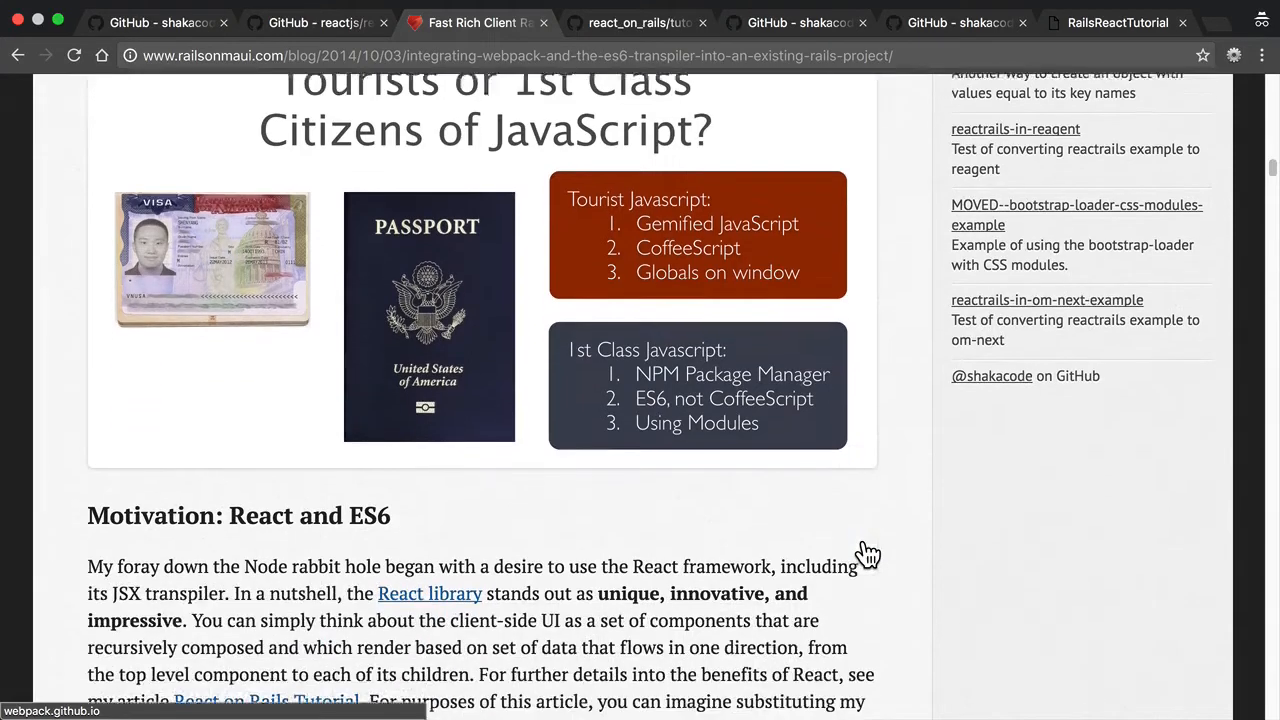
scroll(down, 3)
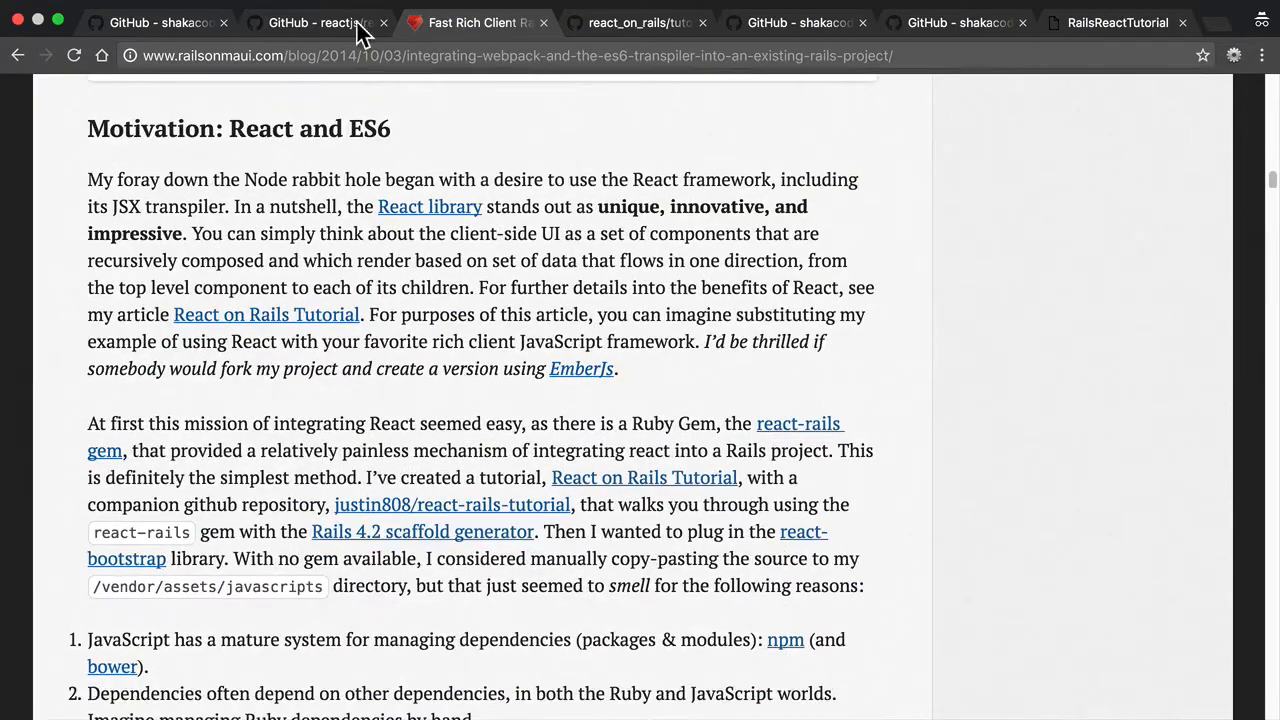
double_click(260, 128)
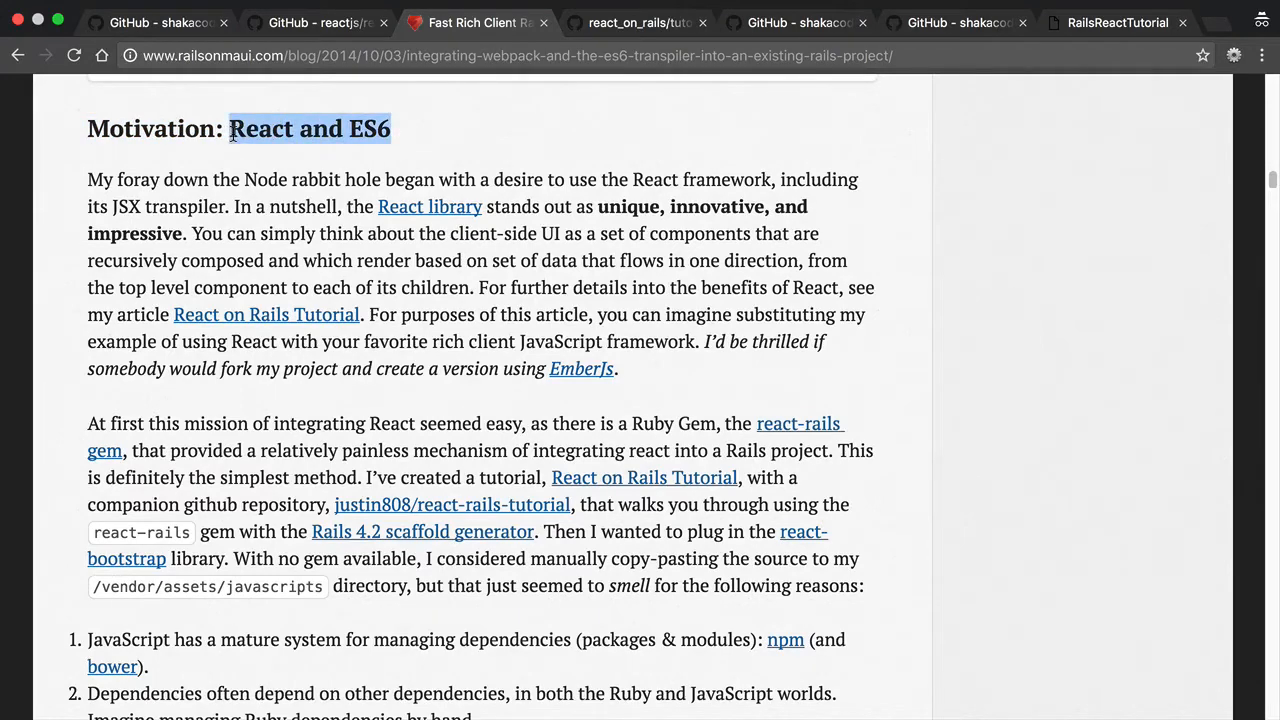
mouse_move(544, 418)
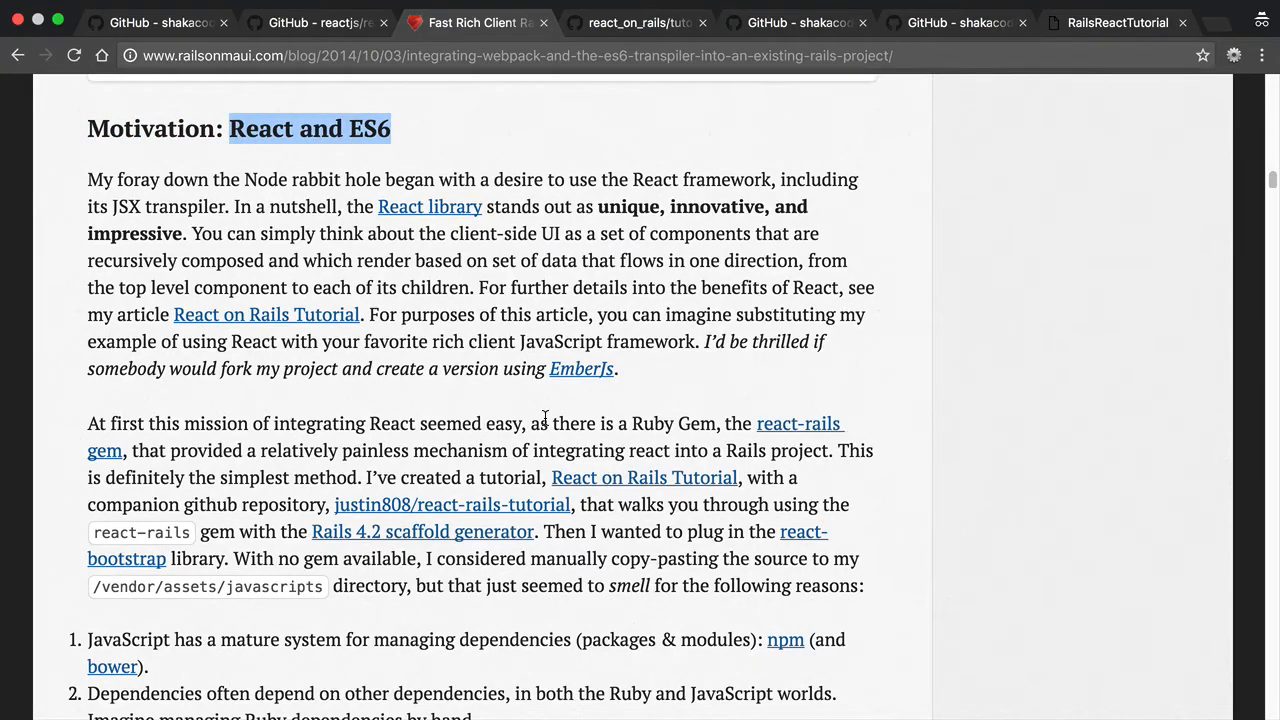
Scroll to the webpack module bundler diagram at the start of the Webpack section
scroll(down, 3)
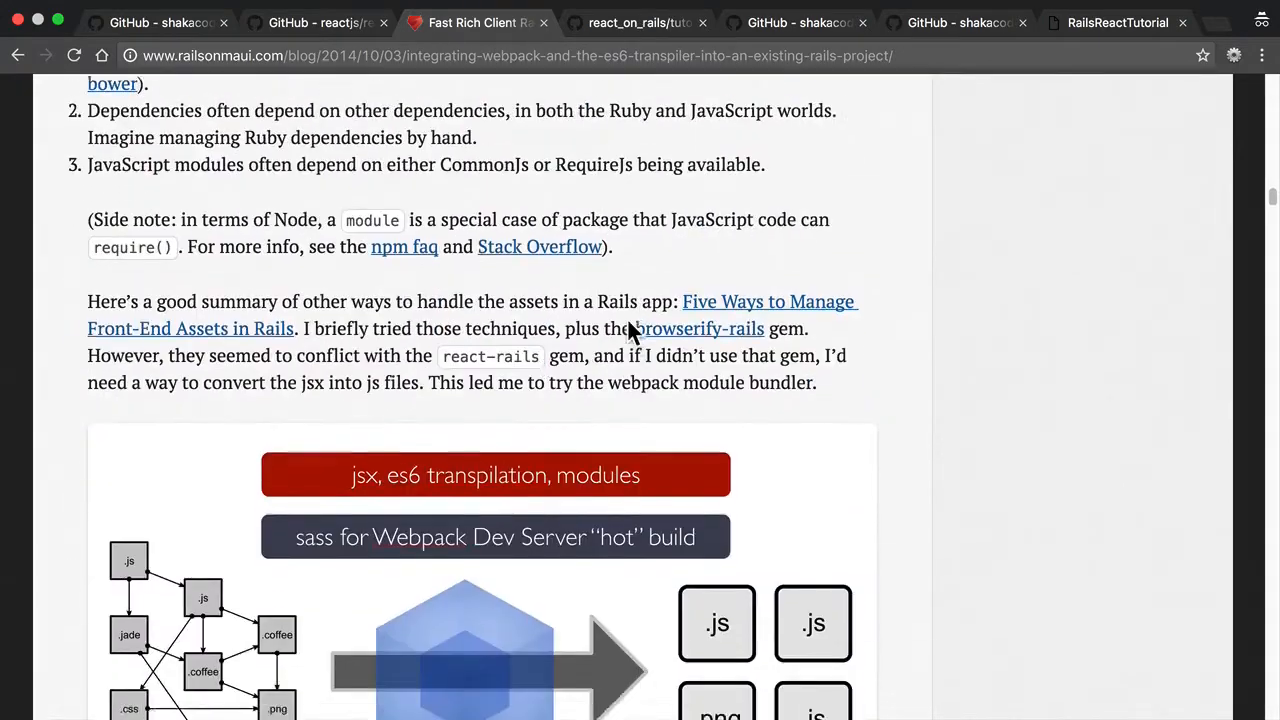
scroll(down, 3)
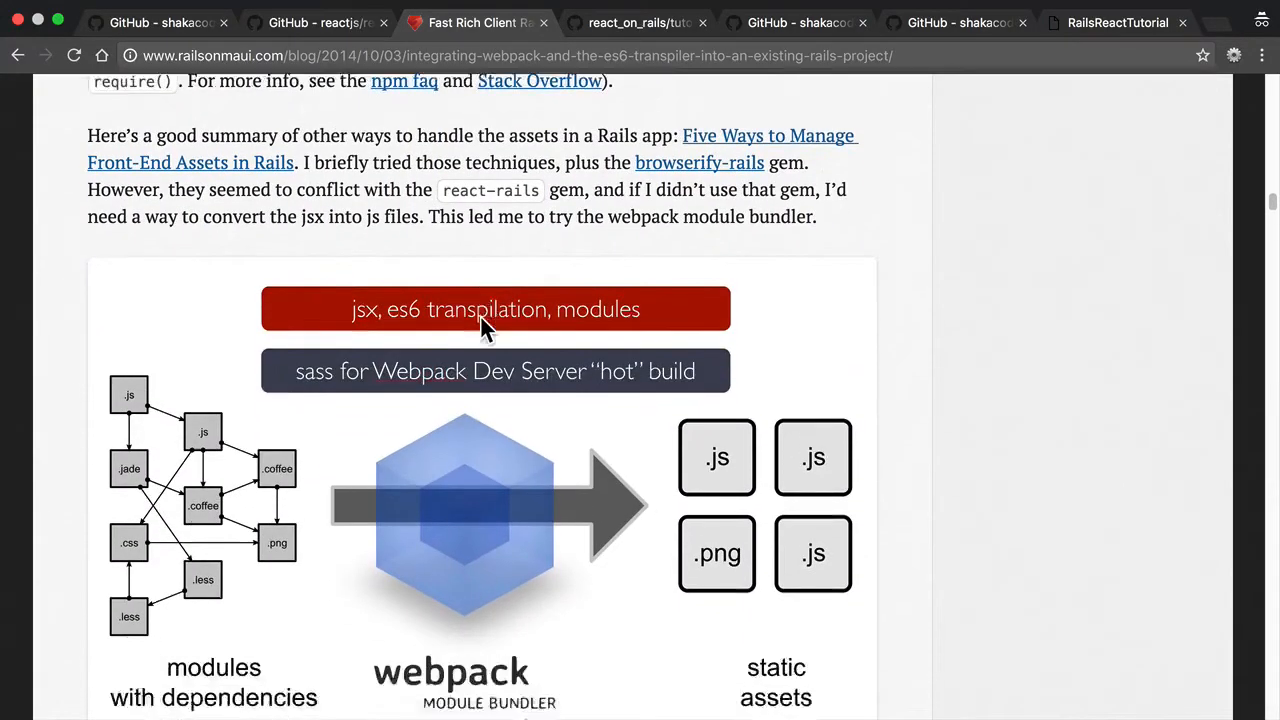
scroll(down, 3)
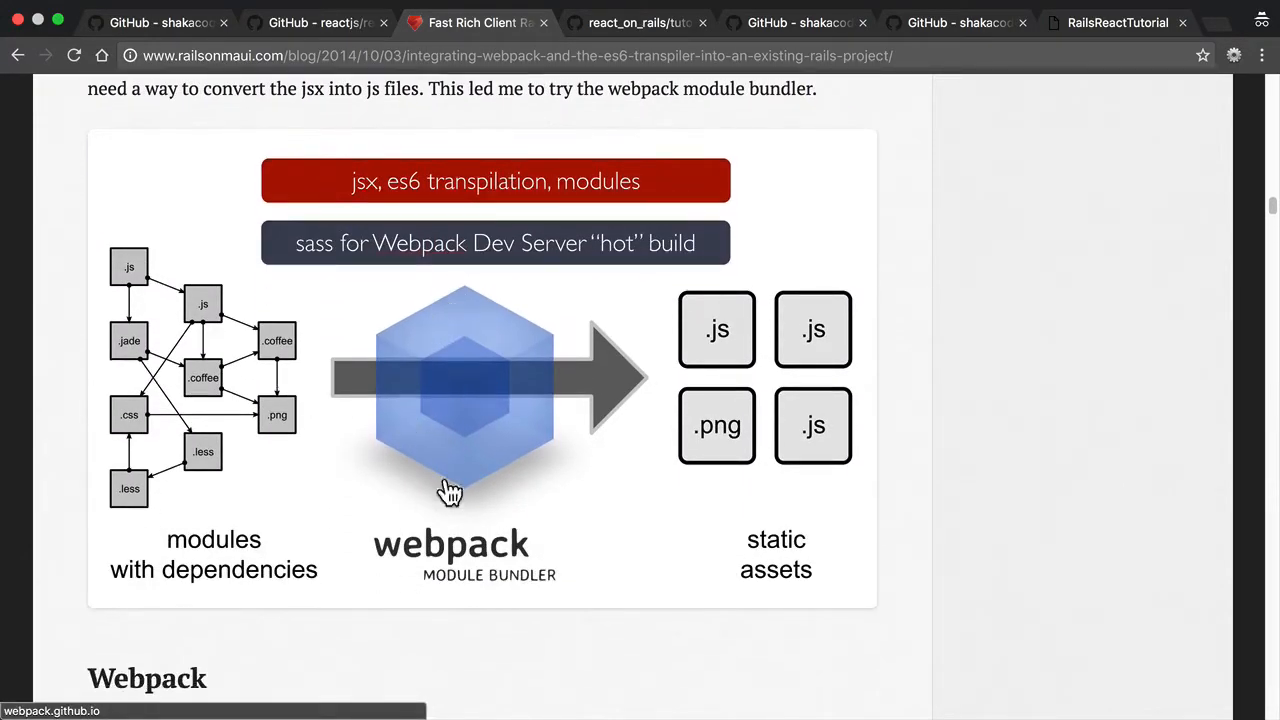
mouse_move(344, 456)
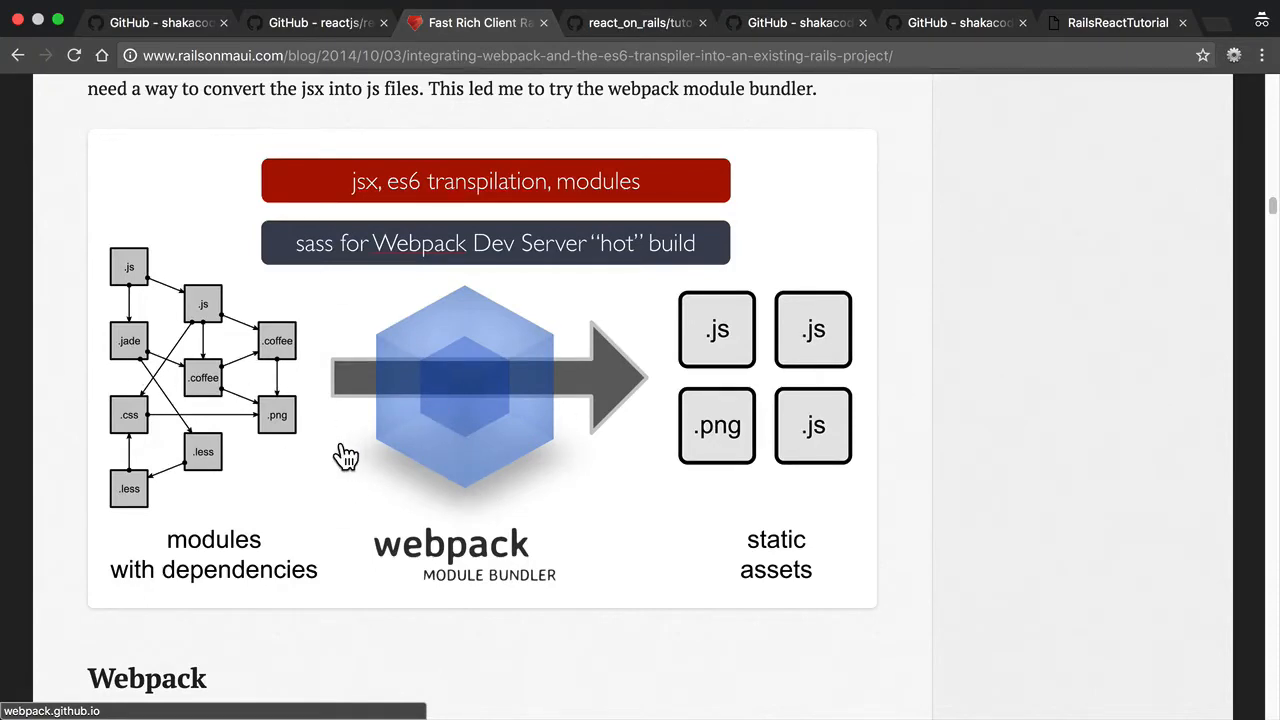
mouse_move(284, 368)
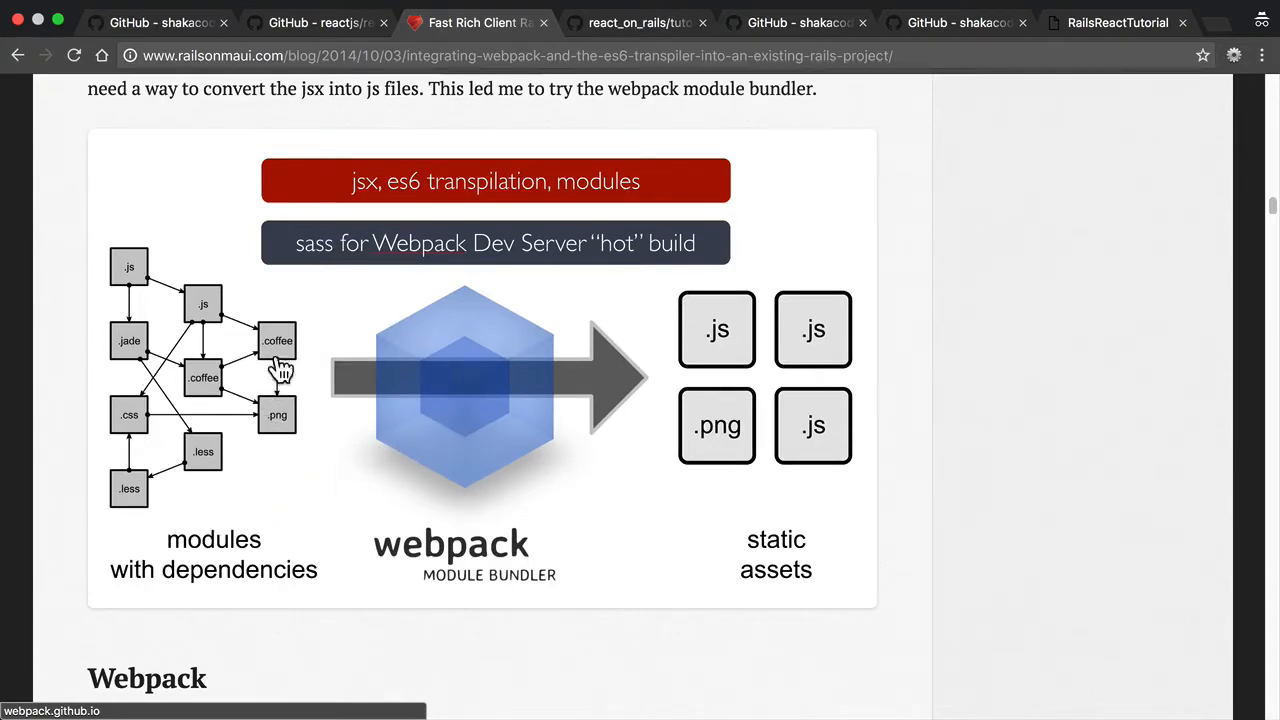
mouse_move(810, 404)
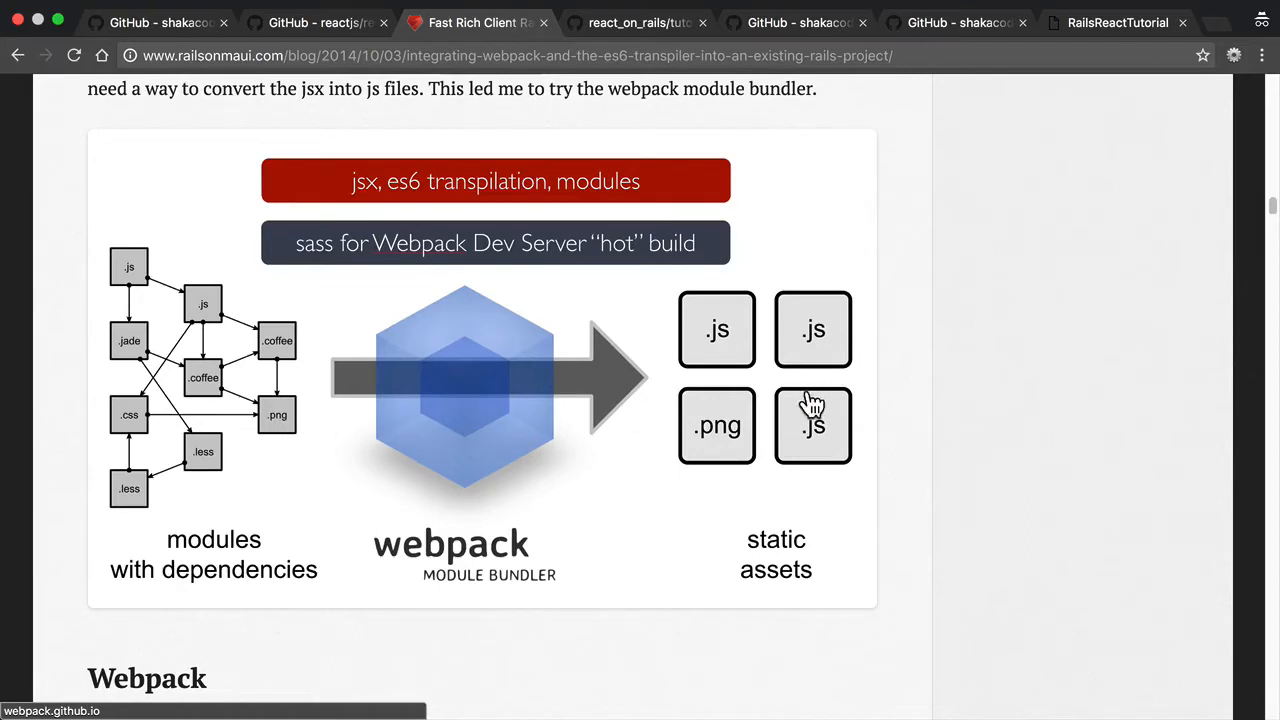
mouse_move(728, 362)
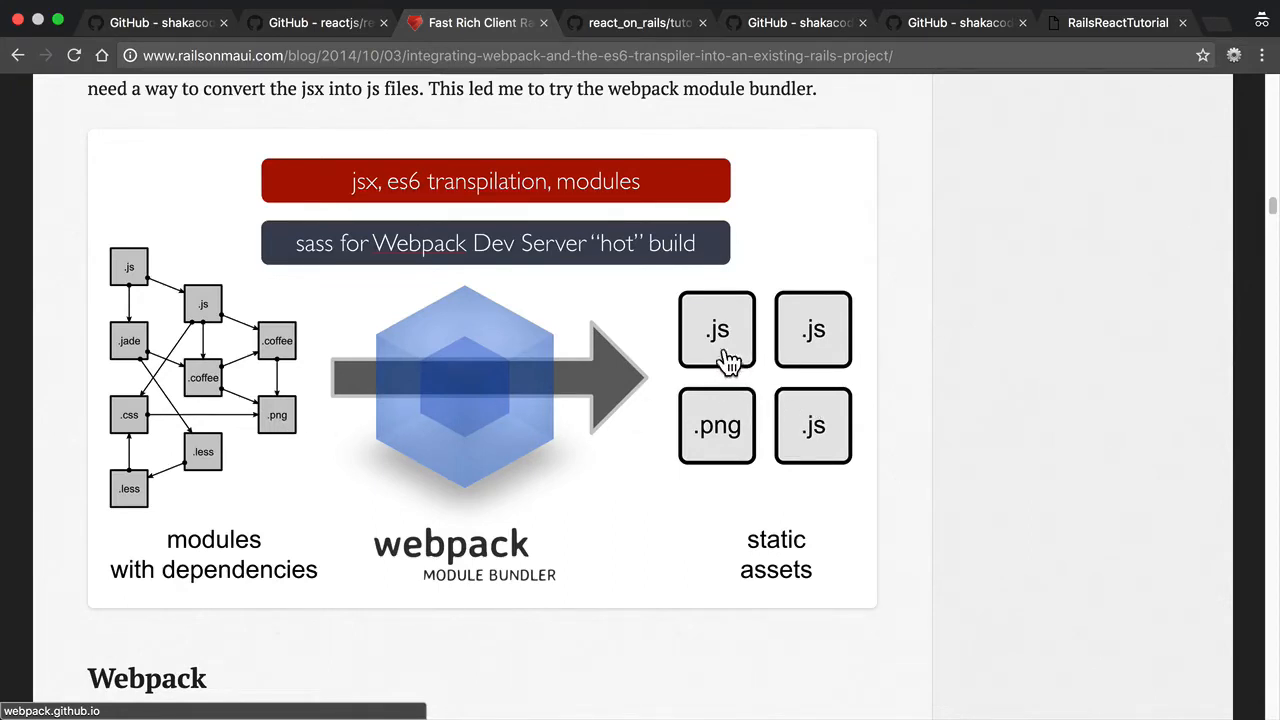
mouse_move(758, 420)
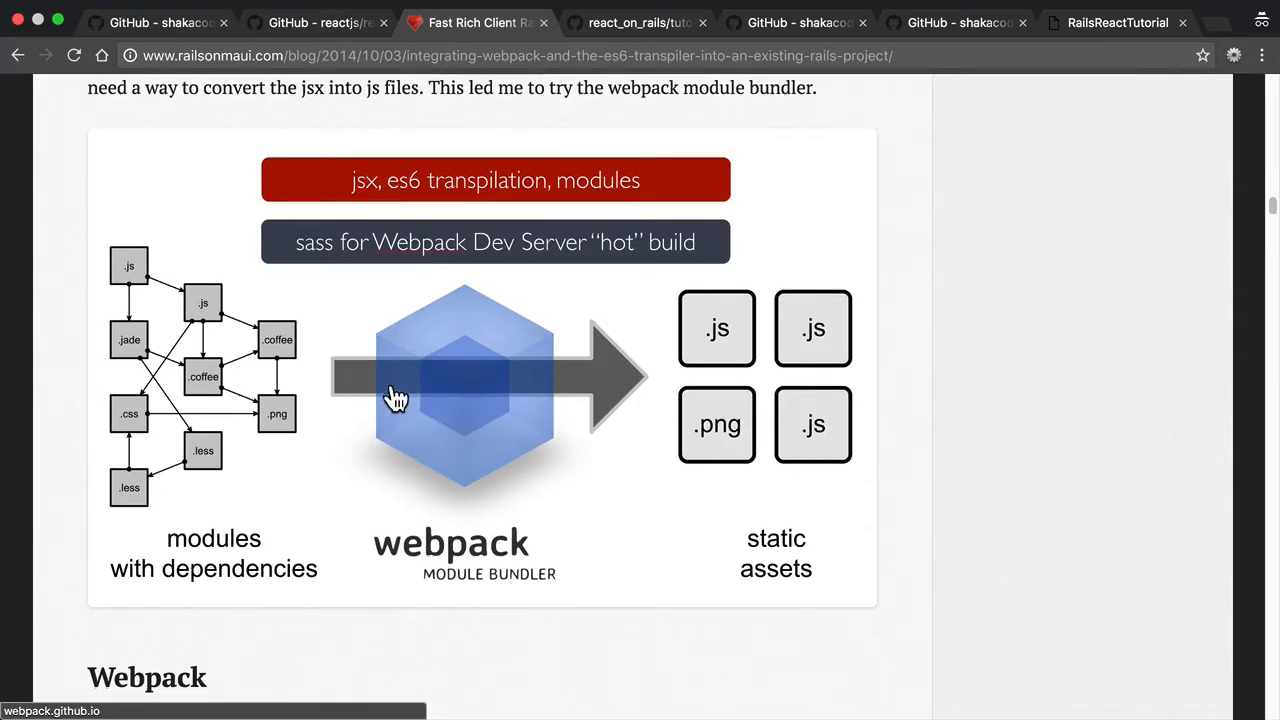
scroll(down, 3)
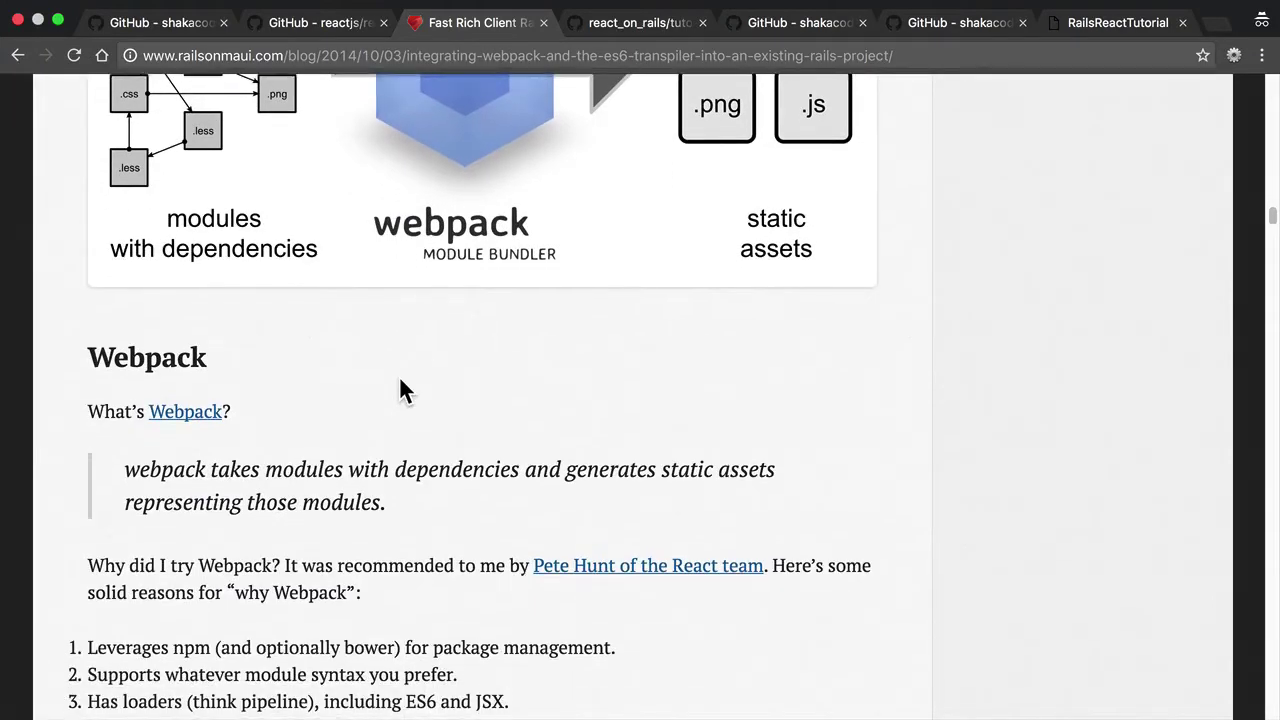
scroll(down, 3)
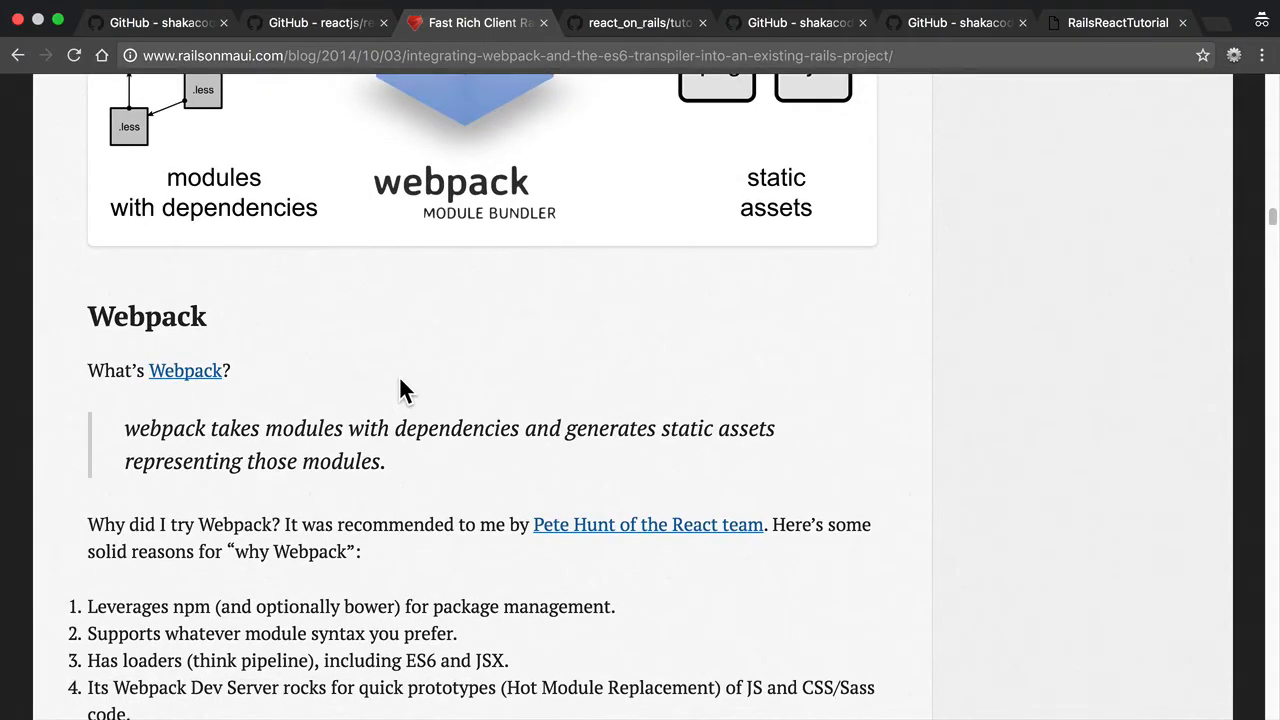
scroll(up, 3)
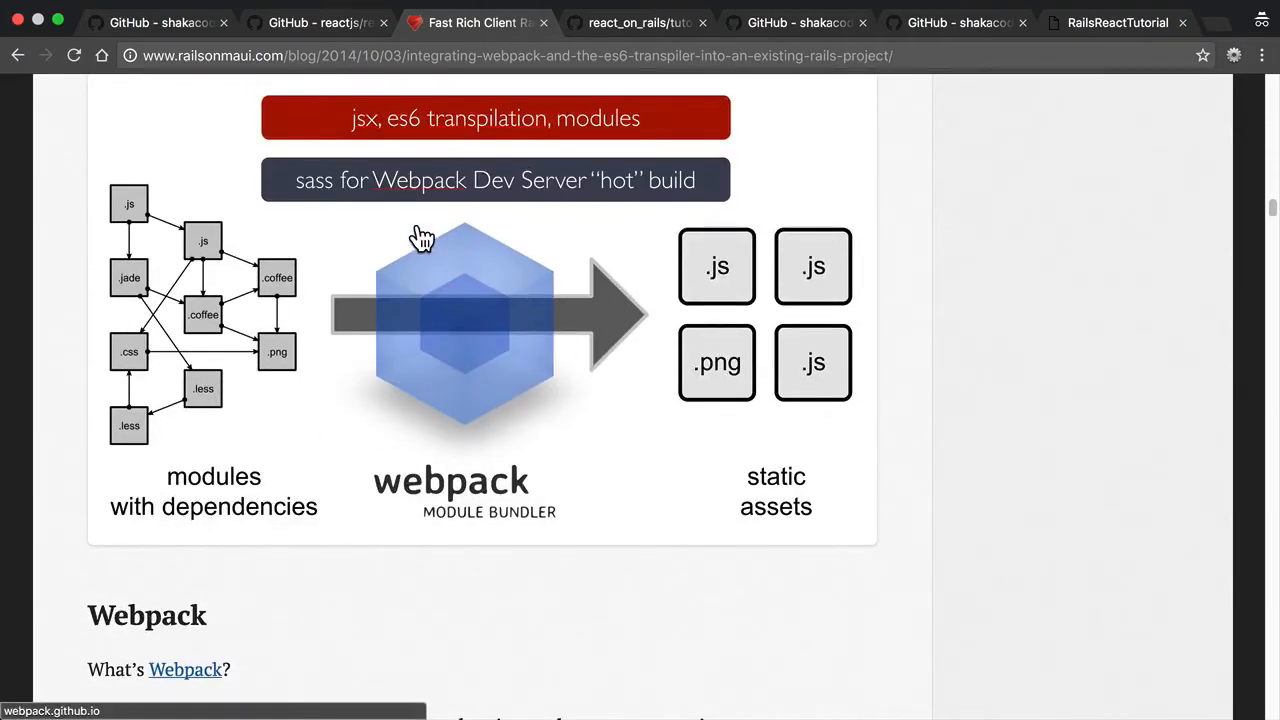
mouse_move(484, 336)
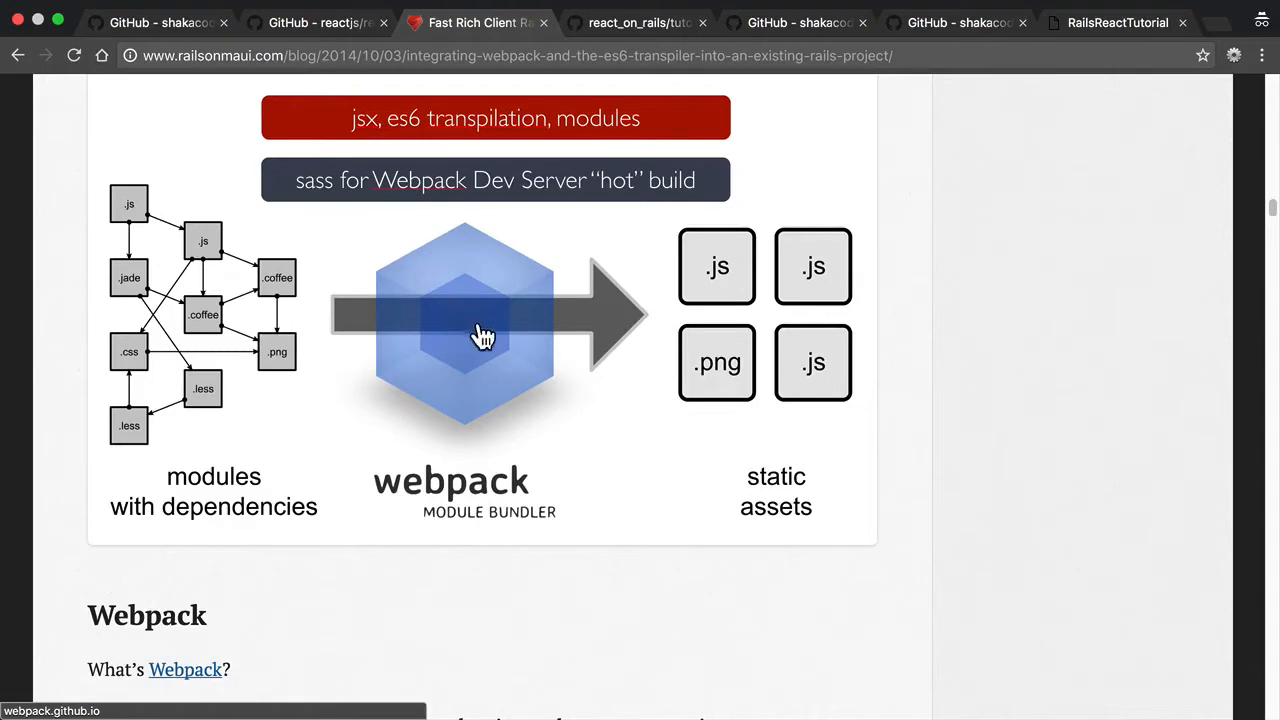
mouse_move(890, 532)
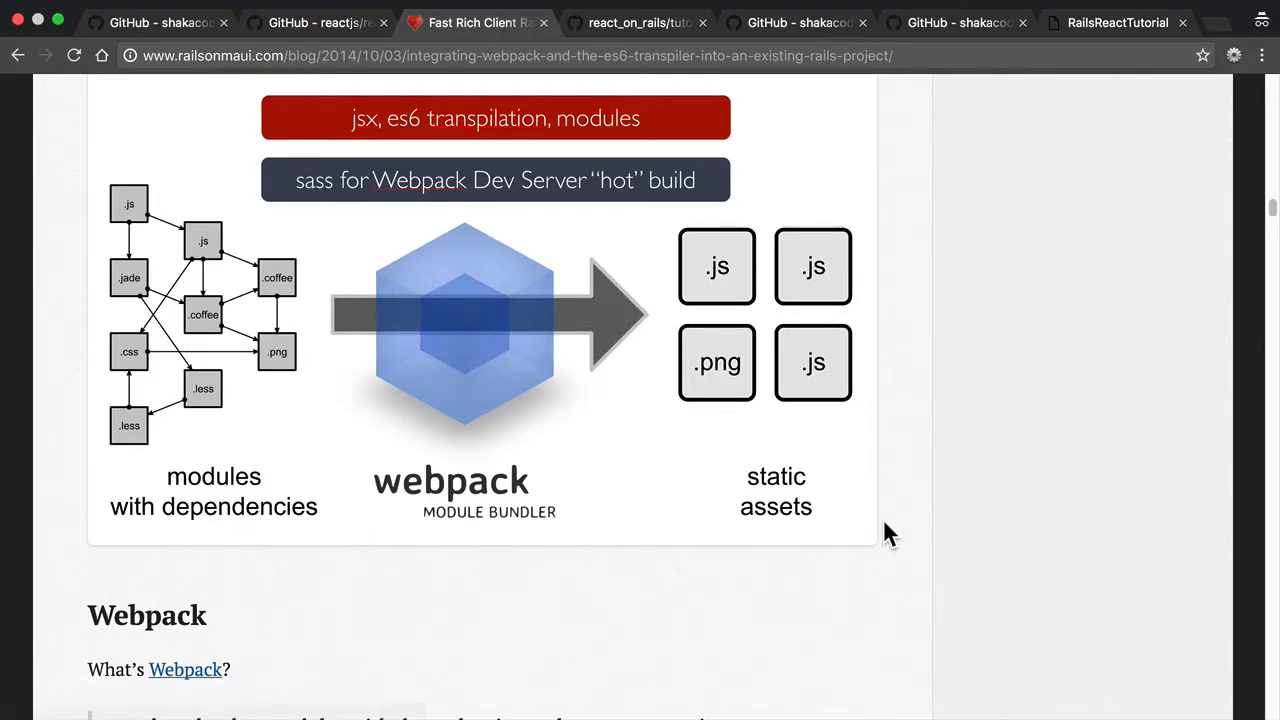
mouse_move(896, 516)
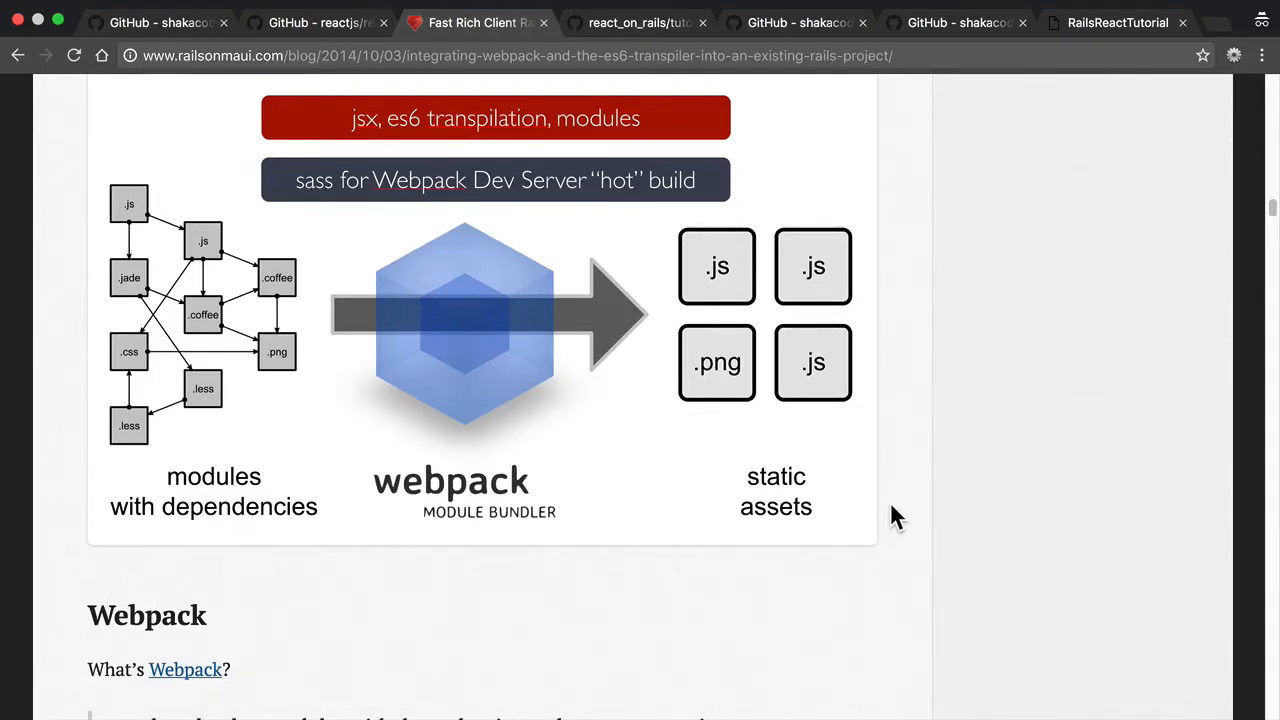
mouse_move(320, 552)
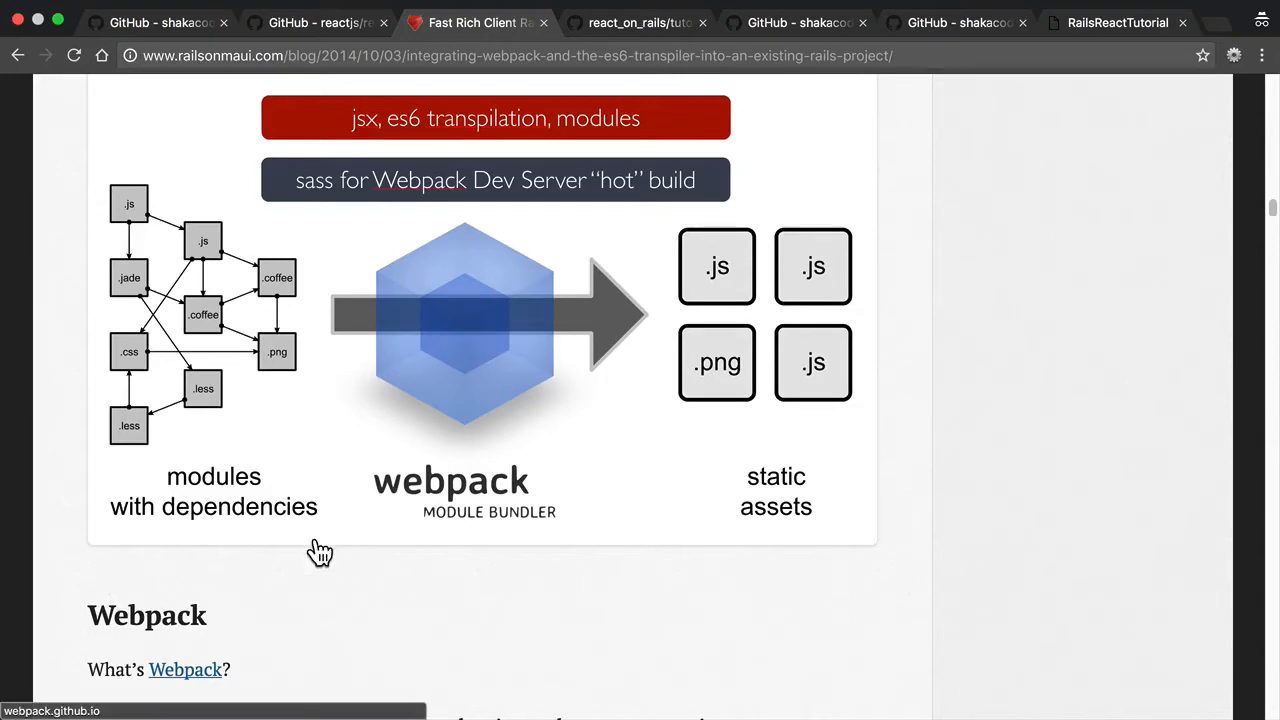
mouse_move(462, 558)
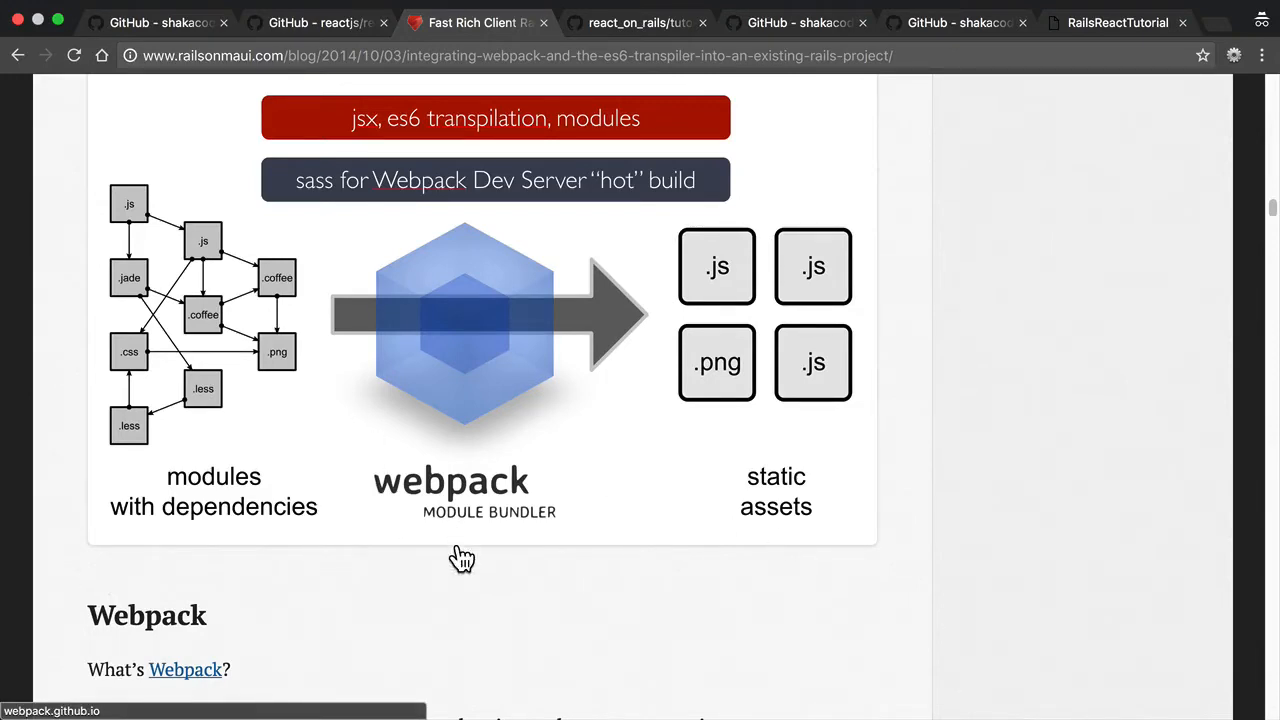
mouse_move(448, 564)
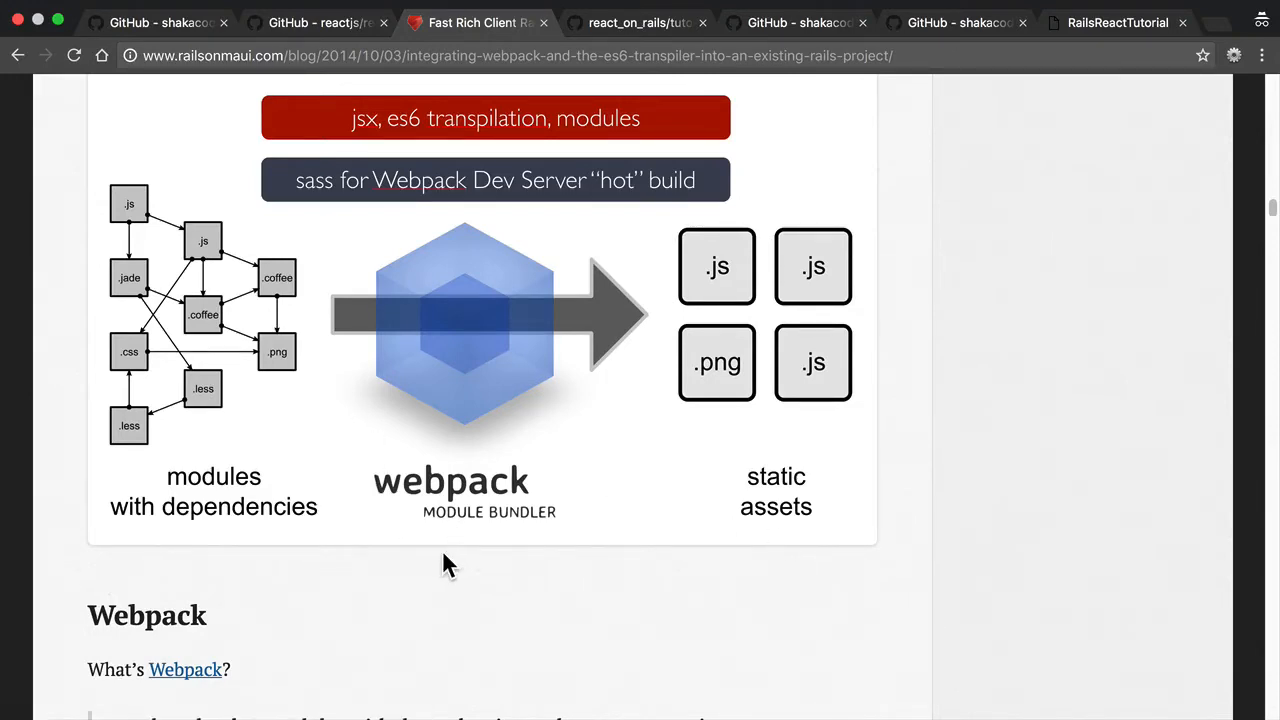
Scroll past the webpack features list to the npm + package.json + webpack graphic
scroll(down, 3)
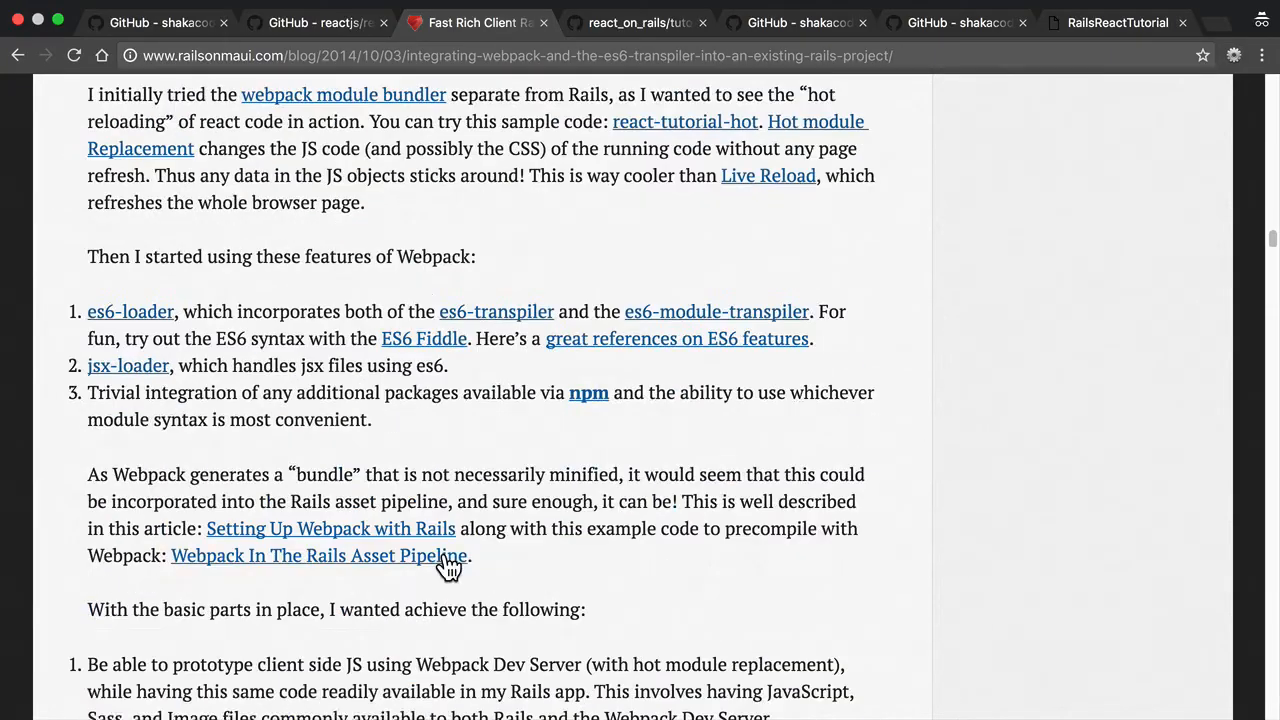
scroll(down, 3)
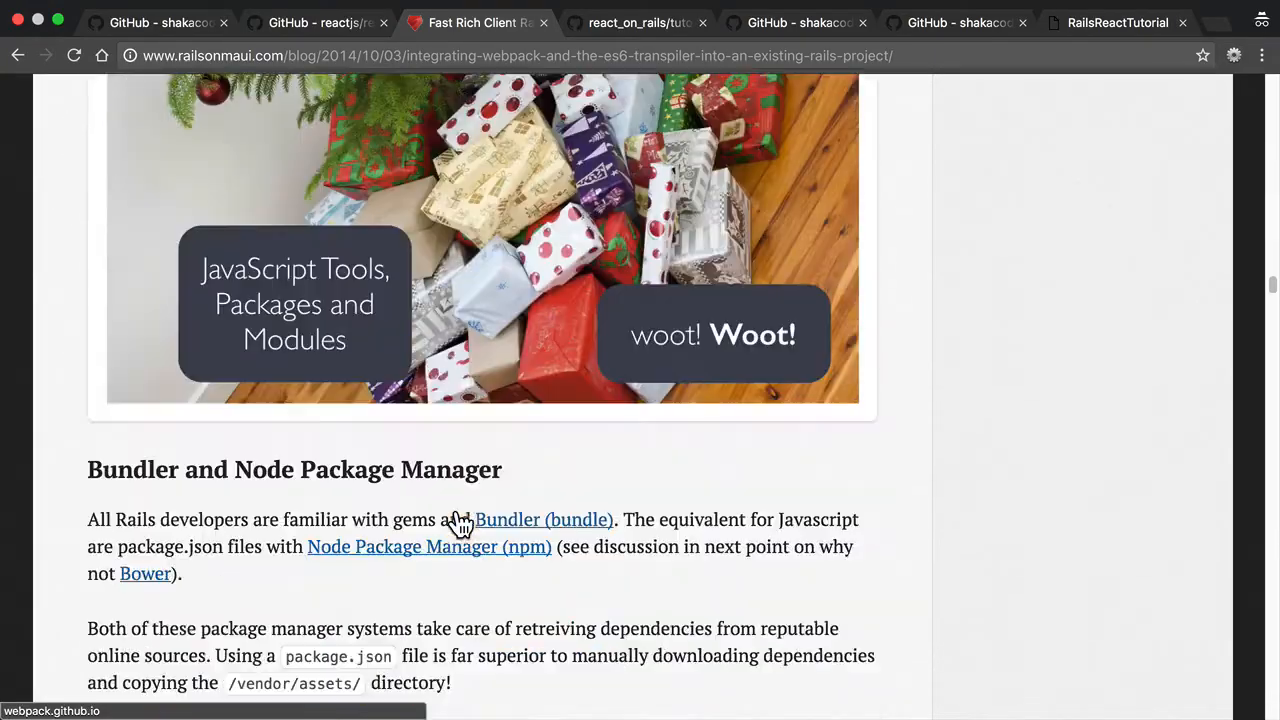
scroll(up, 3)
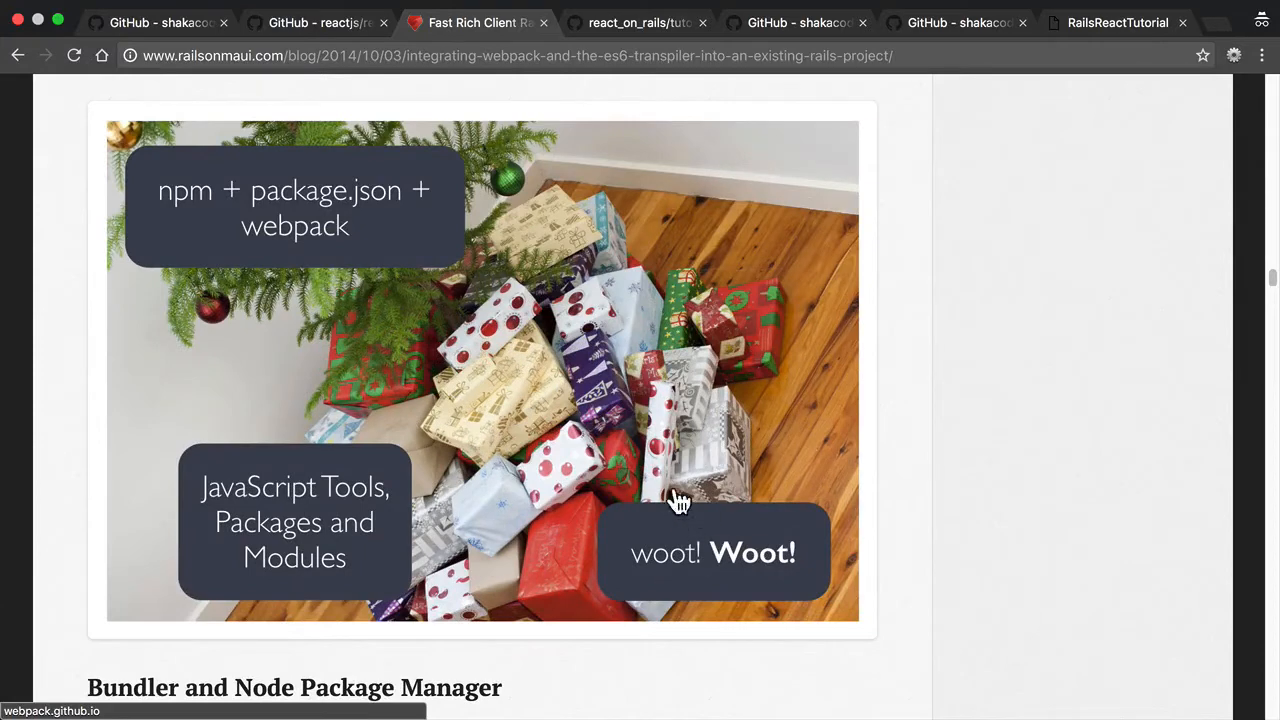
mouse_move(300, 256)
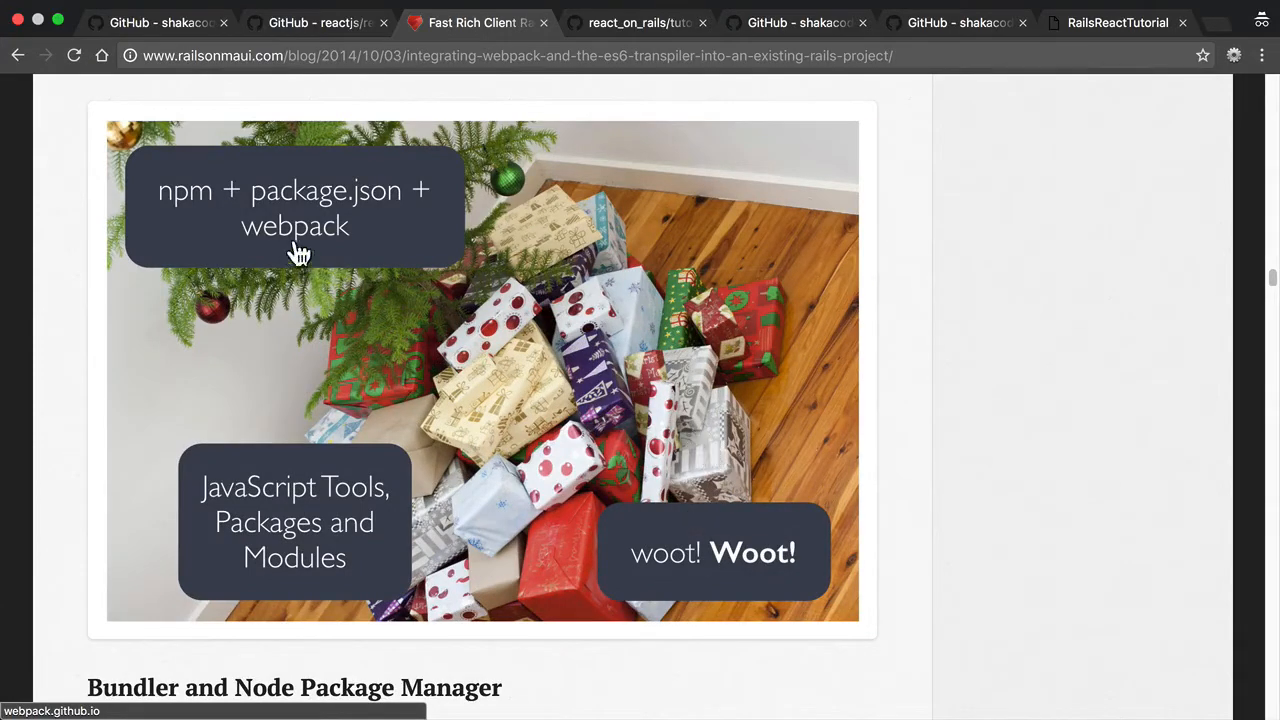
mouse_move(524, 370)
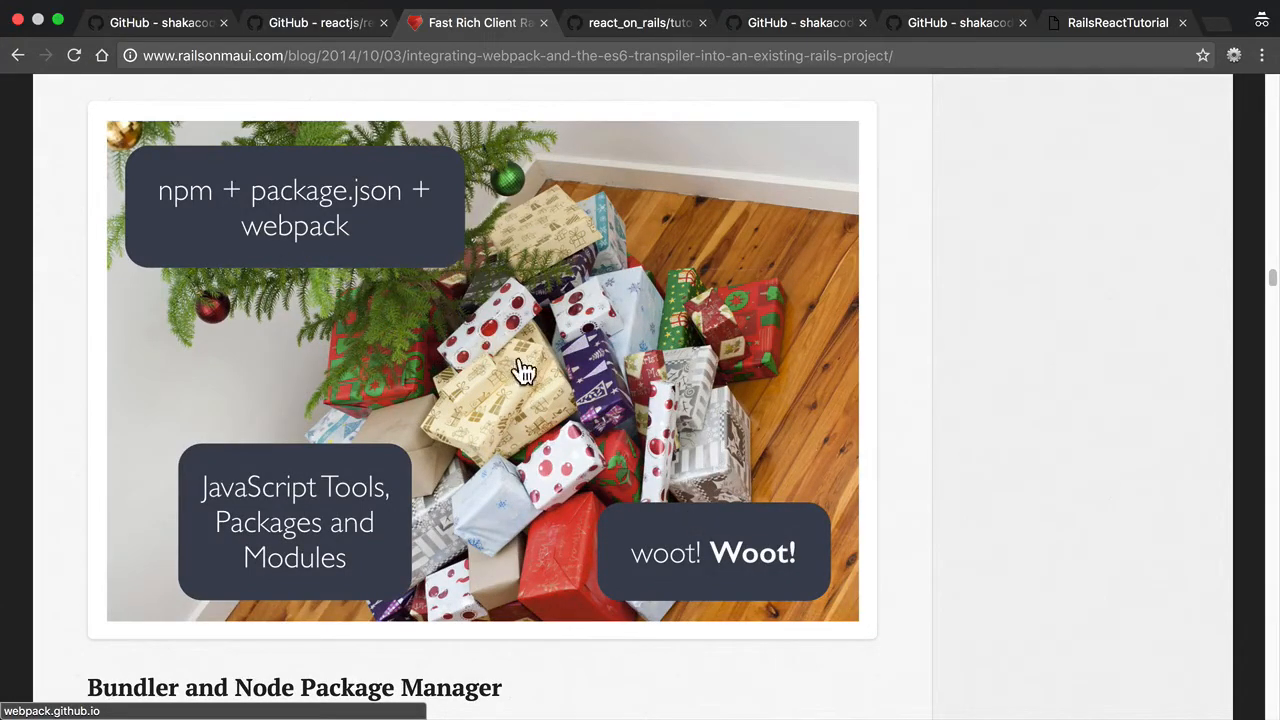
mouse_move(1018, 436)
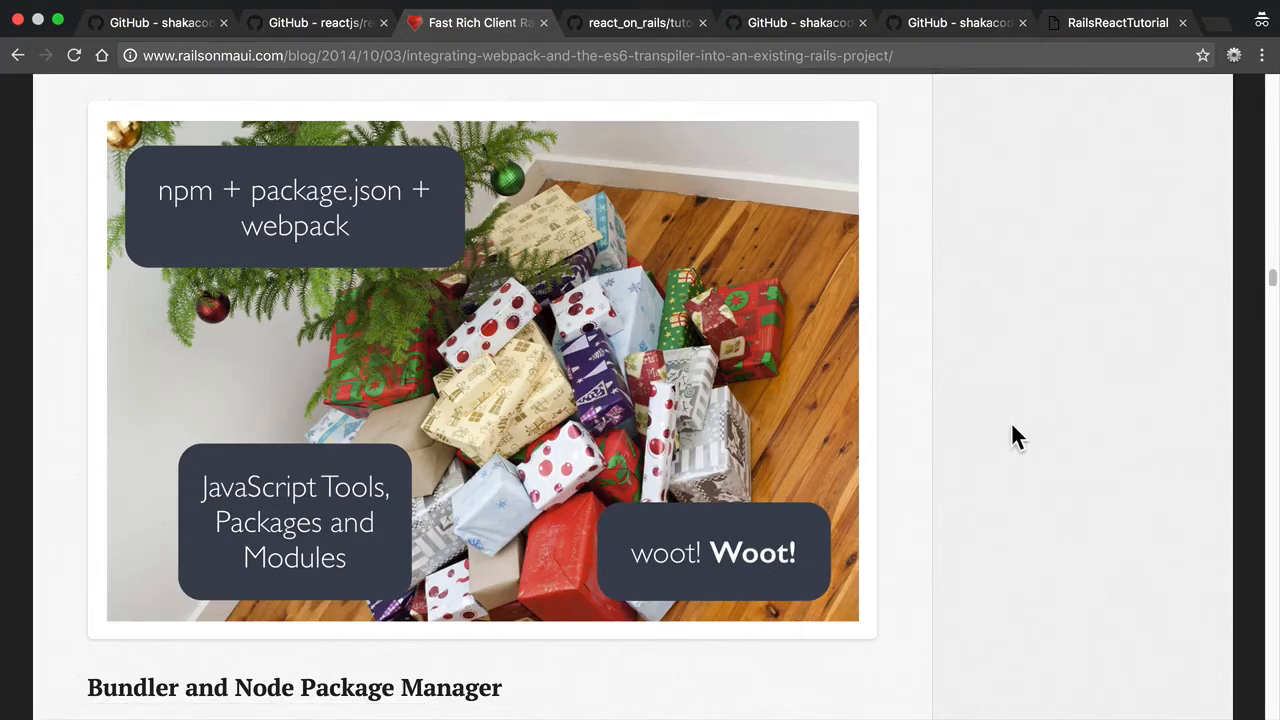
mouse_move(988, 430)
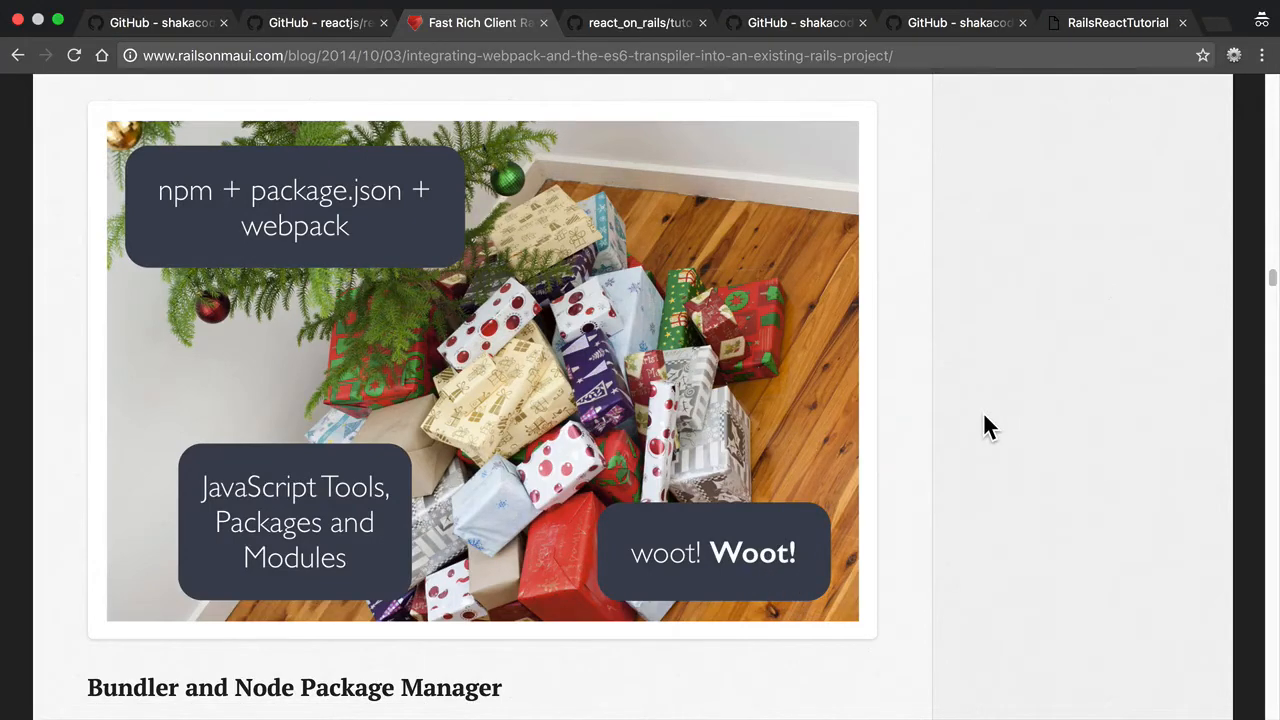
scroll(down, 3)
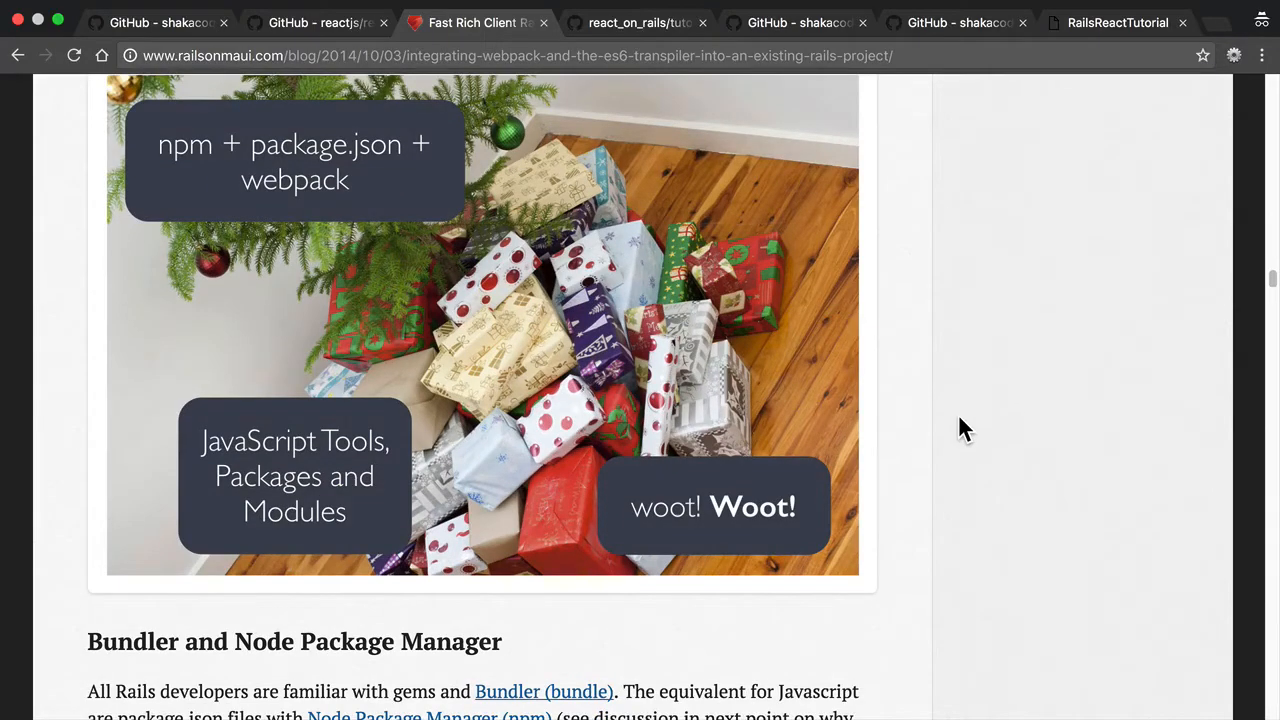
Scroll to the Rails Gemfile versus Node package.json flow diagram
scroll(down, 3)
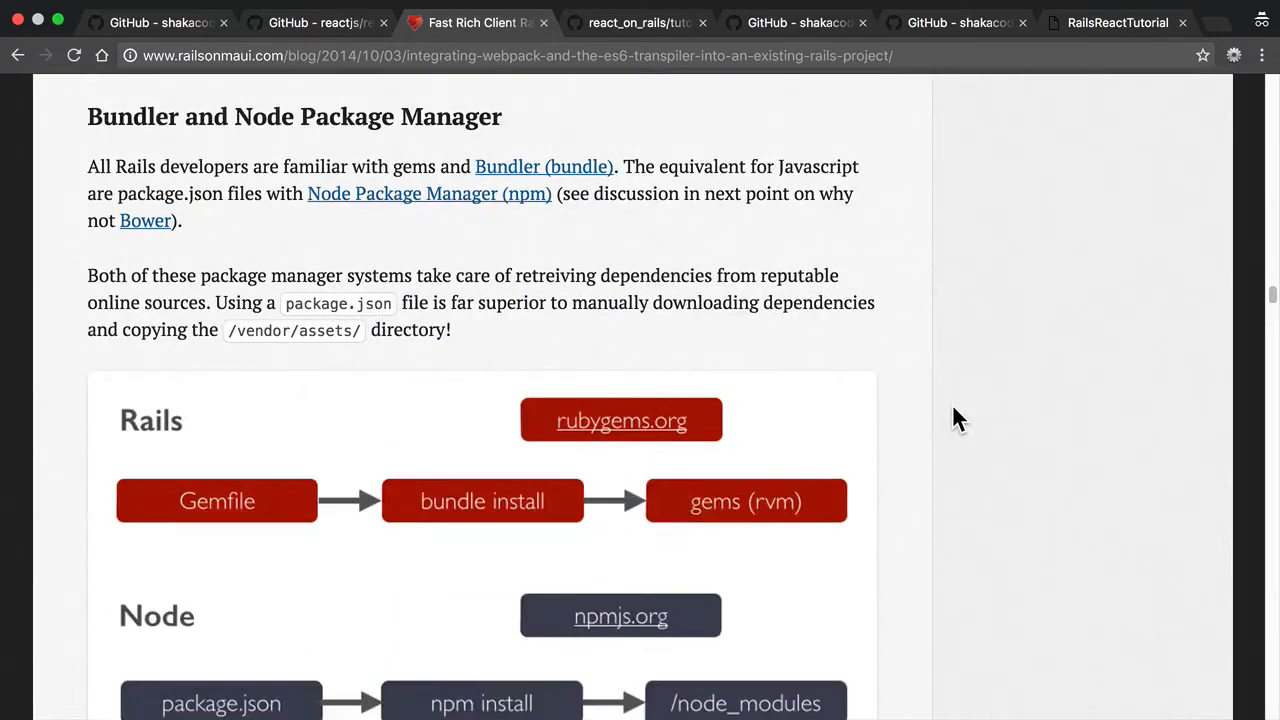
scroll(down, 3)
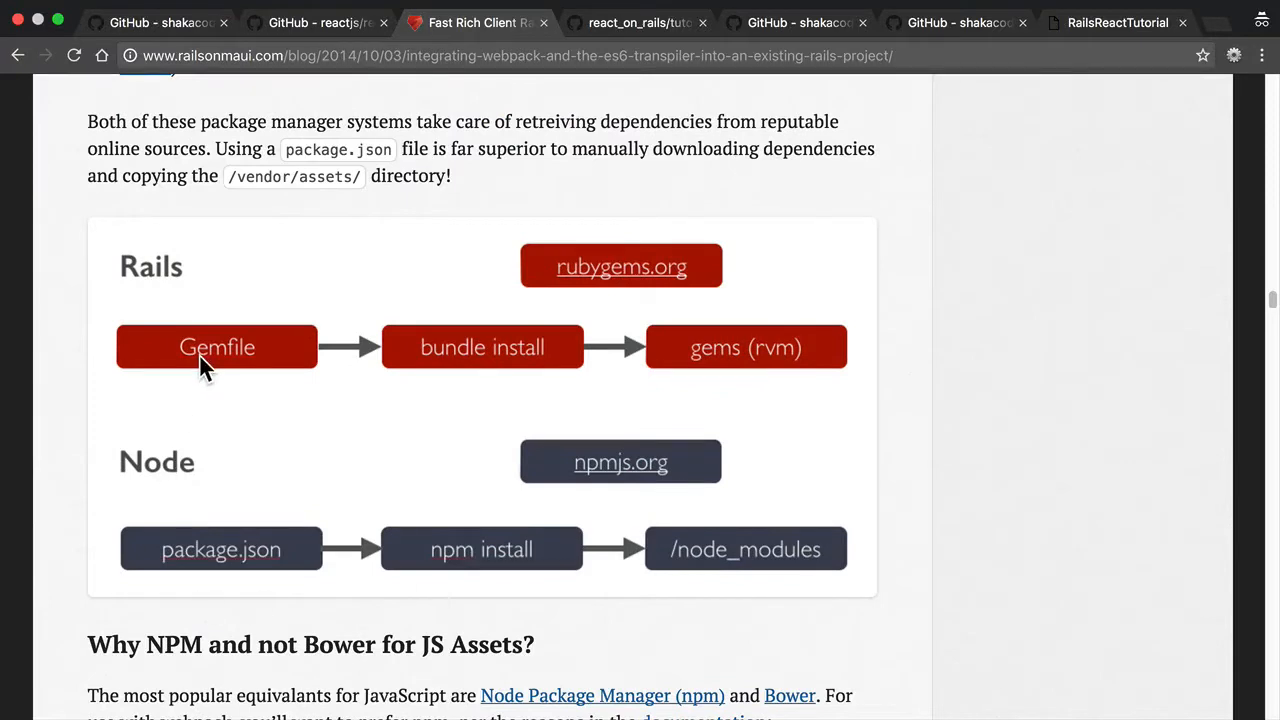
mouse_move(512, 368)
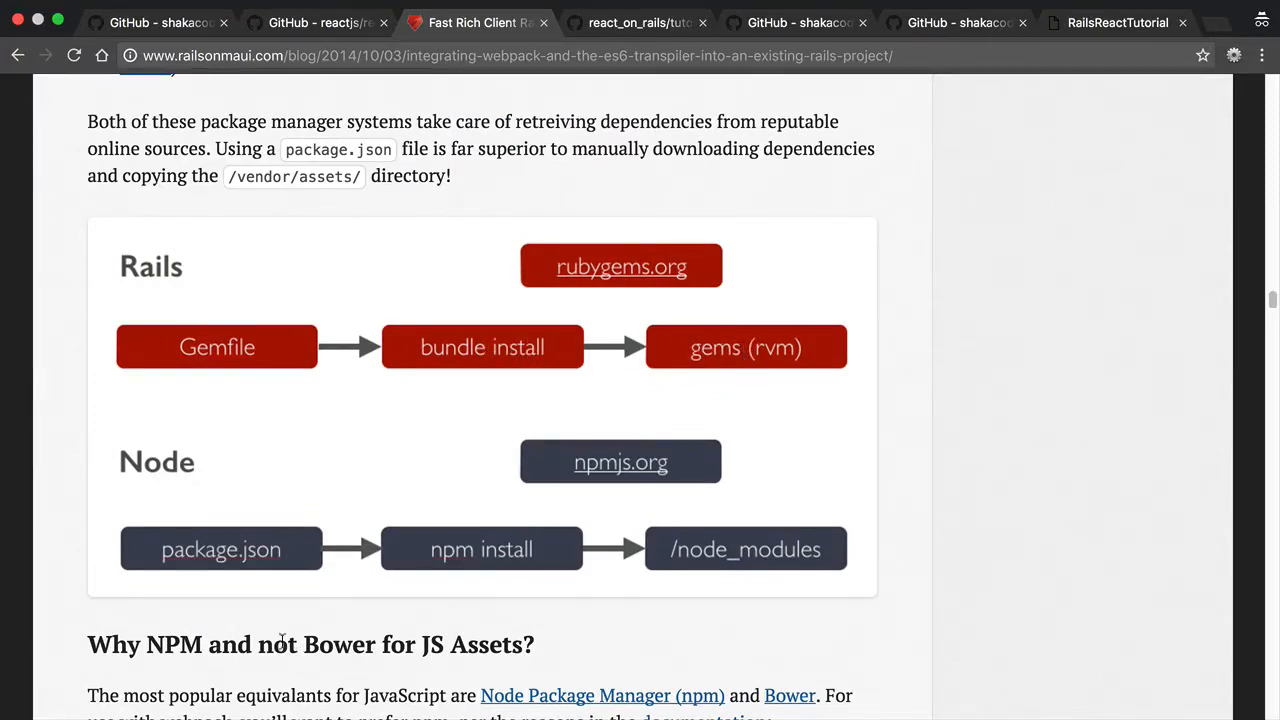
mouse_move(370, 596)
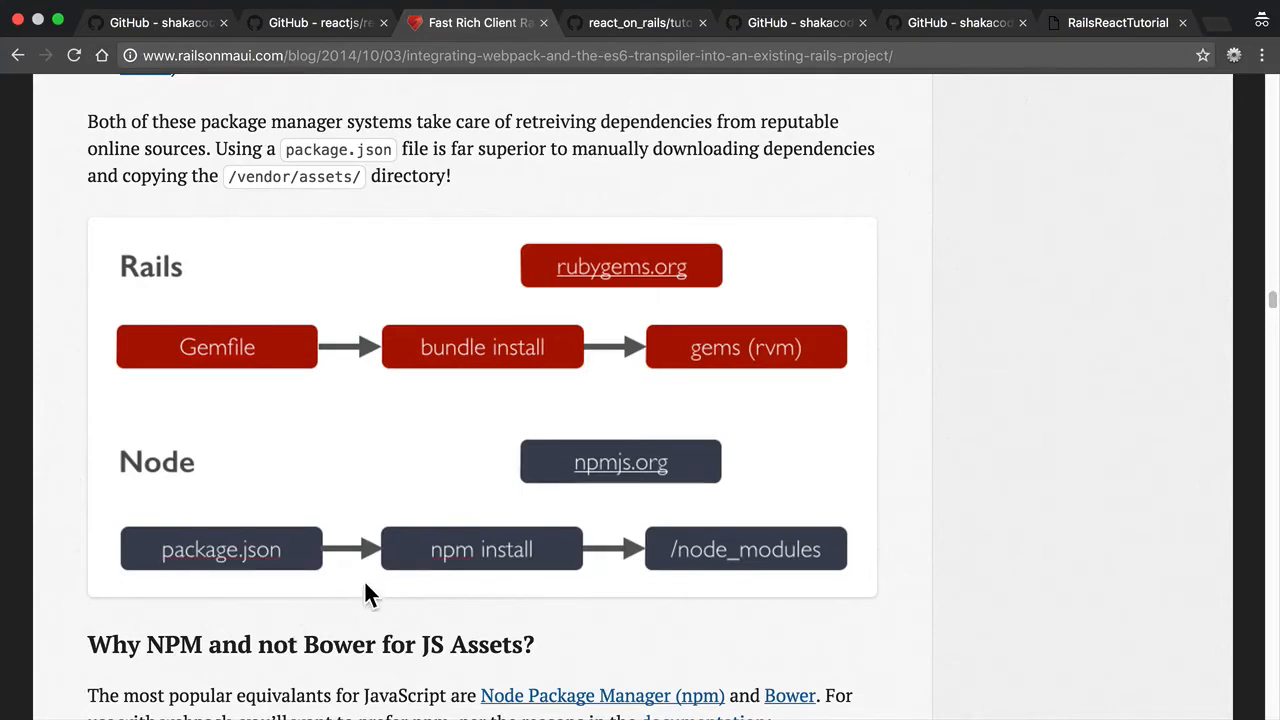
mouse_move(270, 564)
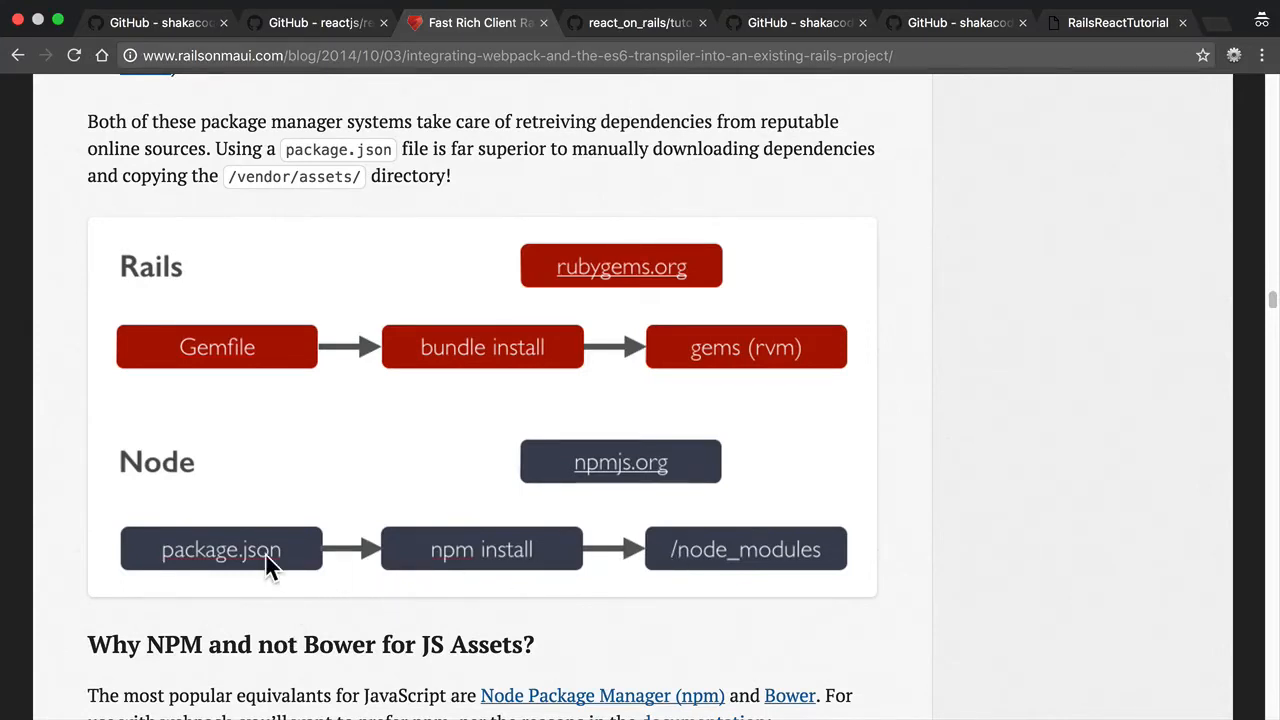
mouse_move(324, 564)
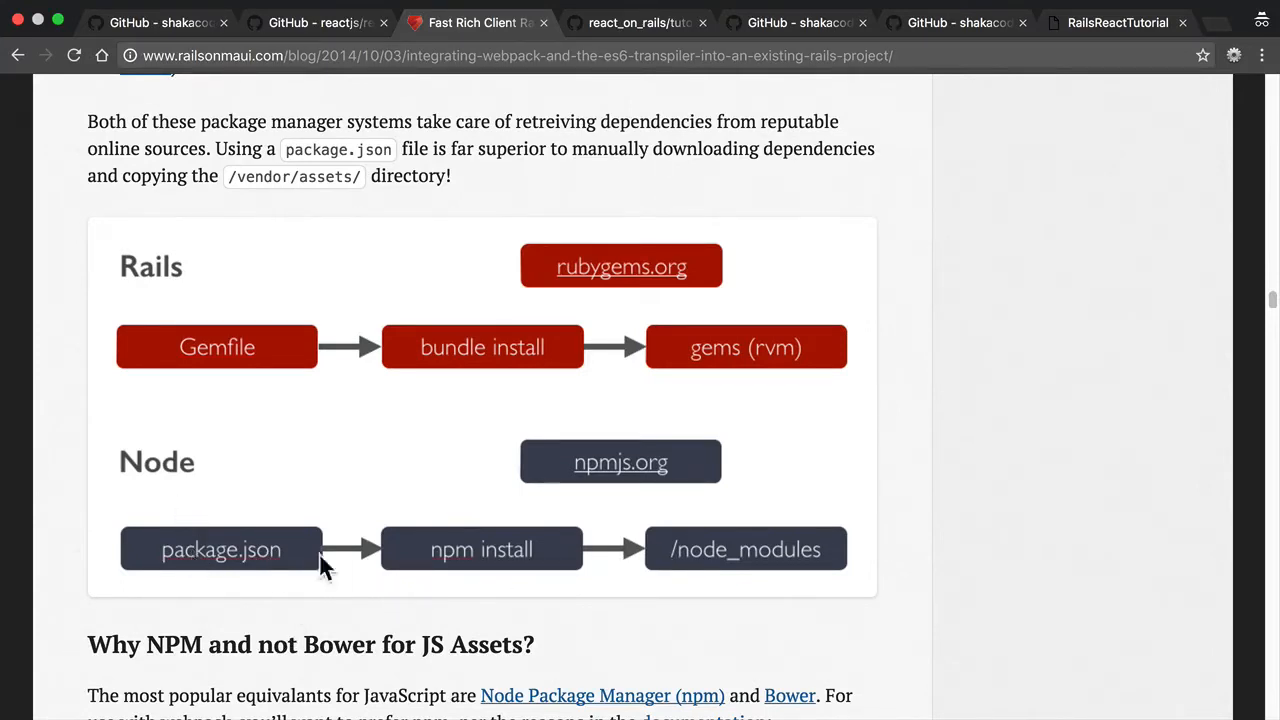
mouse_move(278, 564)
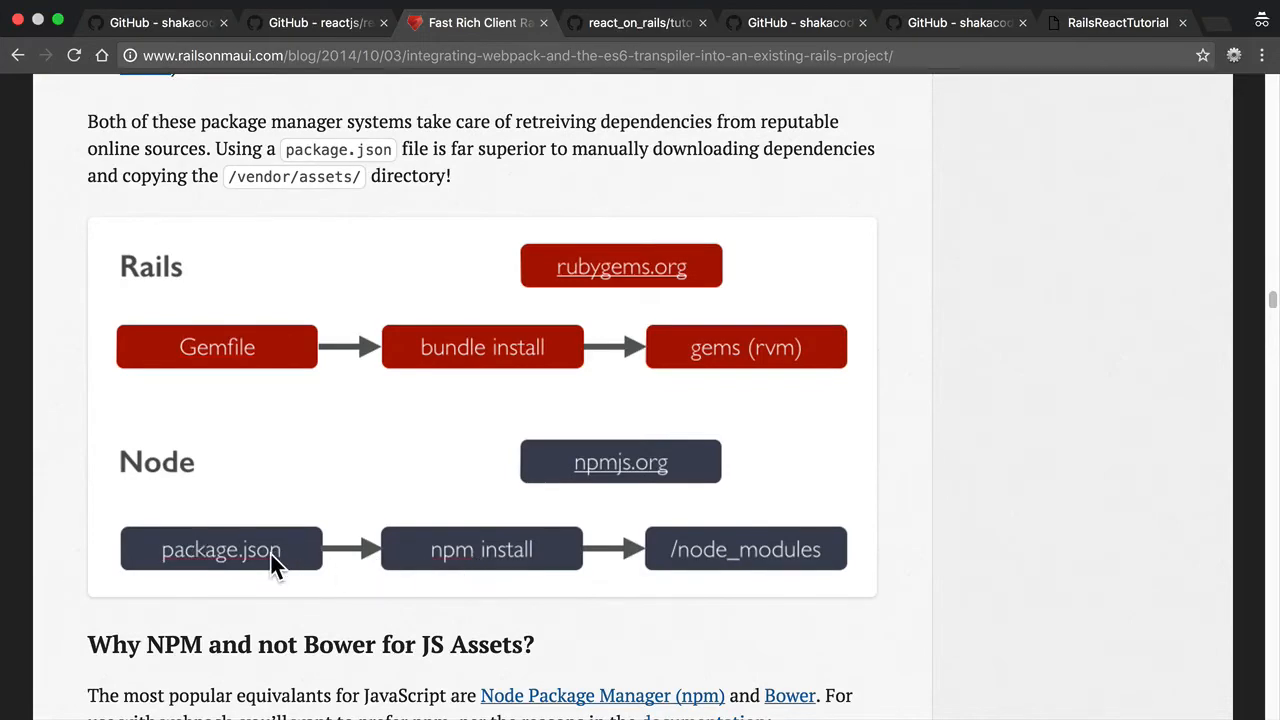
mouse_move(836, 558)
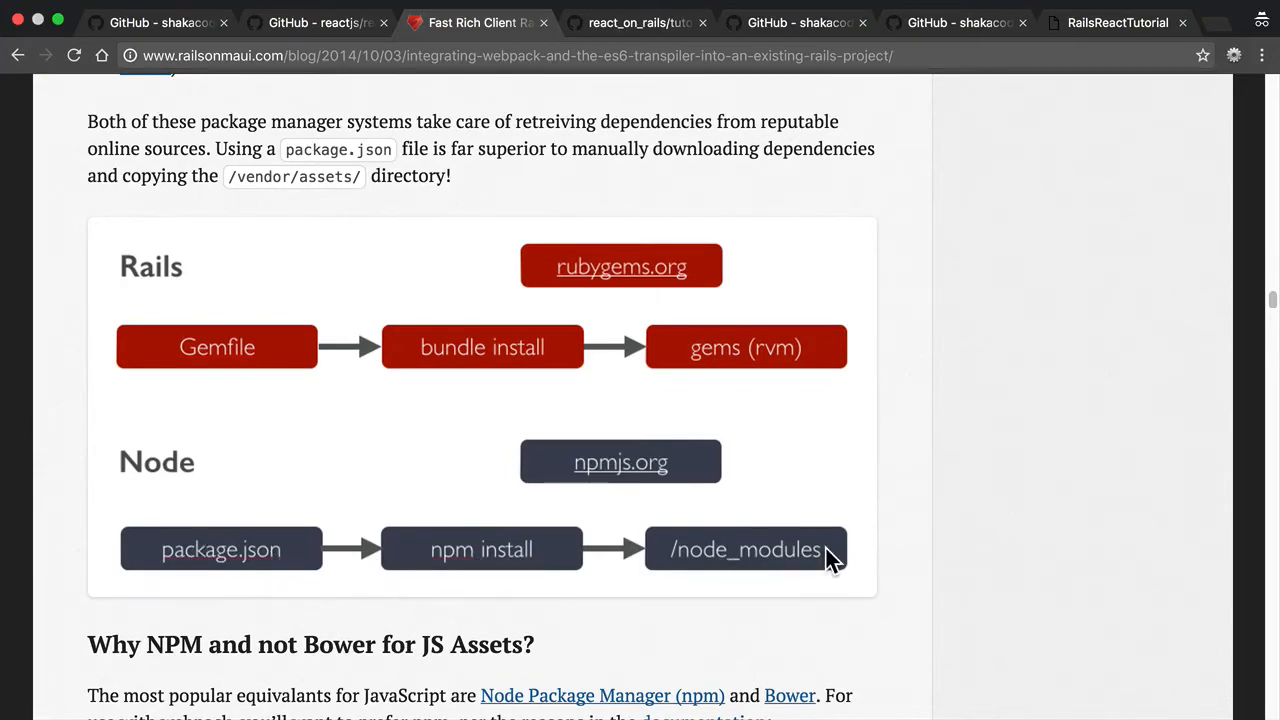
Scroll past 'Why NPM and not Bower' to the Webpack Plus Rails Solution Description heading
scroll(down, 3)
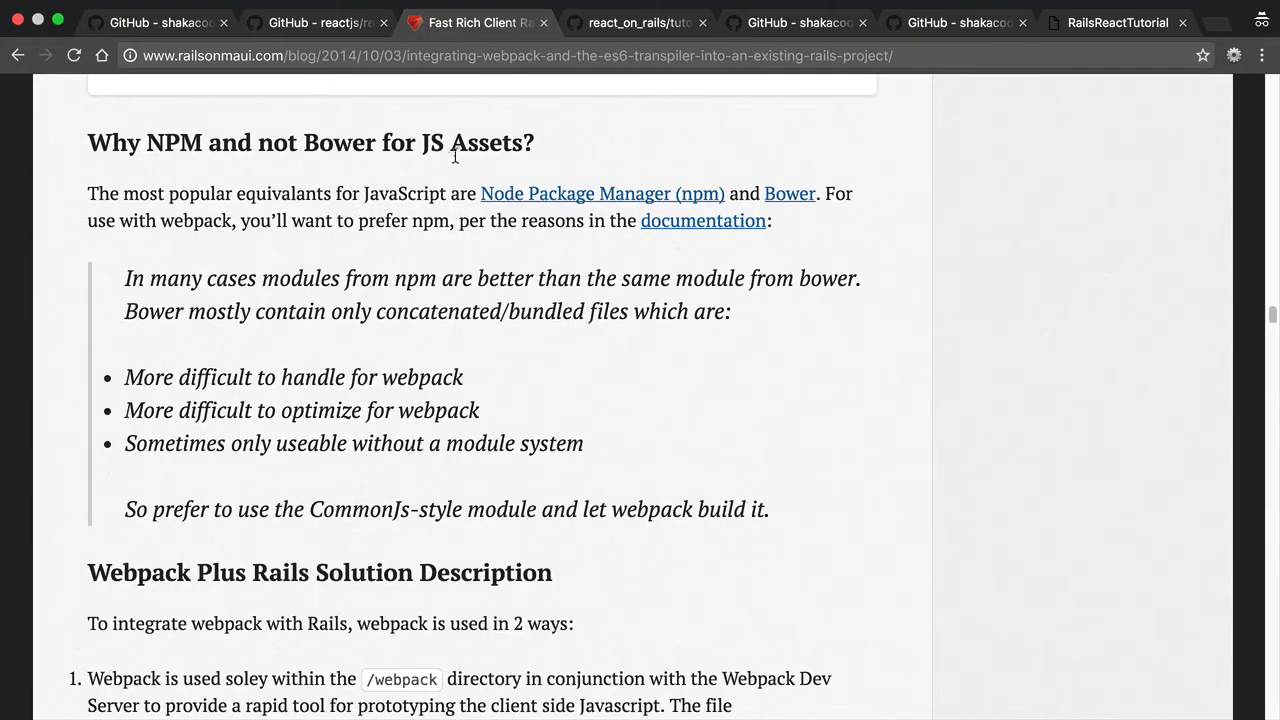
mouse_move(744, 472)
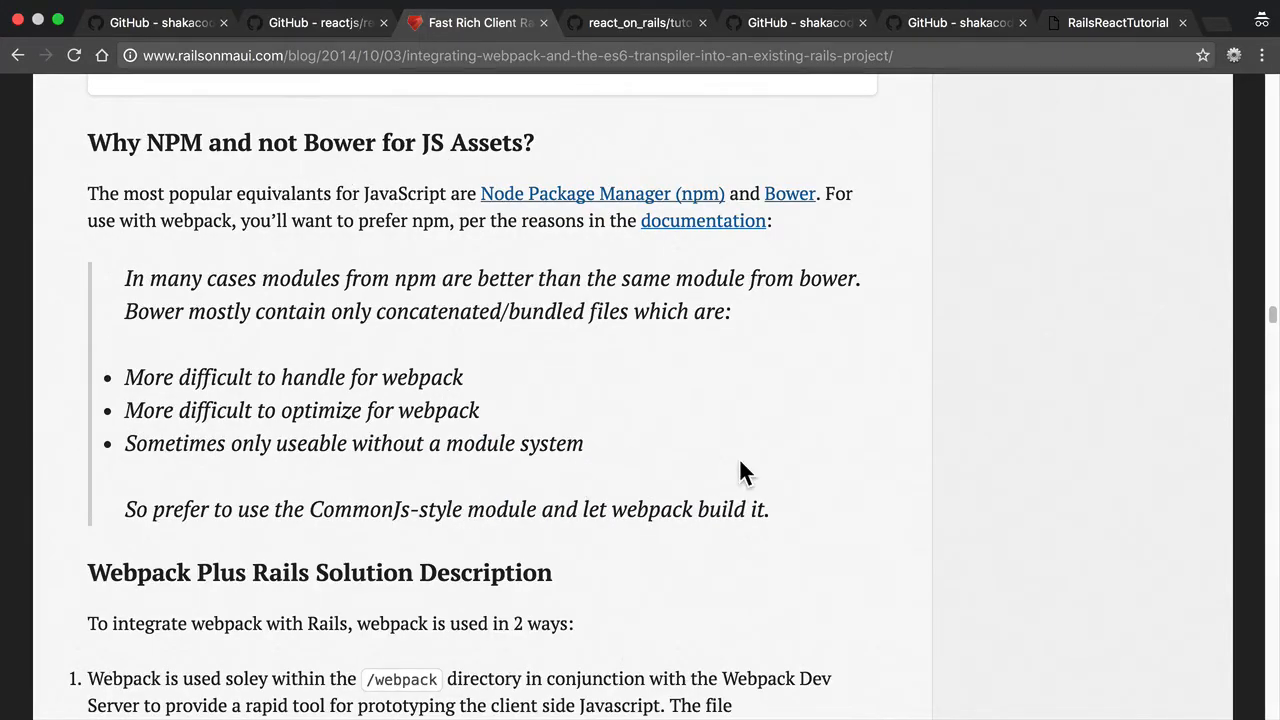
mouse_move(728, 460)
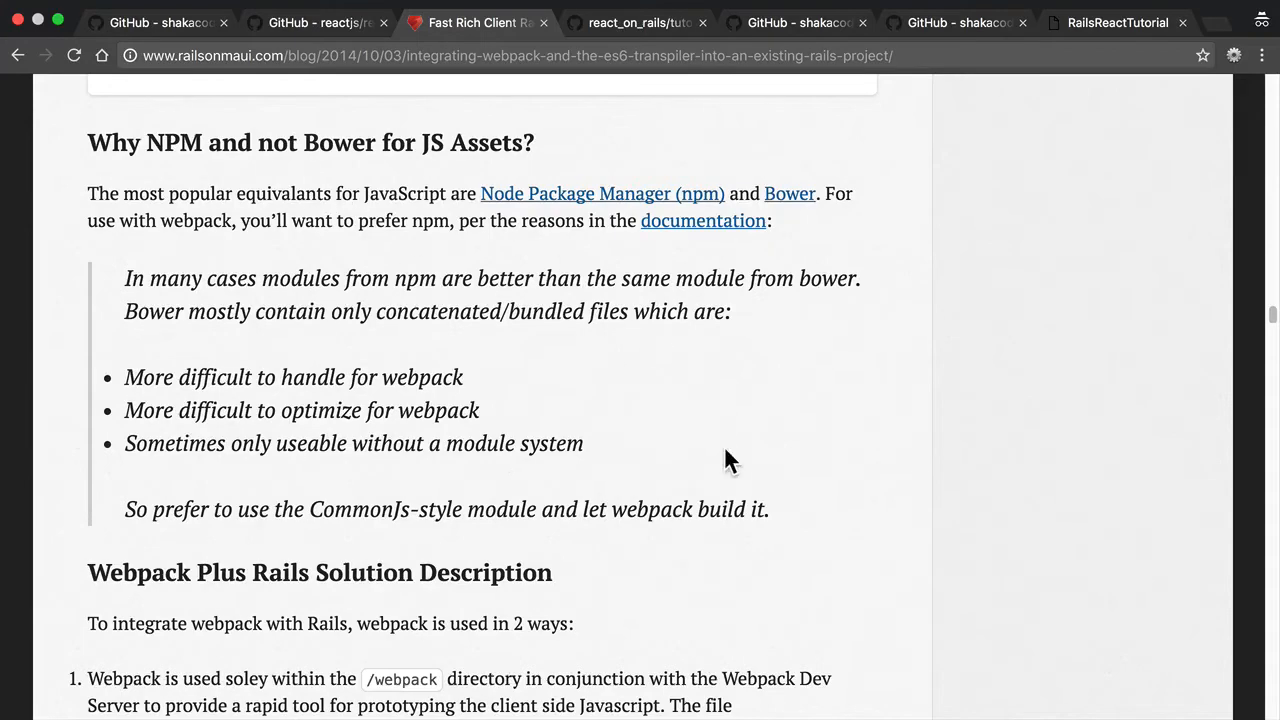
scroll(down, 3)
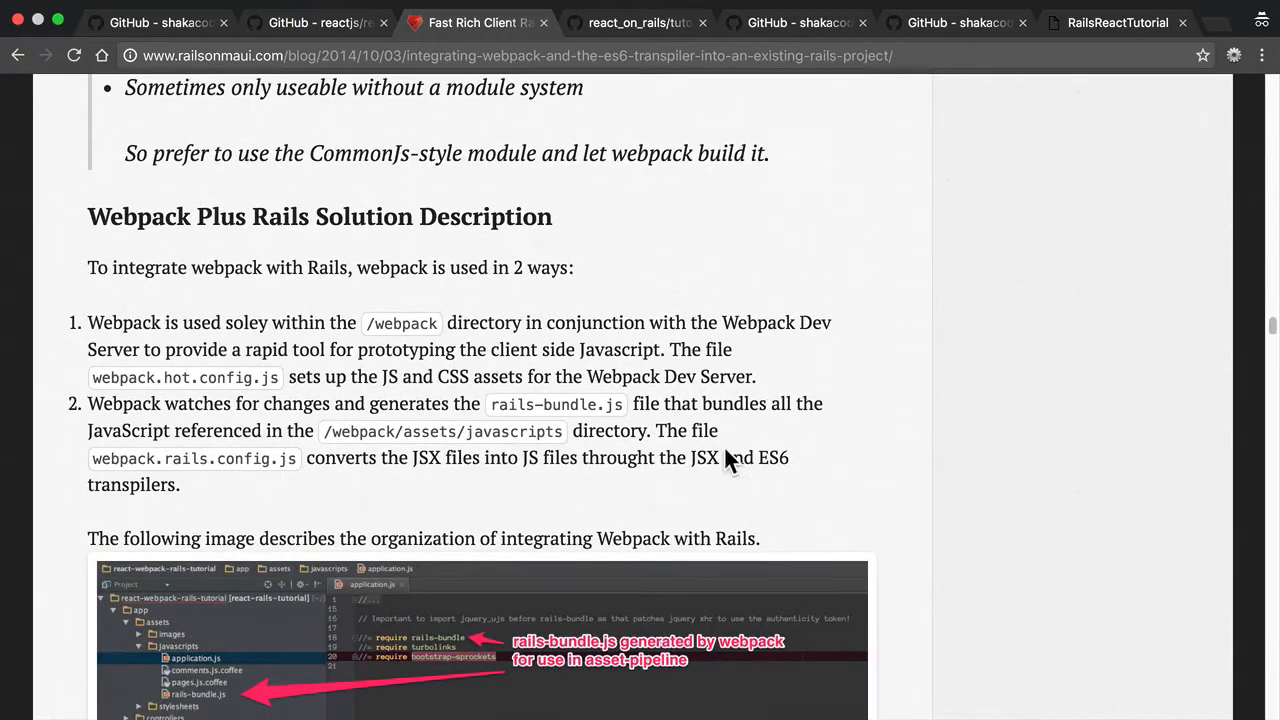
Highlight the Webpack Plus Rails Solution Description heading and scroll to the file organization image
double_click(166, 216)
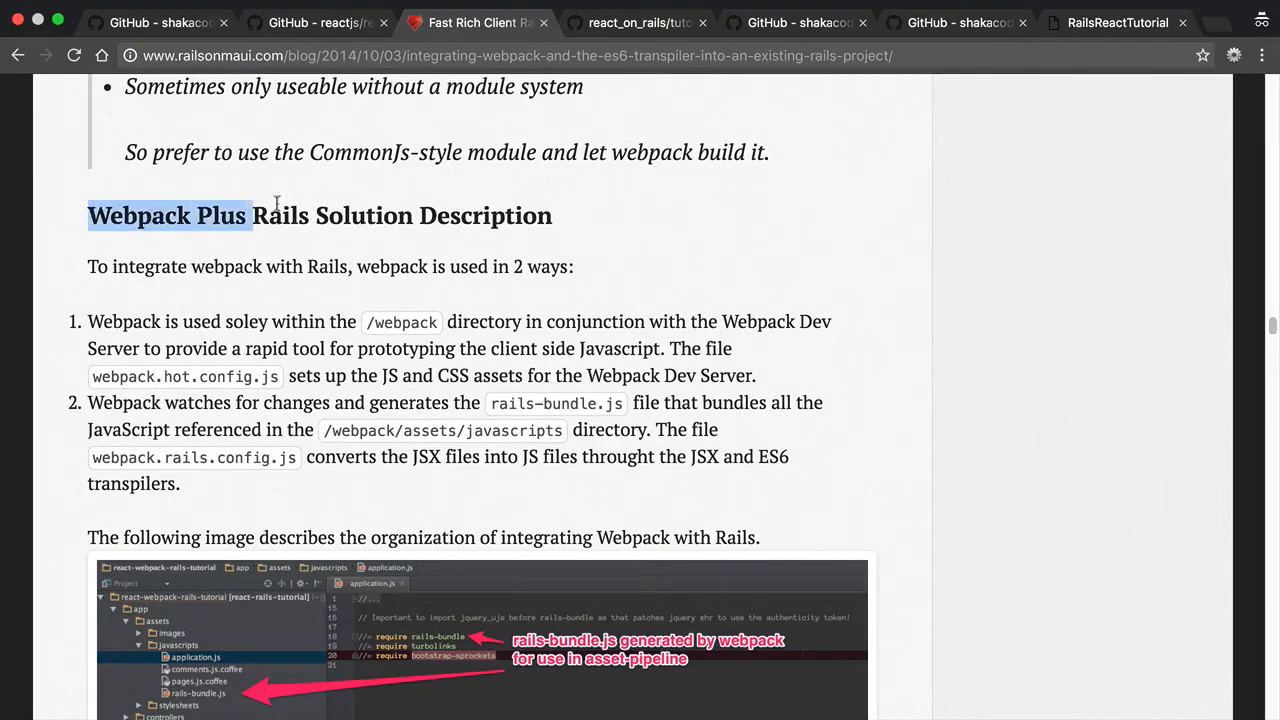
drag(256, 216, 552, 216)
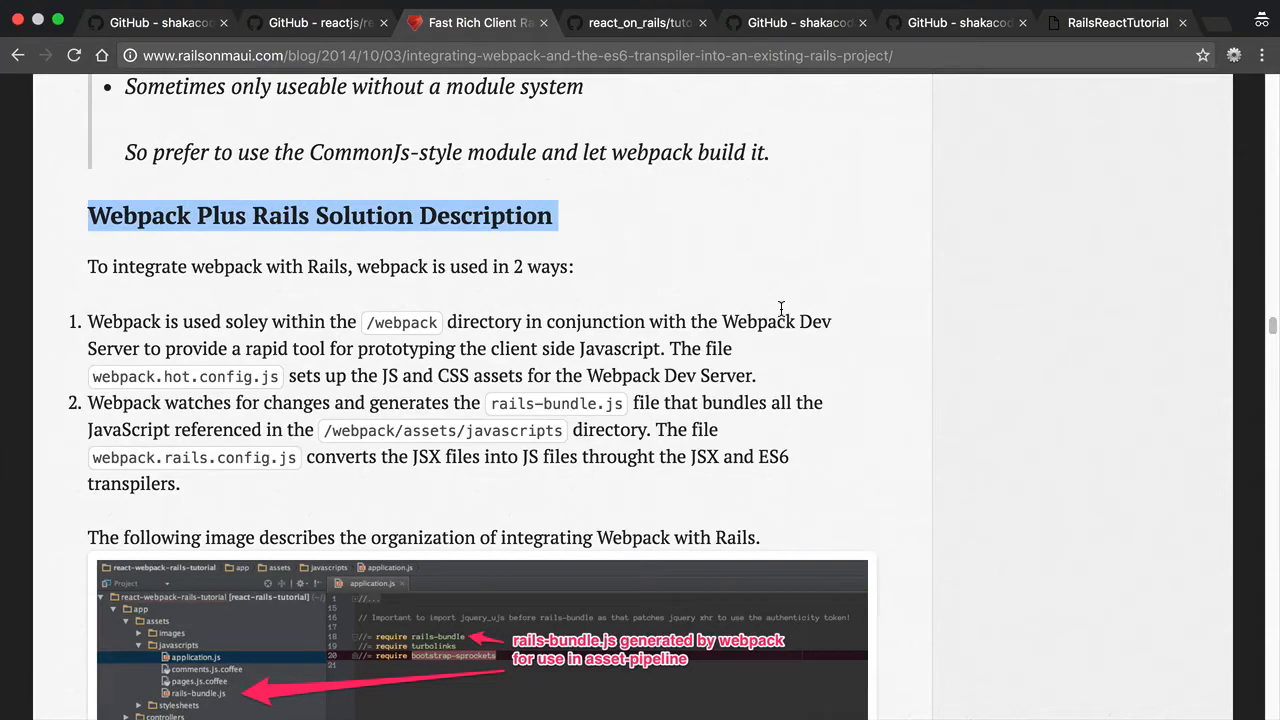
scroll(down, 3)
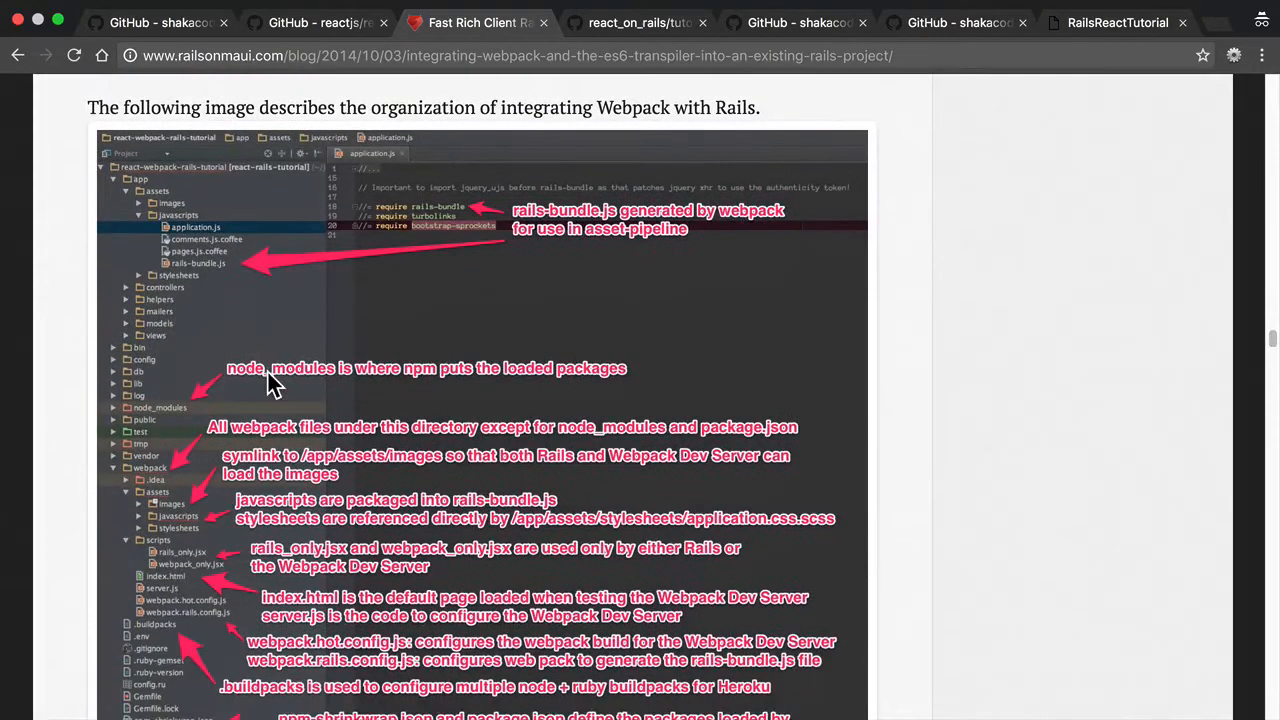
scroll(down, 3)
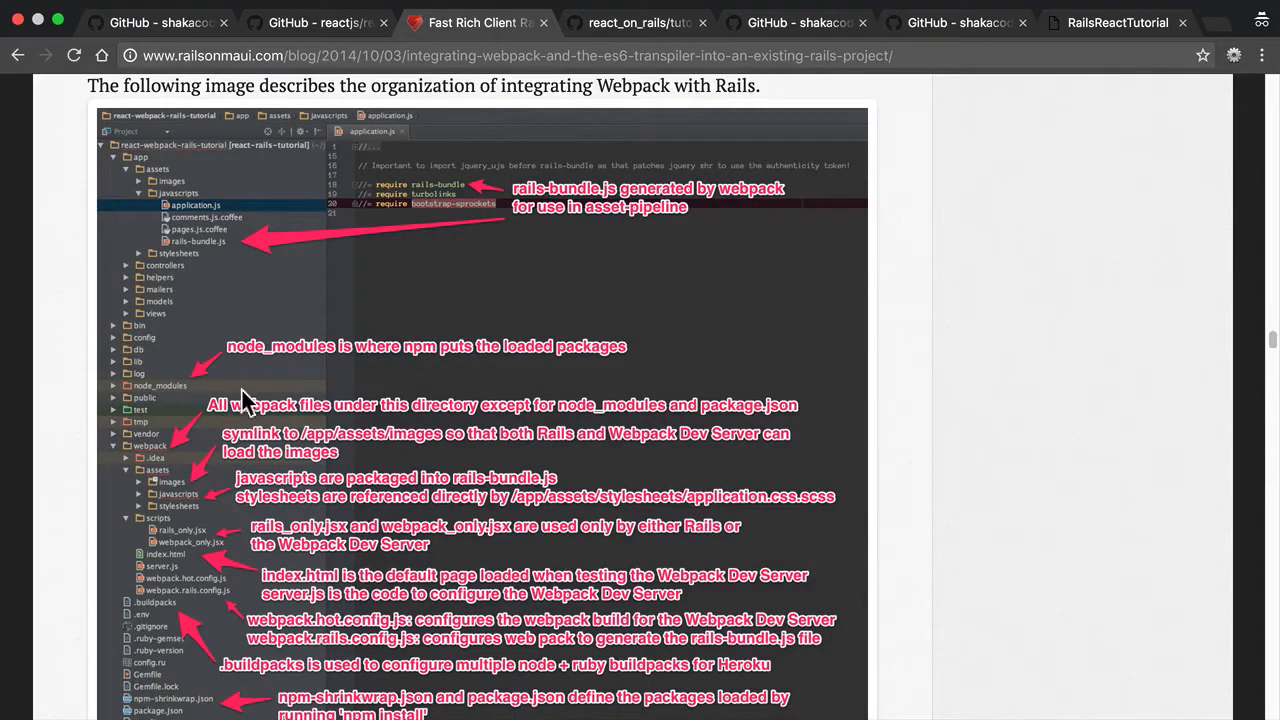
mouse_move(164, 418)
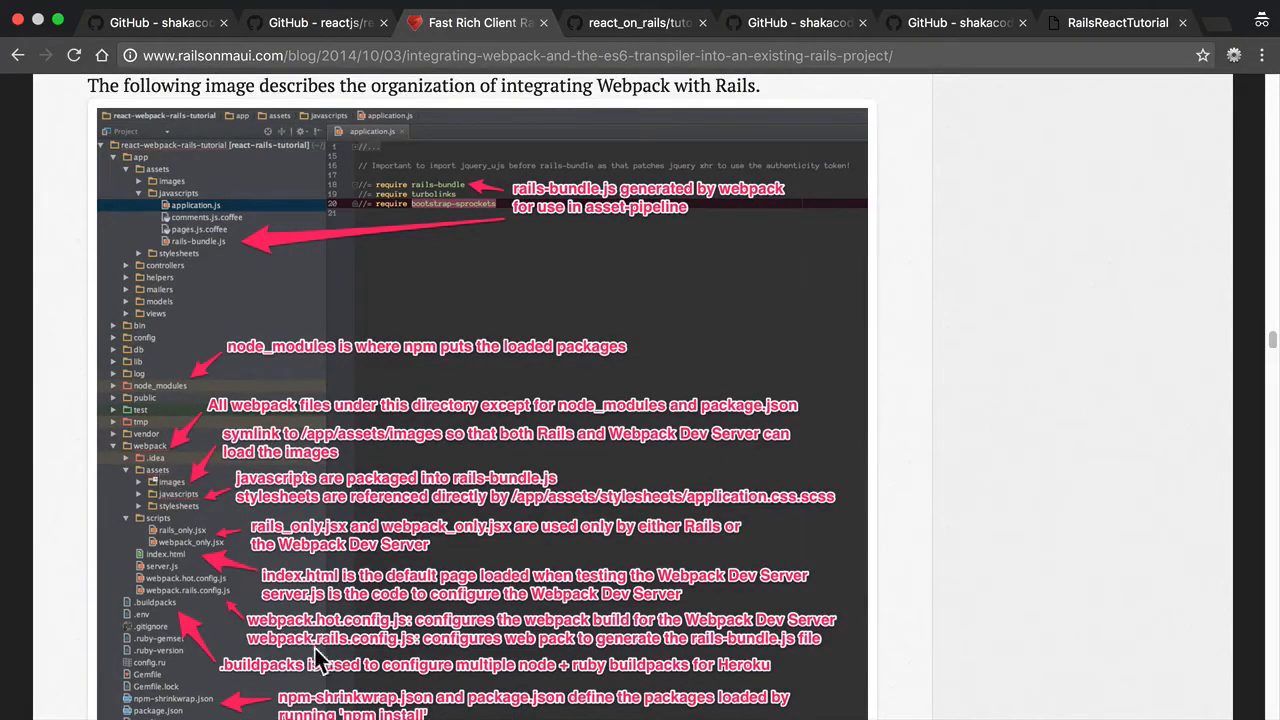
Scroll through the file-descriptions table until the webpack.config section appears
scroll(down, 3)
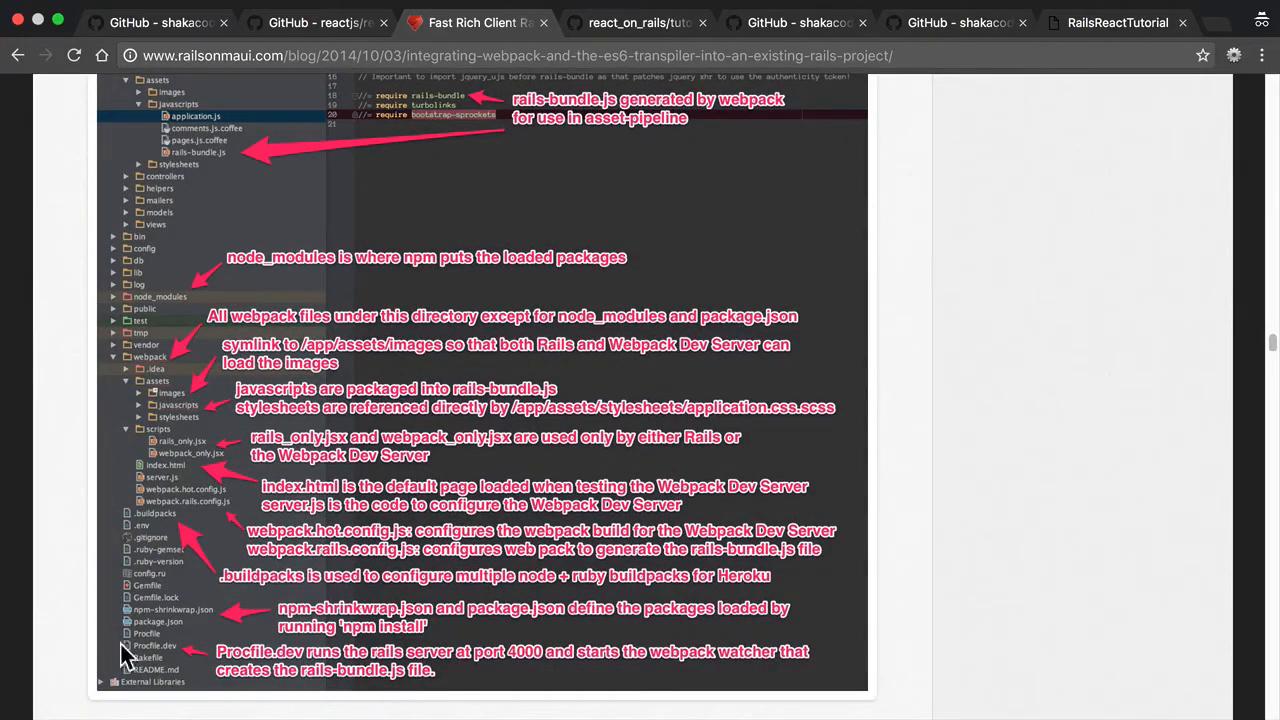
scroll(down, 3)
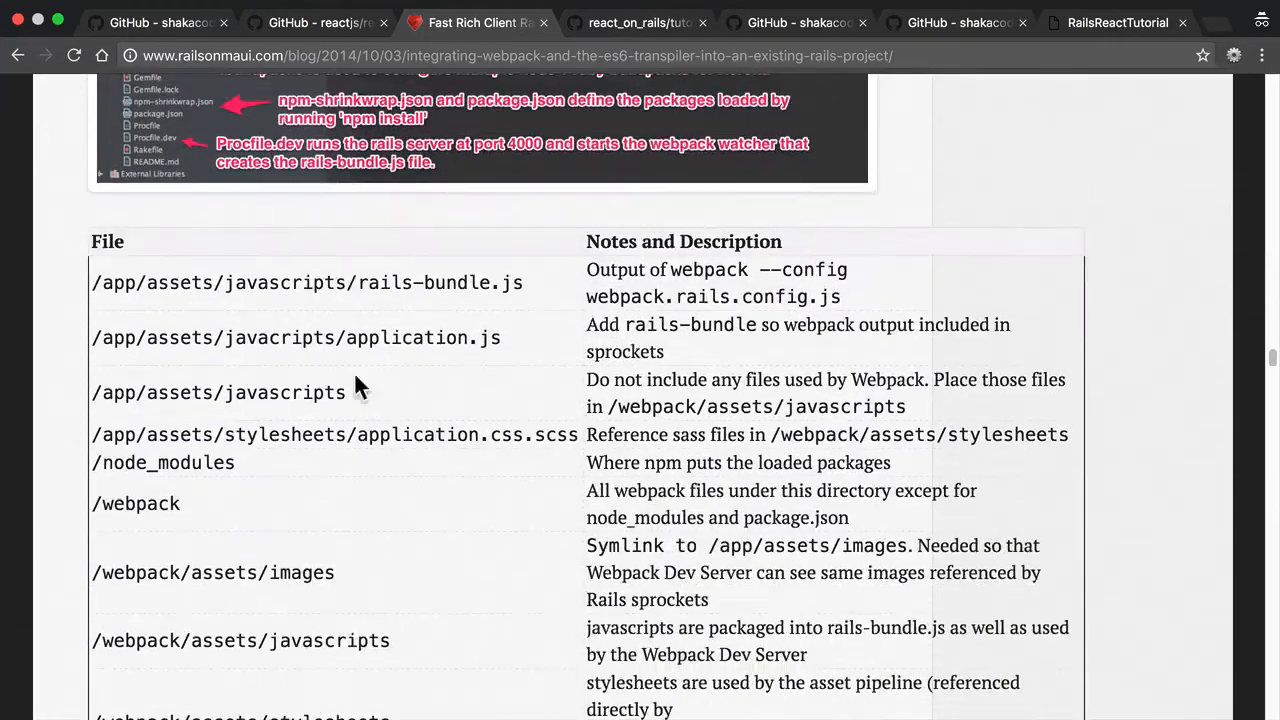
scroll(down, 3)
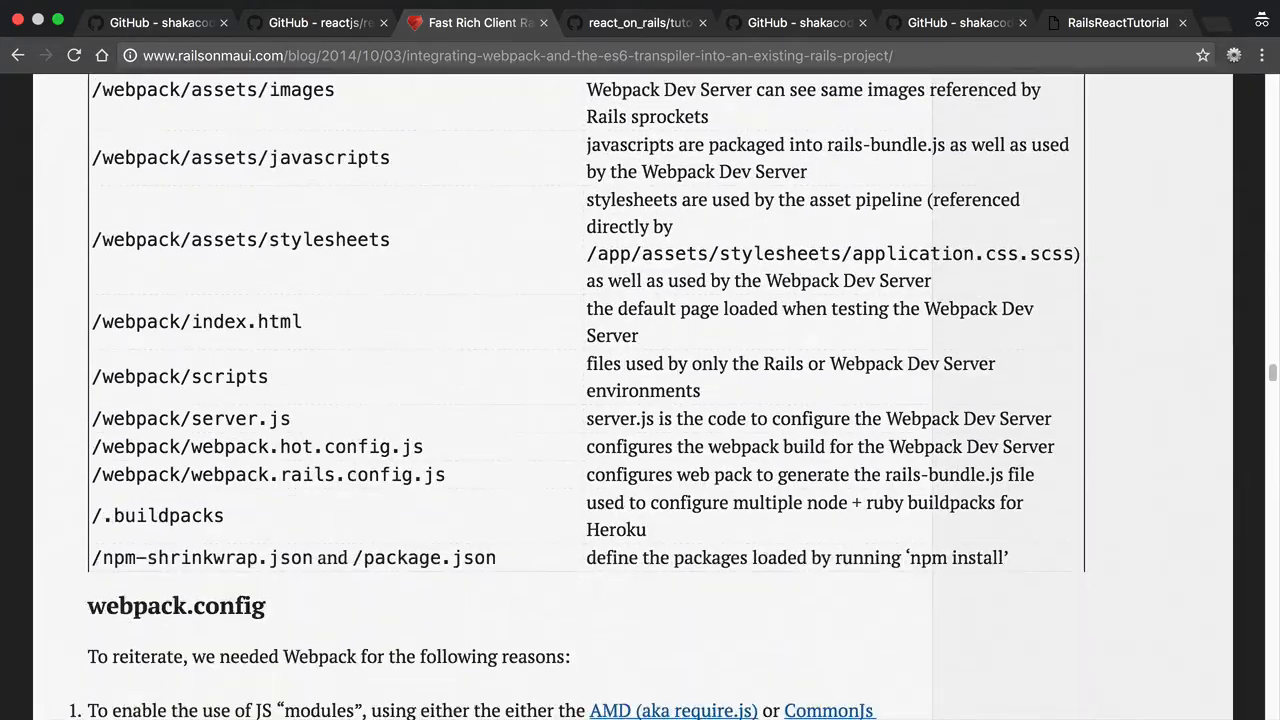
mouse_move(392, 338)
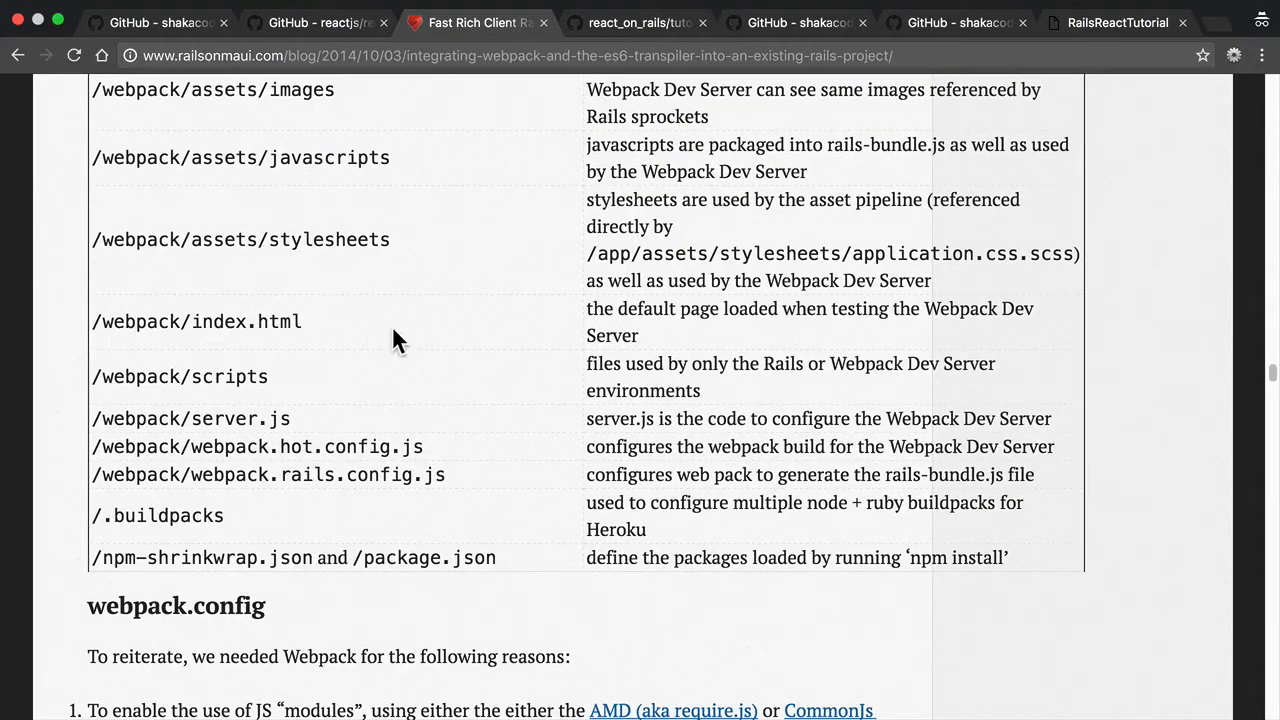
scroll(down, 3)
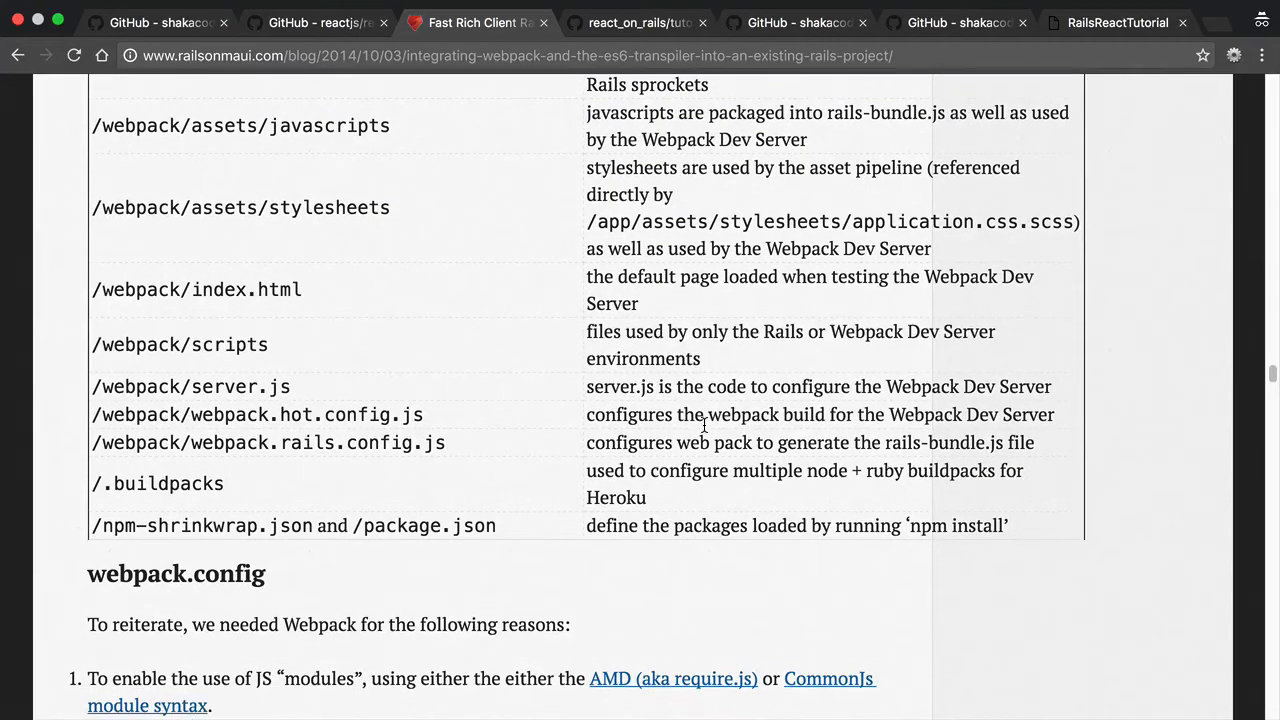
scroll(up, 3)
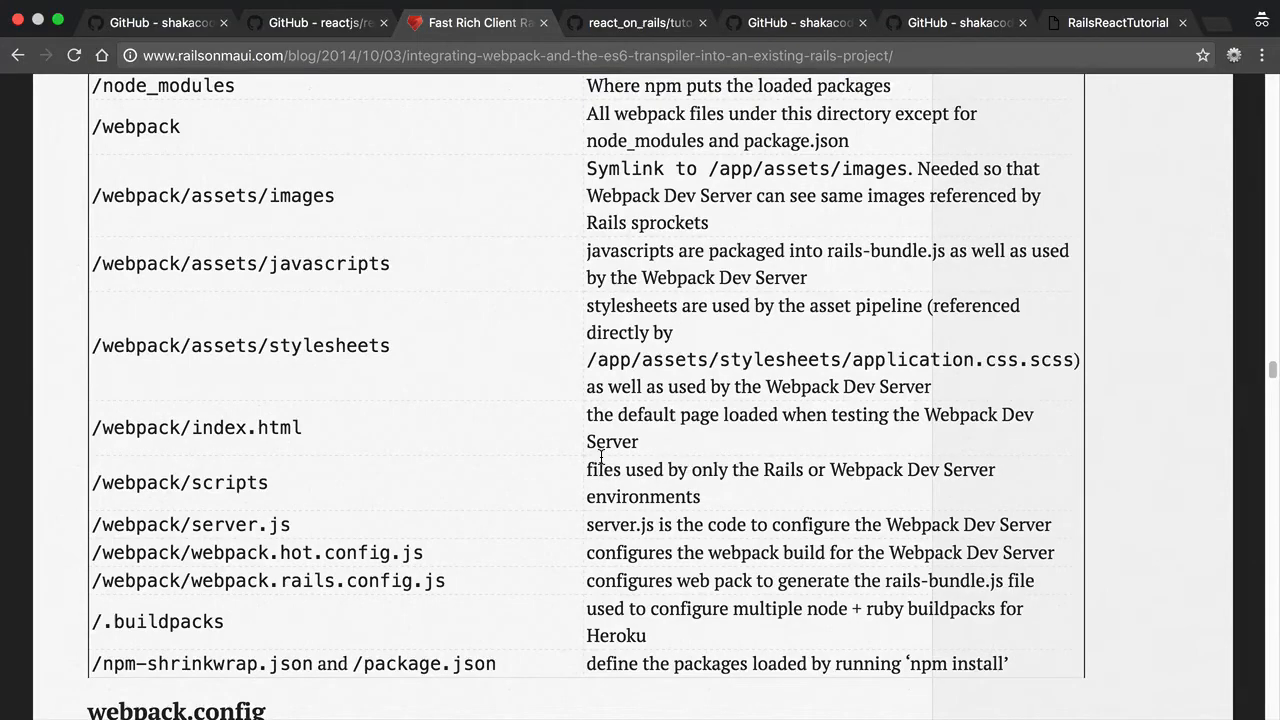
scroll(down, 3)
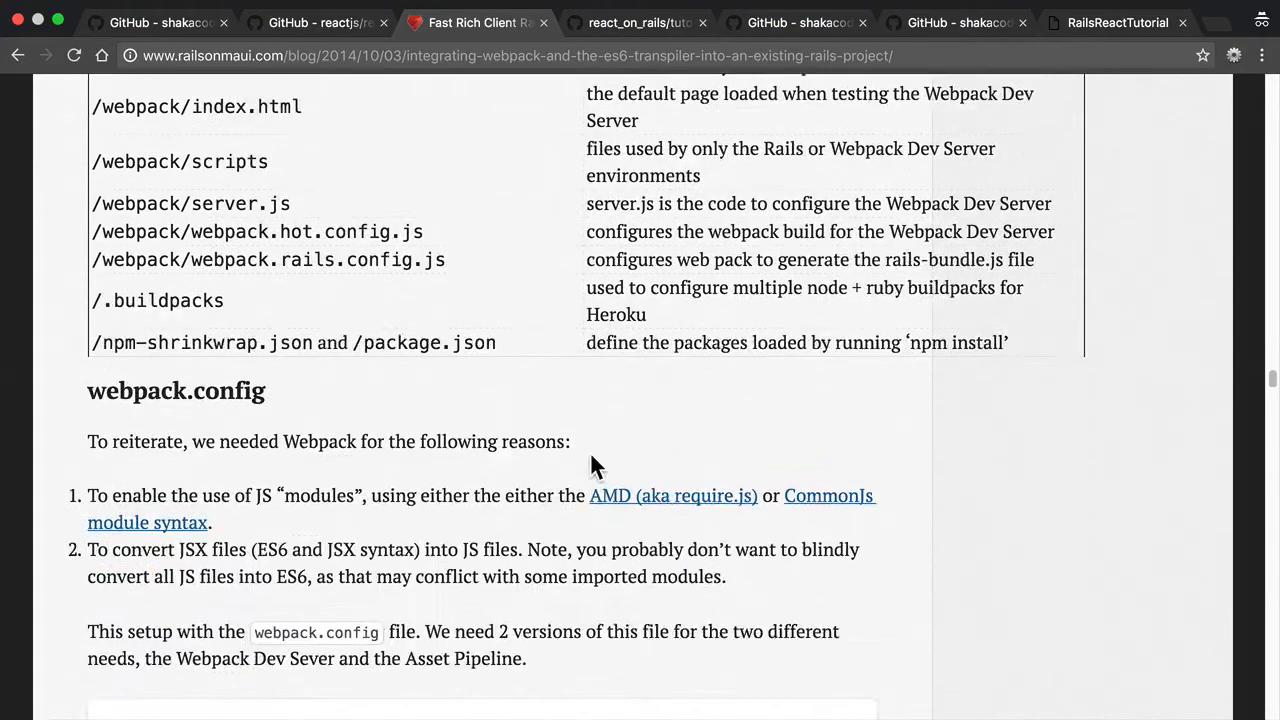
Scroll to the webpack.hot.config / webpack.rails.config flow diagram and its 'Changing the webpack.config' heading
scroll(down, 3)
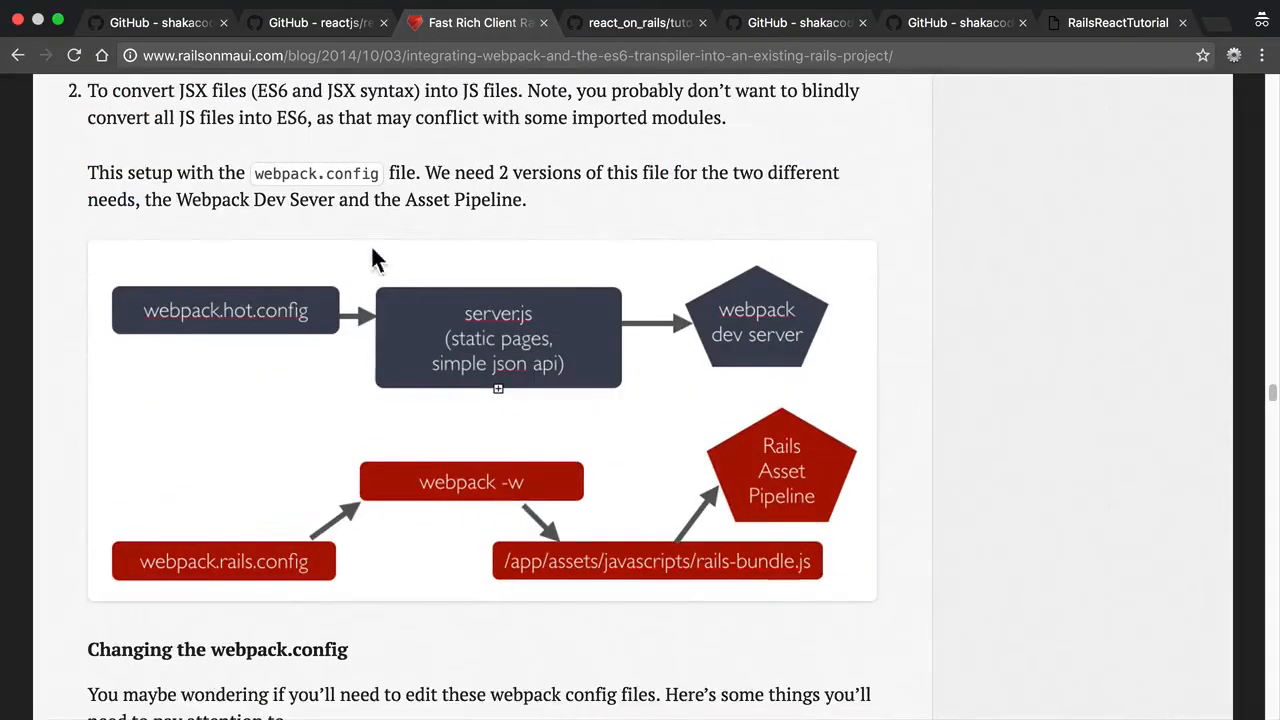
mouse_move(280, 580)
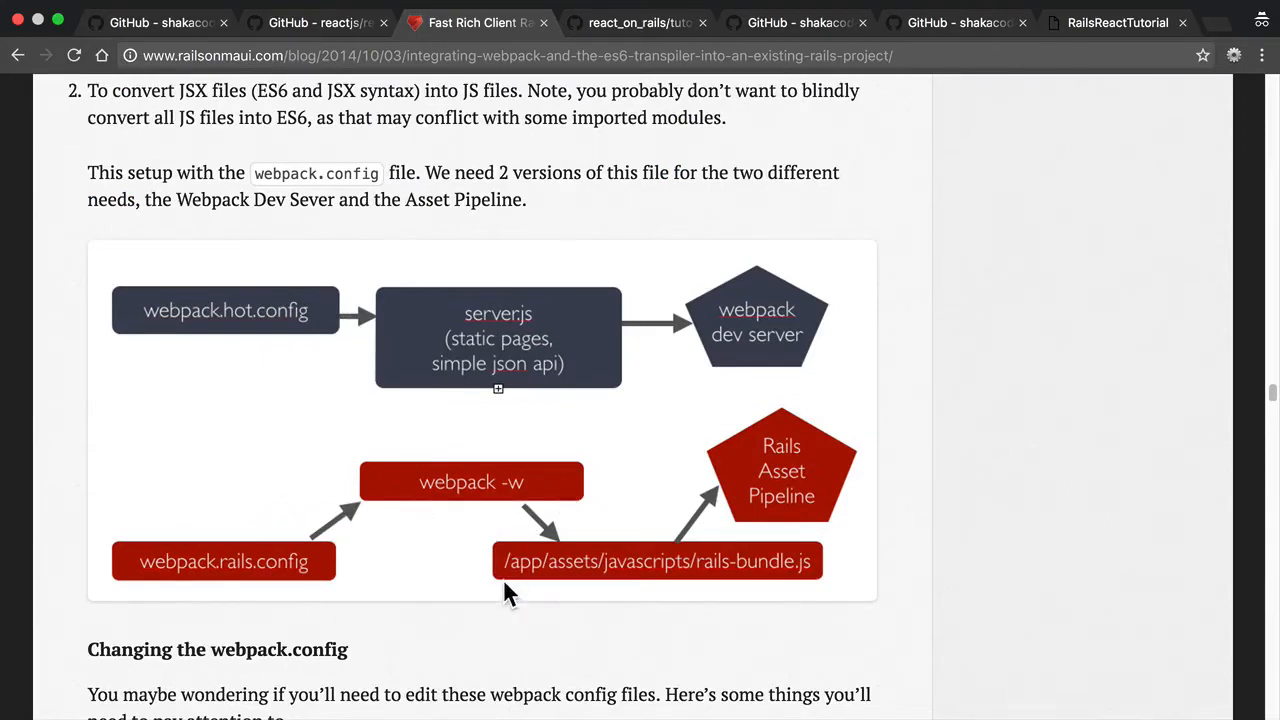
mouse_move(330, 324)
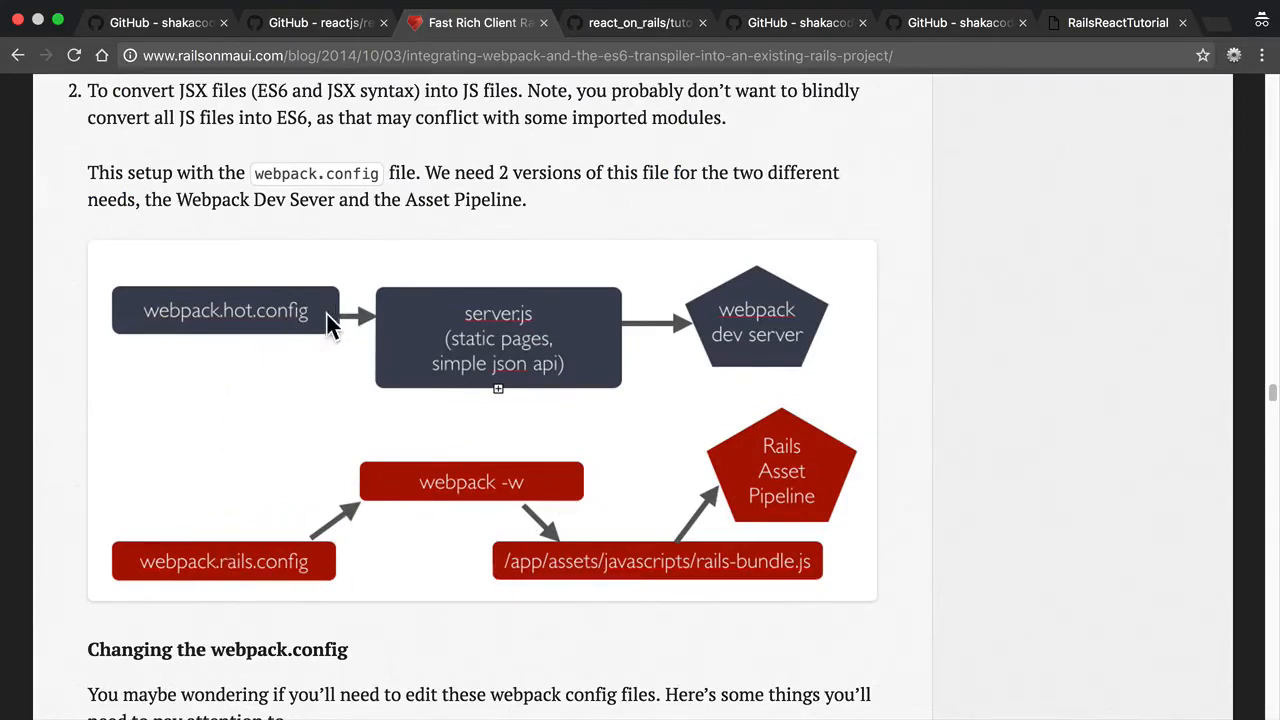
mouse_move(604, 344)
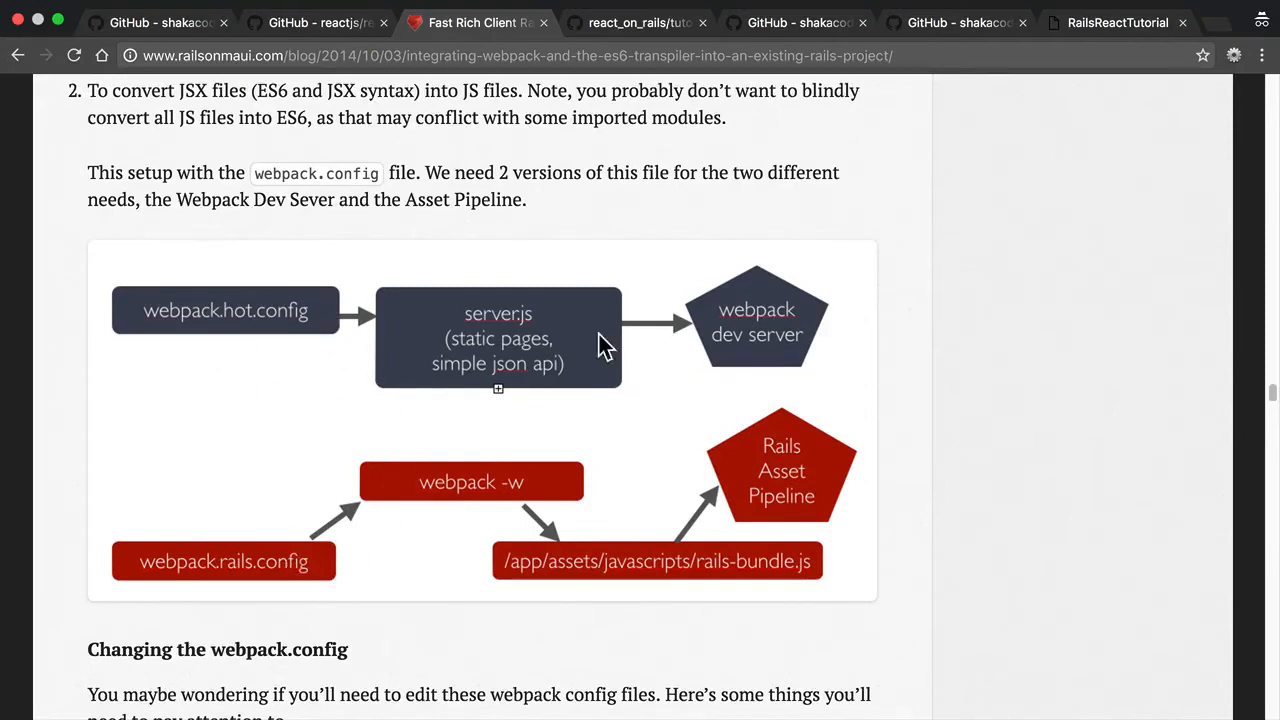
mouse_move(390, 480)
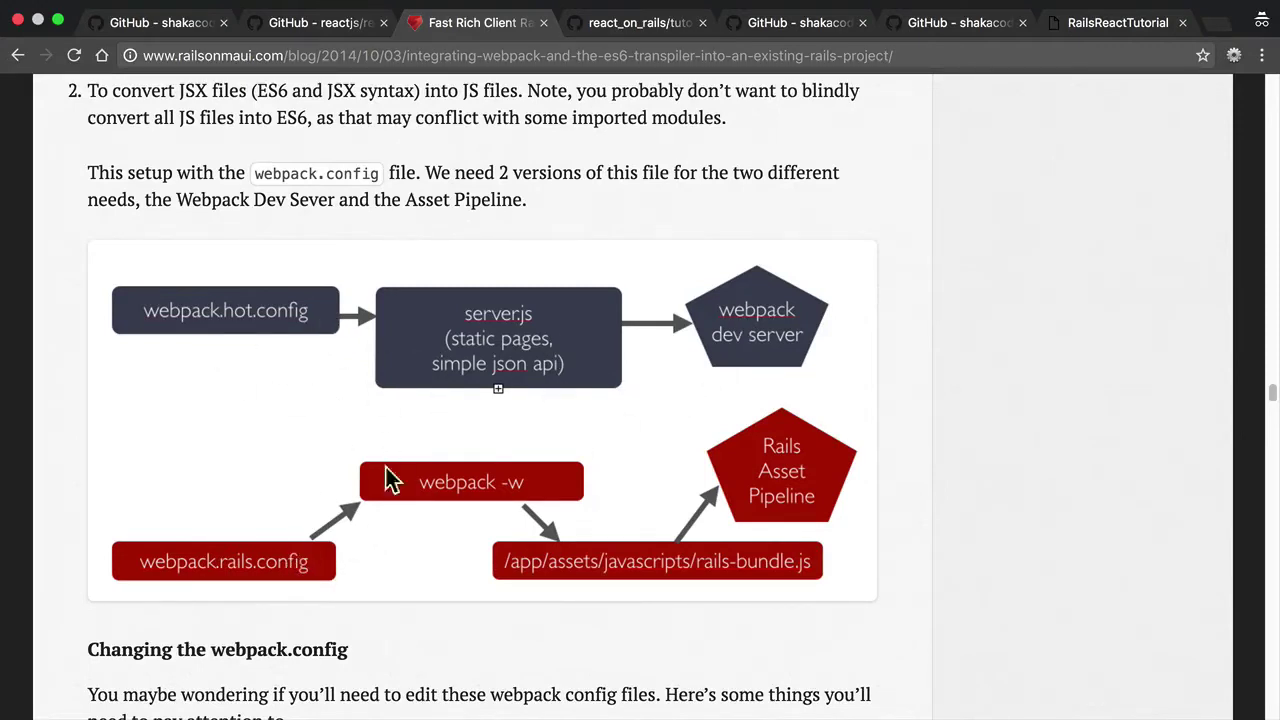
mouse_move(344, 560)
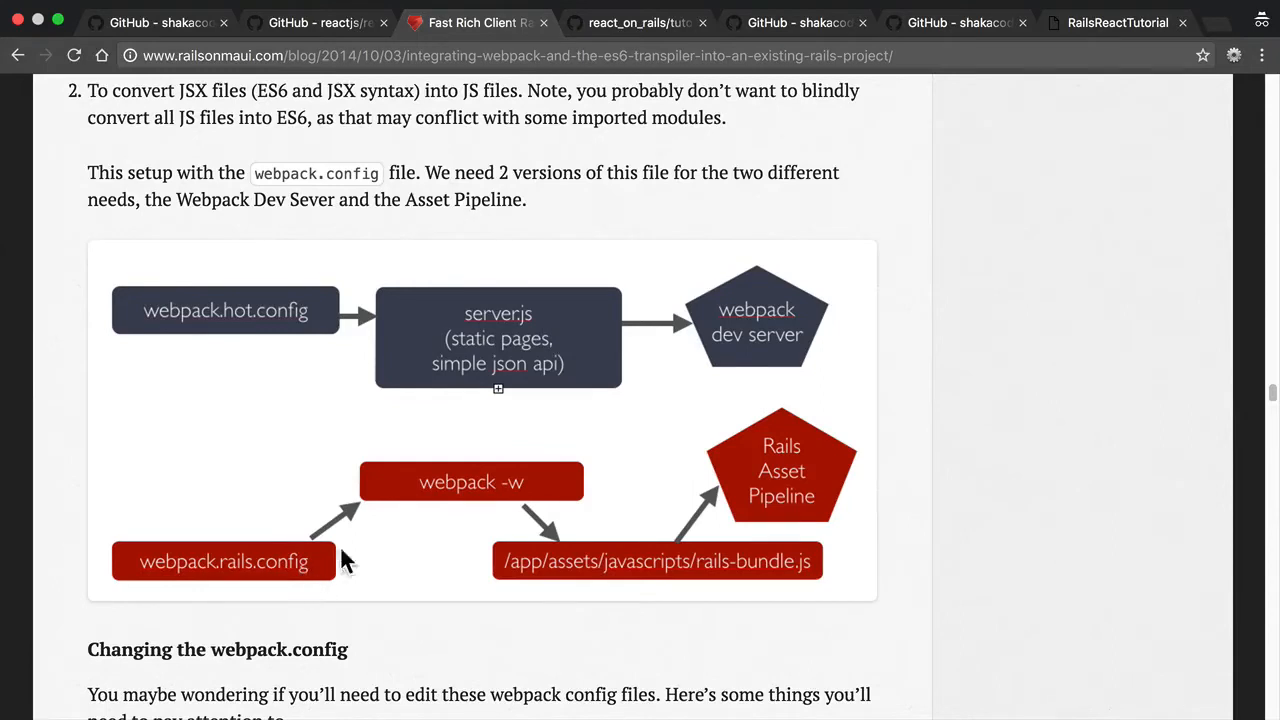
mouse_move(584, 560)
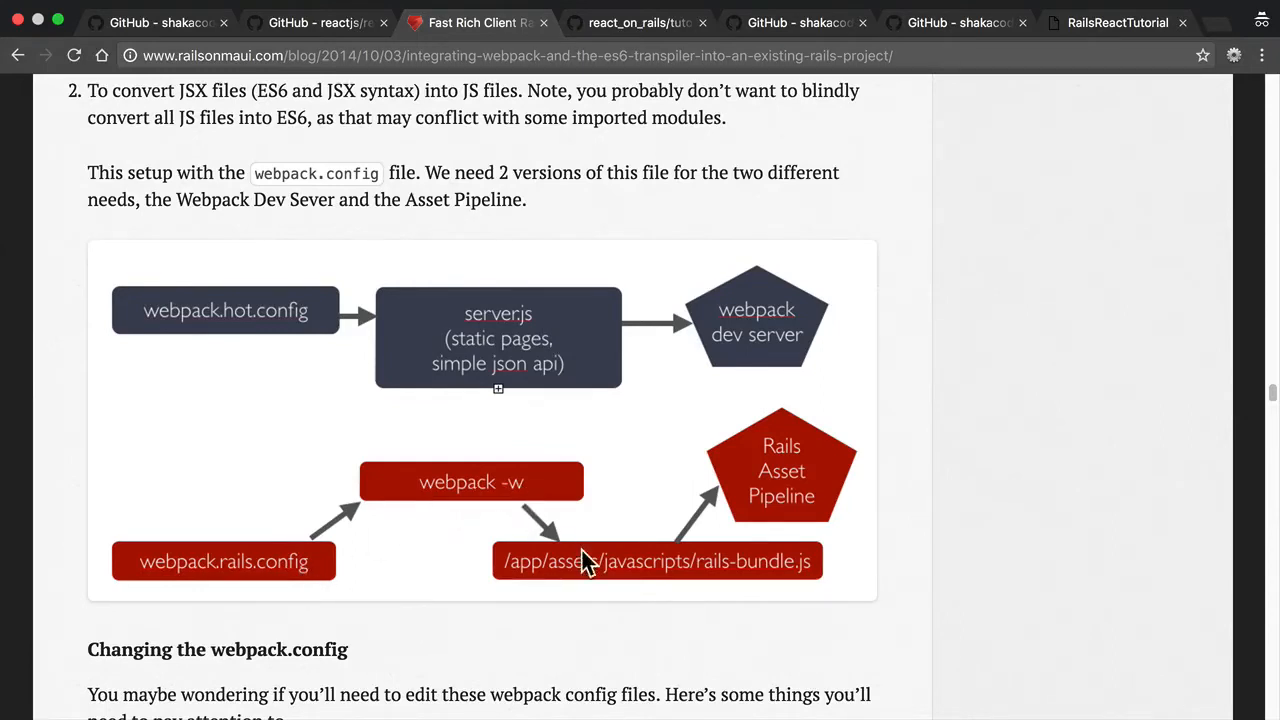
mouse_move(798, 492)
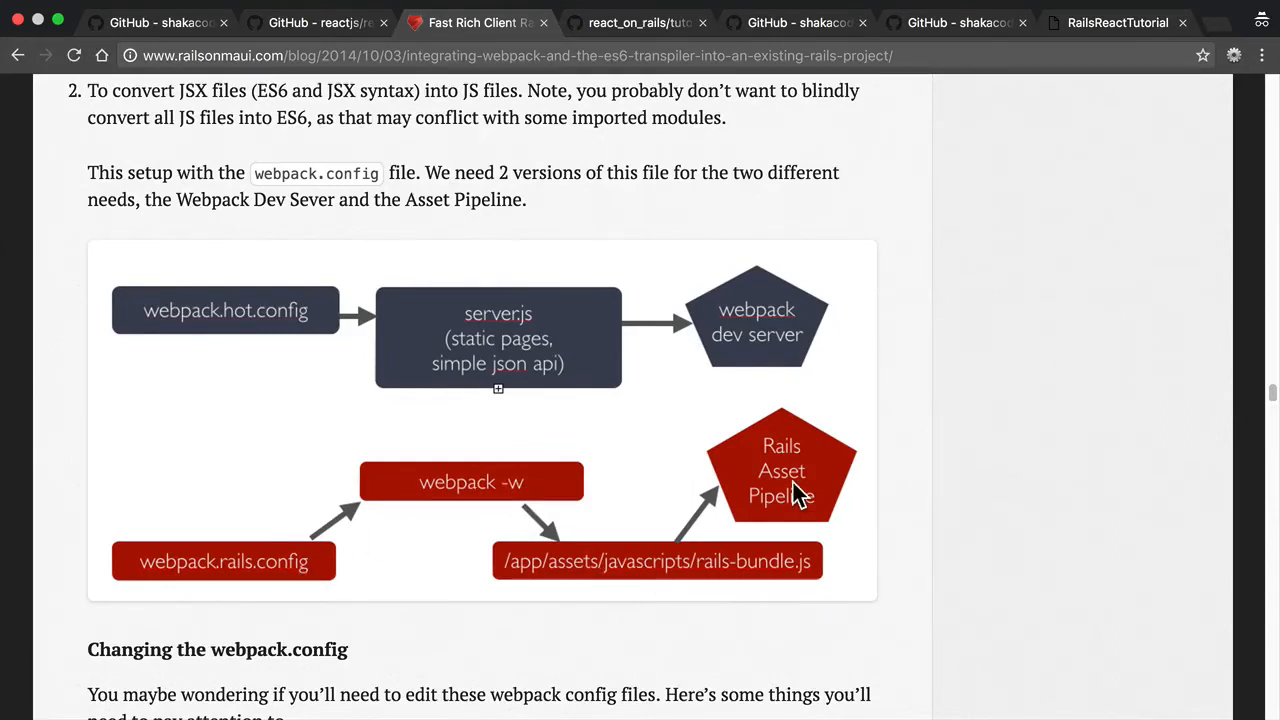
mouse_move(838, 472)
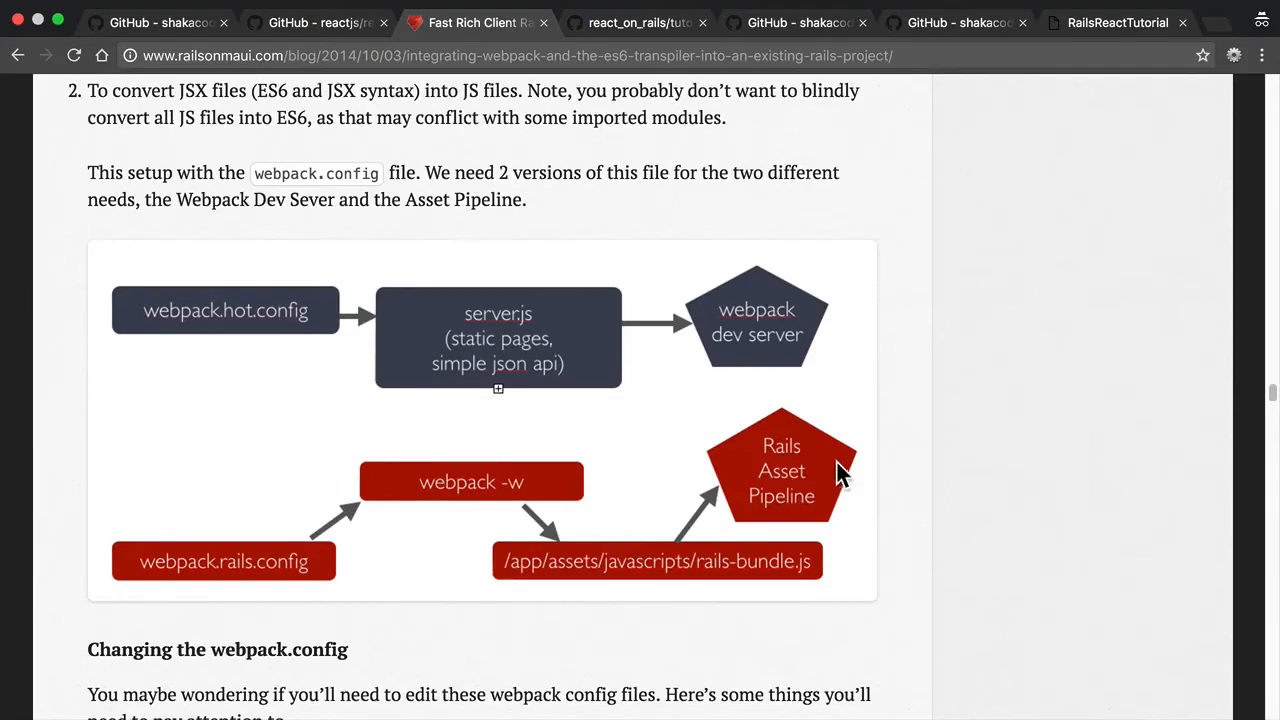
mouse_move(352, 572)
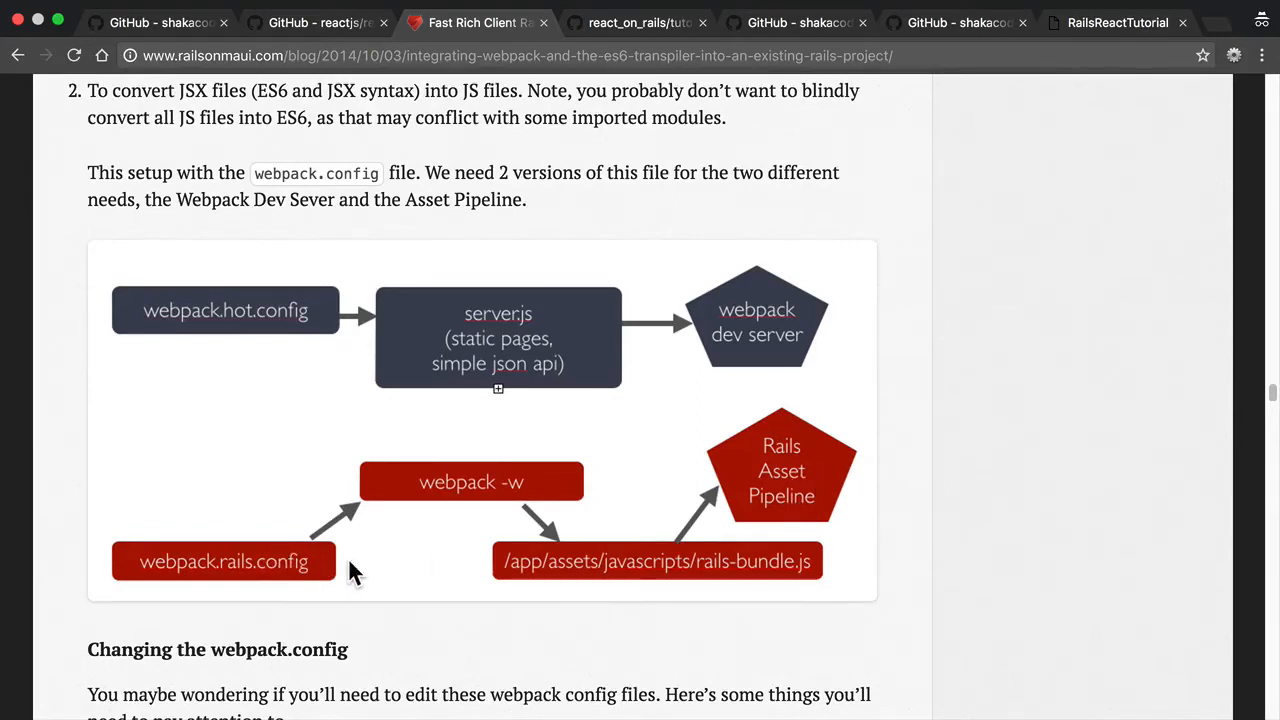
mouse_move(690, 552)
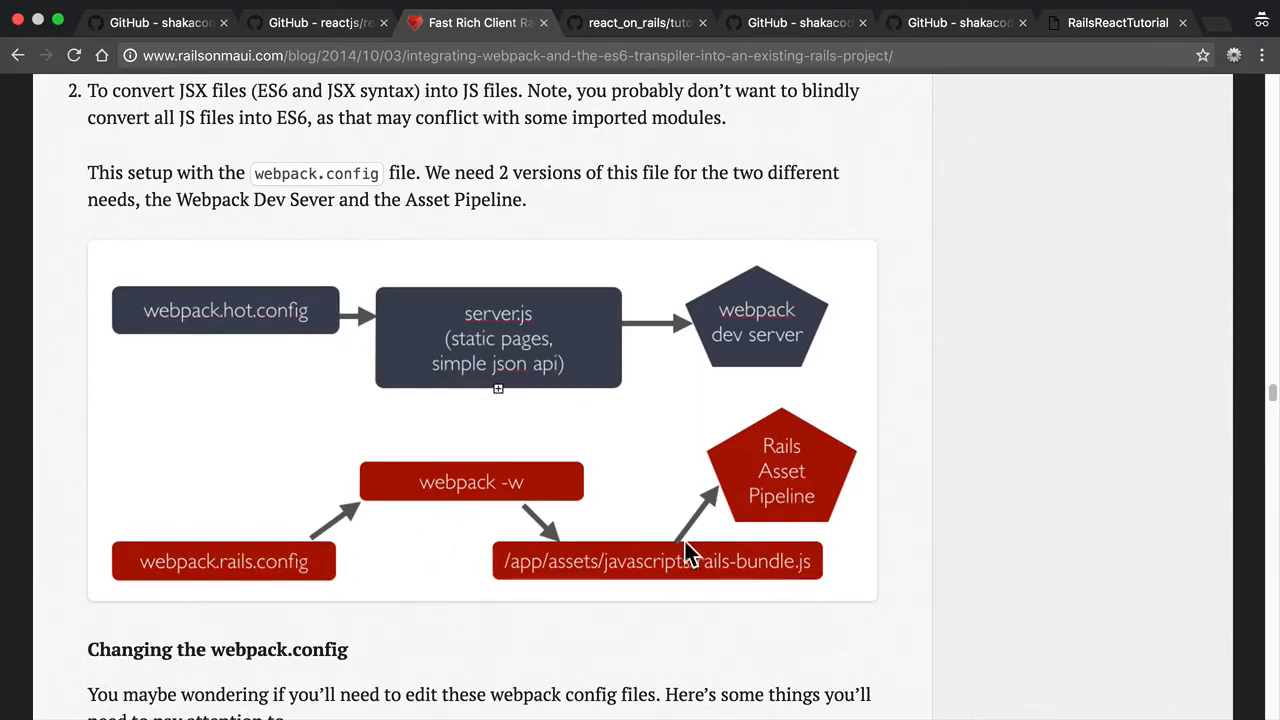
Scroll the webpack integration article to its Acknowledgments, Updates and discussion replies
scroll(down, 3)
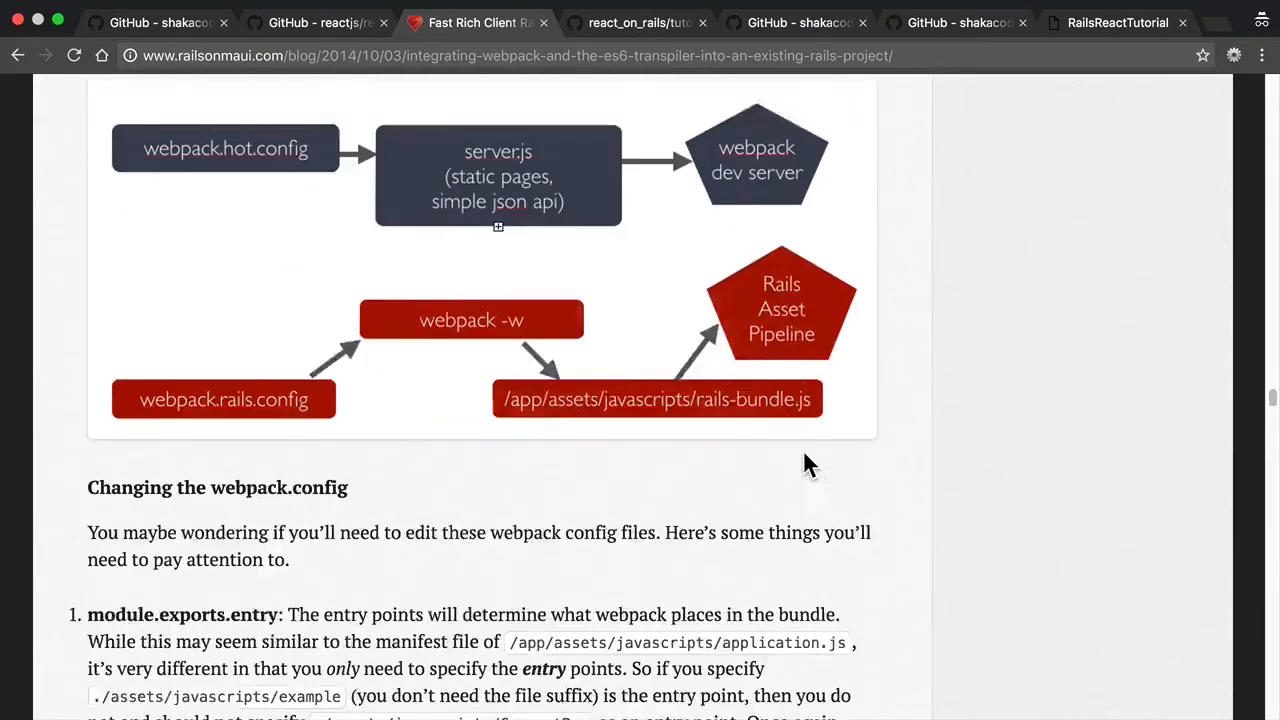
scroll(down, 3)
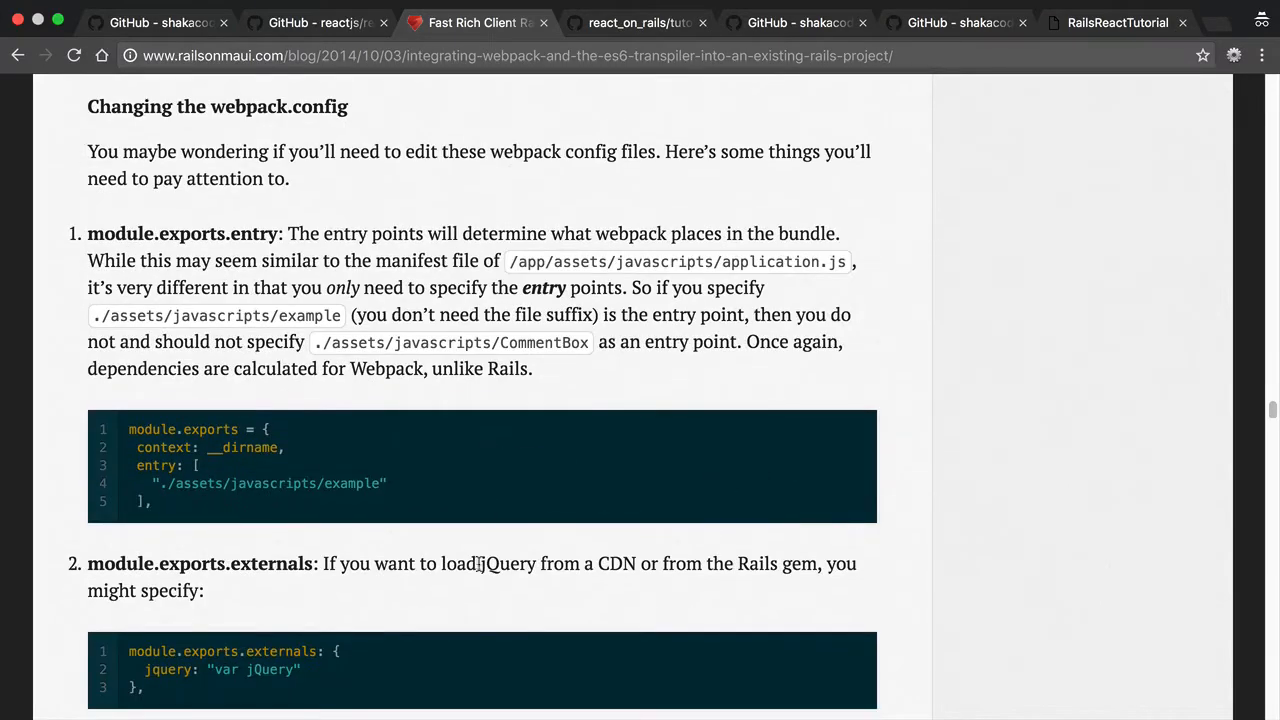
scroll(down, 3)
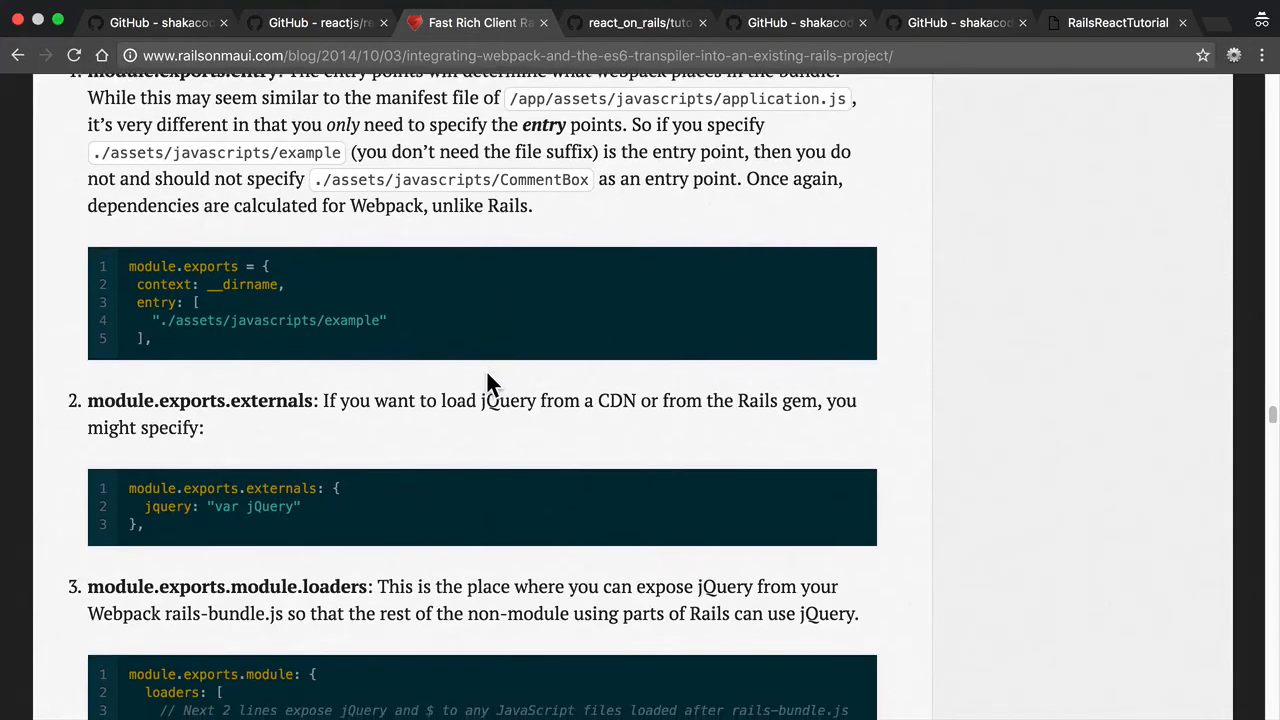
scroll(down, 3)
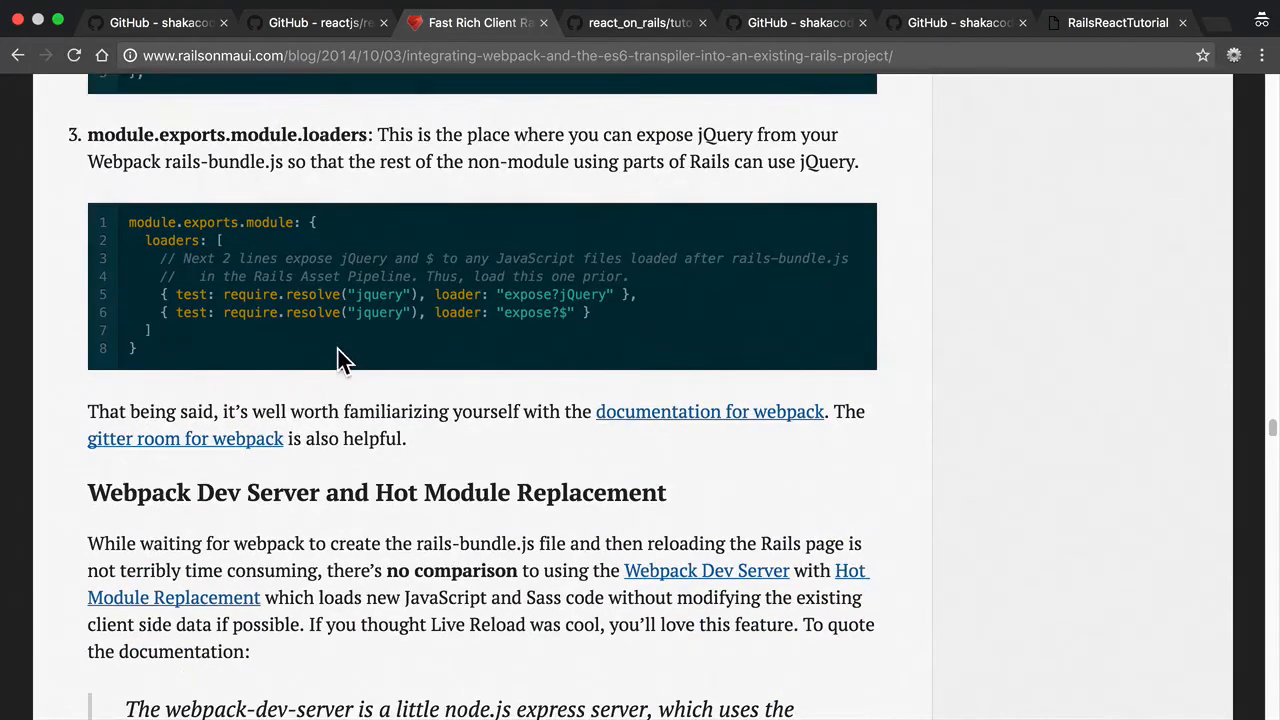
scroll(down, 3)
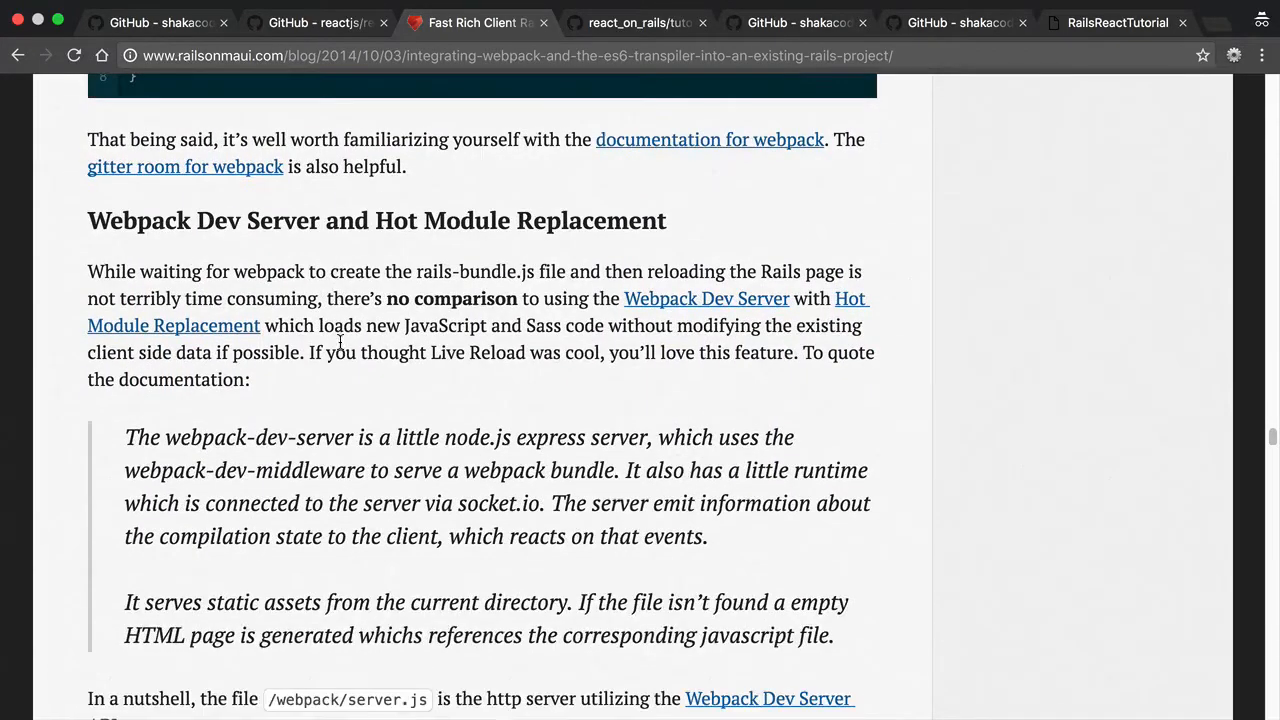
scroll(down, 3)
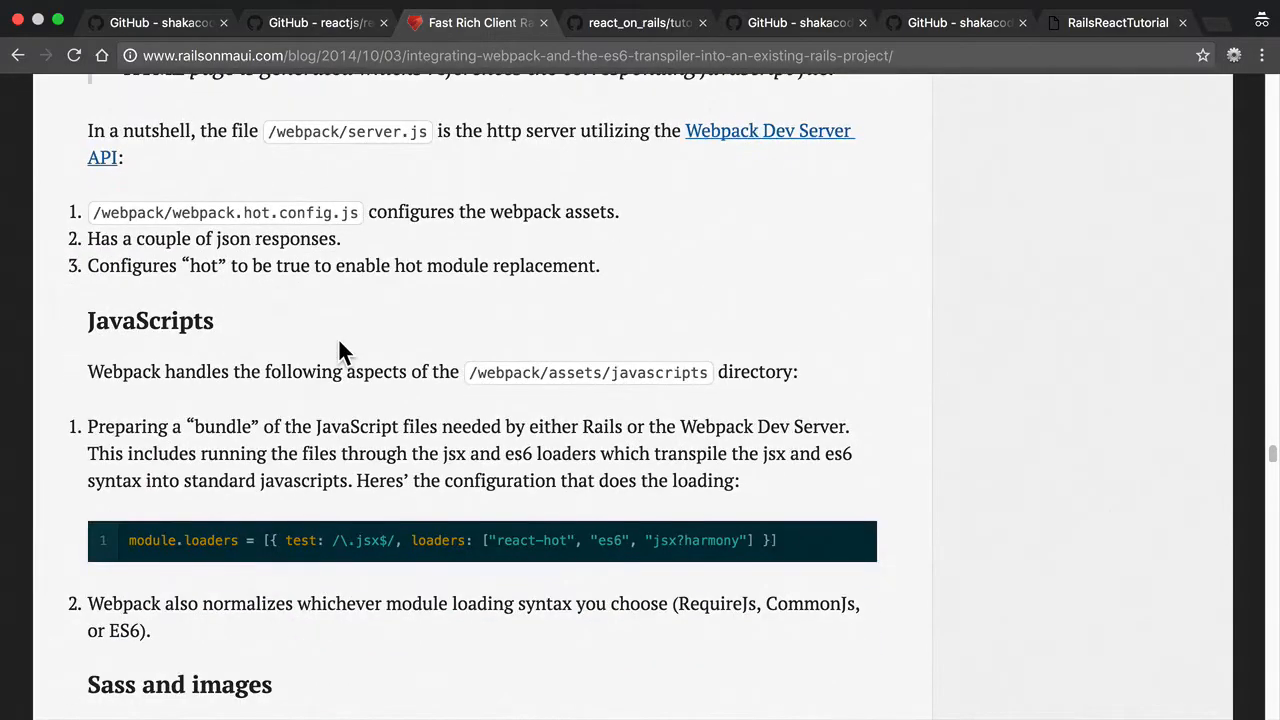
scroll(down, 3)
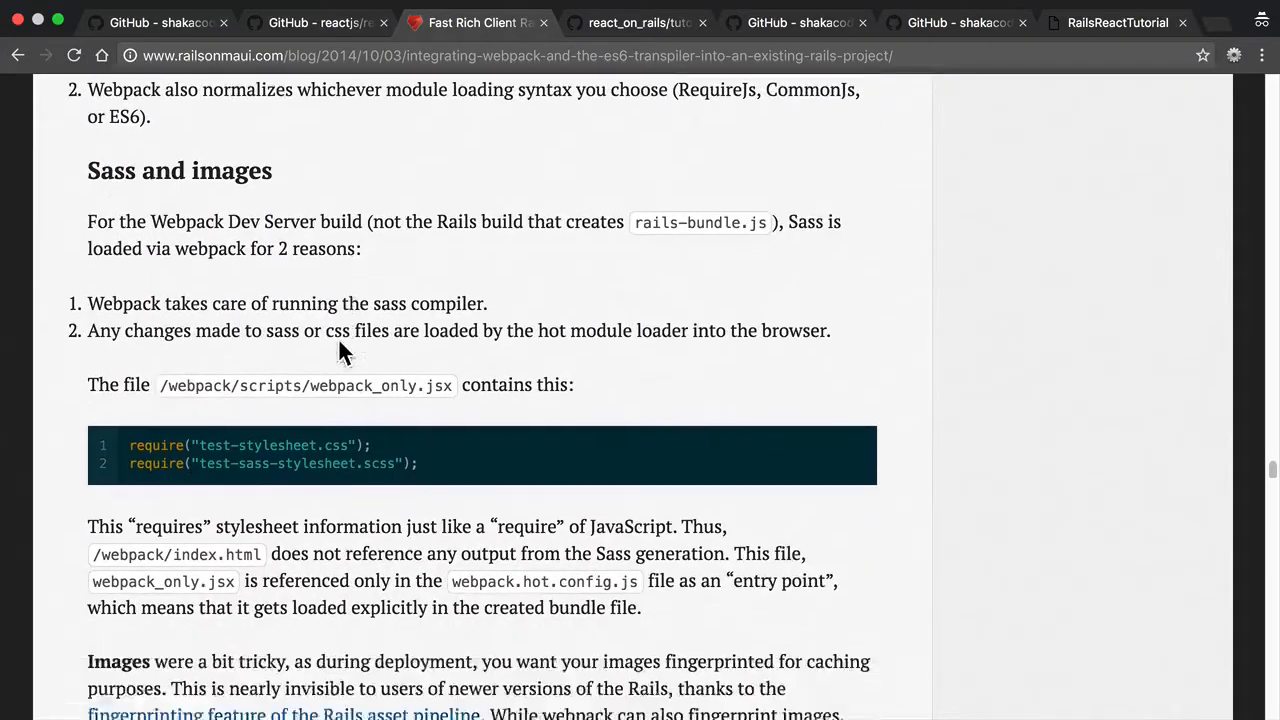
scroll(down, 3)
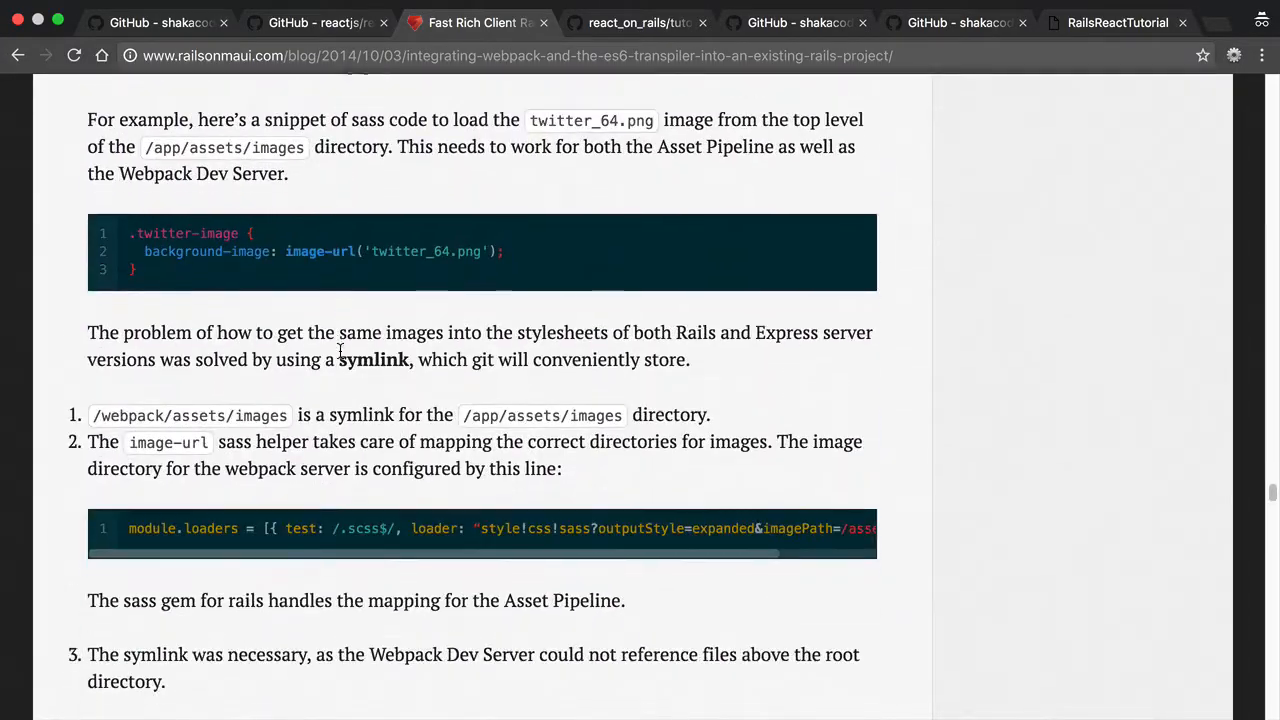
scroll(down, 3)
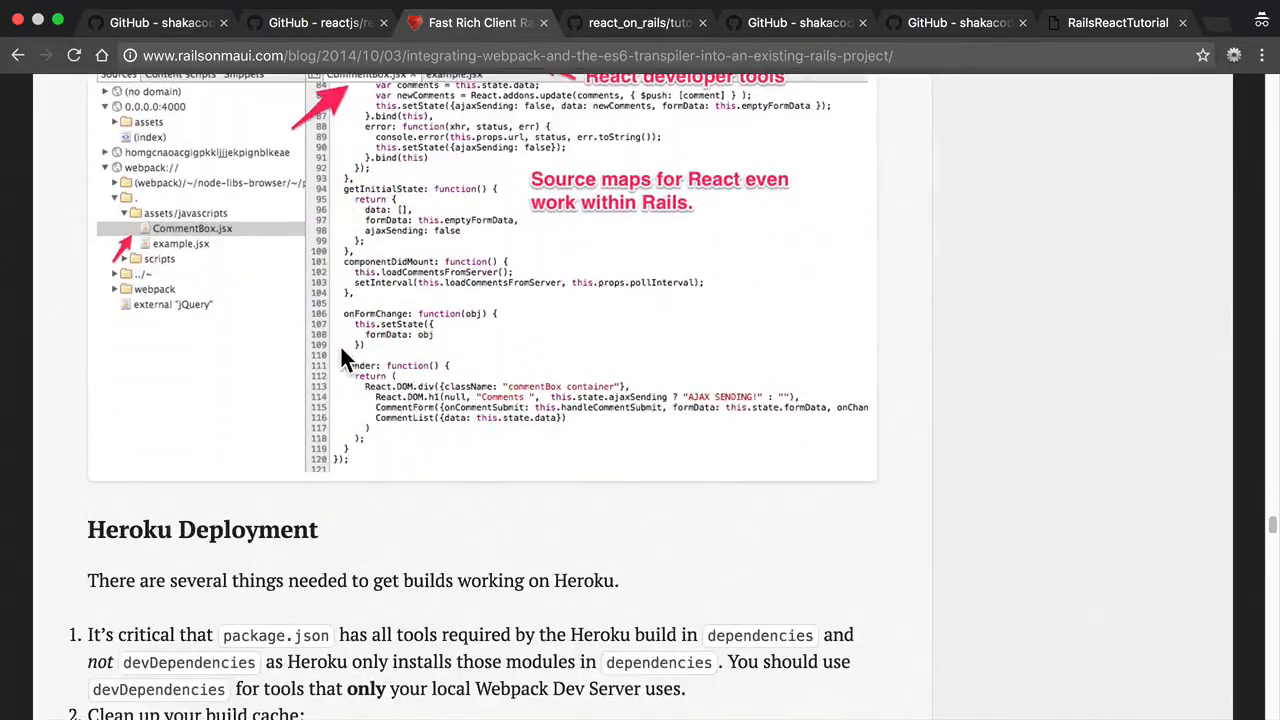
scroll(down, 3)
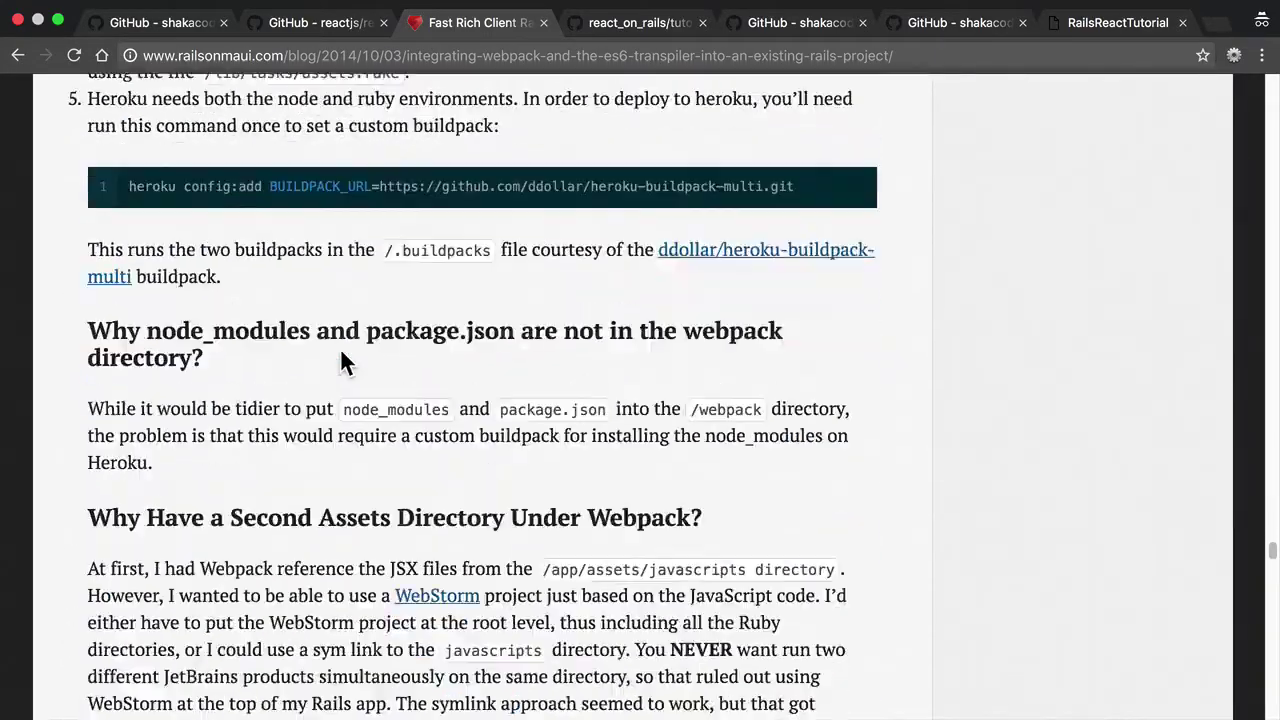
scroll(down, 3)
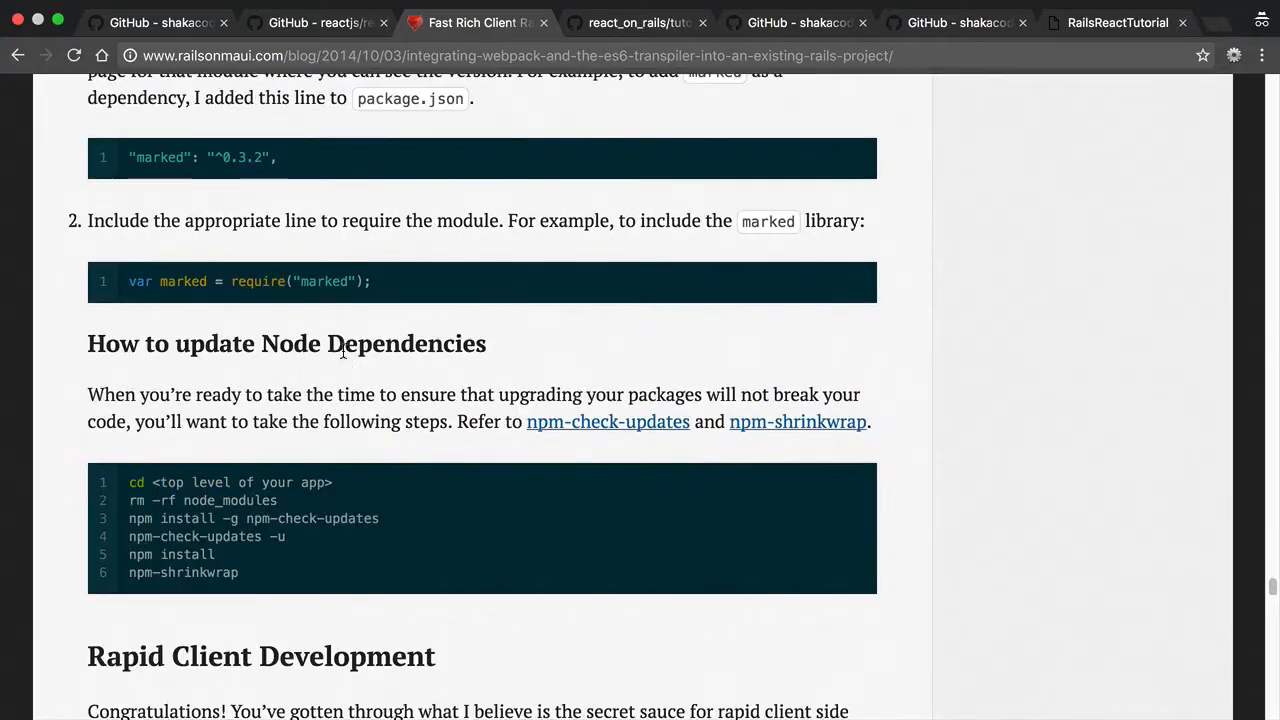
scroll(down, 3)
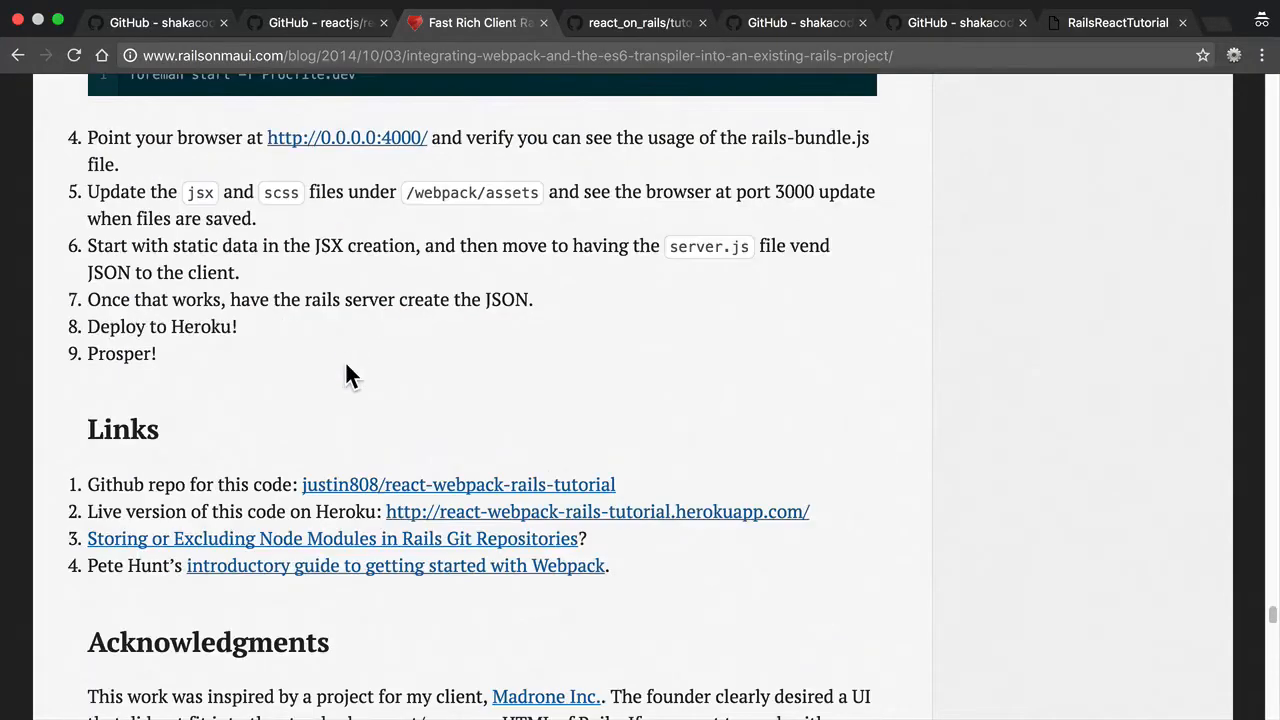
scroll(down, 3)
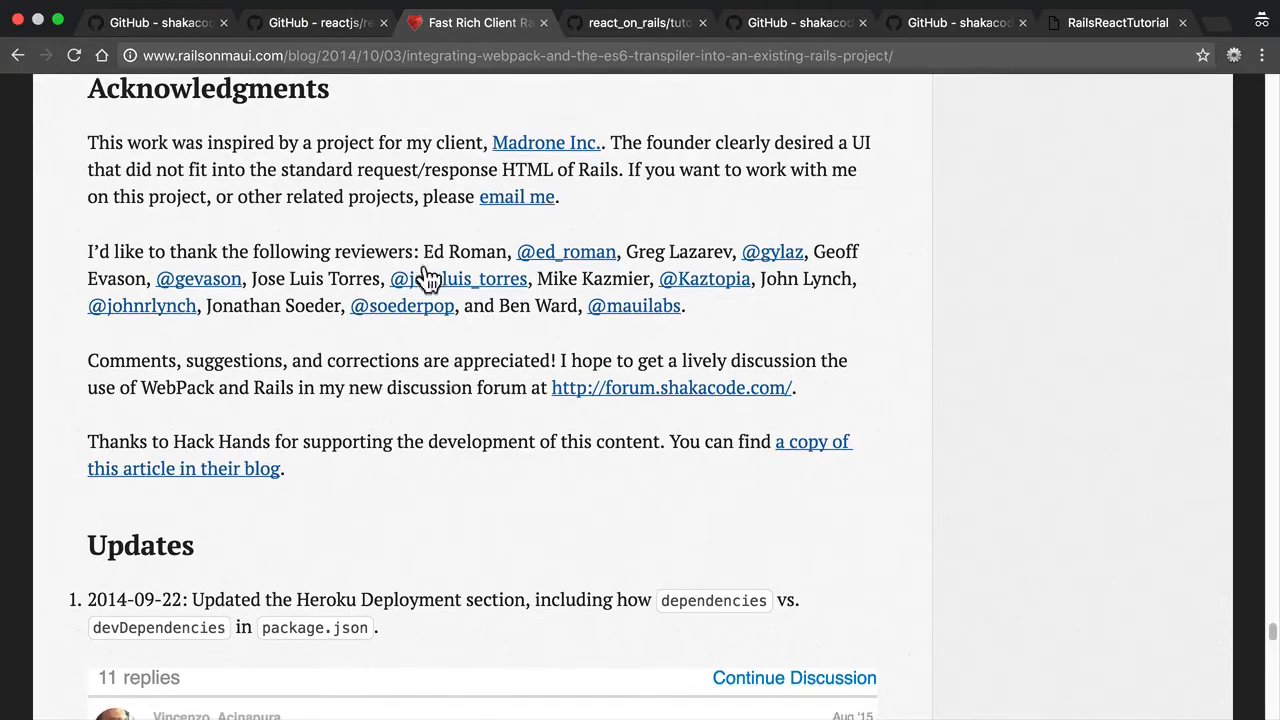
Switch to the reactjs/react-rails GitHub tab showing the README feature list
click(316, 22)
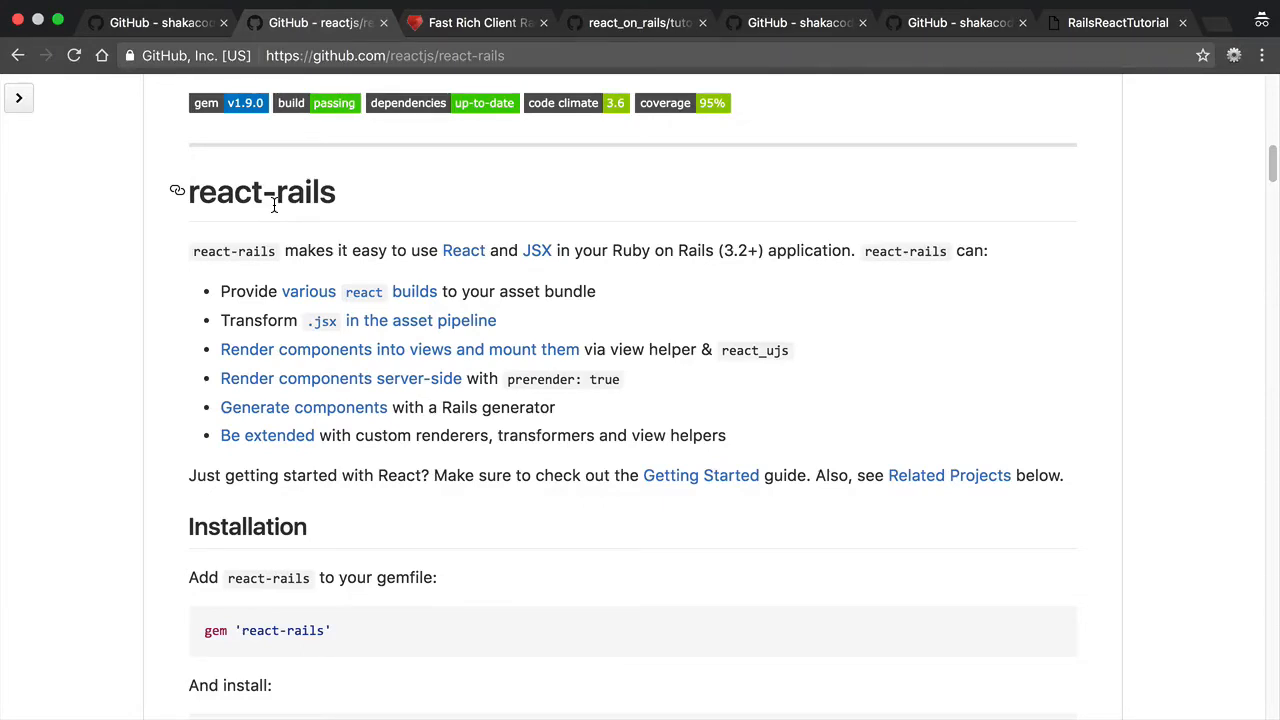
mouse_move(284, 222)
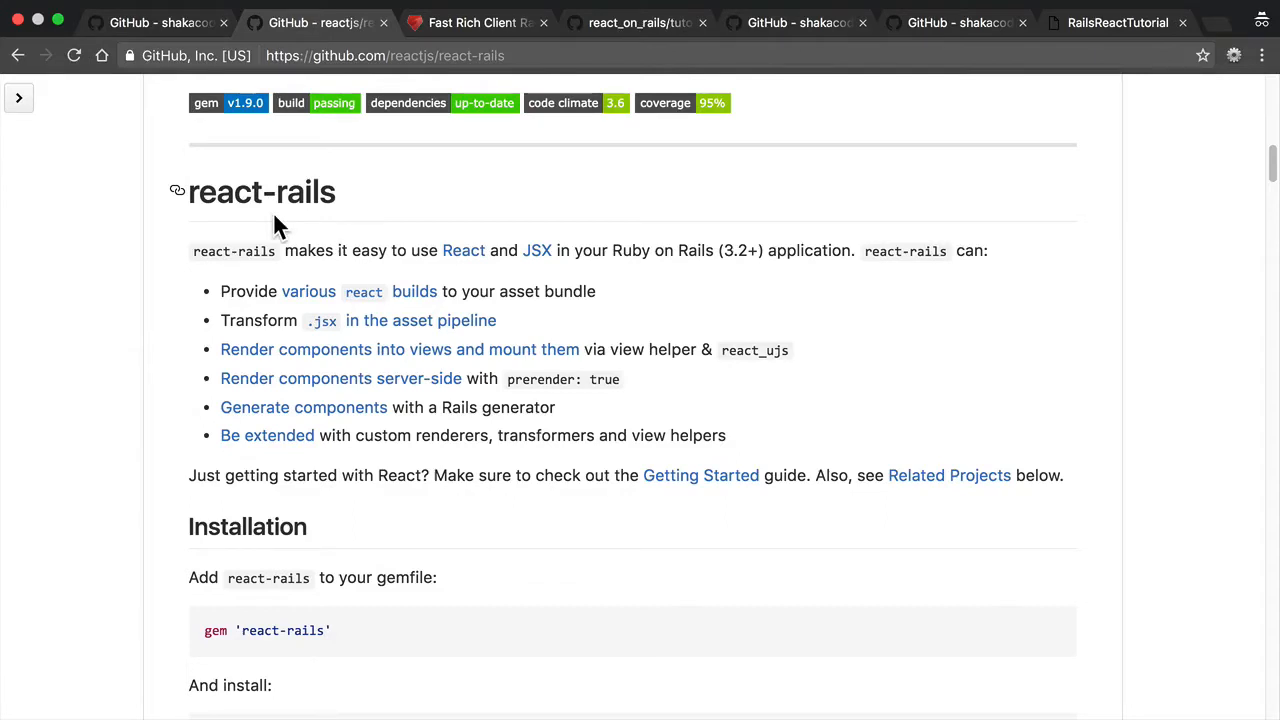
mouse_move(262, 230)
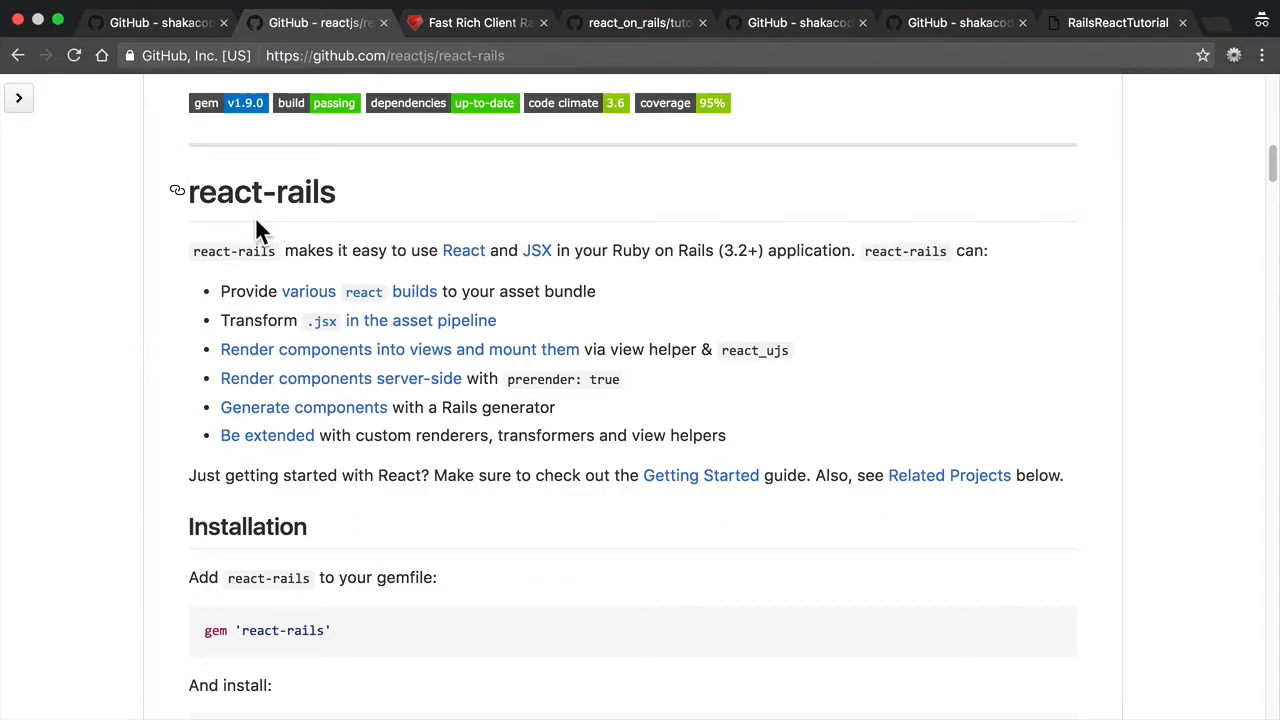
mouse_move(288, 228)
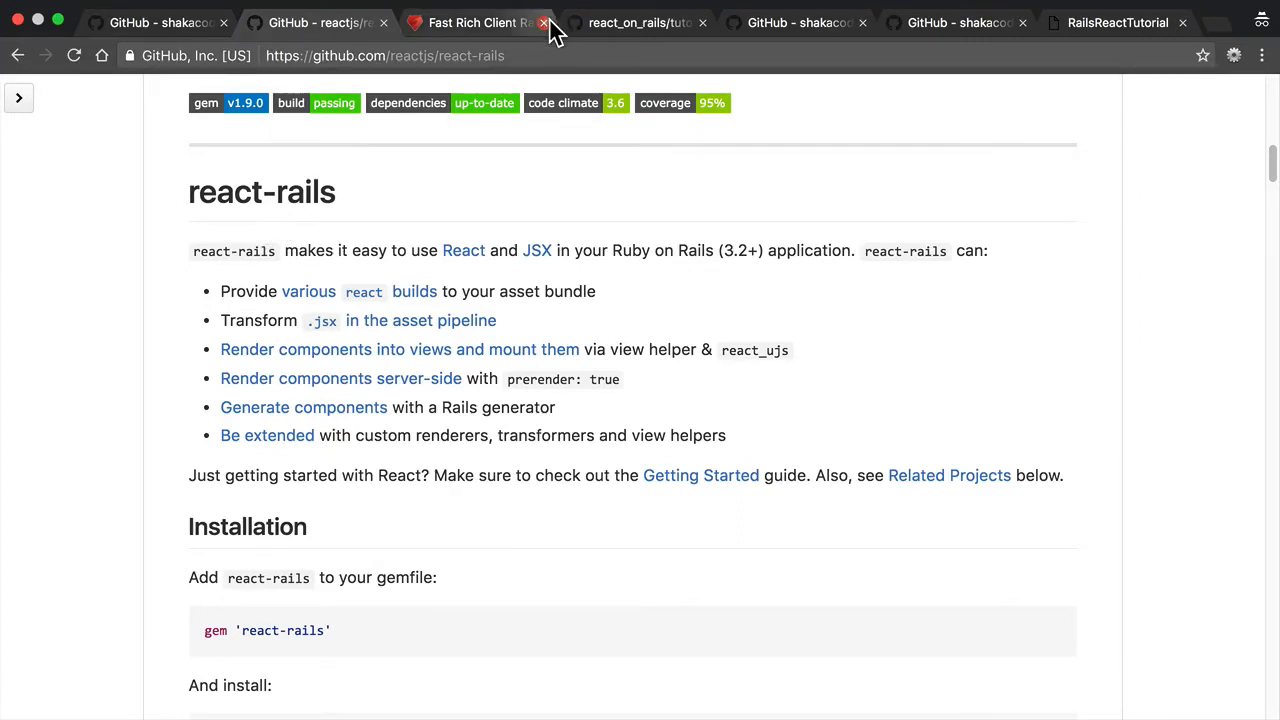
Close the Fast Rich Client article, flip between the repo tabs and land on docs/tutorial.md
click(544, 22)
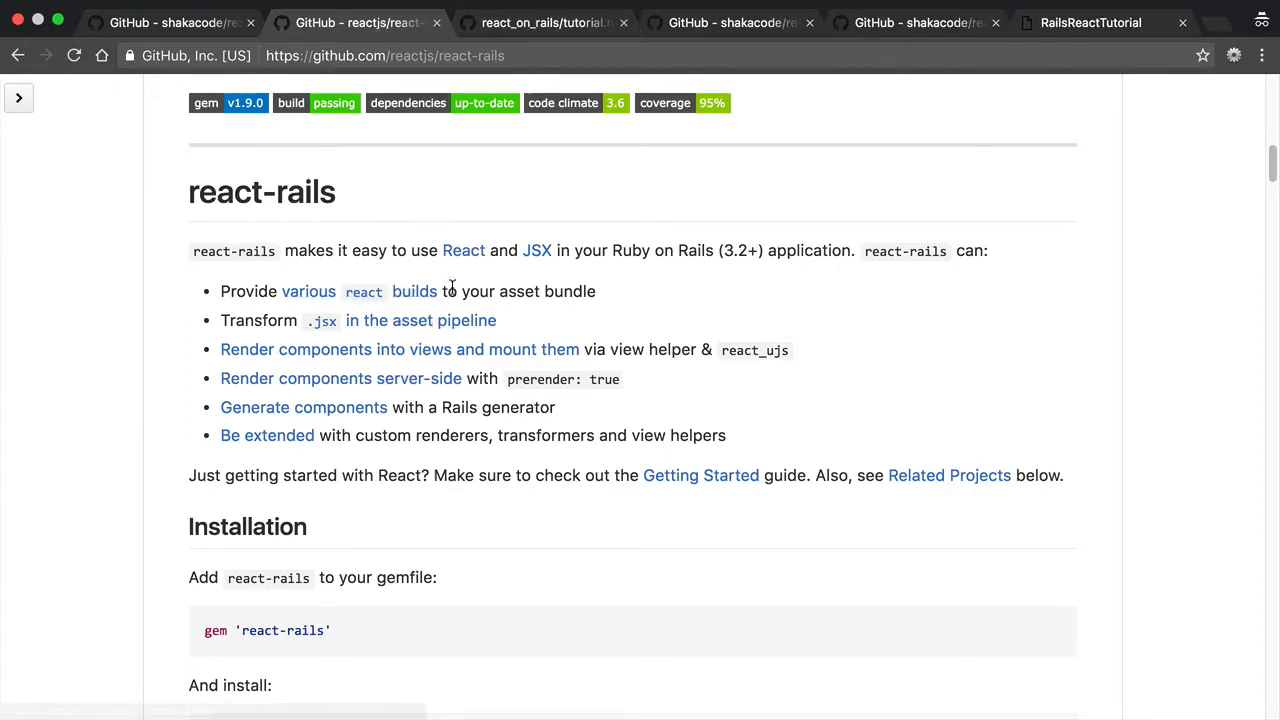
mouse_move(516, 370)
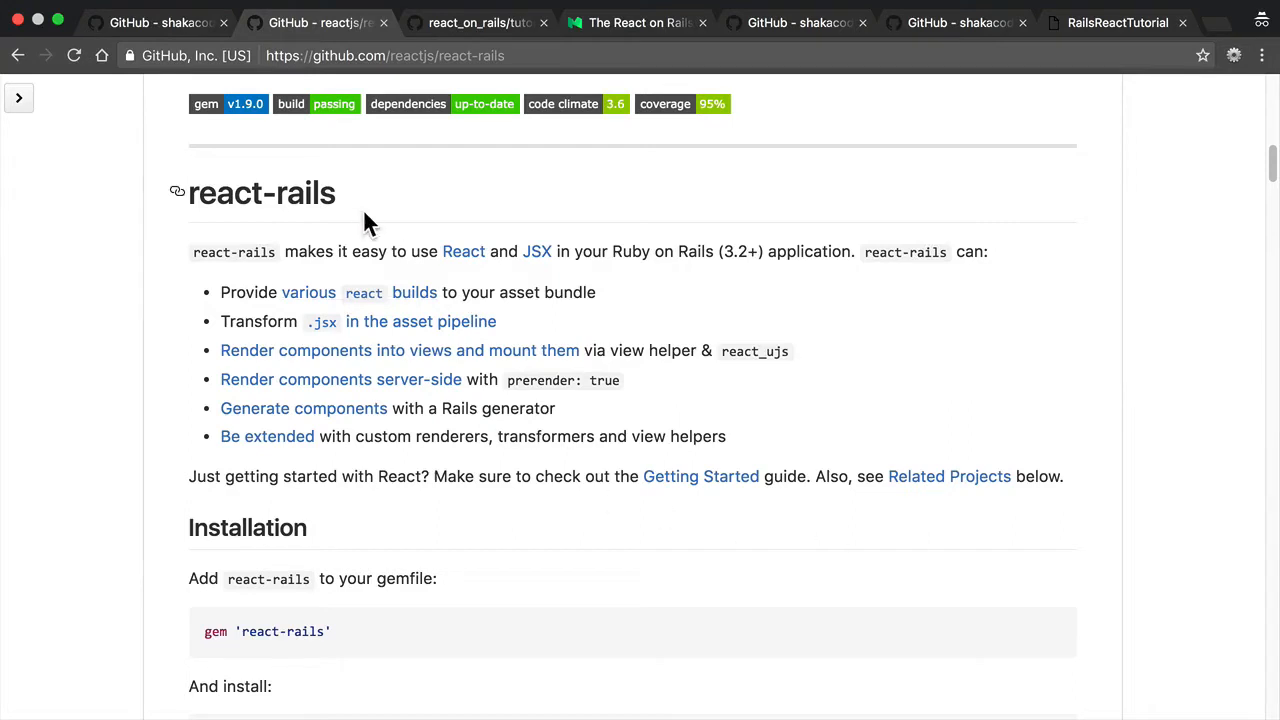
mouse_move(356, 216)
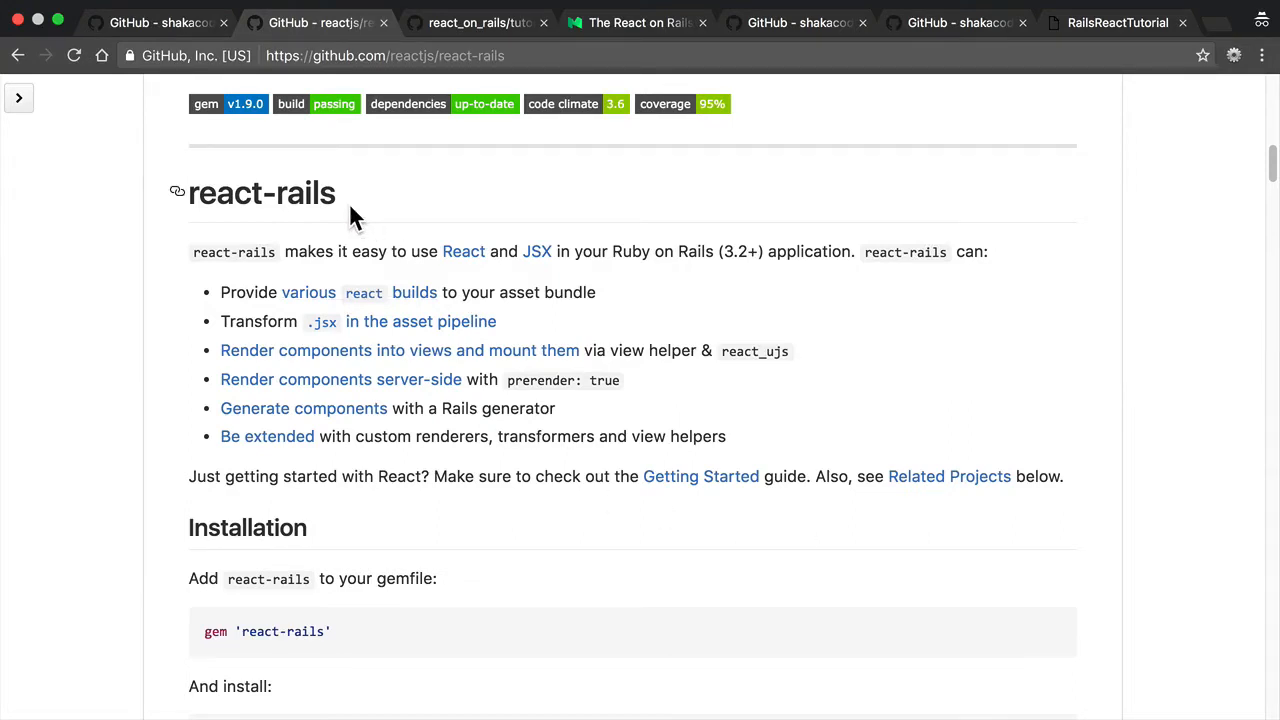
mouse_move(396, 330)
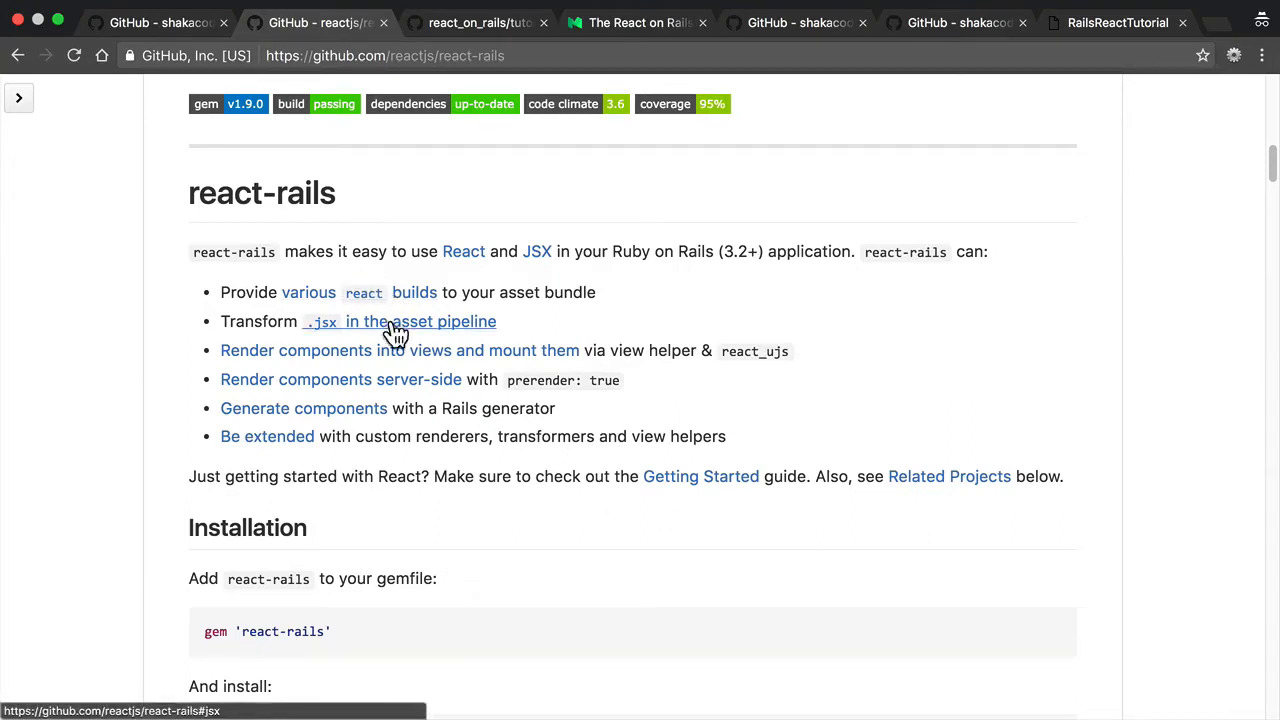
mouse_move(428, 336)
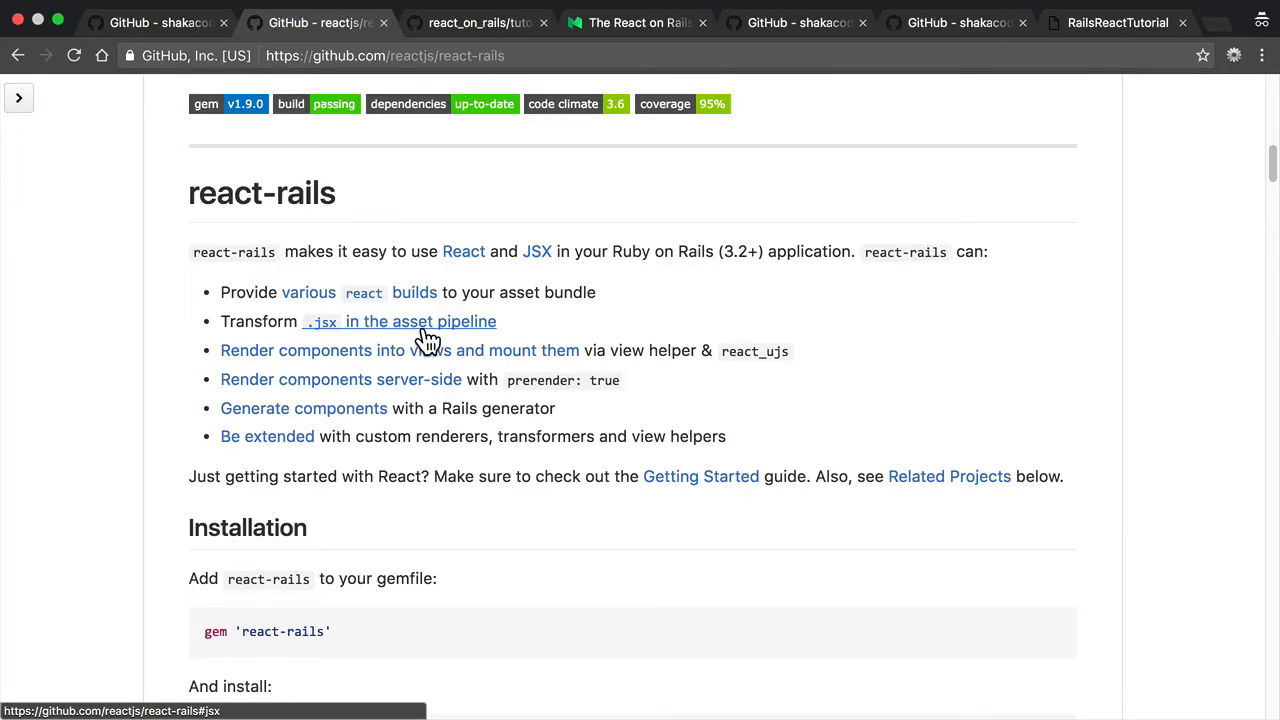
click(478, 22)
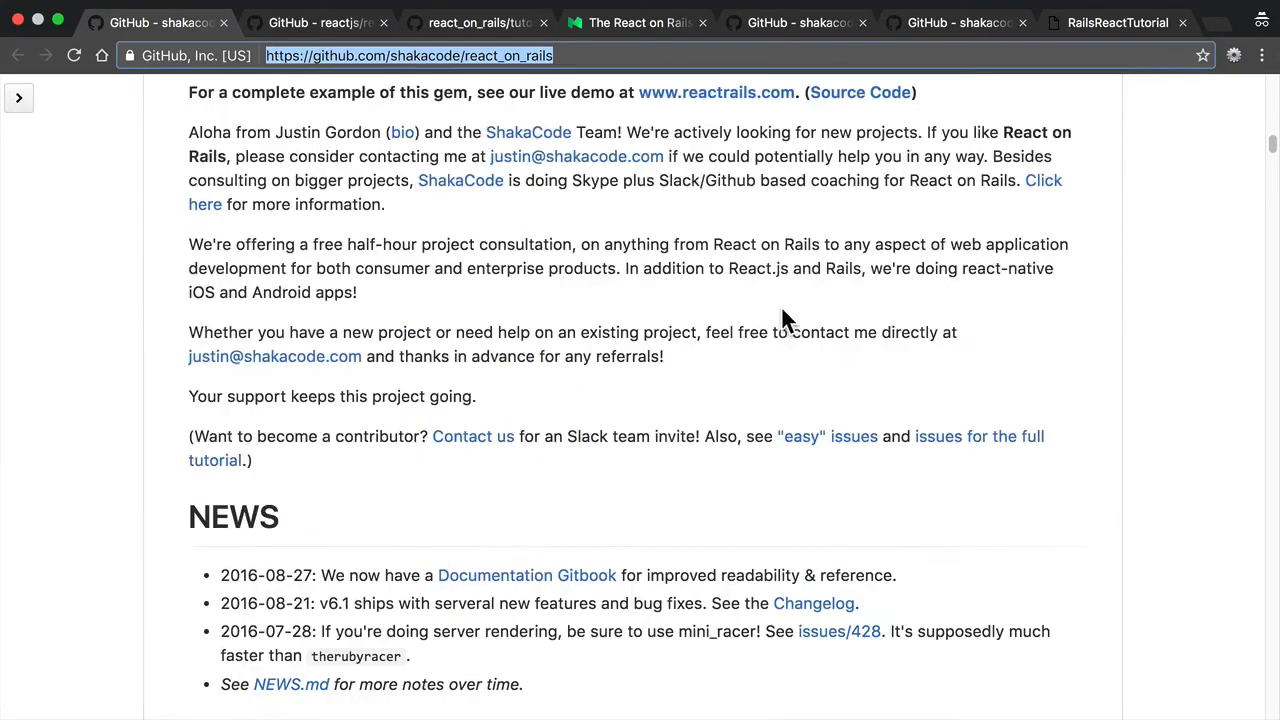
scroll(up, 3)
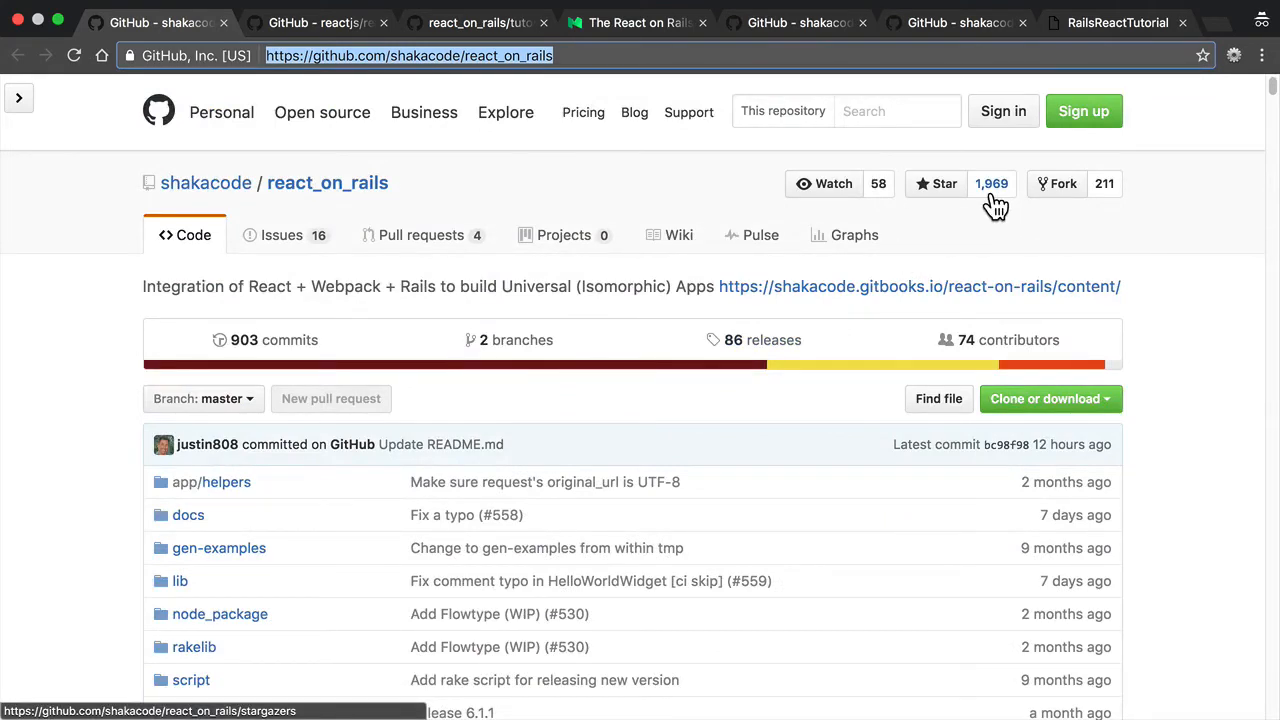
mouse_move(956, 222)
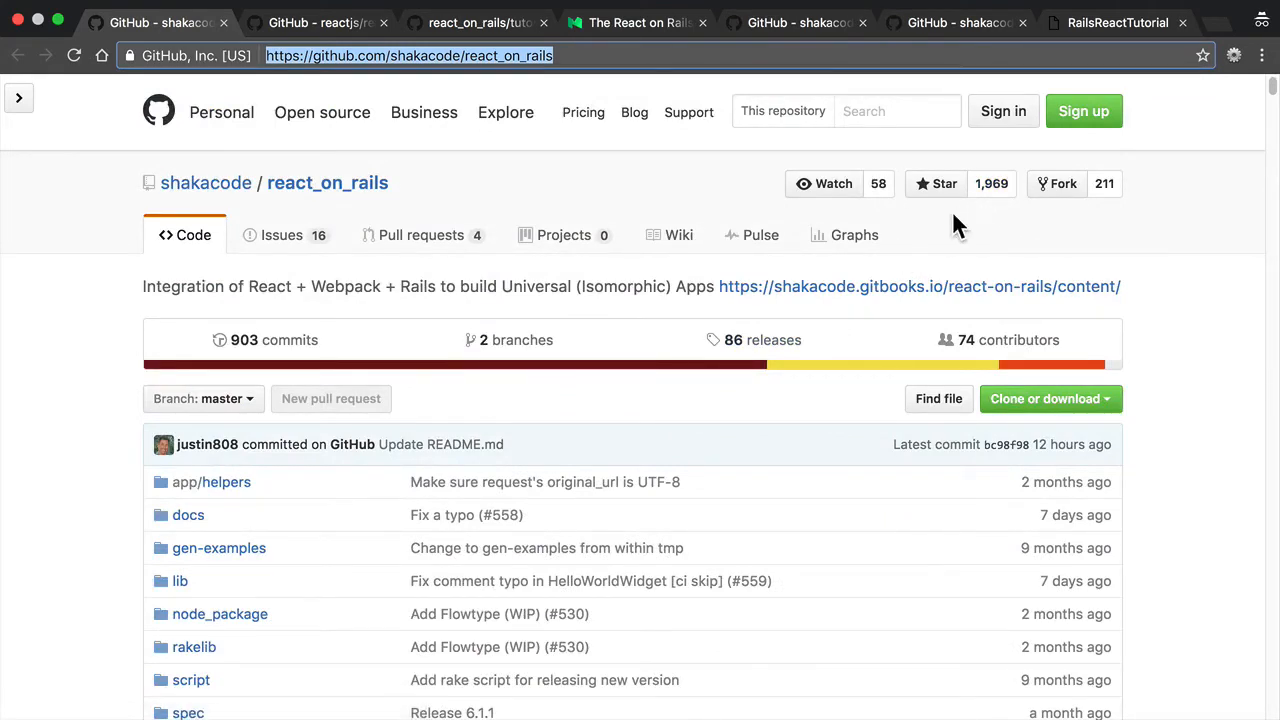
click(316, 22)
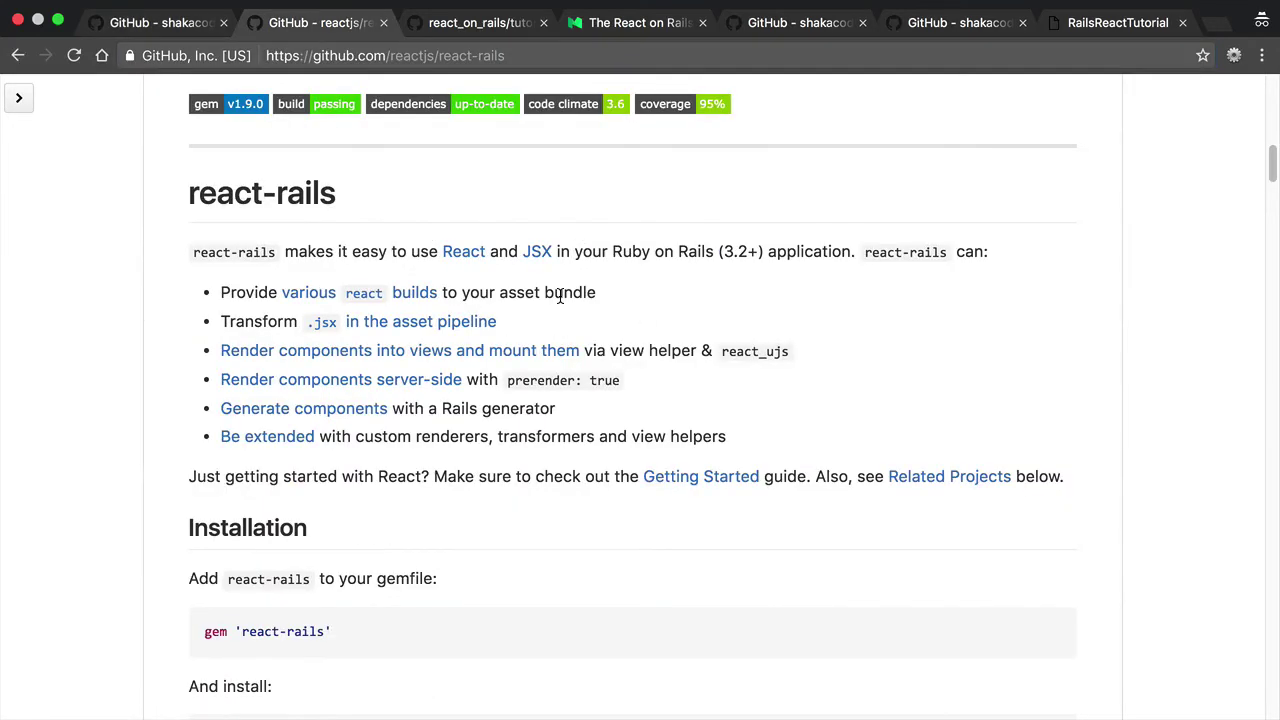
click(478, 22)
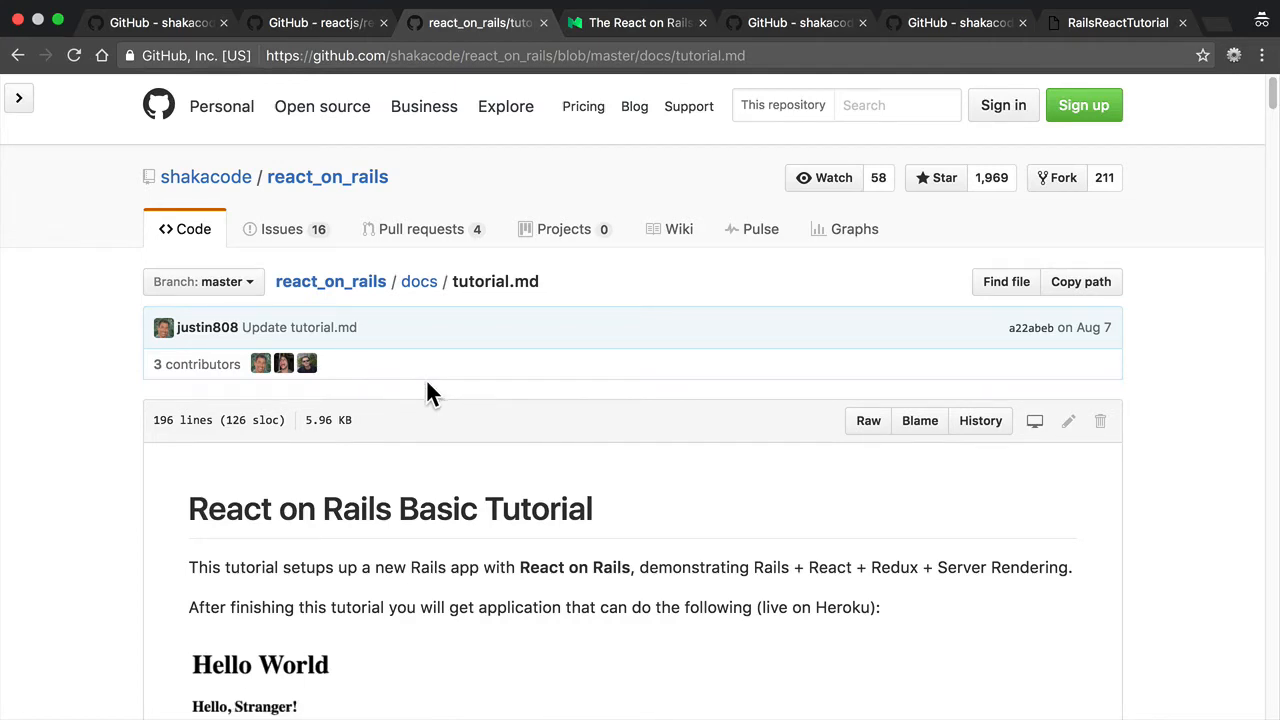
Switch to the Medium tab with Justin Gordon's React on Rails Doctrine article
click(636, 22)
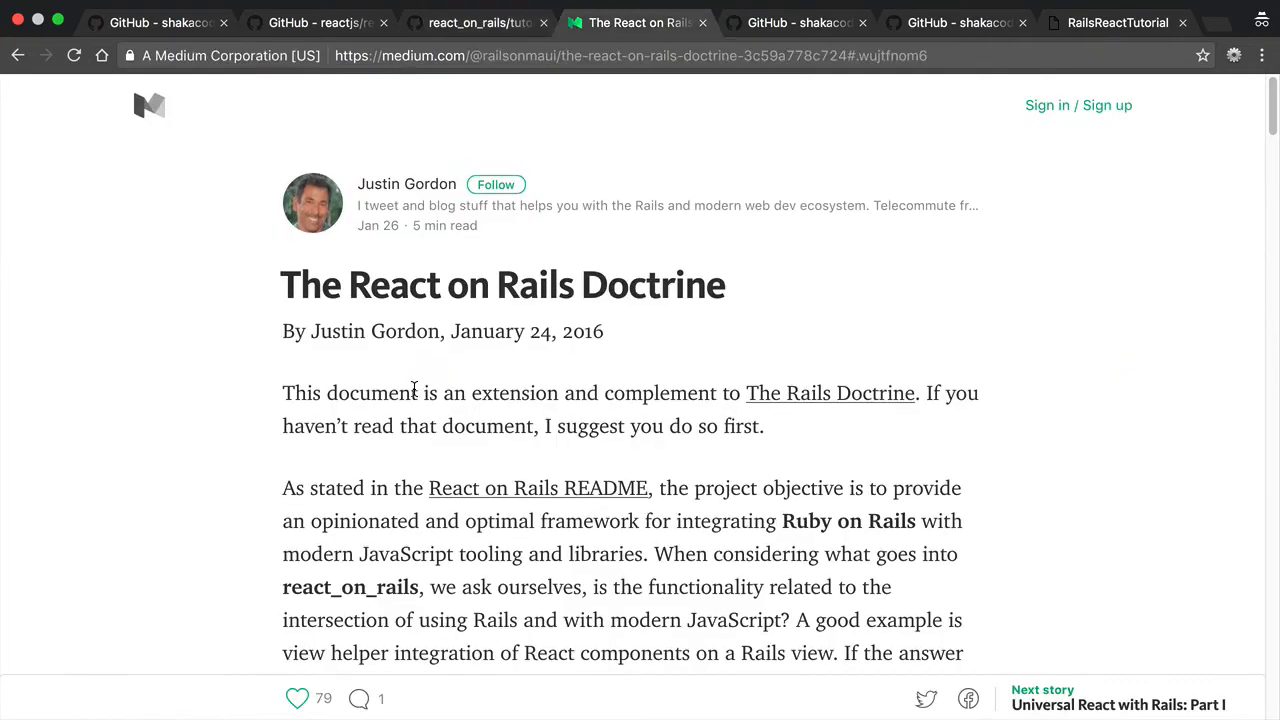
mouse_move(738, 308)
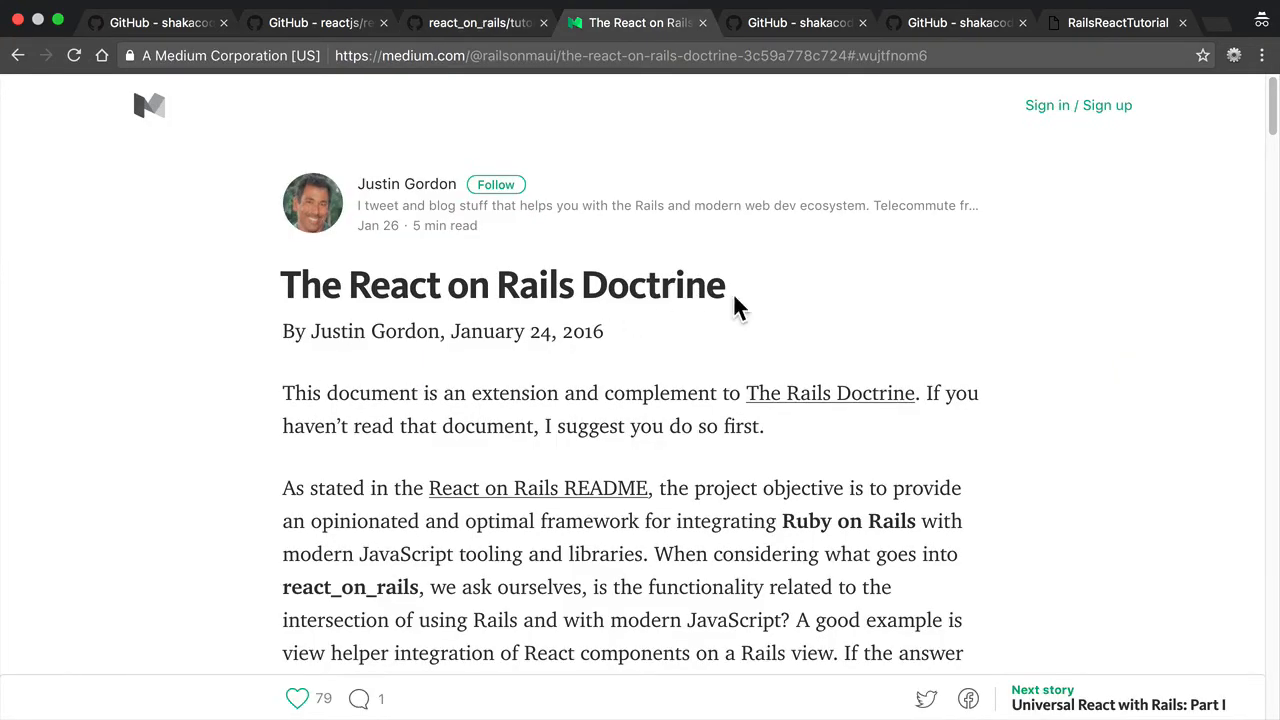
mouse_move(736, 318)
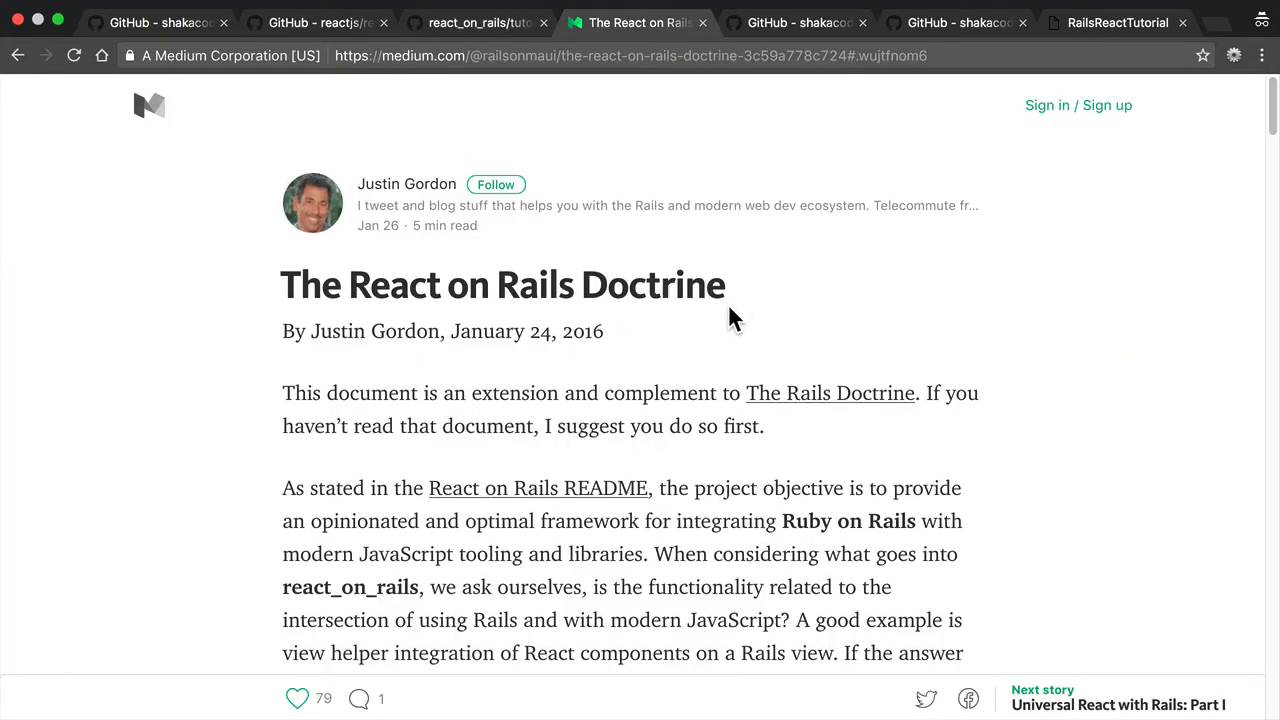
scroll(down, 3)
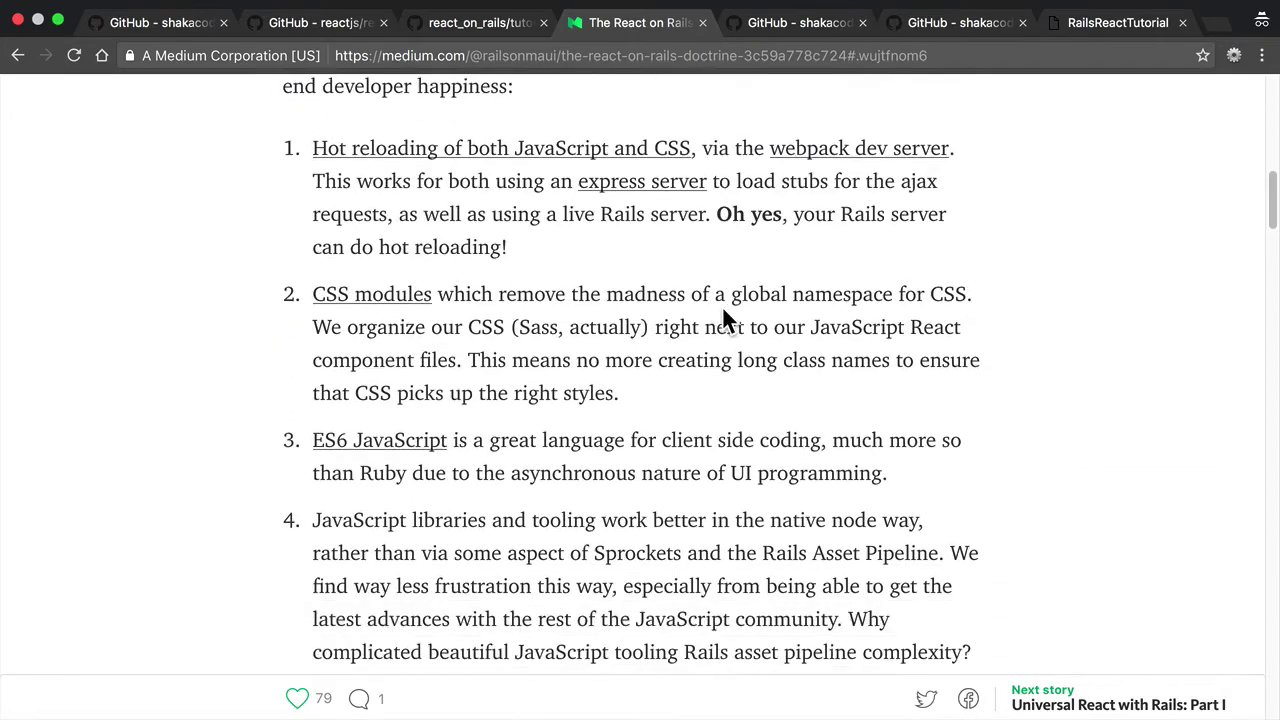
scroll(up, 3)
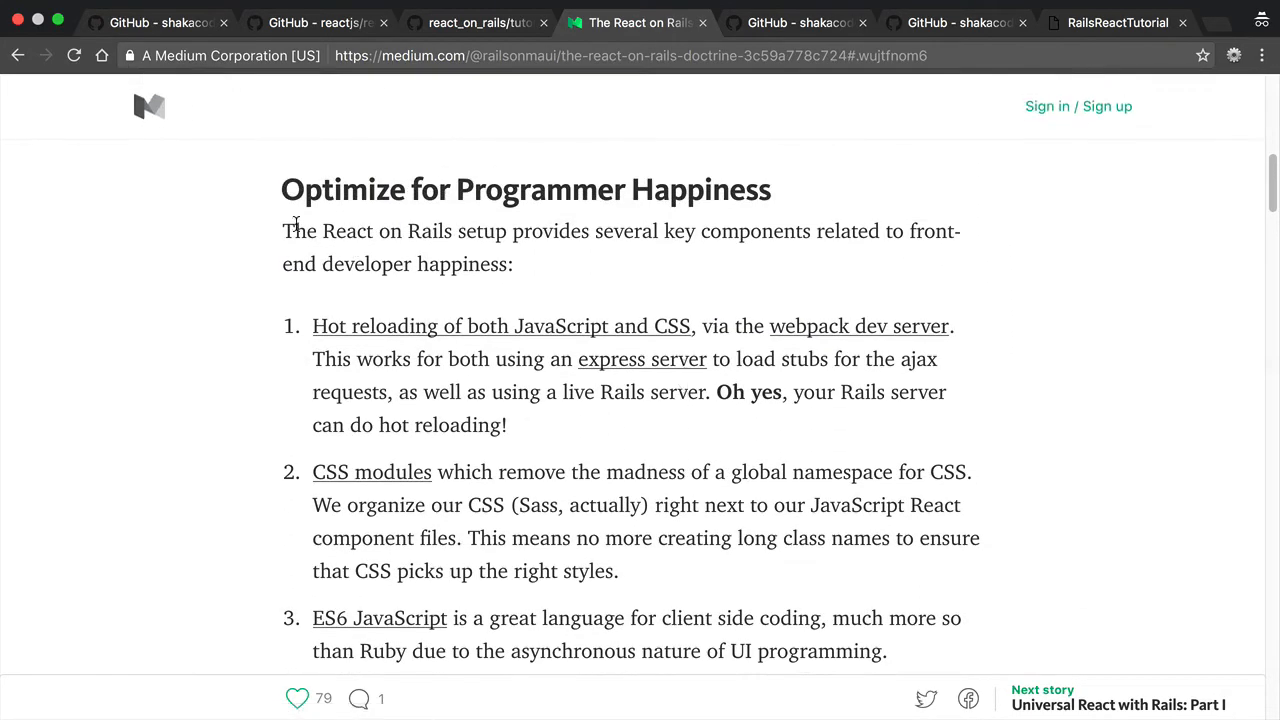
mouse_move(258, 210)
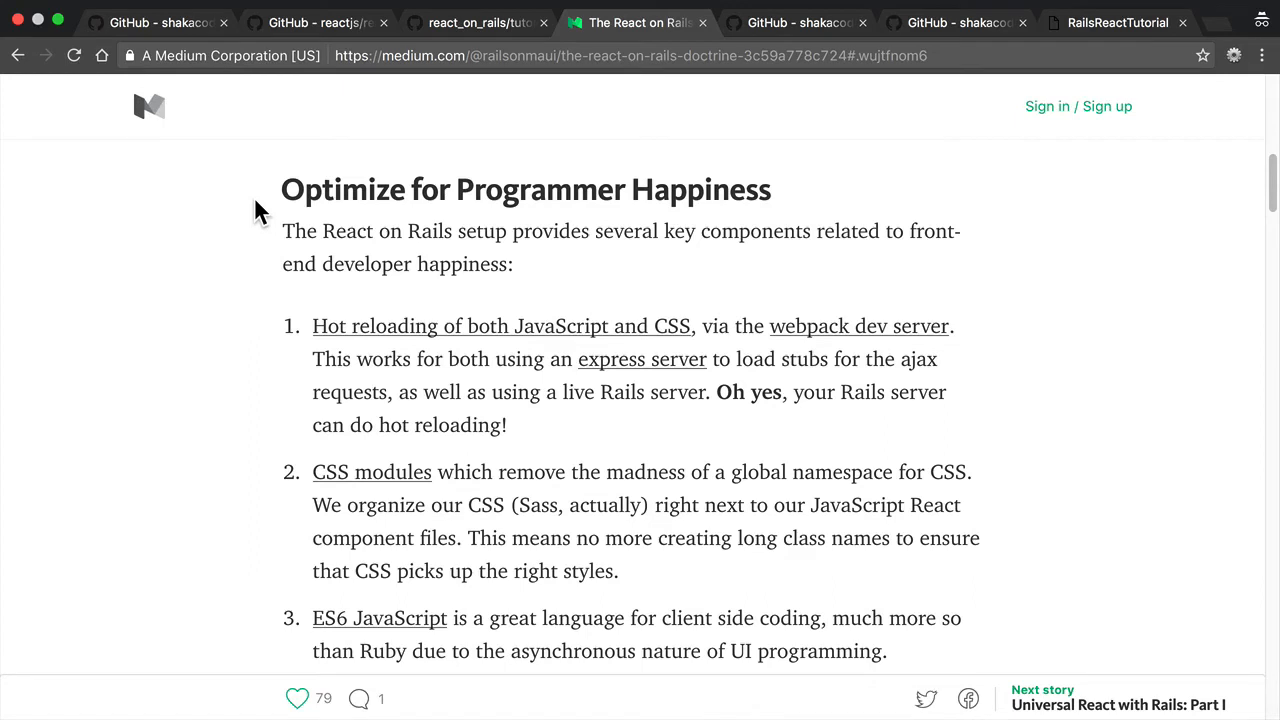
mouse_move(150, 330)
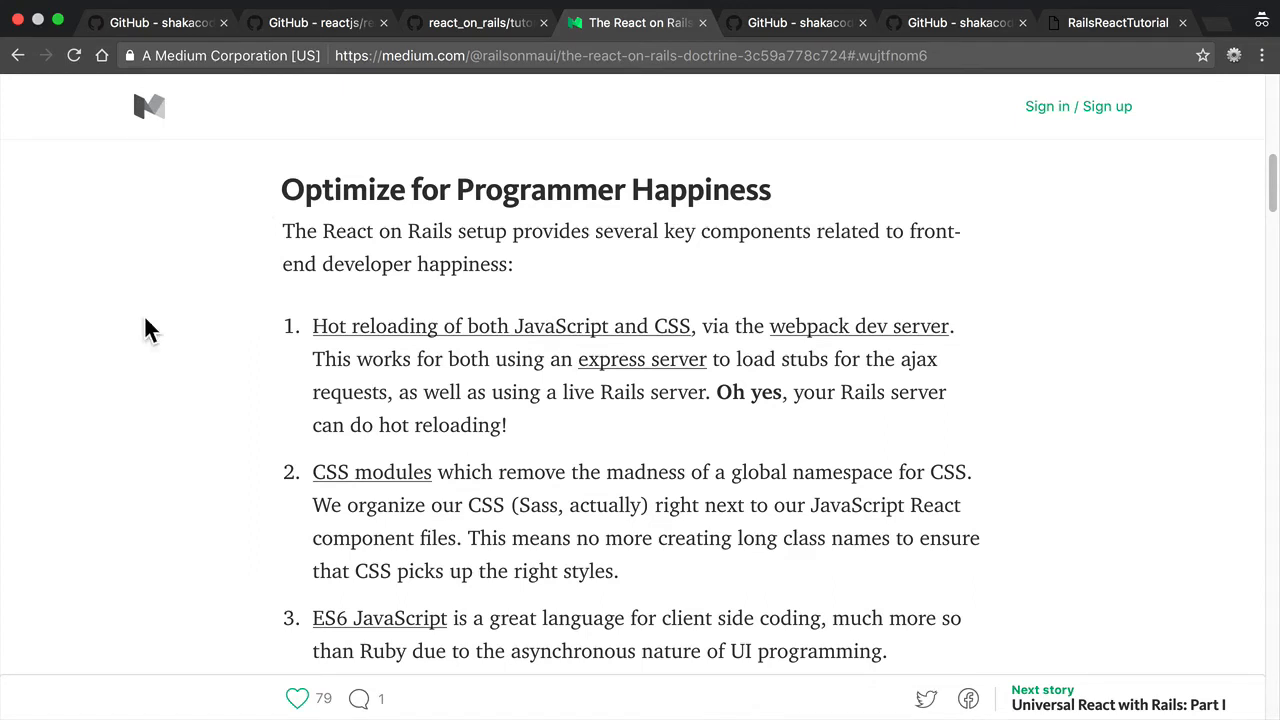
mouse_move(132, 402)
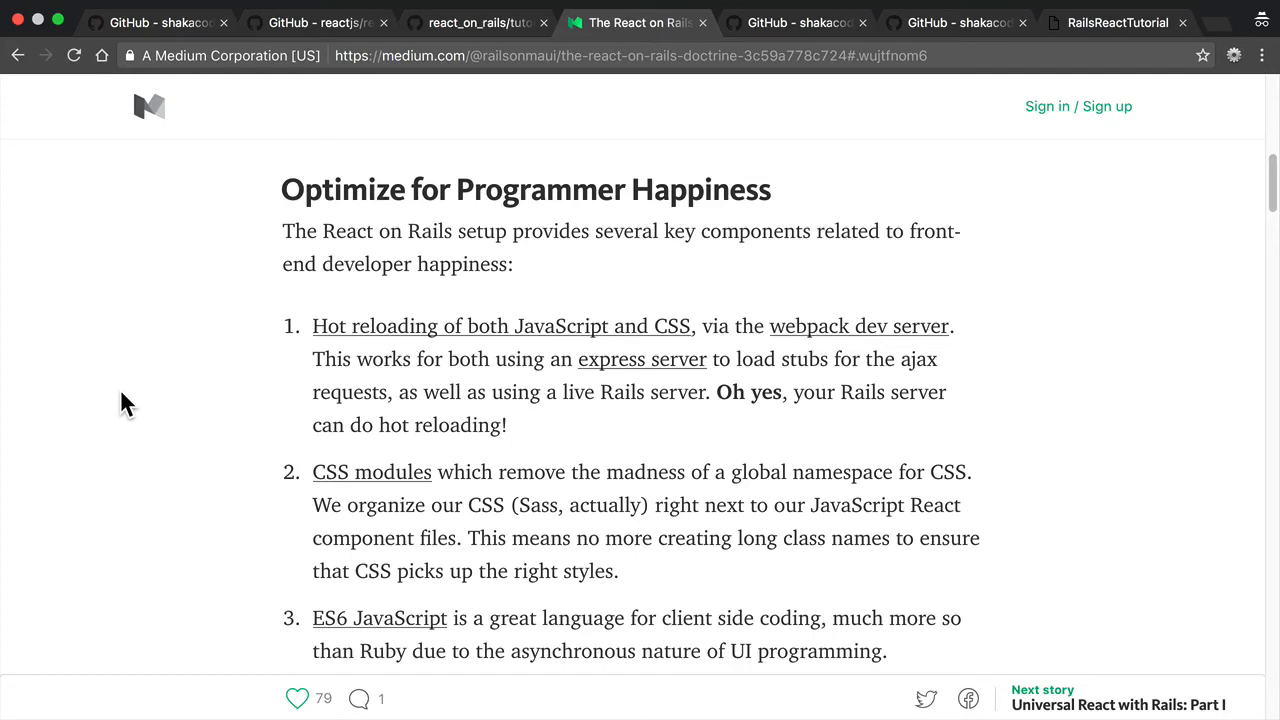
mouse_move(120, 420)
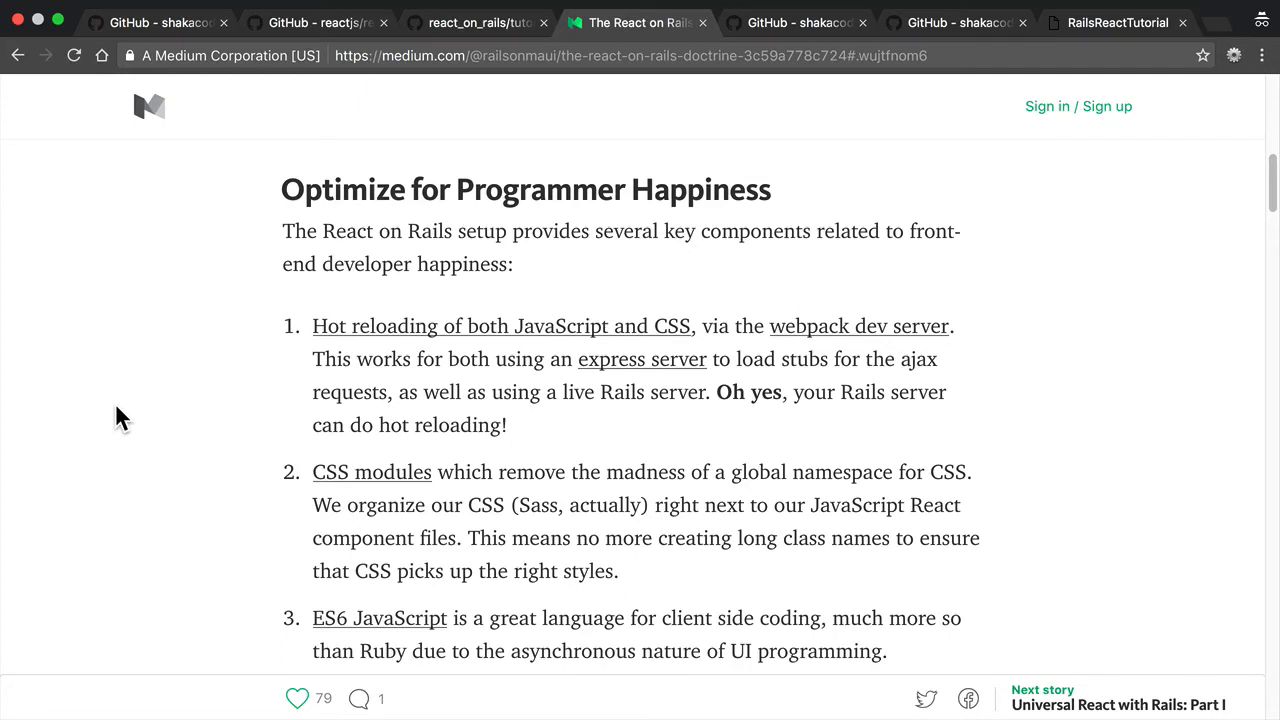
mouse_move(404, 160)
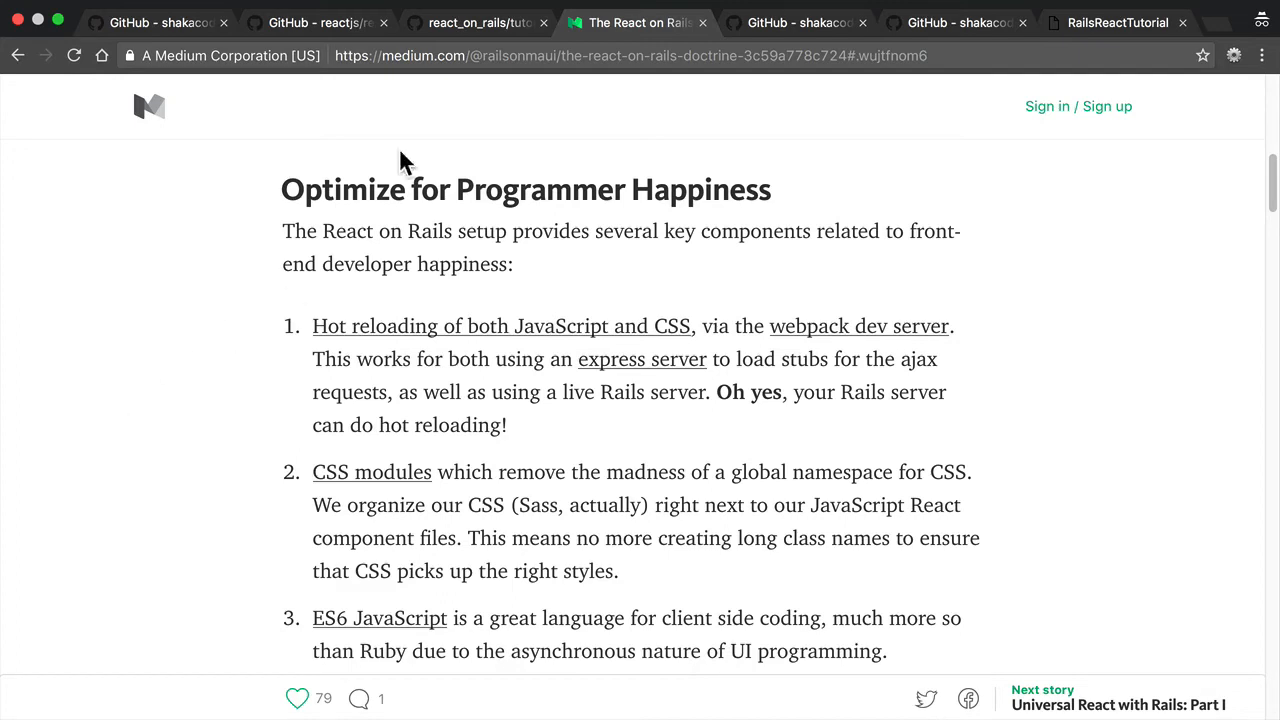
Highlight the 'Optimize for Programmer Happiness' heading, then scroll back to the article title
triple_click(524, 188)
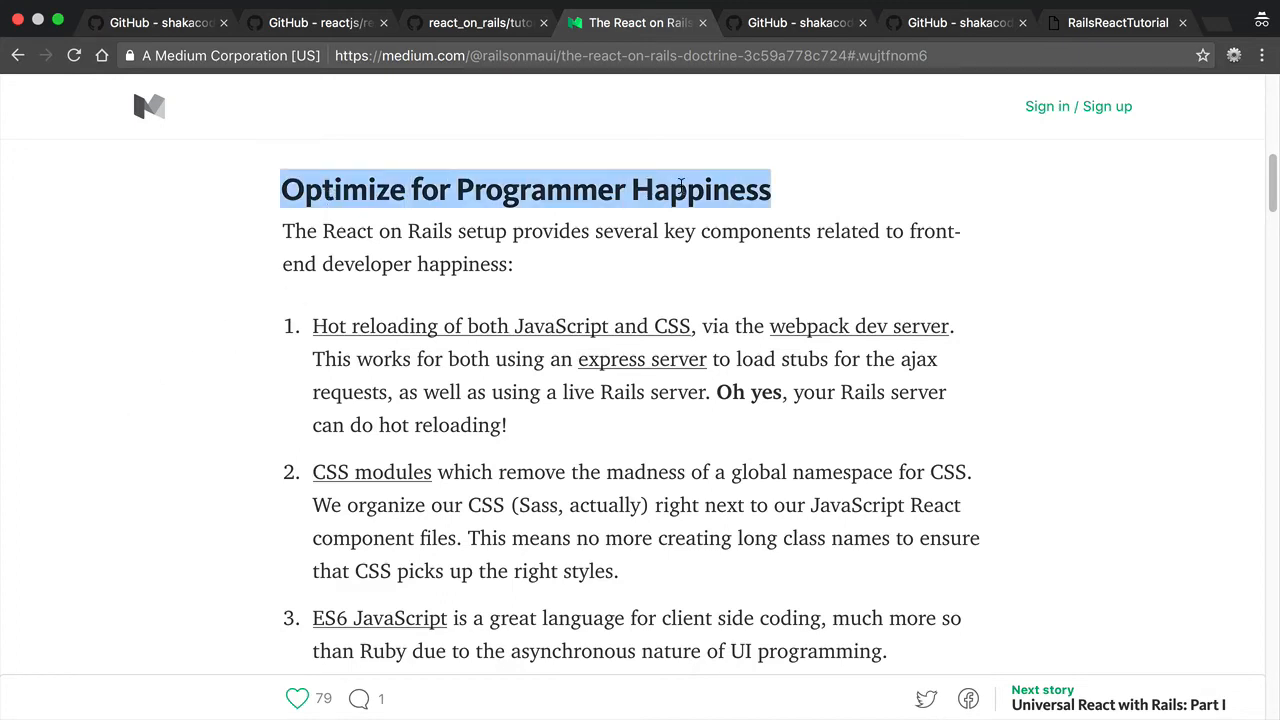
scroll(up, 3)
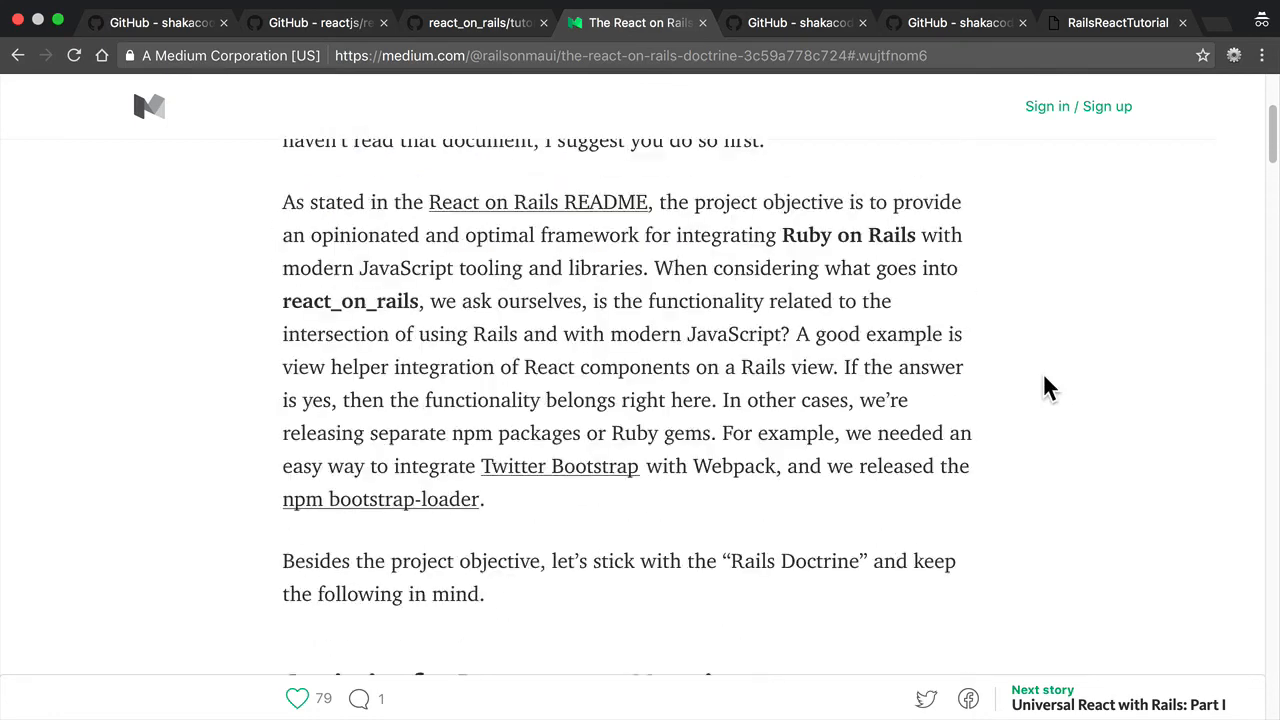
scroll(up, 3)
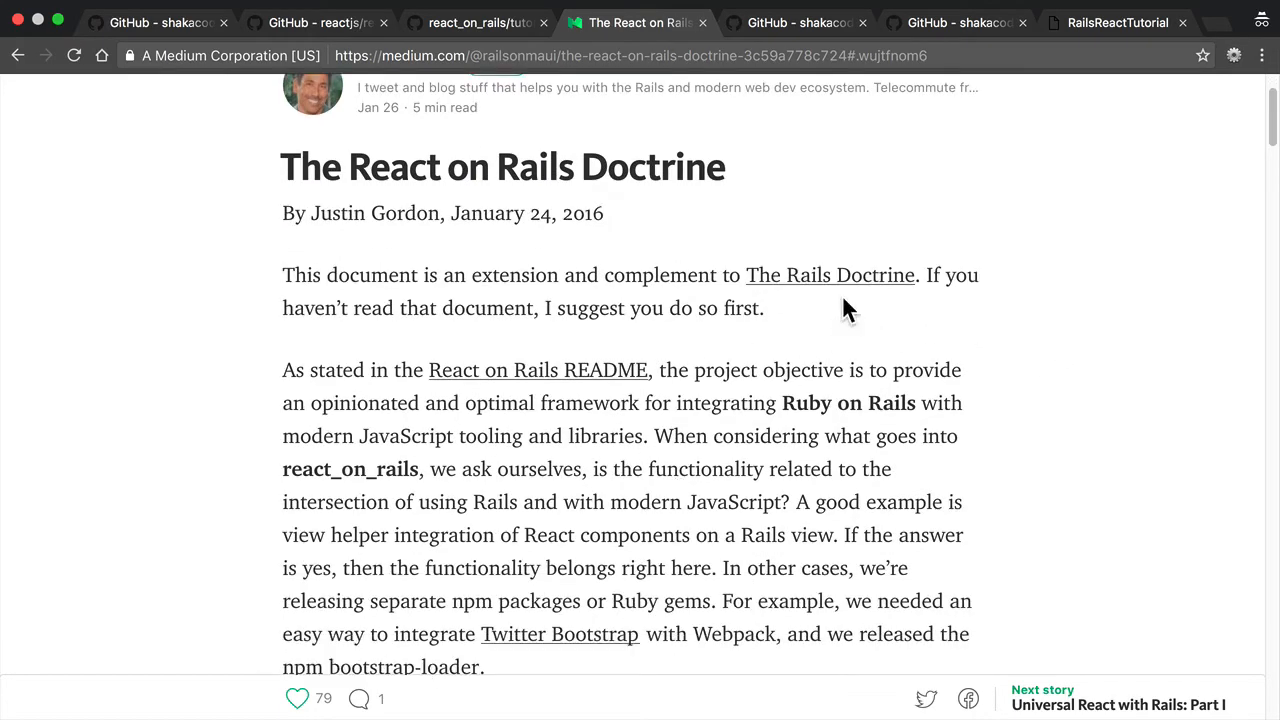
mouse_move(830, 284)
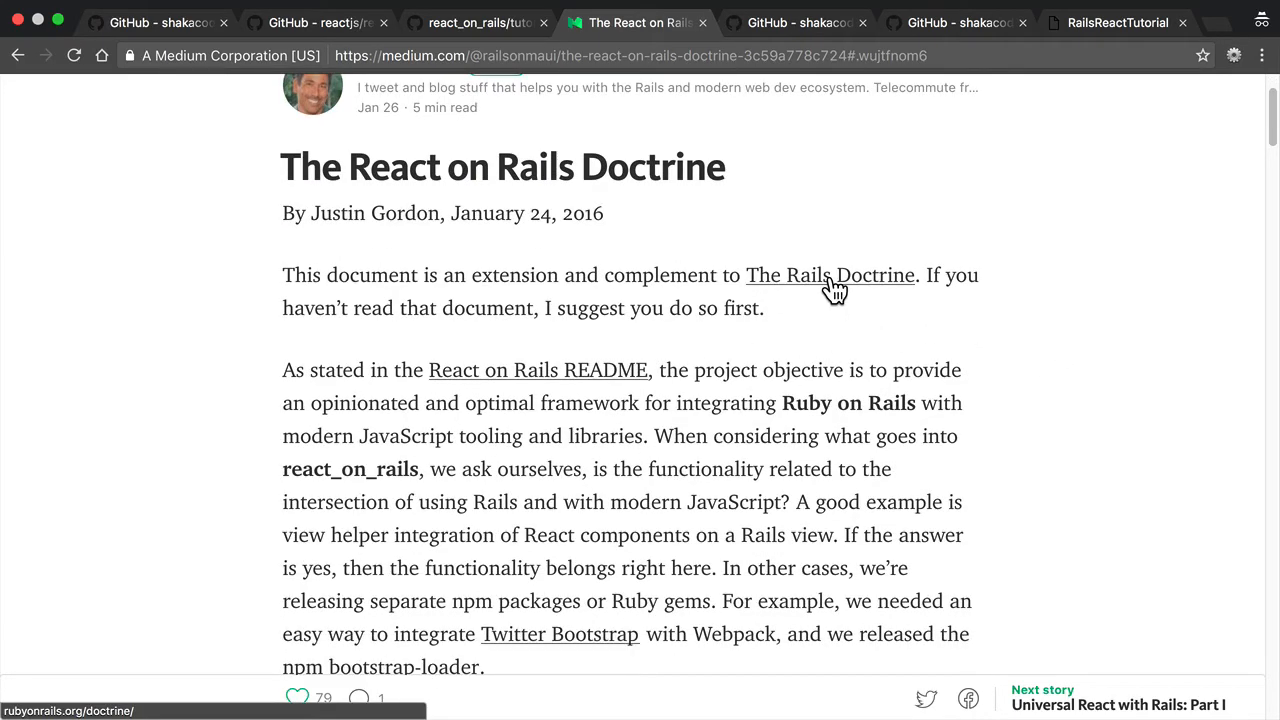
Follow 'The Rails Doctrine' link to rubyonrails.org/doctrine and scroll to the nine pillars
click(830, 276)
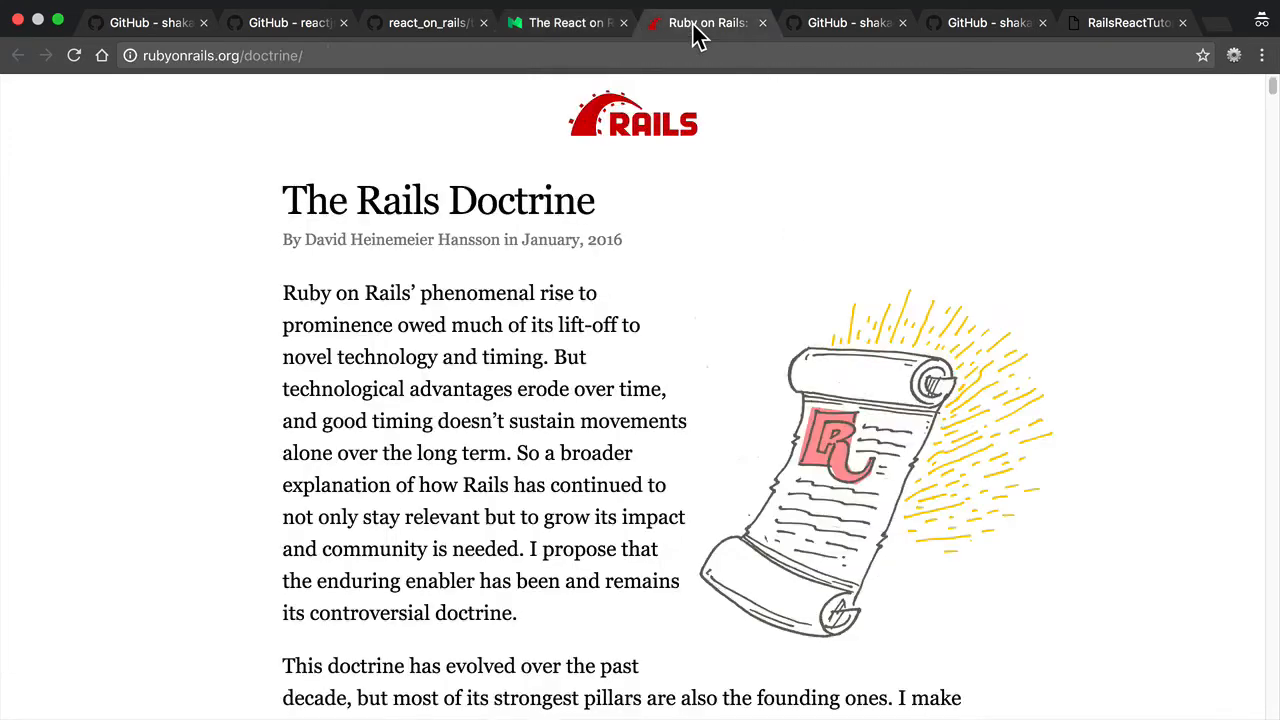
scroll(down, 3)
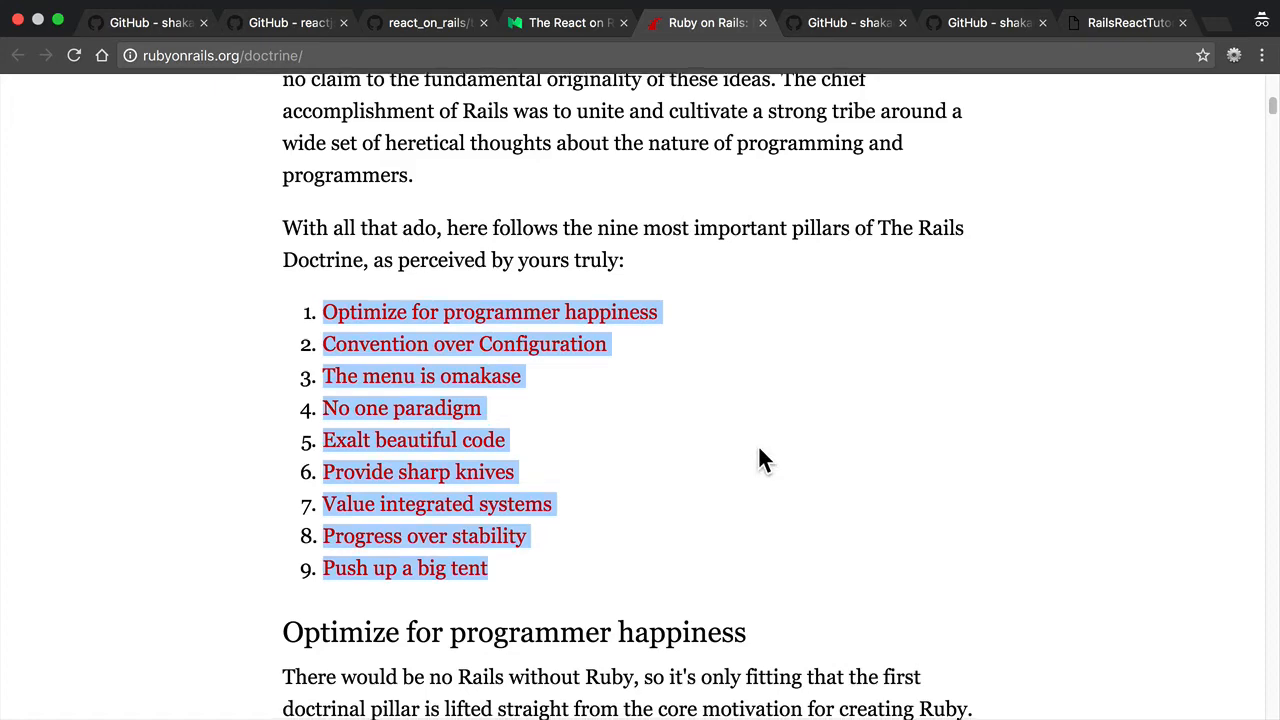
Return to the Medium doctrine article and highlight 'Convention over Configuration'
click(564, 22)
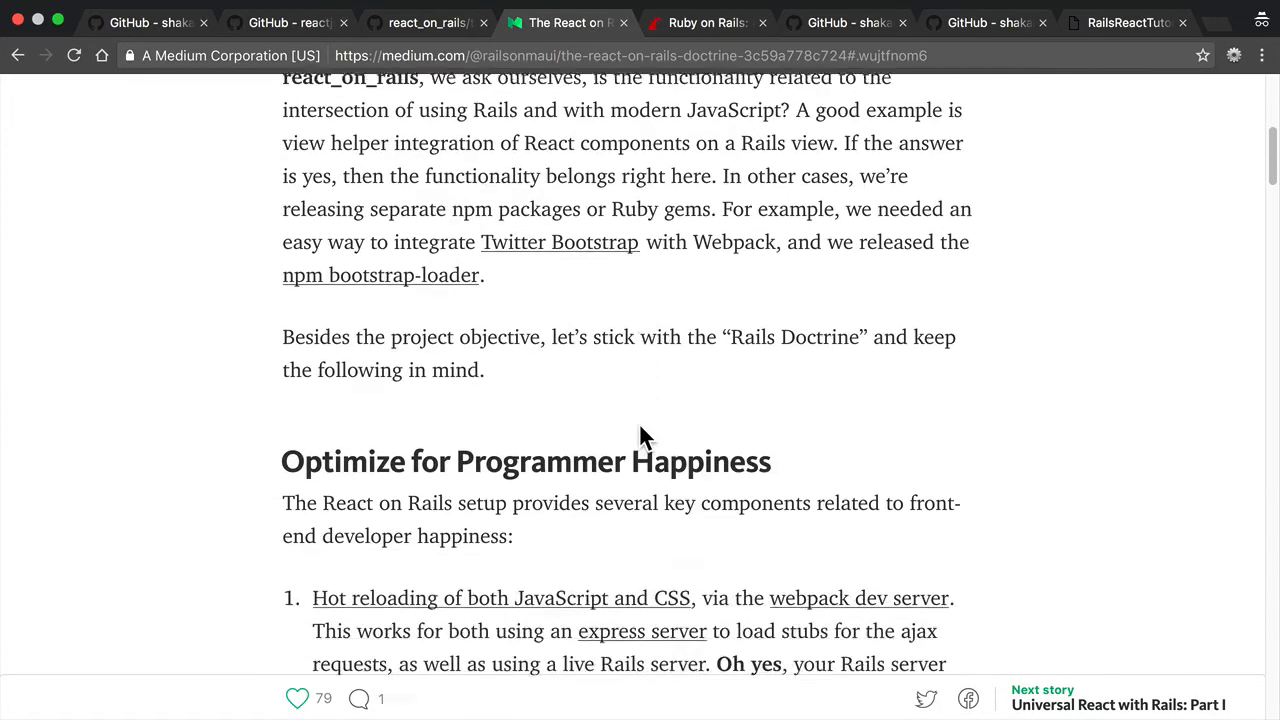
scroll(down, 3)
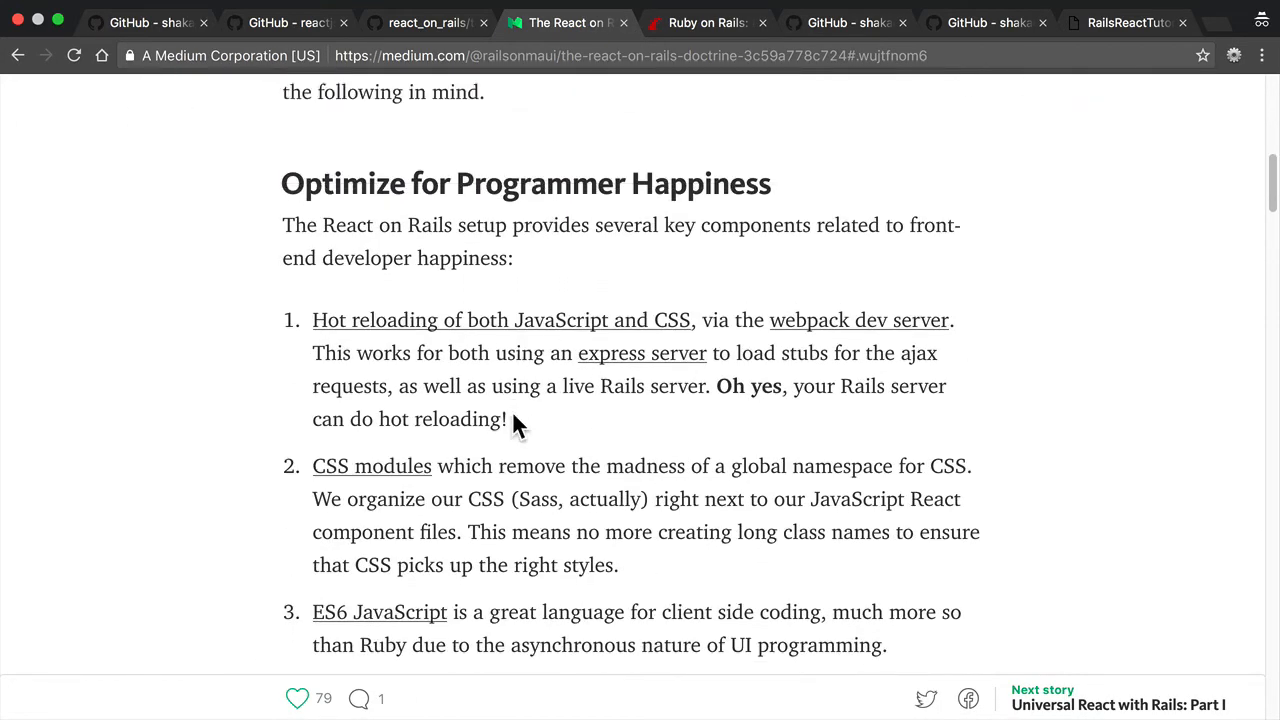
scroll(down, 3)
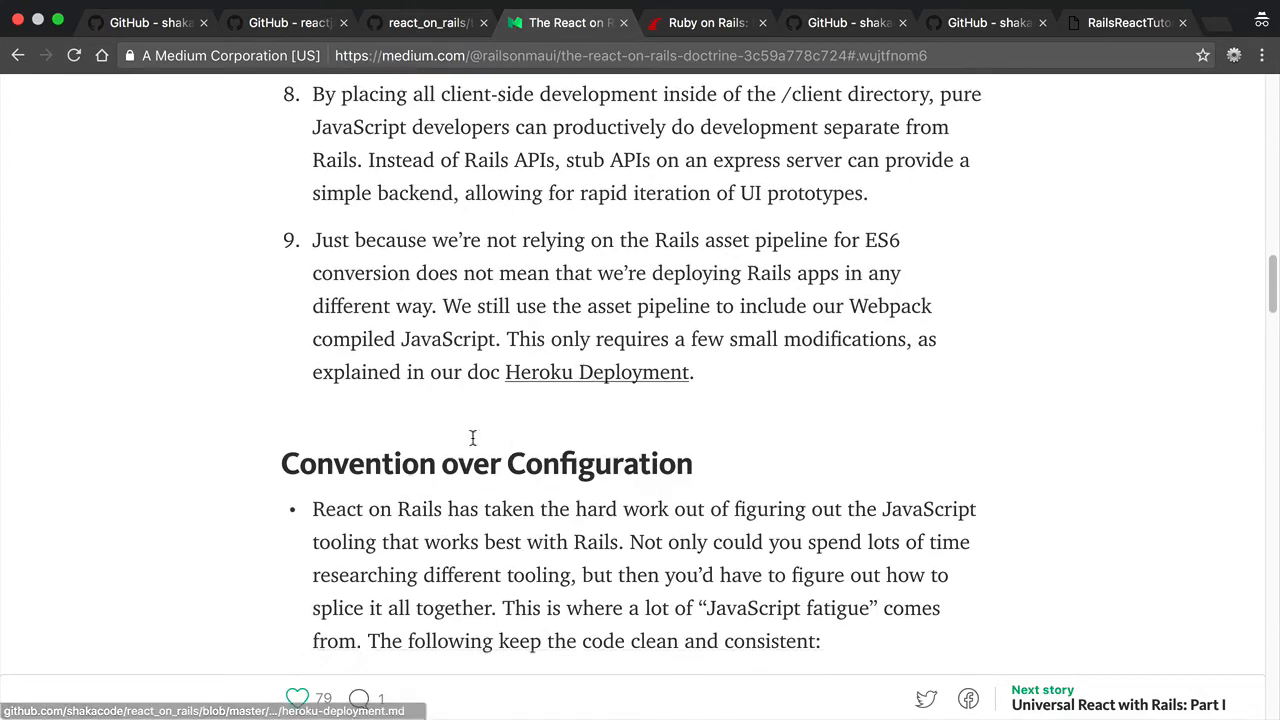
double_click(486, 464)
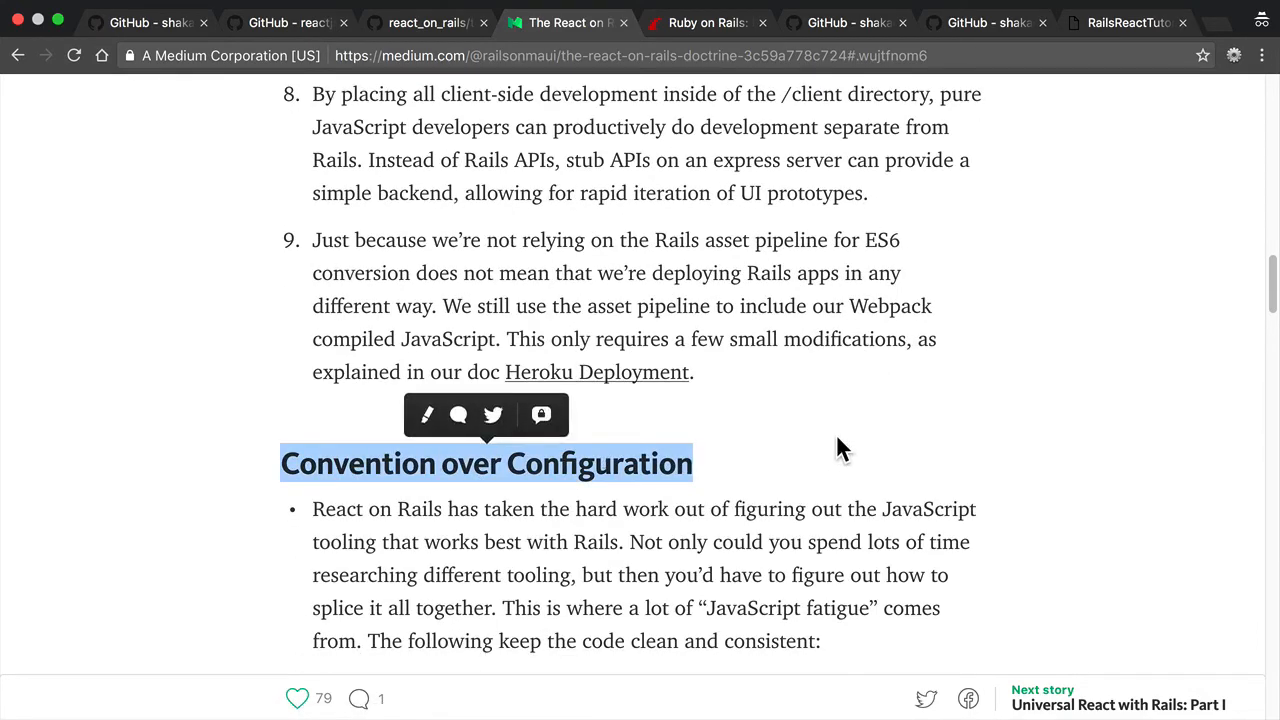
Scroll past the Omakase library lists down to 'Exalt Beautiful Code'
scroll(down, 3)
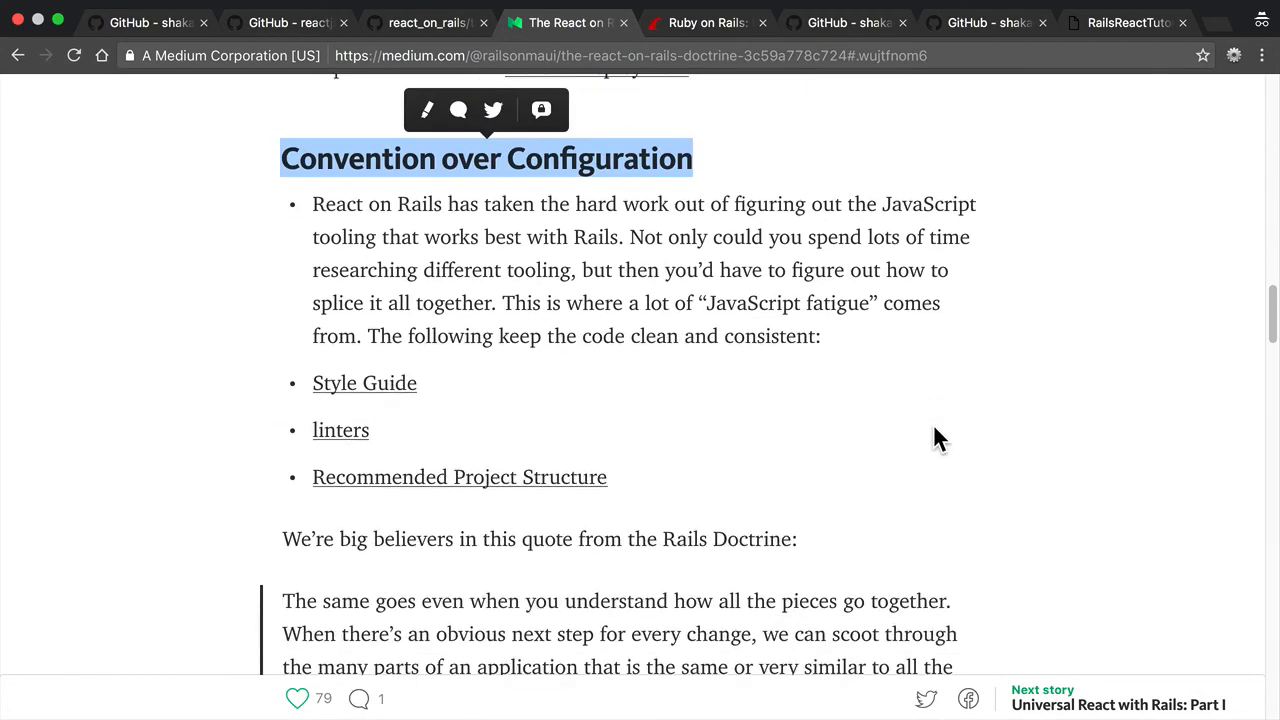
mouse_move(930, 398)
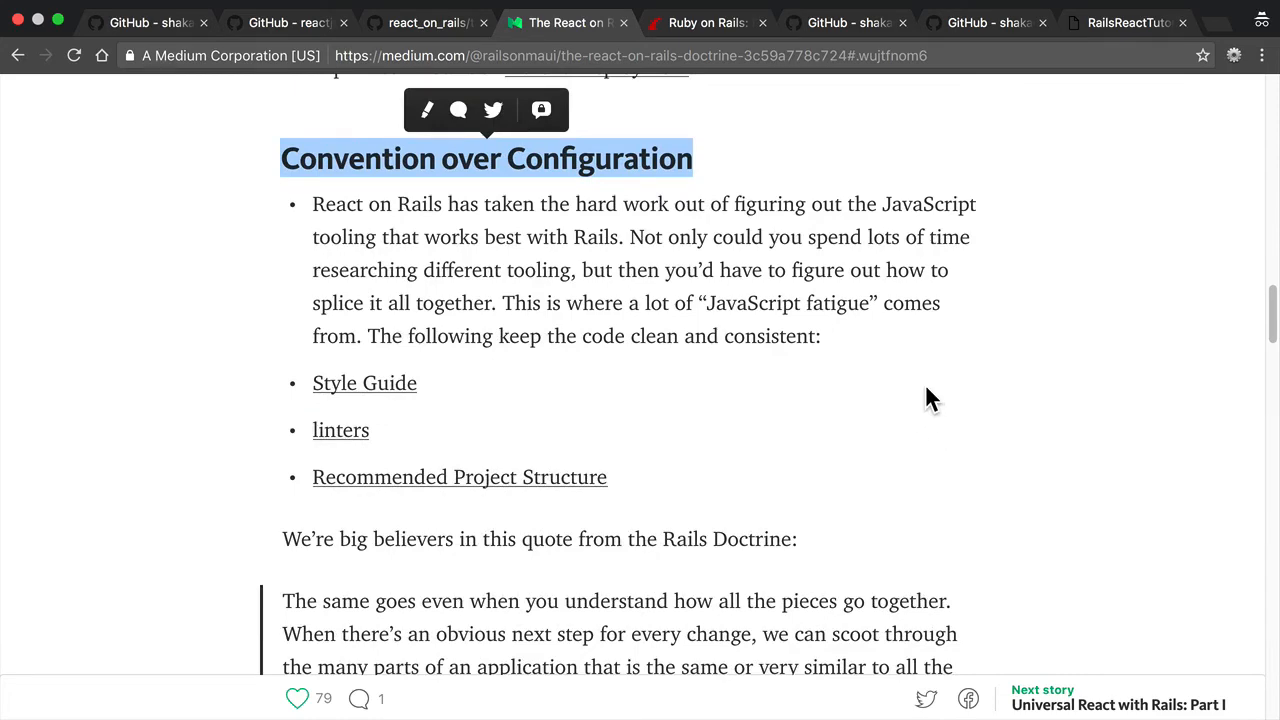
scroll(down, 3)
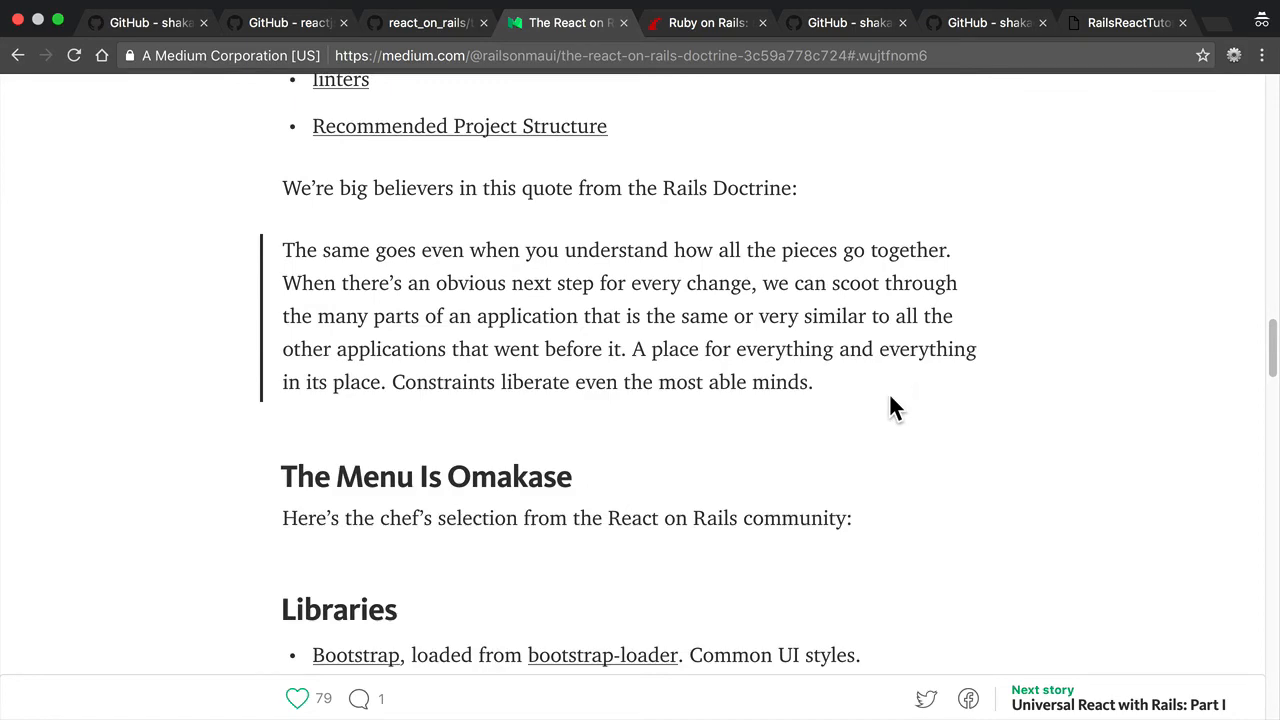
scroll(down, 3)
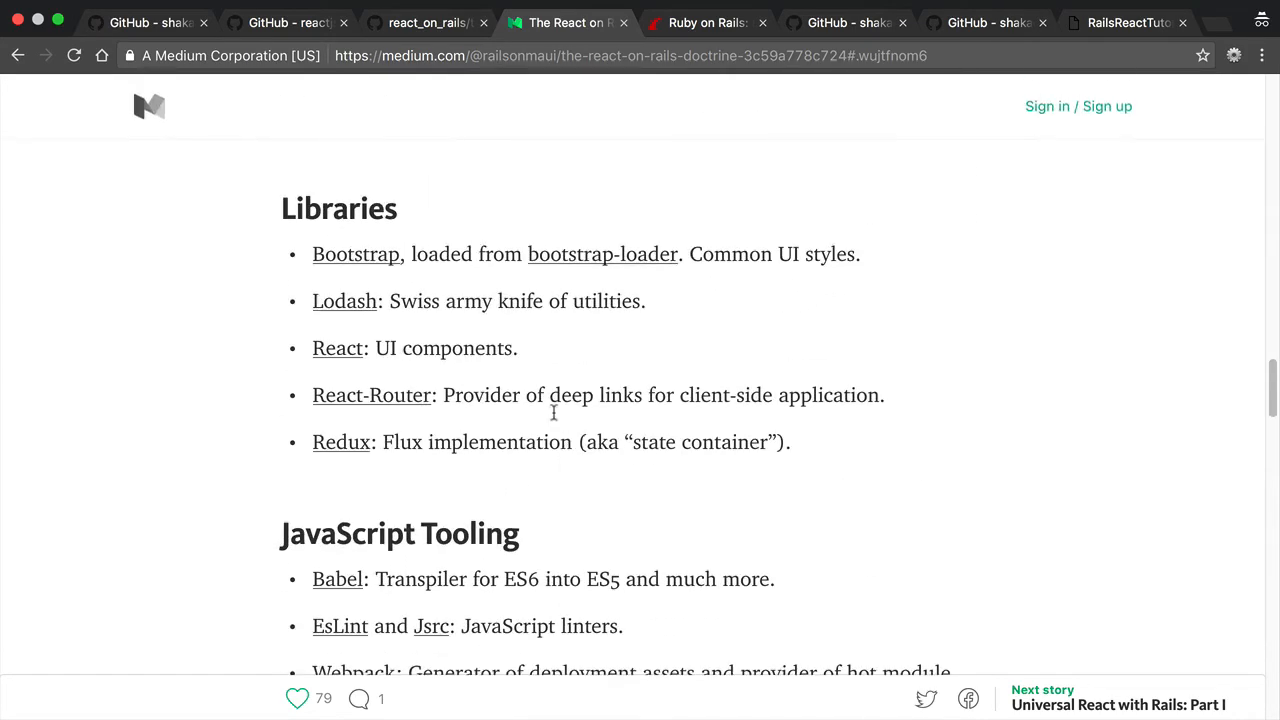
scroll(down, 3)
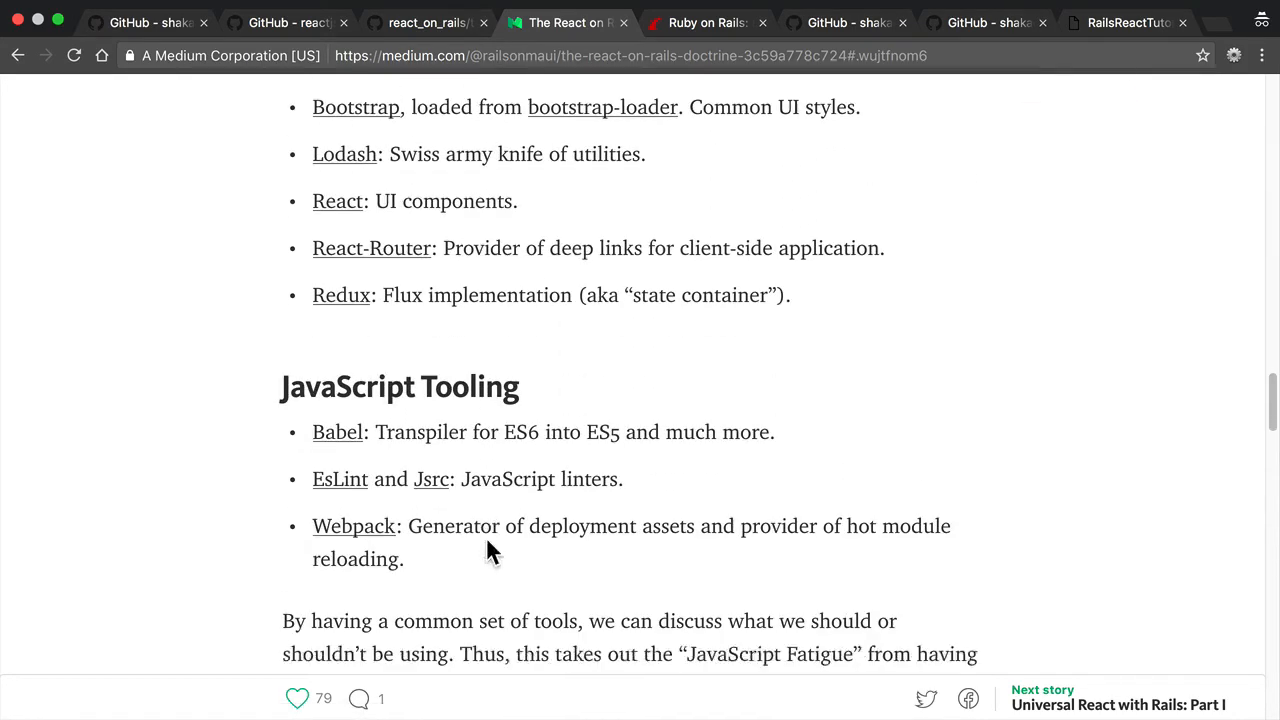
scroll(down, 3)
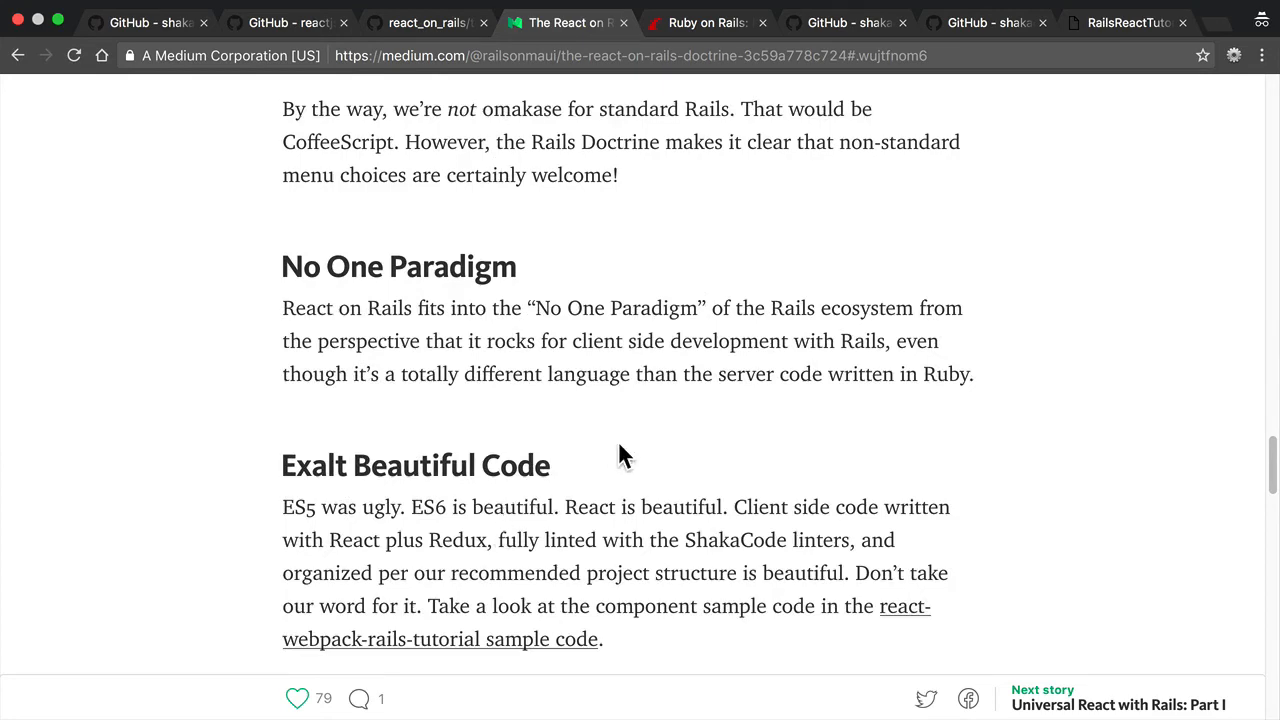
mouse_move(600, 290)
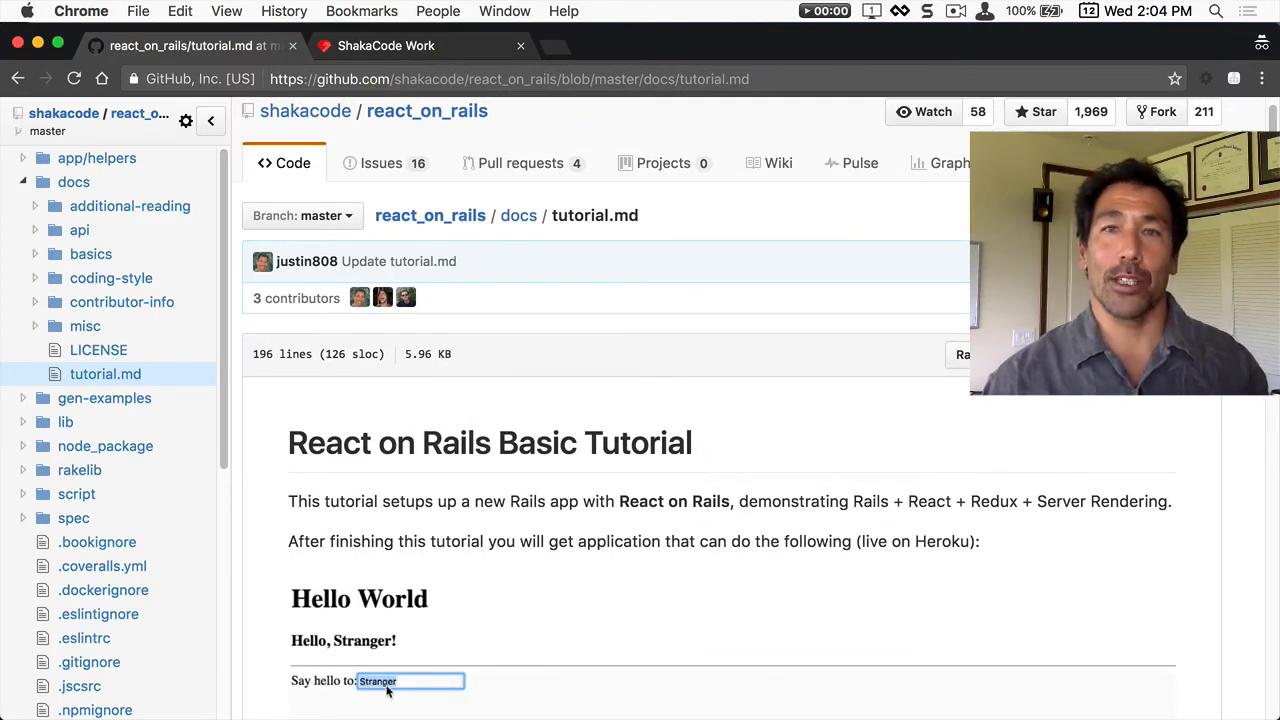
Try the tutorial's live Hello World demo with the name 'MARCUS', then switch to the ShakaCode Work coaching tab
text(MARCUS)
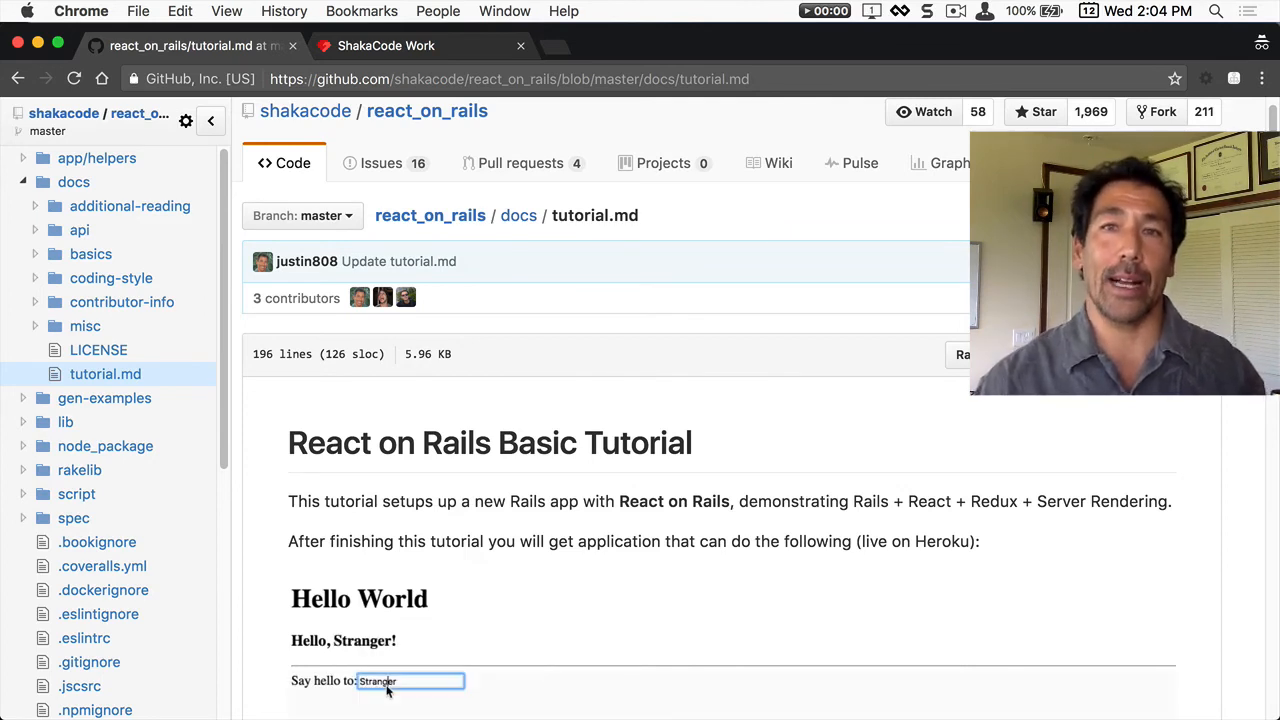
text(MARCU)
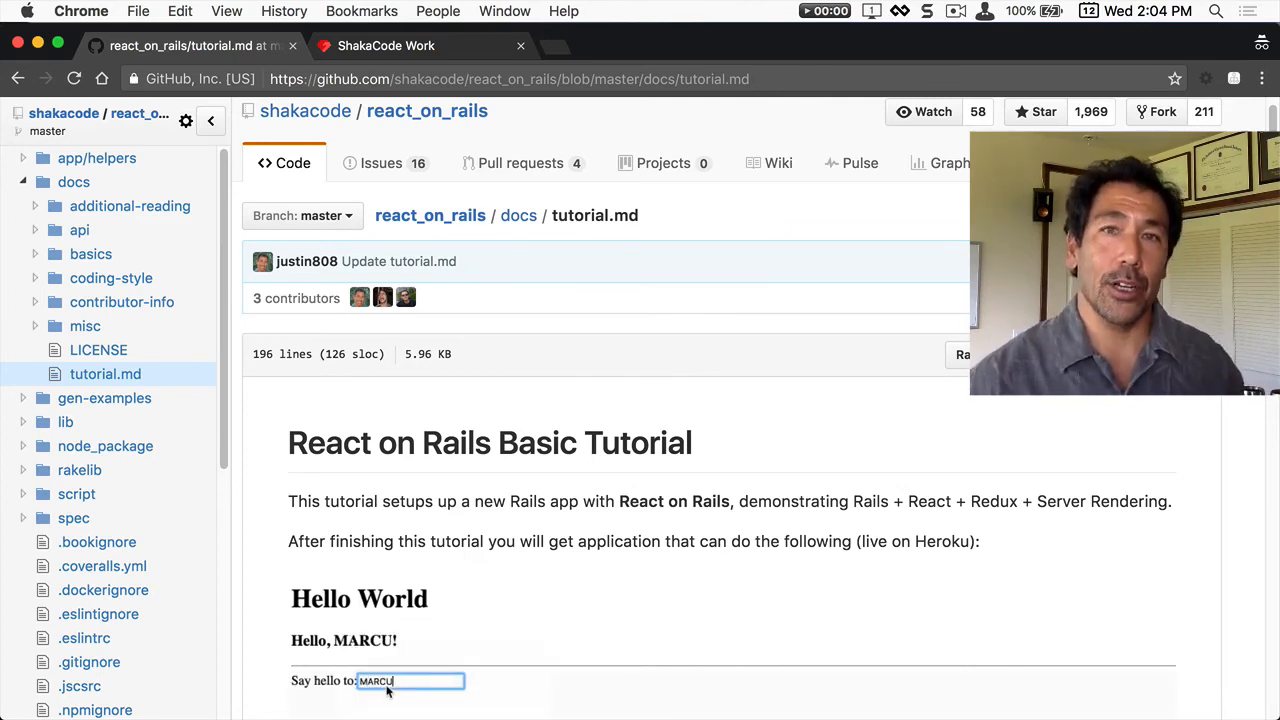
text(Stranger)
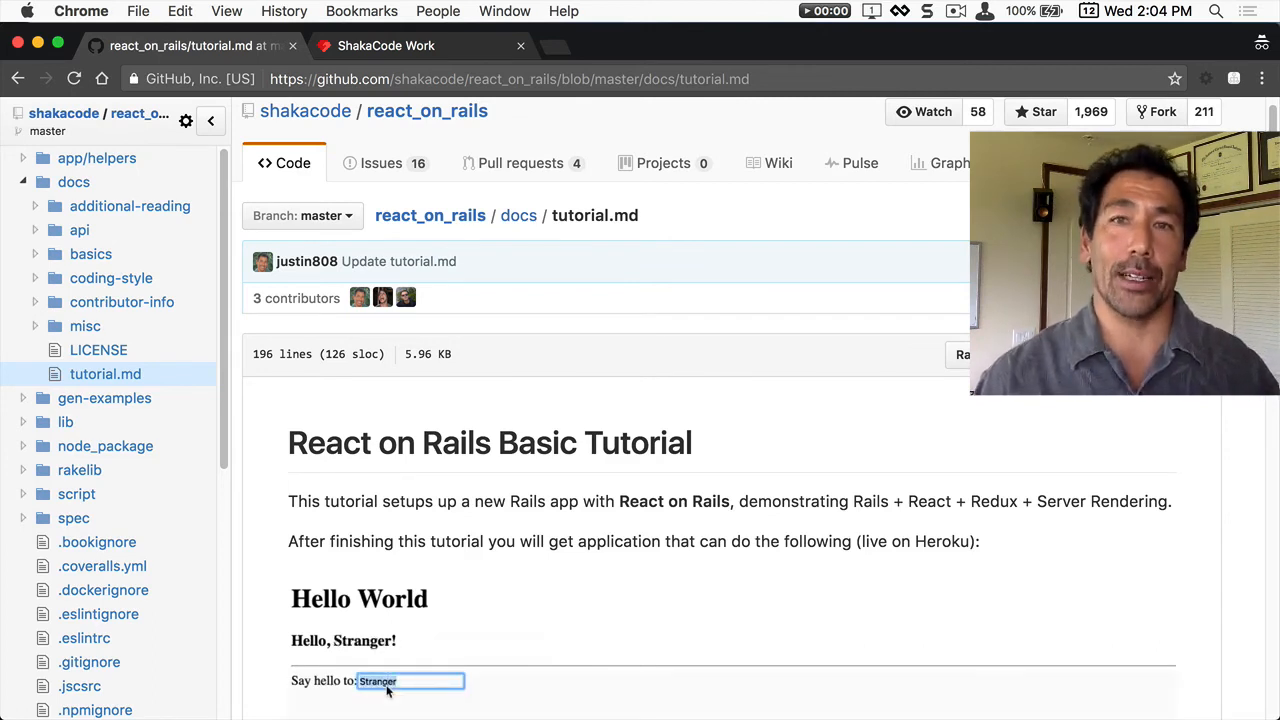
text(MARCUS)
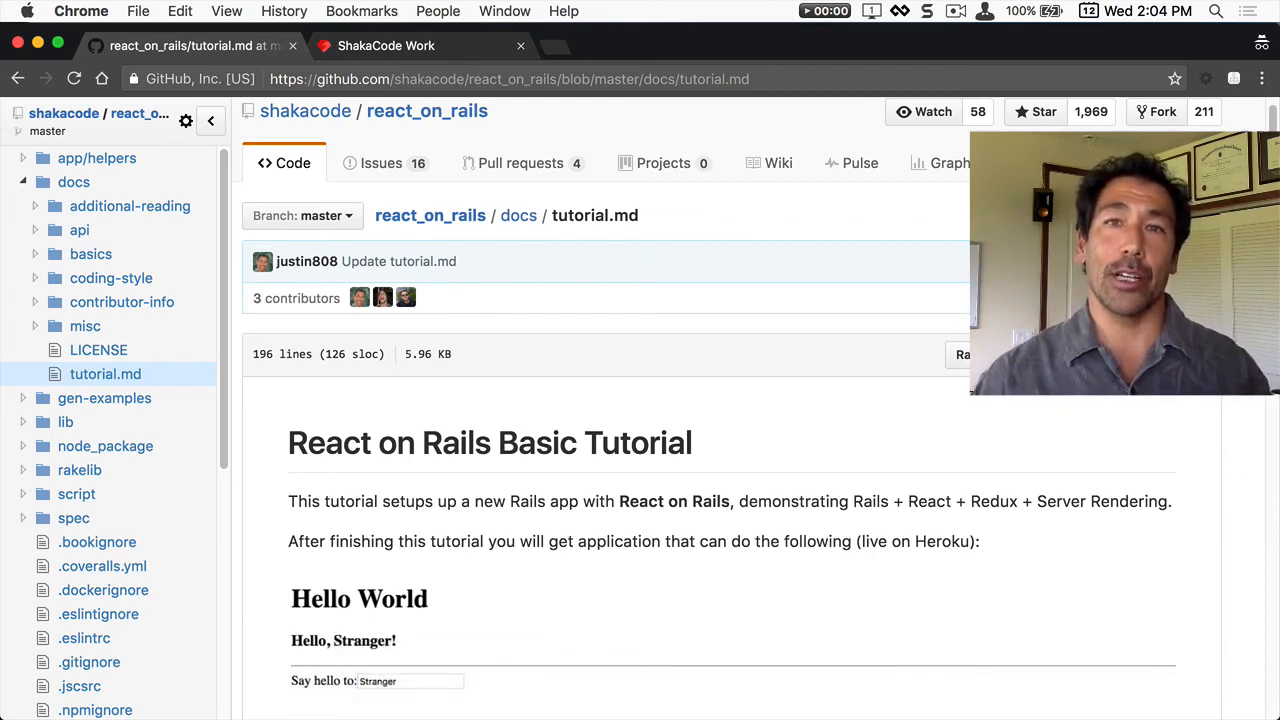
text(MARC)
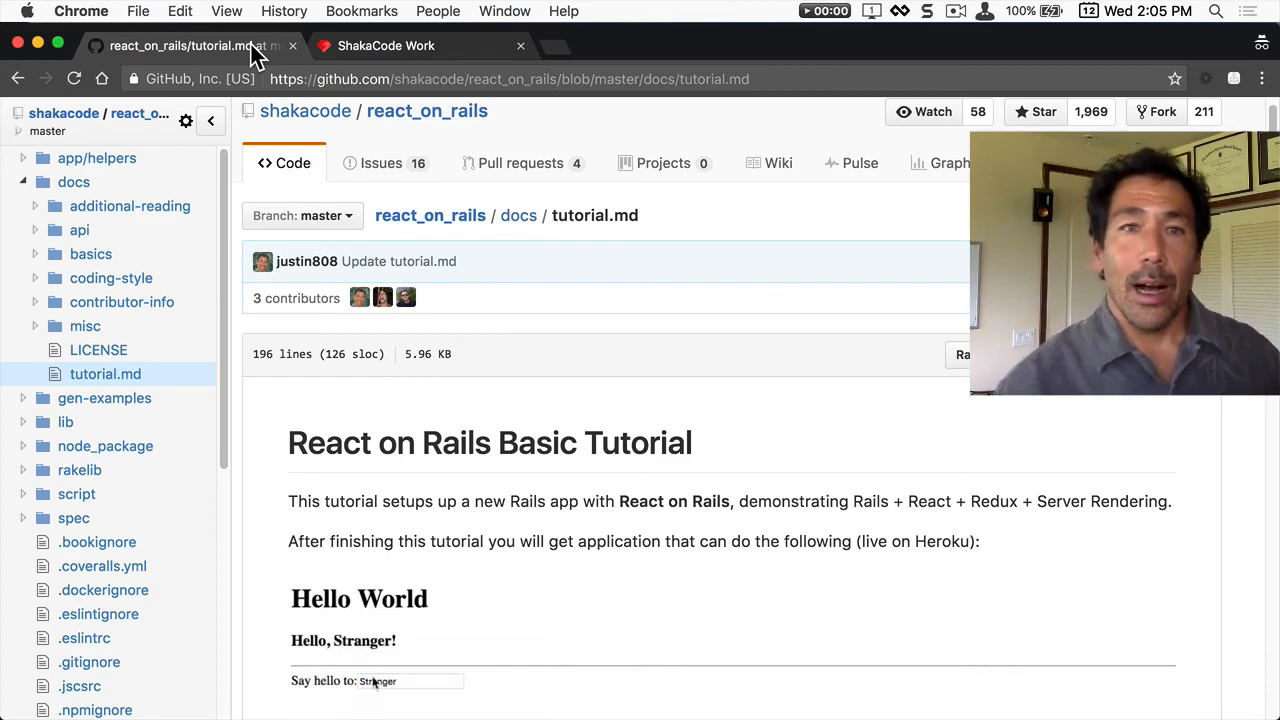
triple_click(408, 680)
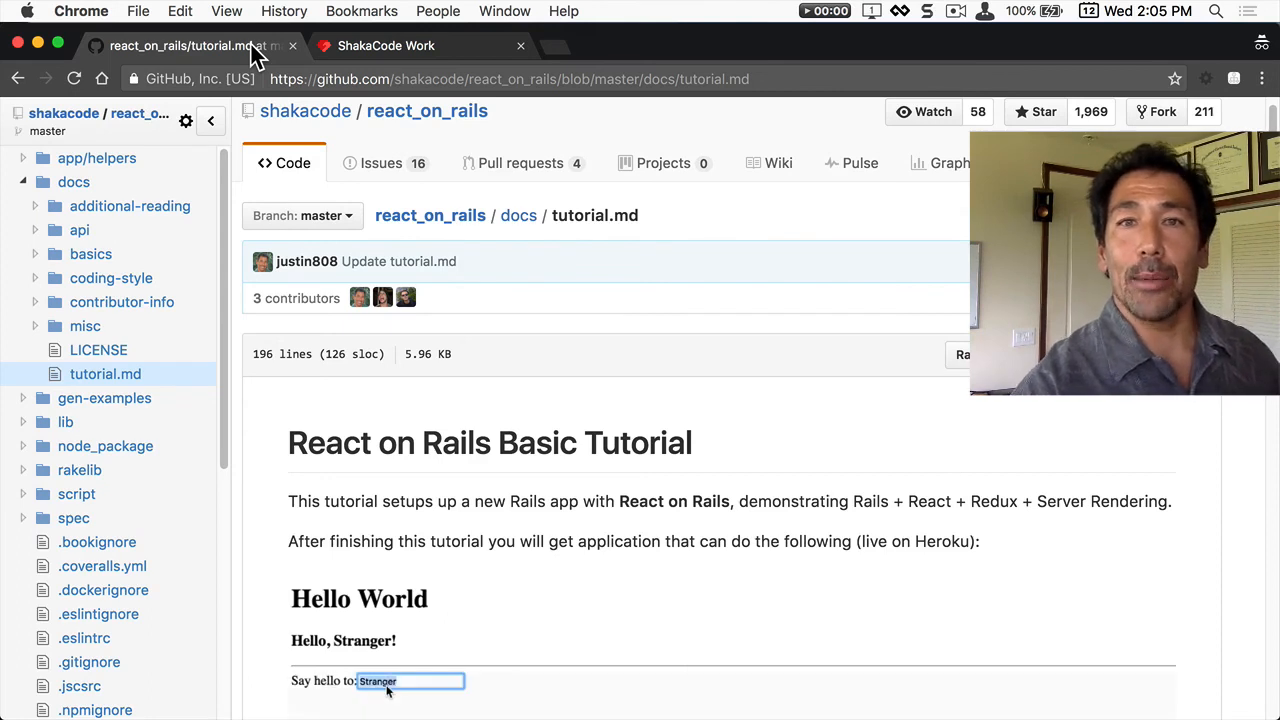
text(MARCUS)
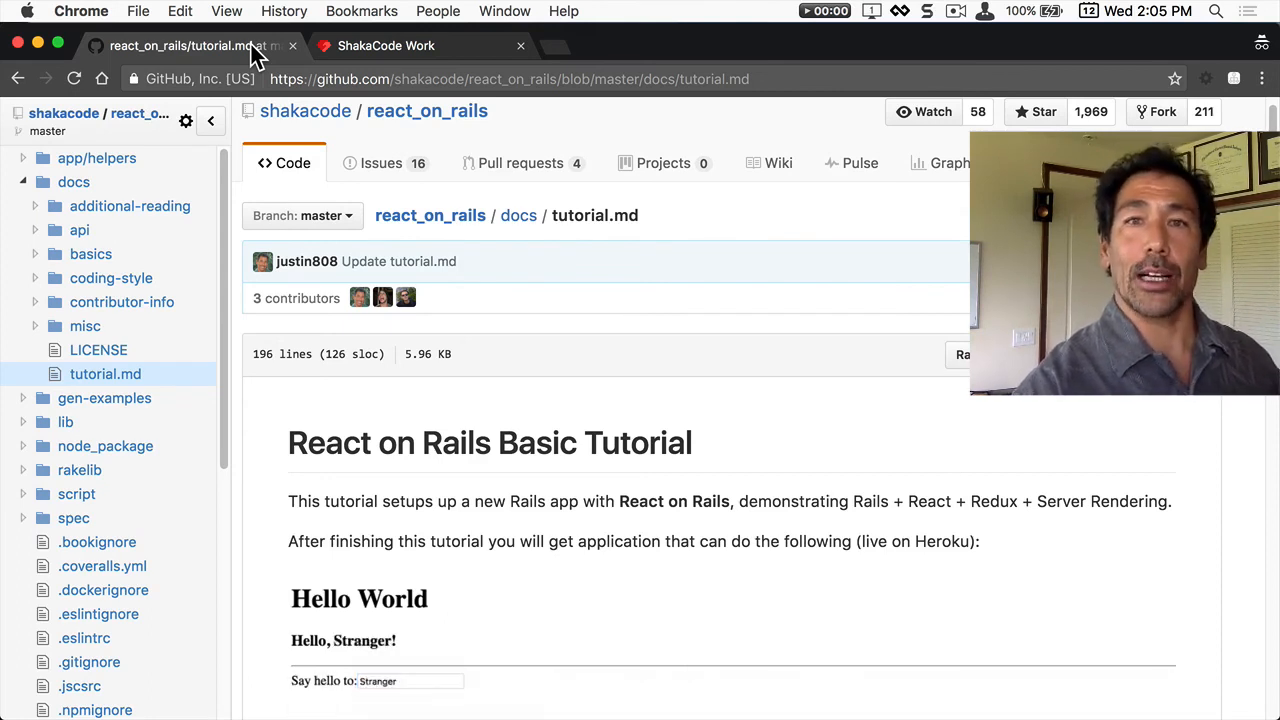
click(386, 44)
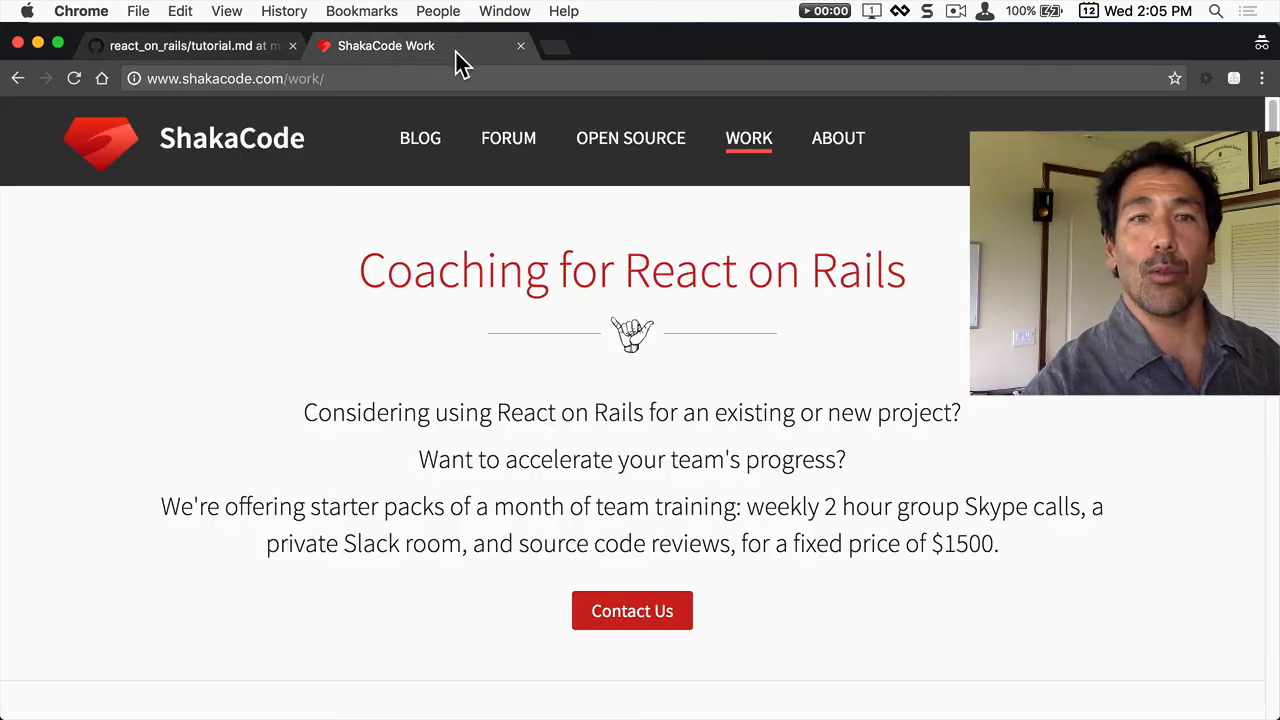